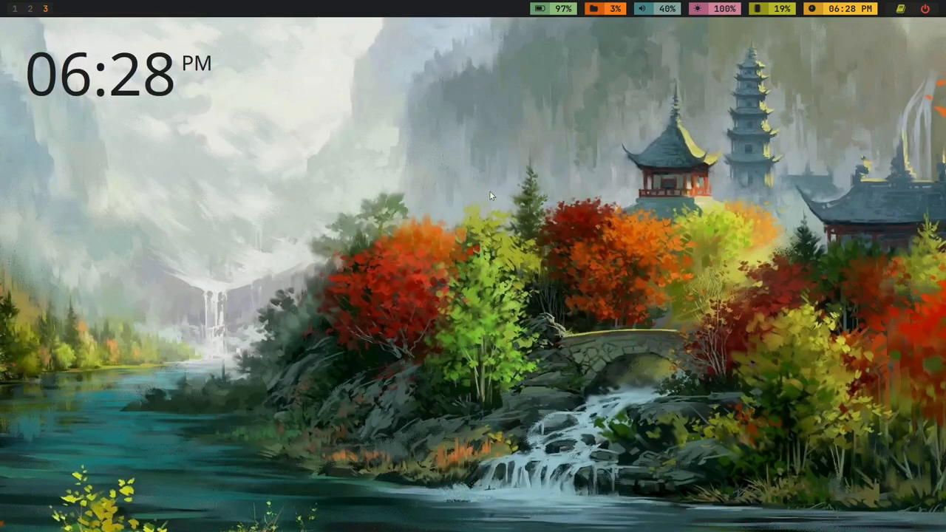
Step: Switch to the i3 desktop with the city skyline wallpaper and plain text bar
{"action": "left_click", "coordinate": [926, 9]}
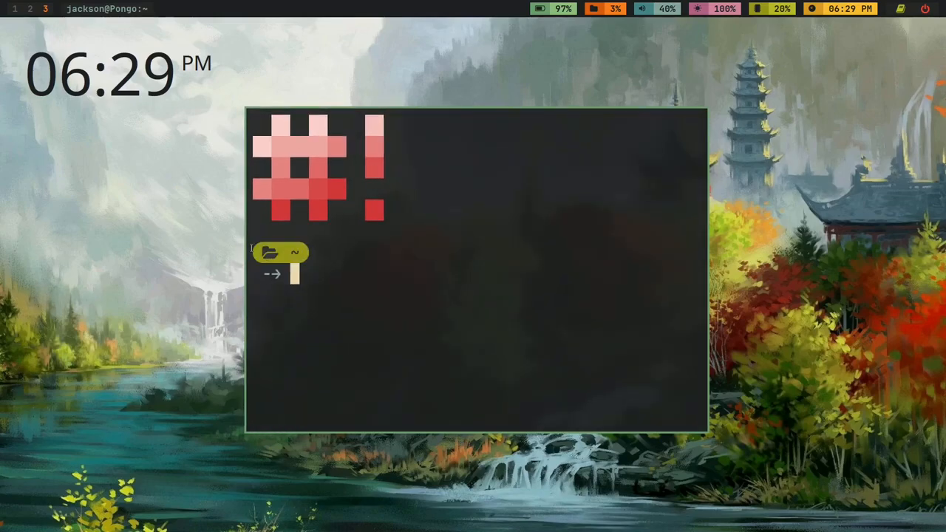
{"action": "mouse_move", "coordinate": [249, 111]}
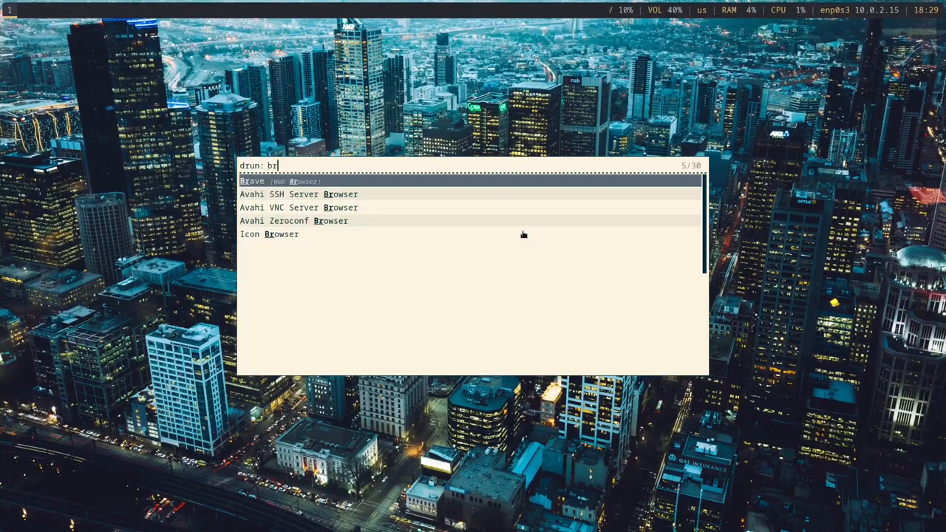
Step: Launch Brave from Rofi, keep a single tab and search for catppuccin
{"action": "type", "text": "ave"}
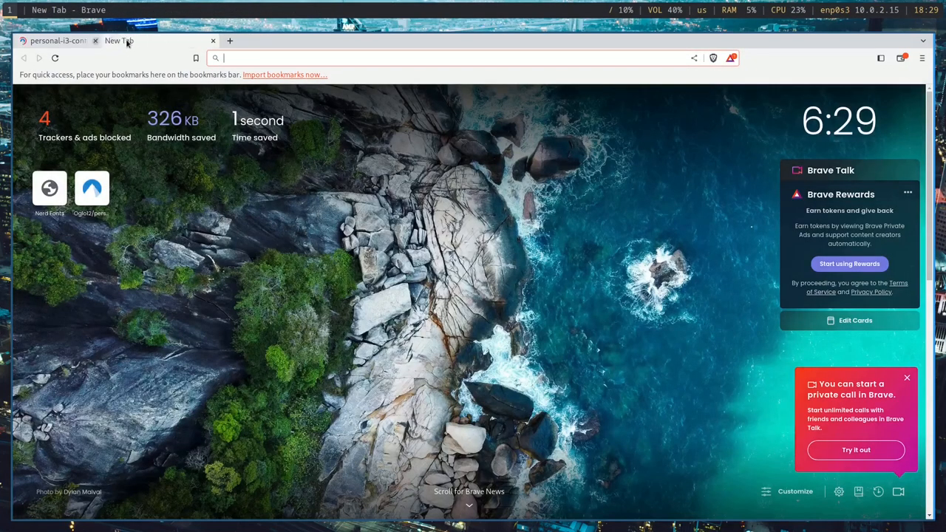
{"action": "left_click", "coordinate": [94, 42]}
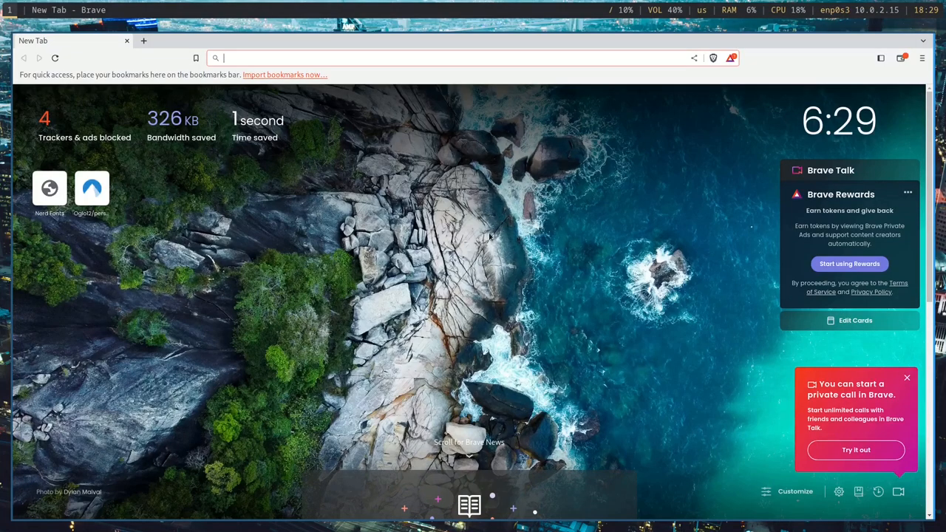
{"action": "type", "text": "catpu"}
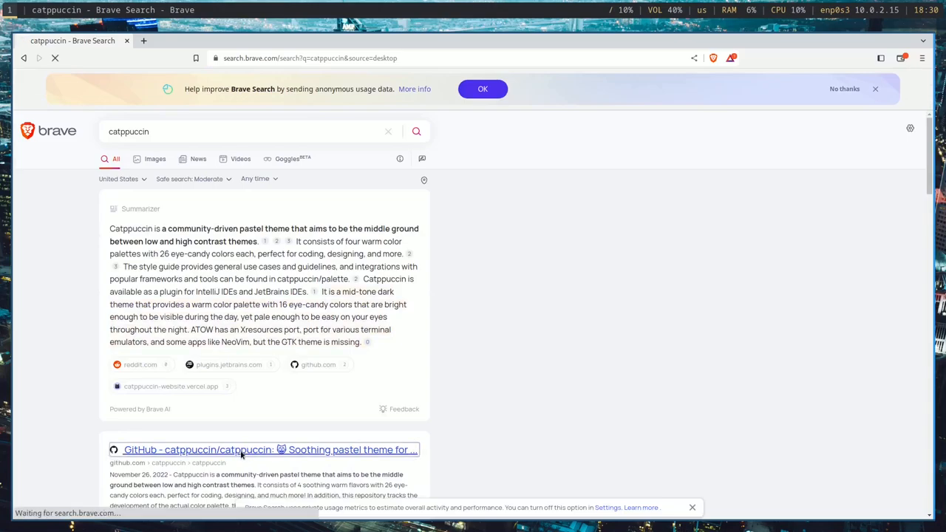
Step: Open the catppuccin GitHub repository and scroll through its README port list
{"action": "left_click", "coordinate": [264, 449]}
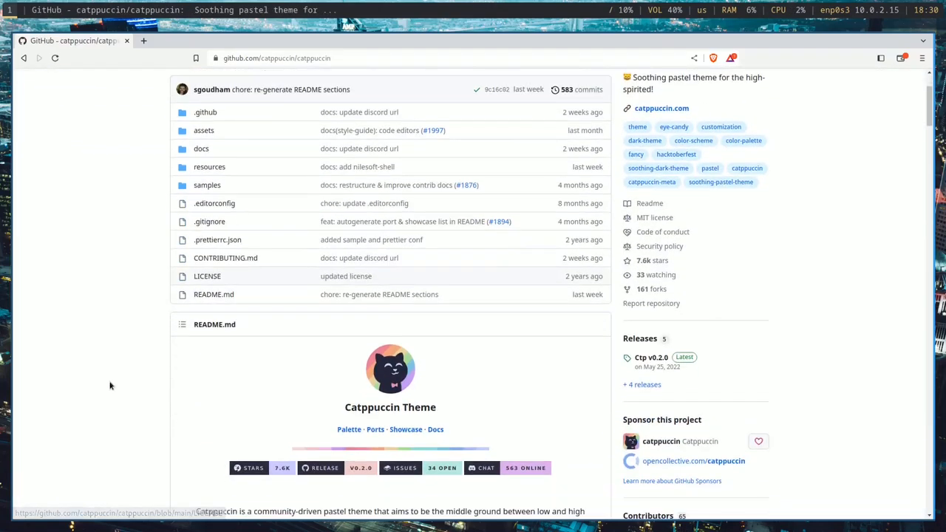
{"action": "scroll", "scroll_direction": "down", "scroll_amount": 3}
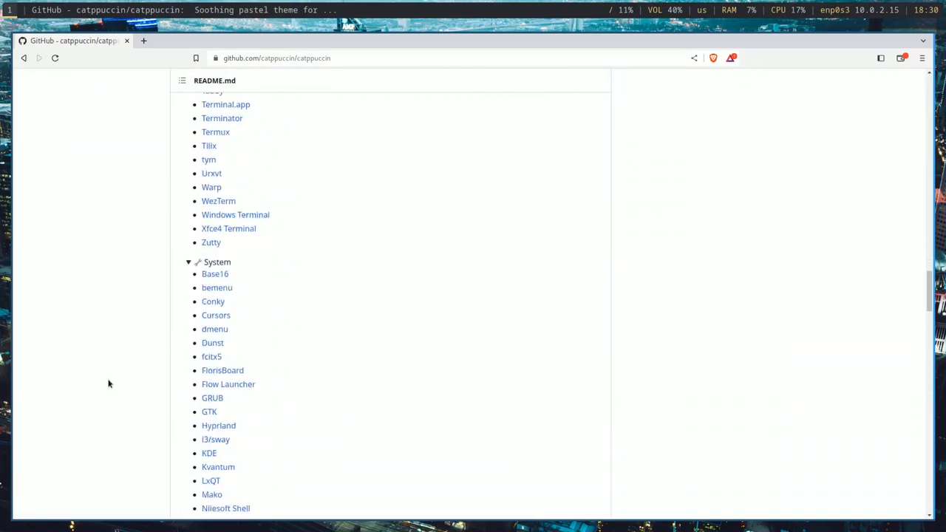
{"action": "scroll", "scroll_direction": "down", "scroll_amount": 3}
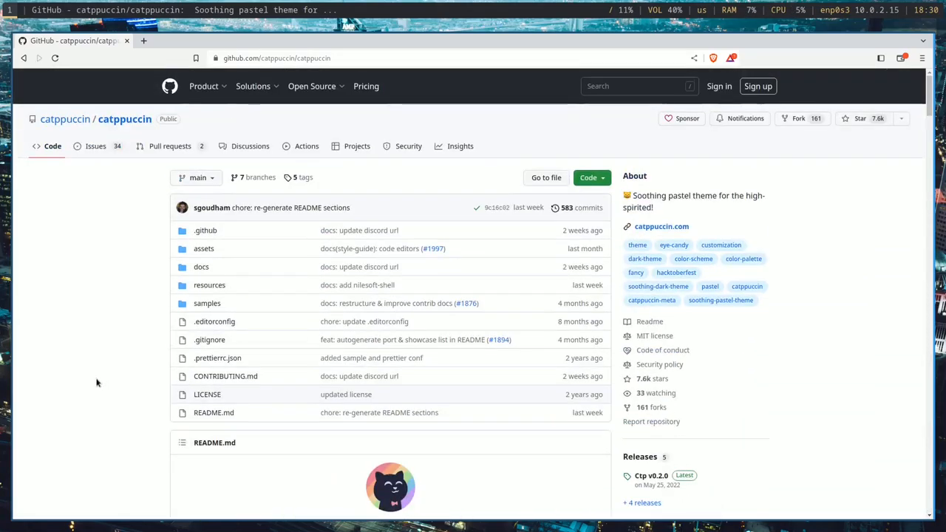
{"action": "mouse_move", "coordinate": [698, 174]}
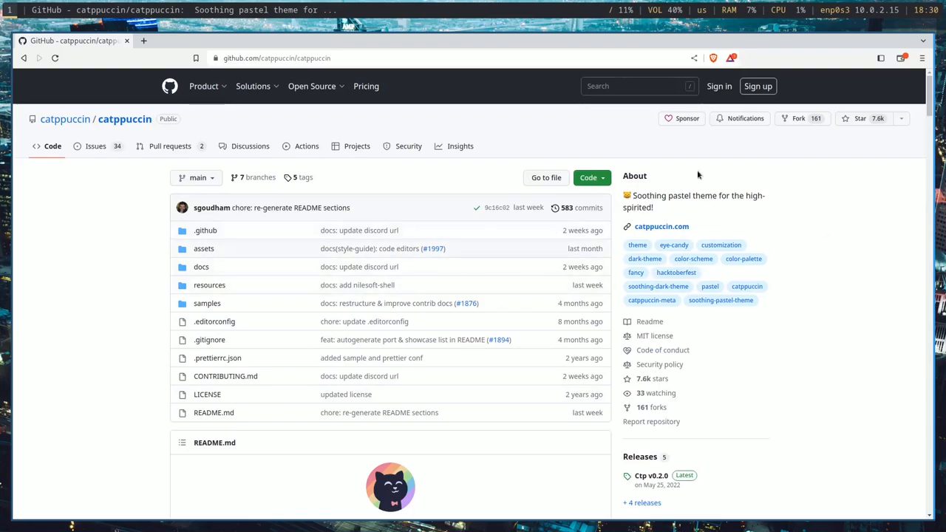
{"action": "mouse_move", "coordinate": [458, 71]}
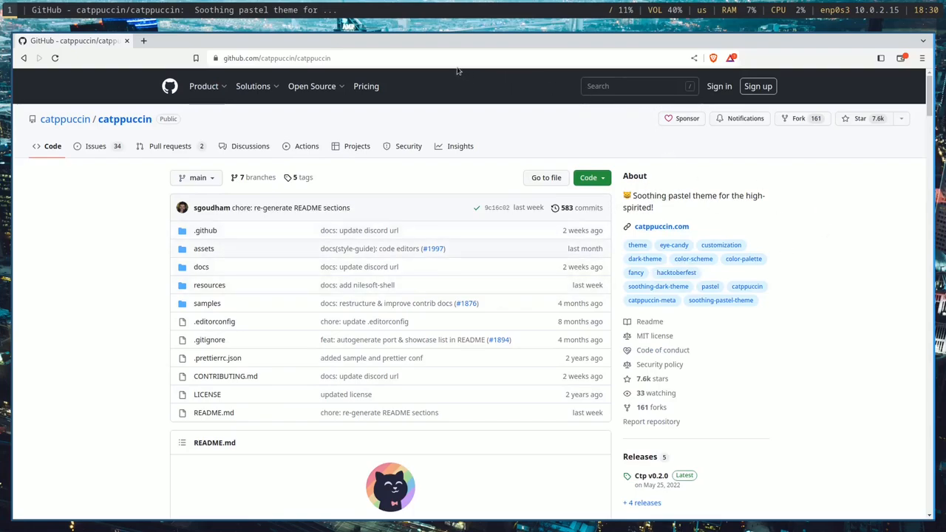
{"action": "mouse_move", "coordinate": [408, 54]}
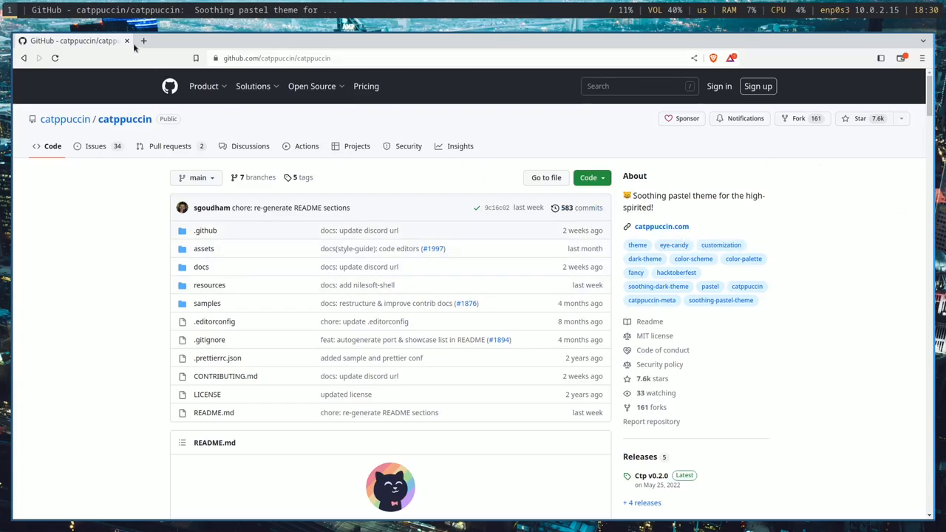
{"action": "mouse_move", "coordinate": [343, 53]}
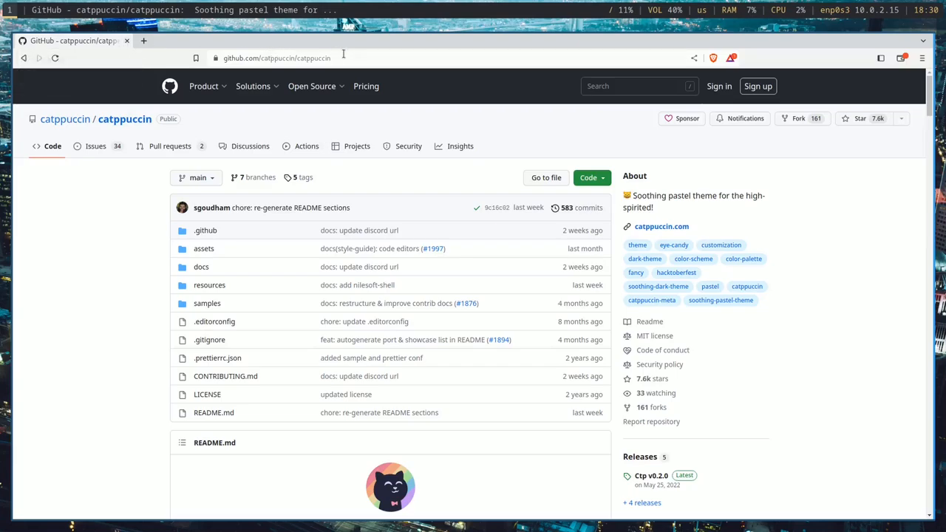
Step: Search for gruvbox and go to Brave's Appearance settings
{"action": "type", "text": "gruvbox&source=desktop"}
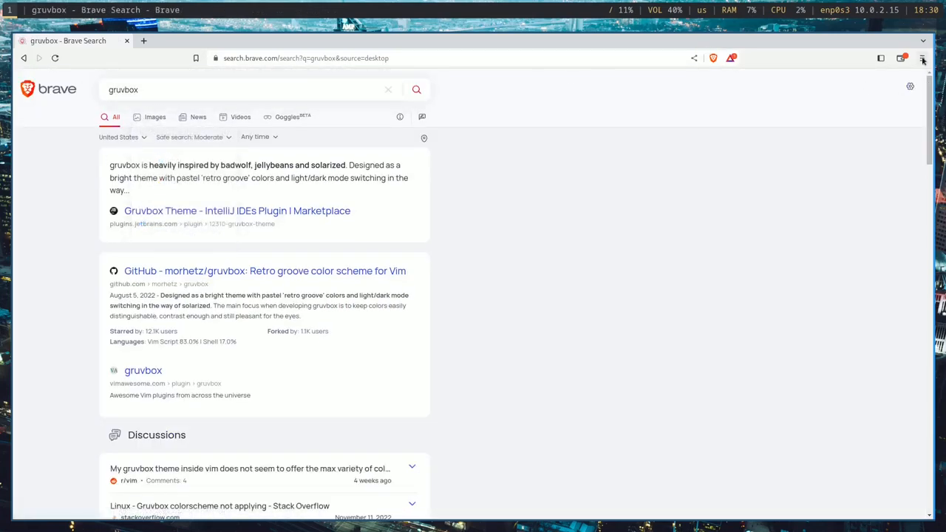
{"action": "left_click", "coordinate": [923, 59]}
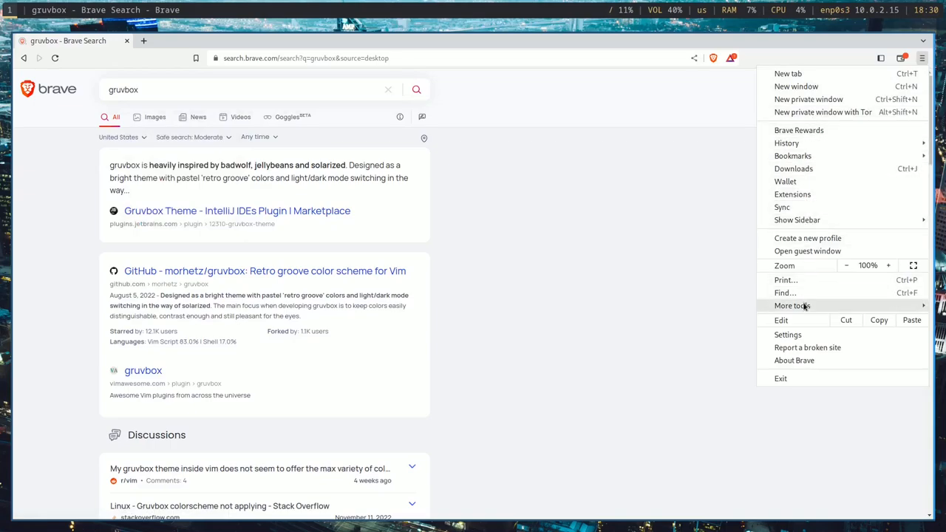
{"action": "left_click", "coordinate": [788, 335]}
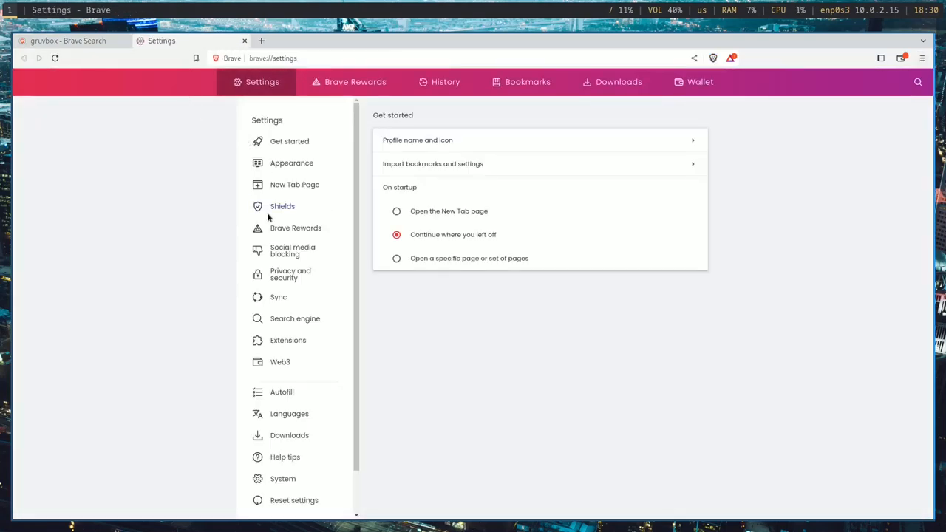
{"action": "left_click", "coordinate": [292, 162]}
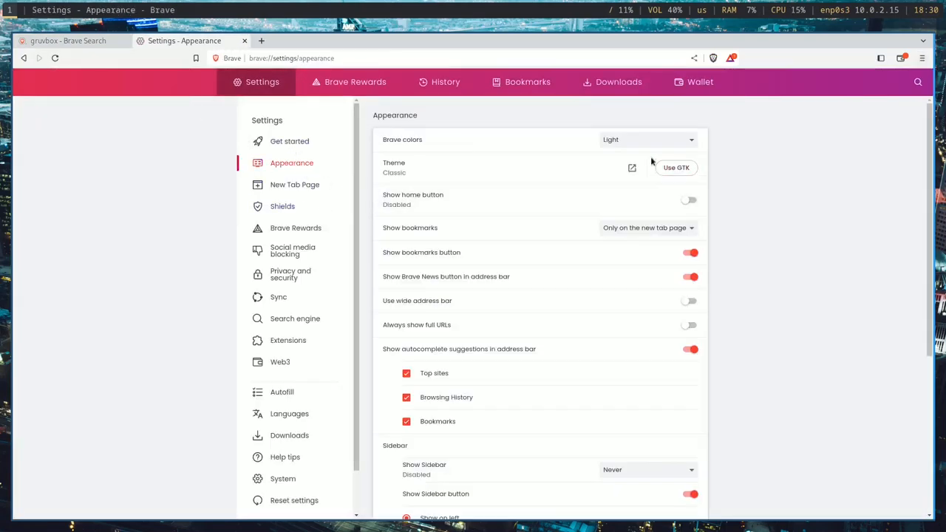
Step: Set Brave colours to Dark and switch to the gruvbox results tab
{"action": "left_click", "coordinate": [648, 139]}
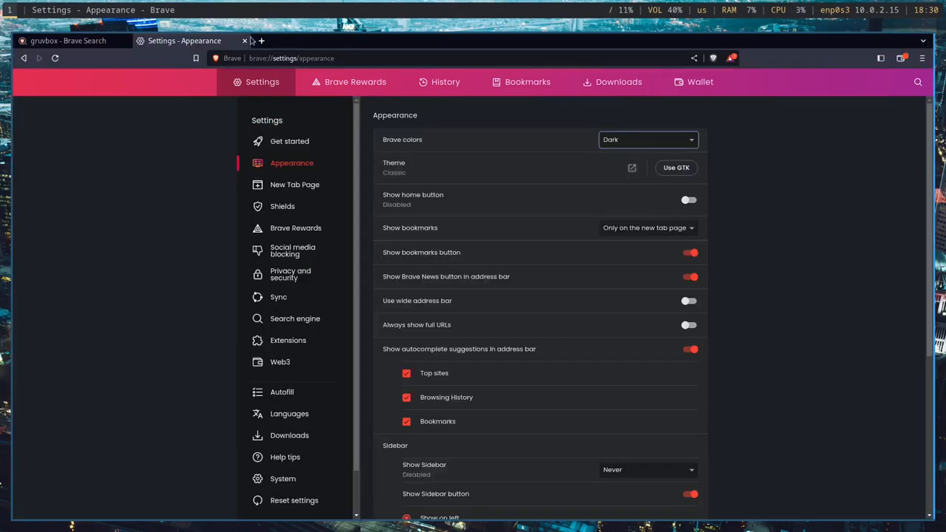
{"action": "left_click", "coordinate": [68, 42]}
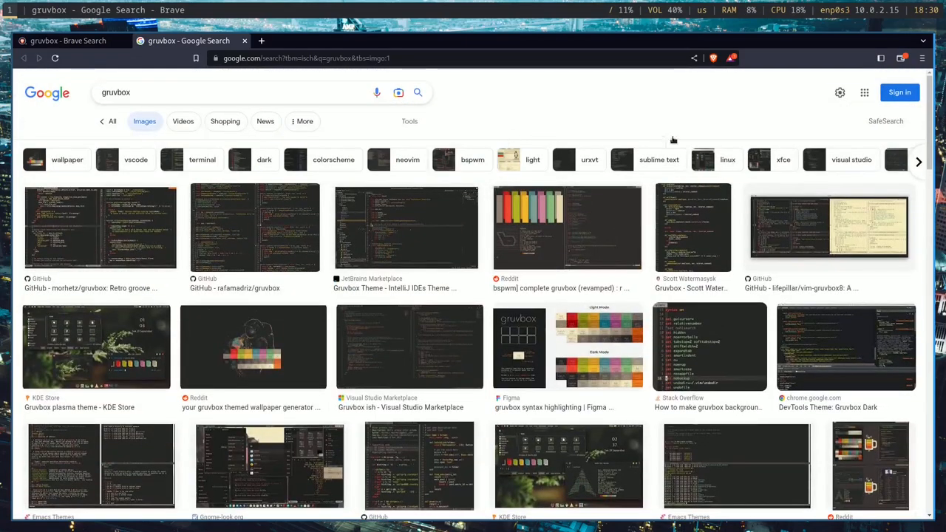
Step: Preview the Reddit gruvbox palette and Gruvbox konsole screenshots, then close the preview
{"action": "left_click", "coordinate": [567, 228]}
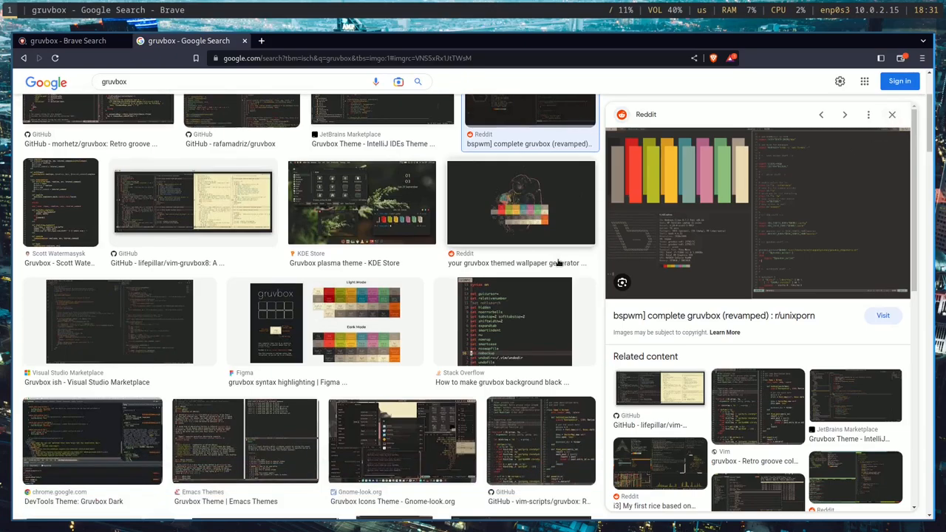
{"action": "scroll", "scroll_direction": "down", "scroll_amount": 3}
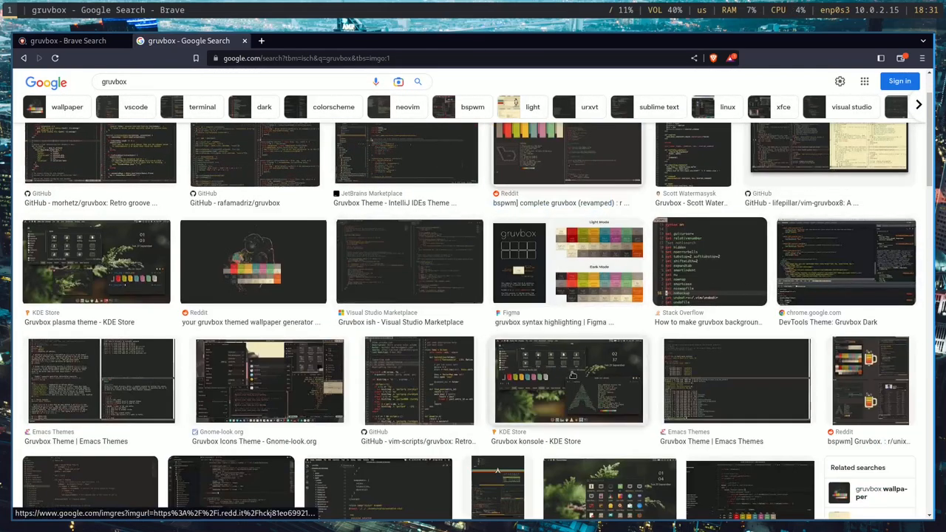
{"action": "left_click", "coordinate": [570, 382]}
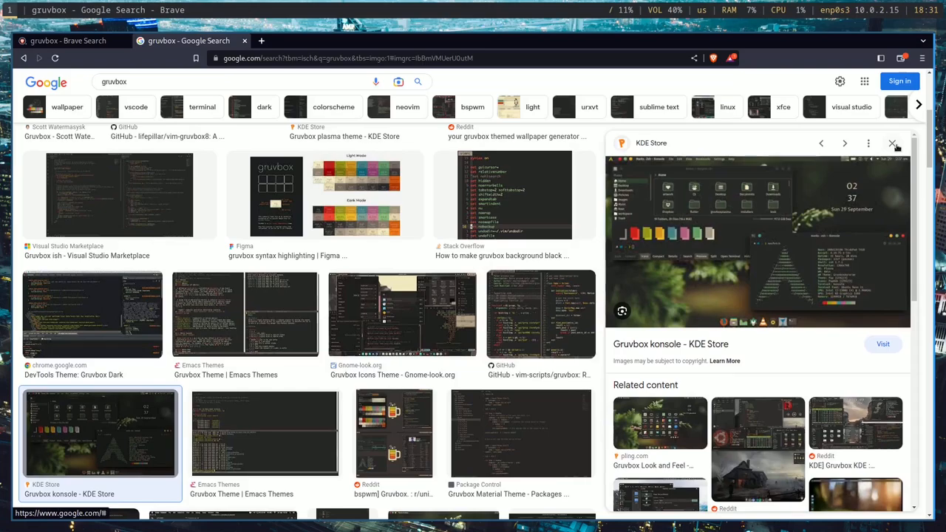
{"action": "left_click", "coordinate": [893, 142]}
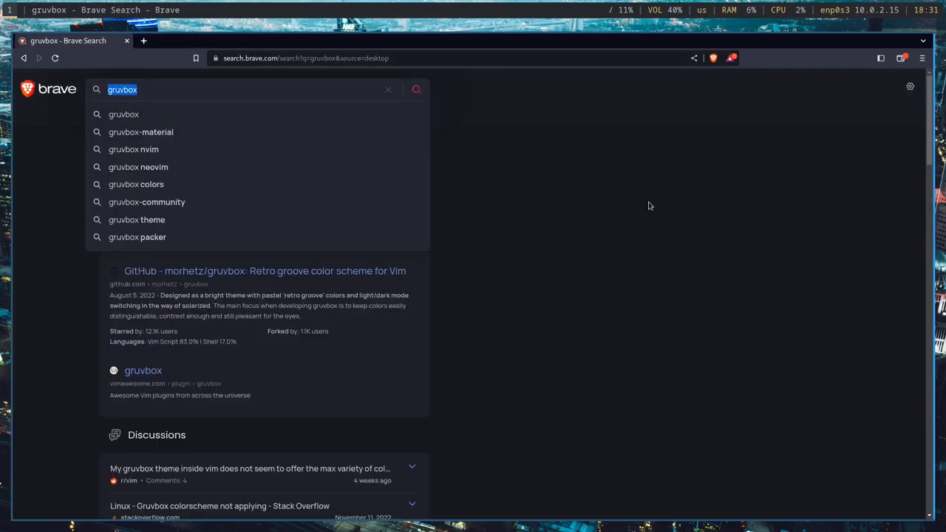
Step: Search 'solarized color scheme' and open the official ethanschoonover.com Solarized page
{"action": "type", "text": "solarized color scheme"}
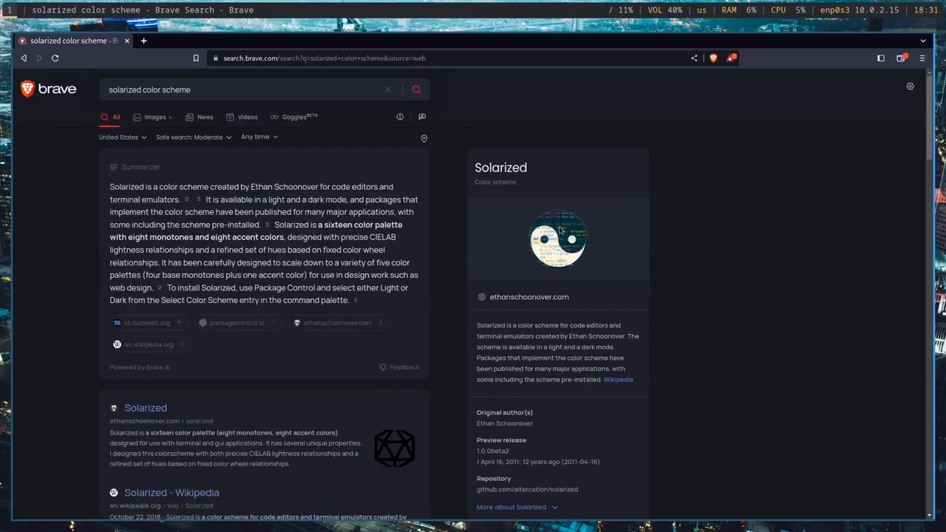
{"action": "scroll", "scroll_direction": "down", "scroll_amount": 3}
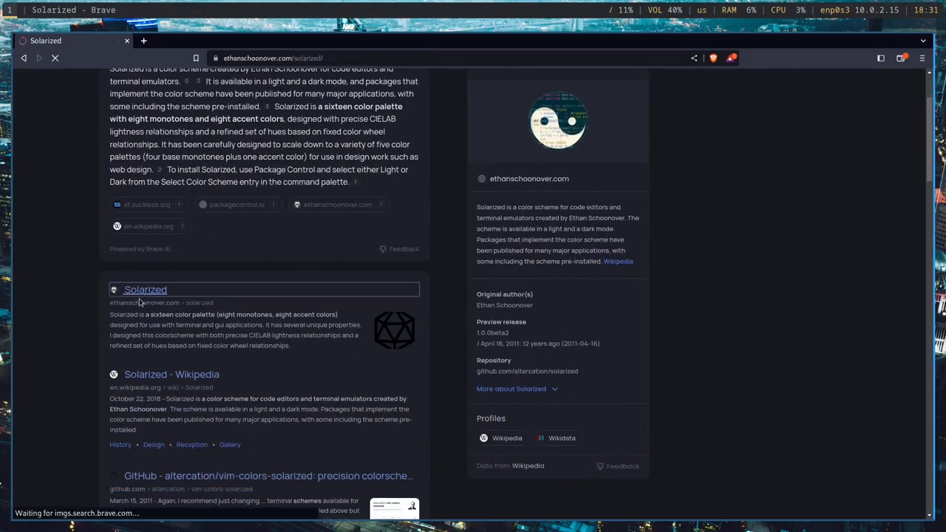
{"action": "left_click", "coordinate": [145, 288]}
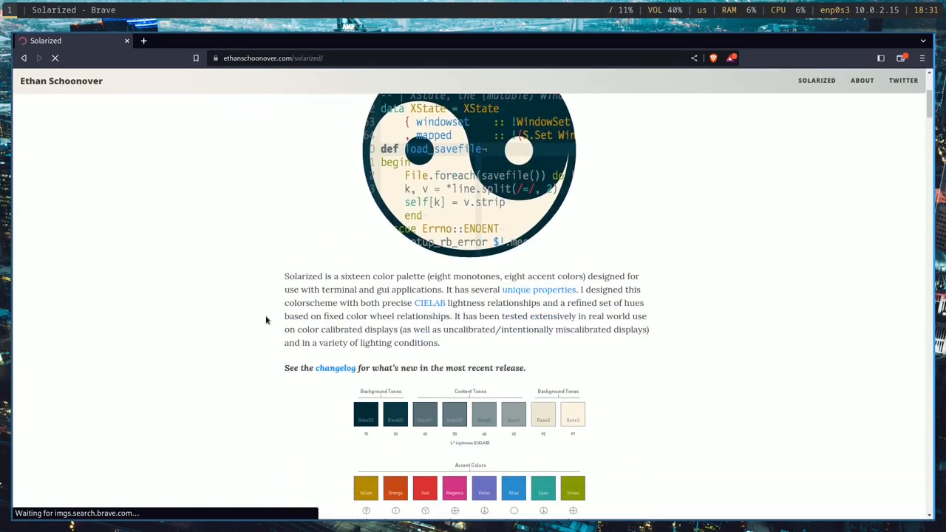
Step: Scroll through the Solarized background, content and accent colour swatches
{"action": "scroll", "scroll_direction": "down", "scroll_amount": 3}
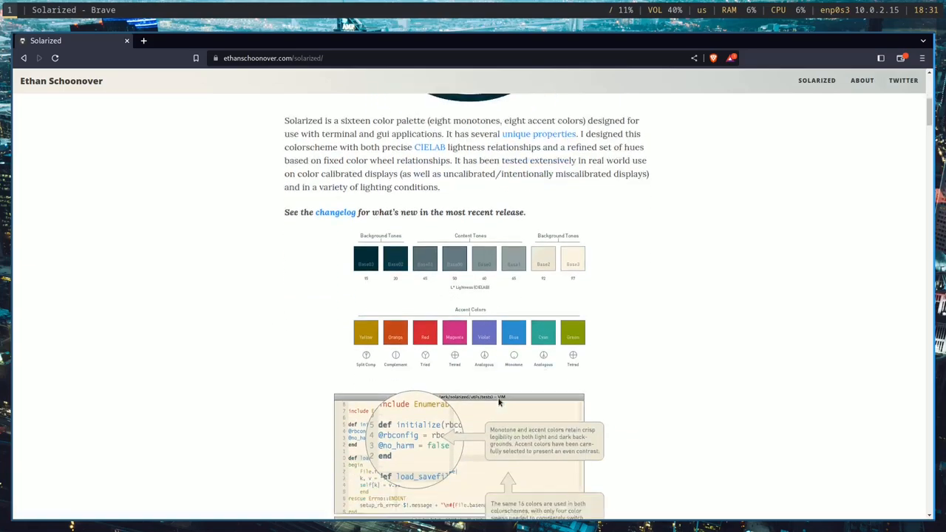
{"action": "scroll", "scroll_direction": "down", "scroll_amount": 3}
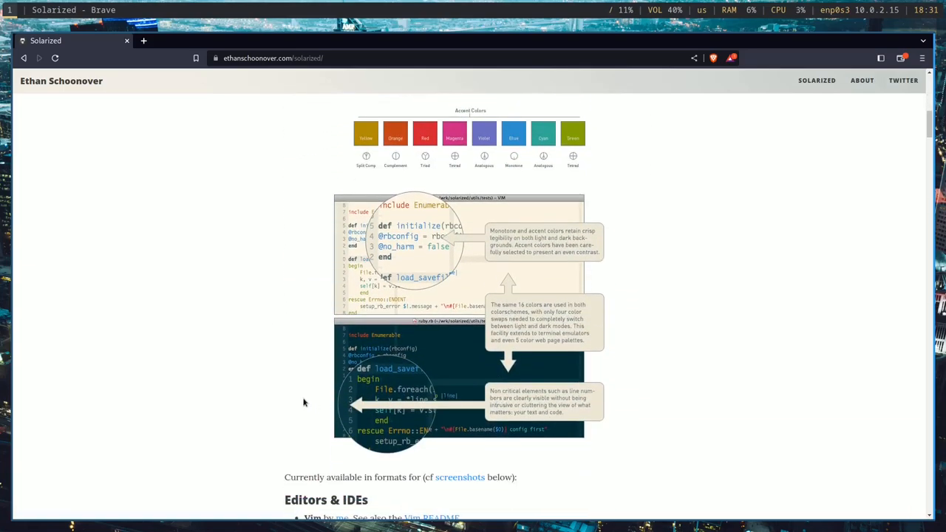
{"action": "scroll", "scroll_direction": "down", "scroll_amount": 3}
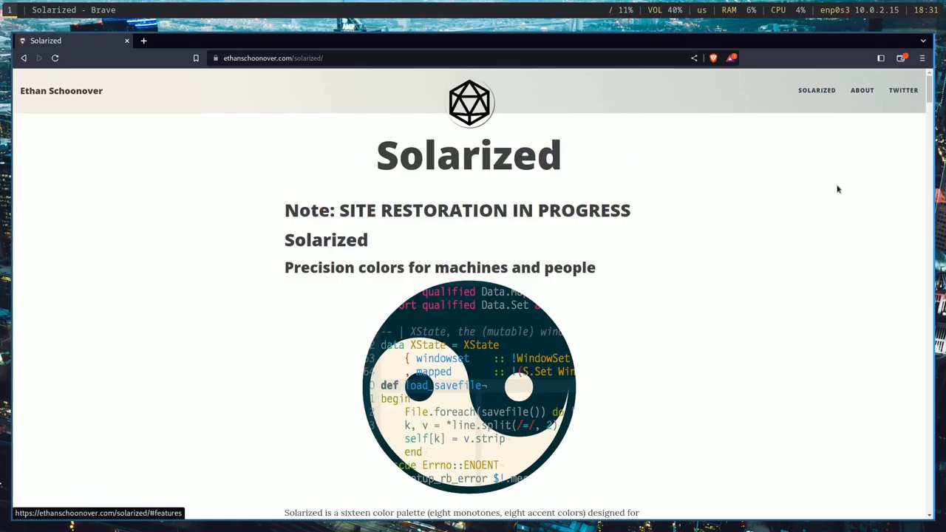
{"action": "scroll", "scroll_direction": "down", "scroll_amount": 3}
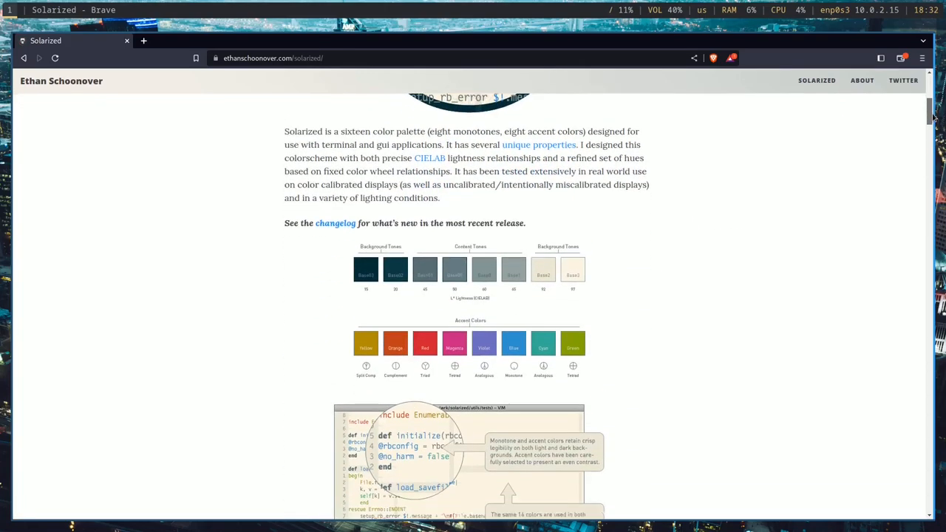
{"action": "scroll", "scroll_direction": "down", "scroll_amount": 3}
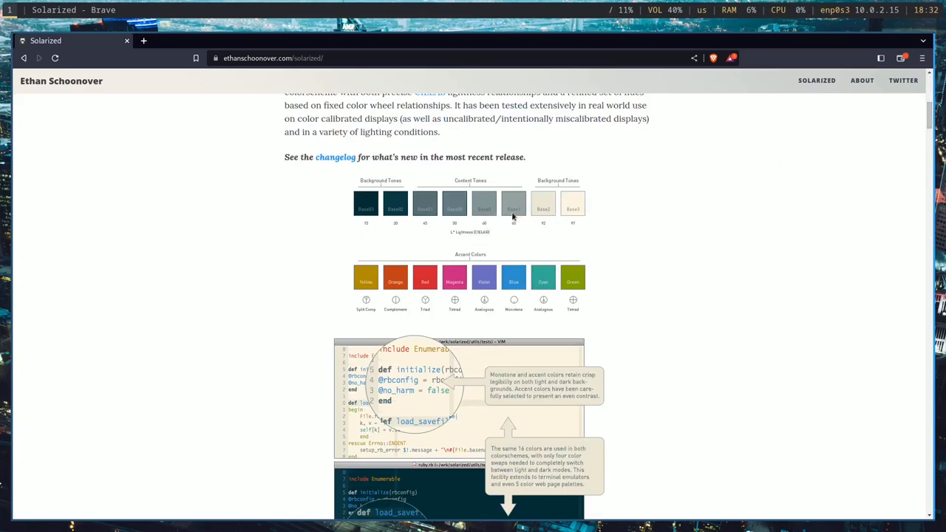
{"action": "mouse_move", "coordinate": [472, 284]}
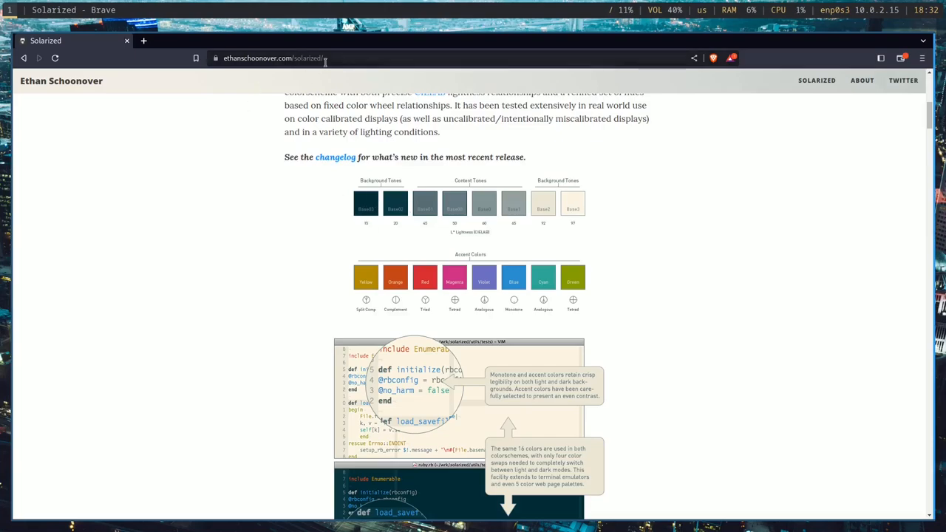
Step: Search 'solarized color scheme colors' and reopen the official Solarized page
{"action": "type", "text": "cs"}
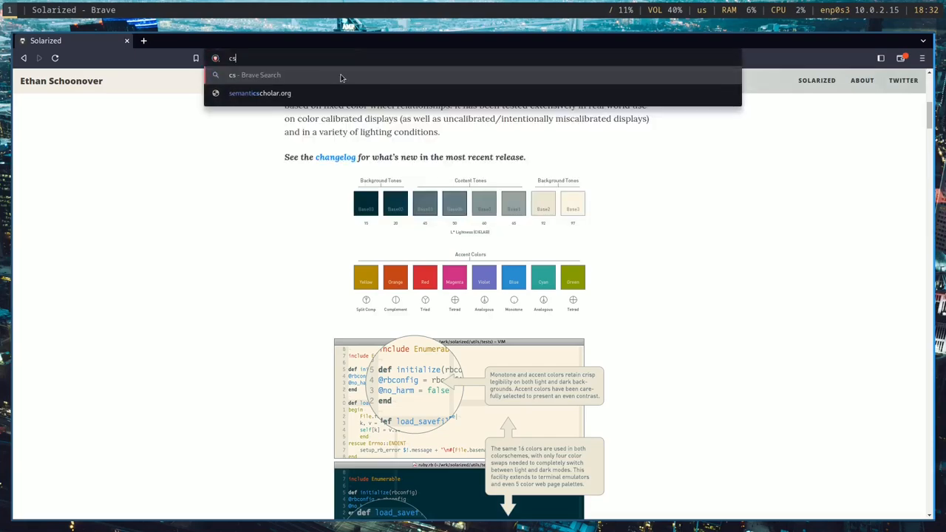
{"action": "type", "text": "solarized+color+scheme+colors&source=desktop"}
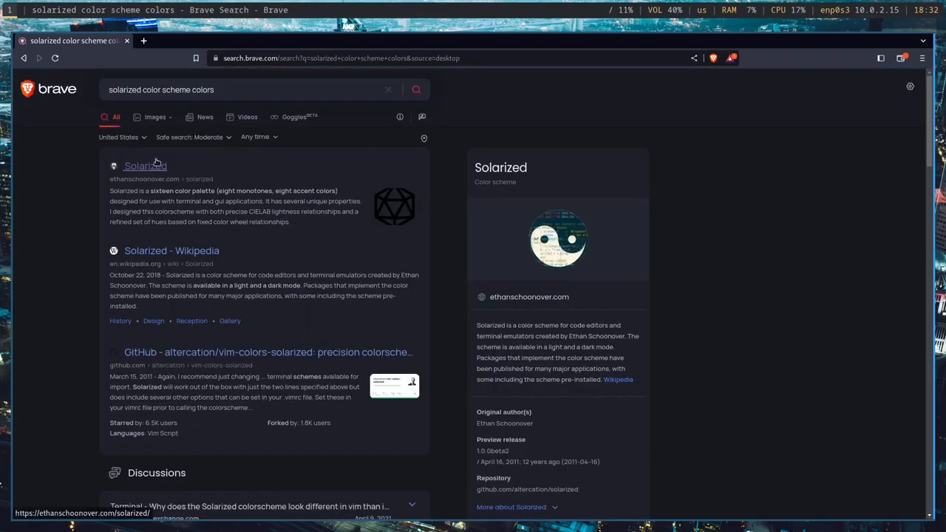
{"action": "left_click", "coordinate": [145, 166]}
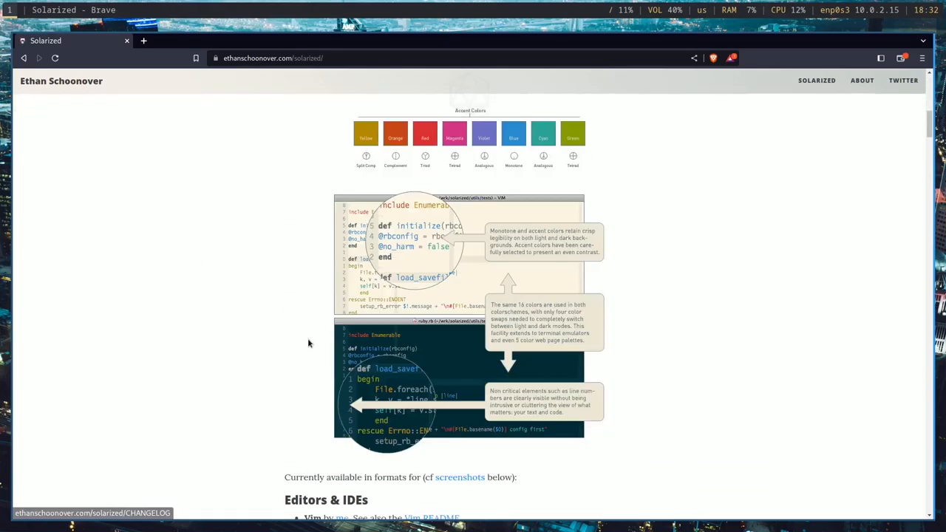
Step: Scroll to the sass snippet of palette hex values and select the cyan value
{"action": "scroll", "scroll_direction": "down", "scroll_amount": 3}
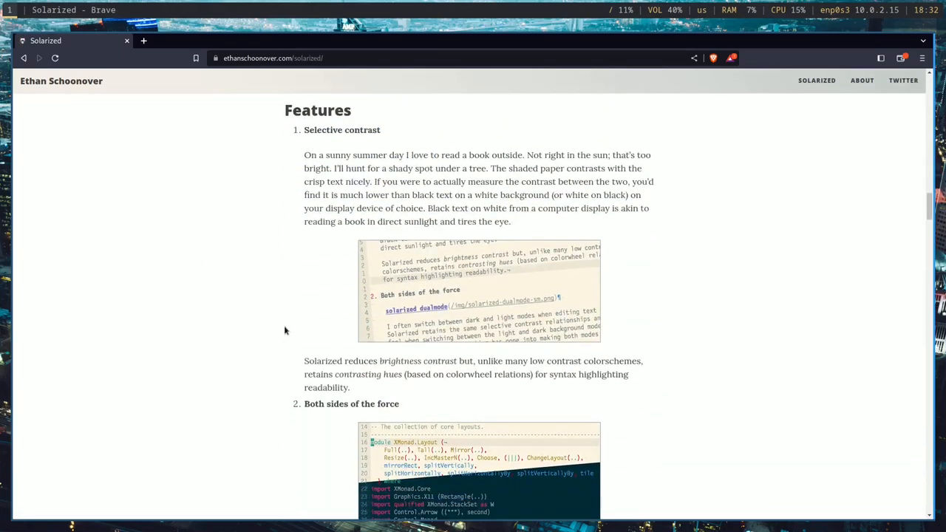
{"action": "scroll", "scroll_direction": "down", "scroll_amount": 3}
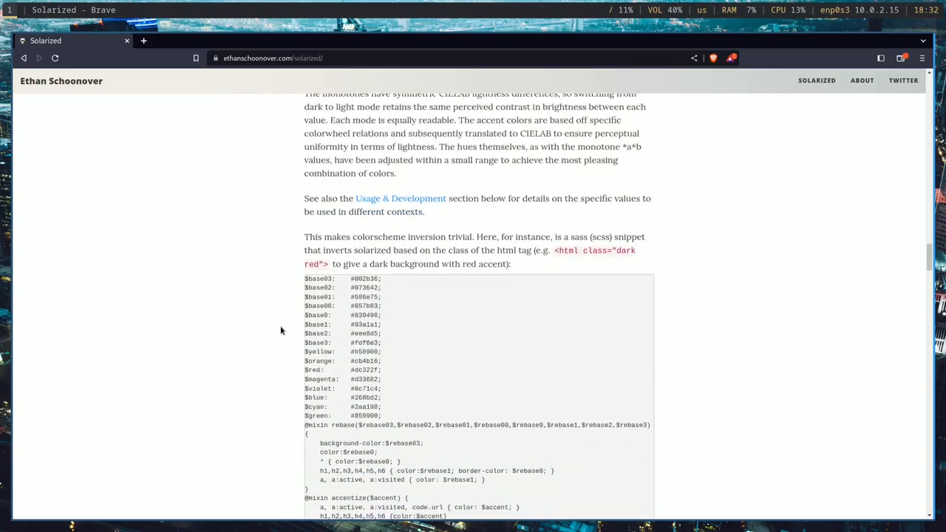
{"action": "scroll", "scroll_direction": "down", "scroll_amount": 3}
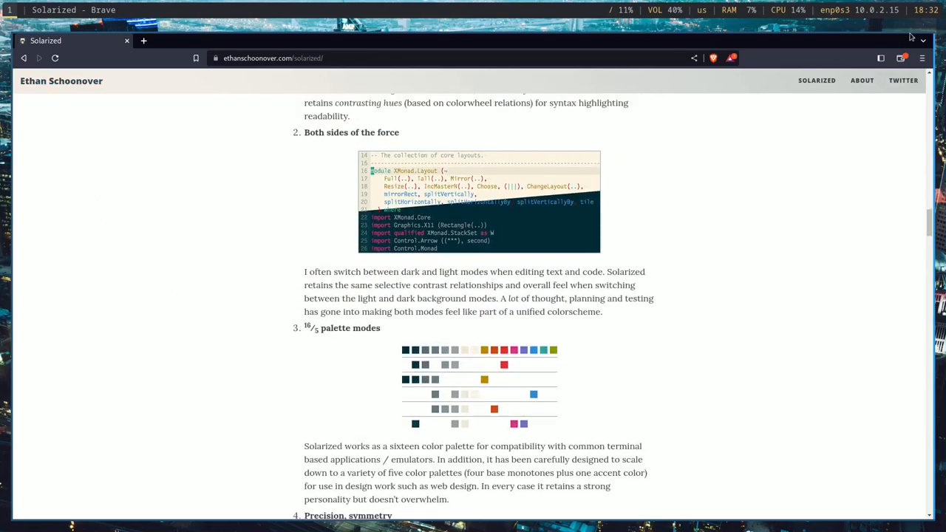
{"action": "scroll", "scroll_direction": "down", "scroll_amount": 3}
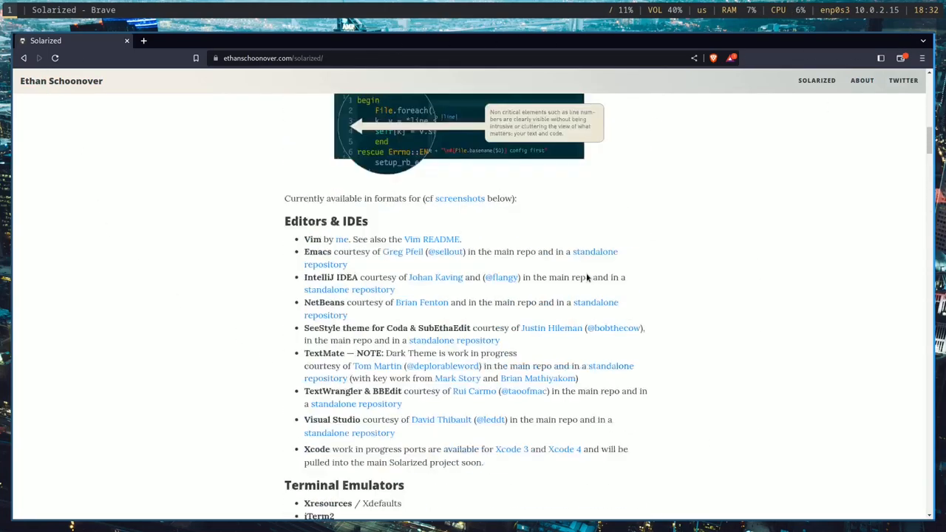
{"action": "scroll", "scroll_direction": "up", "scroll_amount": 3}
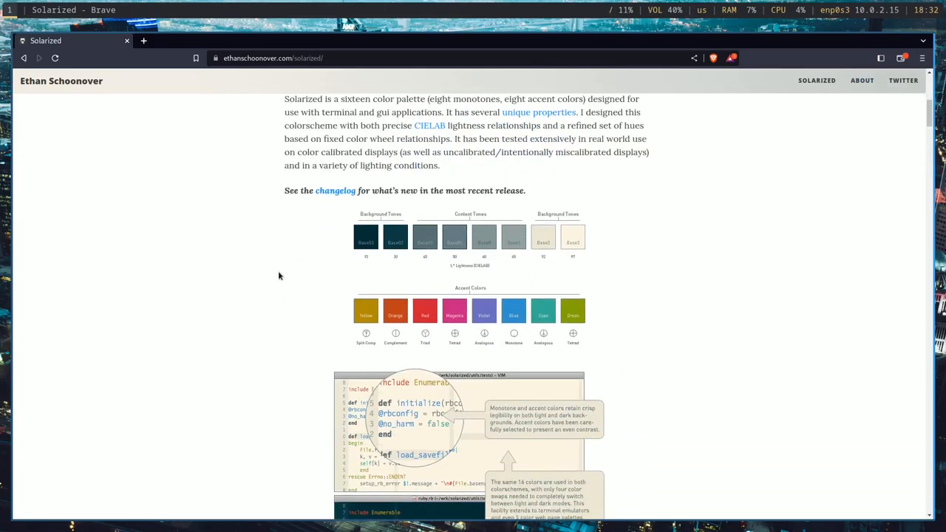
{"action": "mouse_move", "coordinate": [553, 318]}
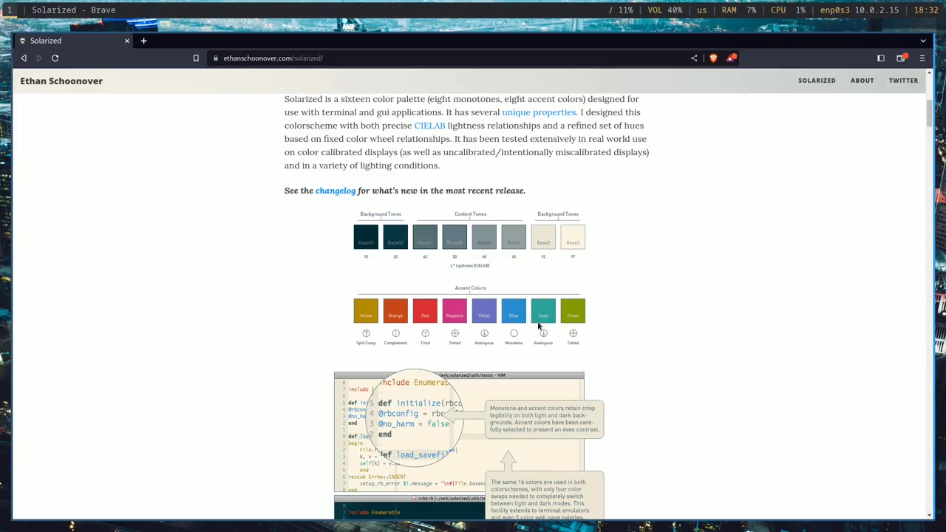
{"action": "scroll", "scroll_direction": "down", "scroll_amount": 3}
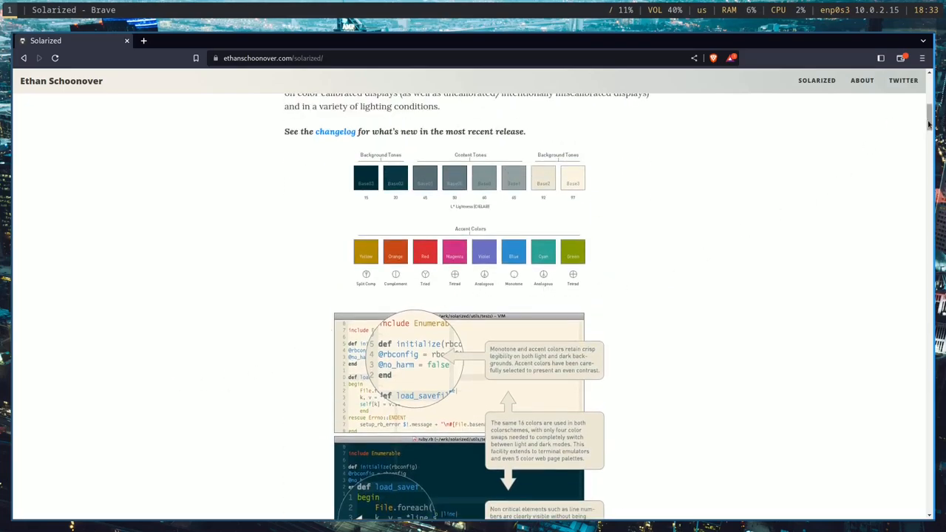
{"action": "scroll", "scroll_direction": "down", "scroll_amount": 3}
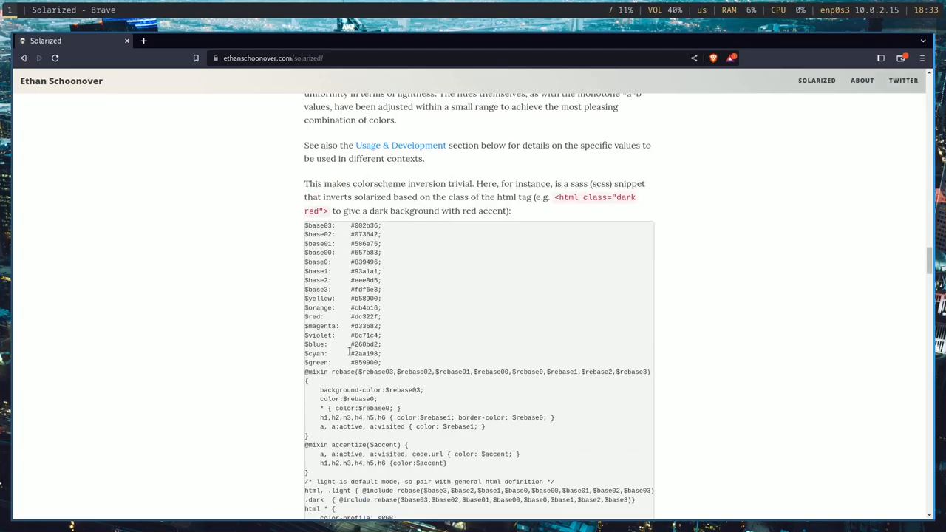
{"action": "double_click", "coordinate": [364, 353]}
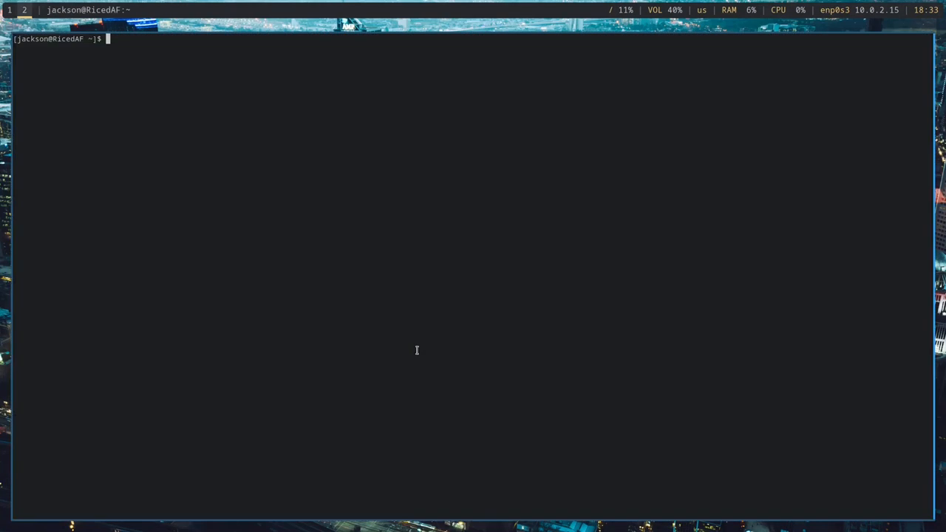
Step: Change into ~/.config/i3 and open the config file in vi
{"action": "type", "text": "cd /c"}
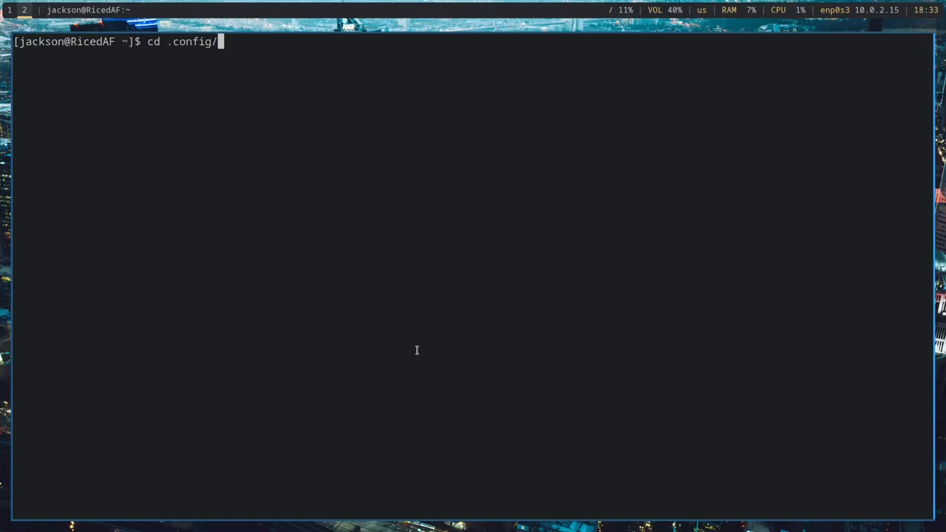
{"action": "type", "text": "cd i3"}
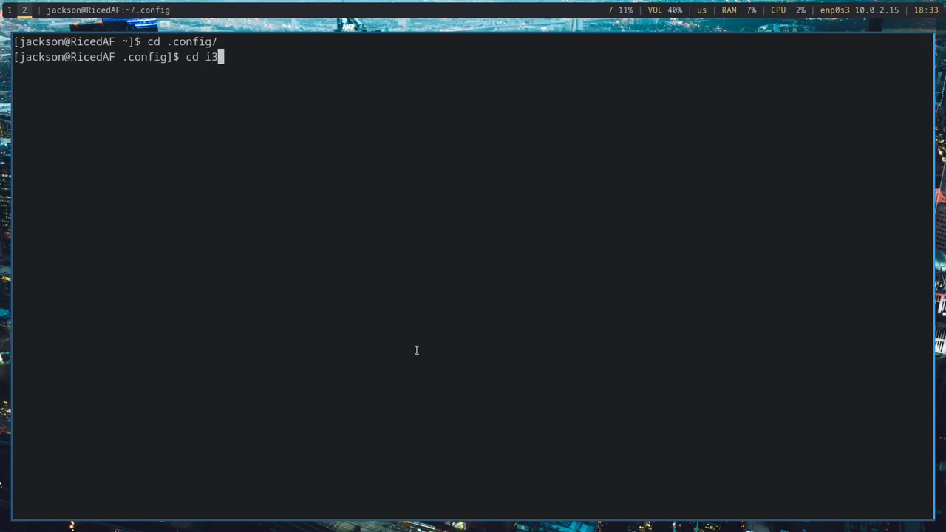
{"action": "type", "text": "vi"}
{"action": "type", "text": "# Color"}
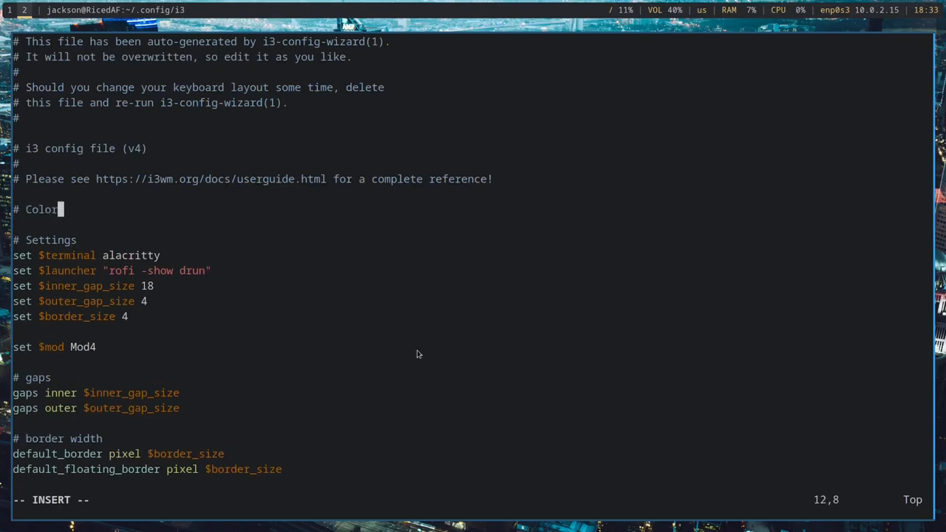
Step: Add a '#### Colorschemes' section with '# Solarized' and a 'set slr_cyan' line
{"action": "type", "text": "schemes"}
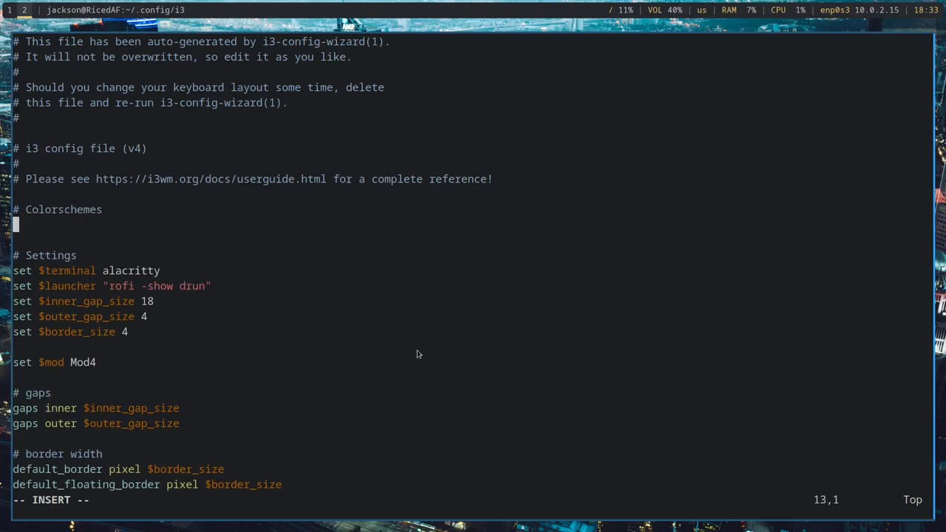
{"action": "type", "text": "###"}
{"action": "type", "text": "# Solarized"}
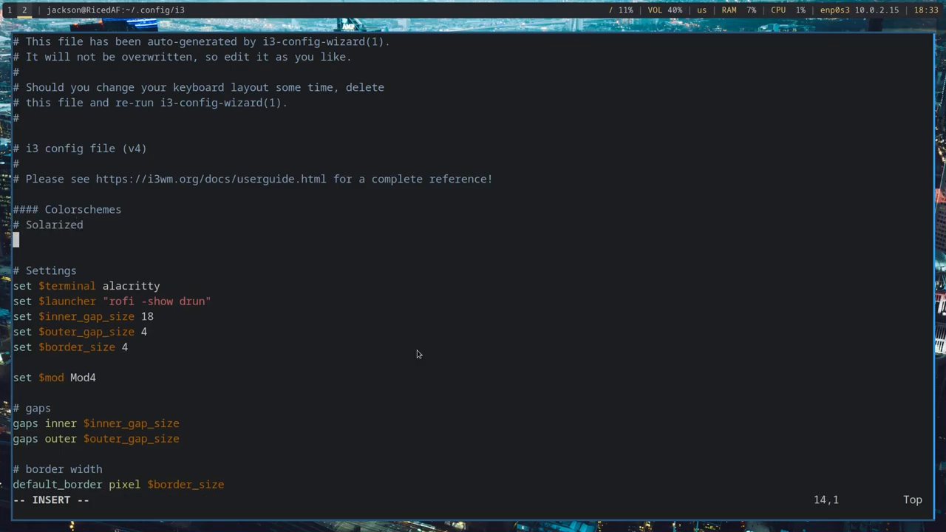
{"action": "type", "text": "set cyan"}
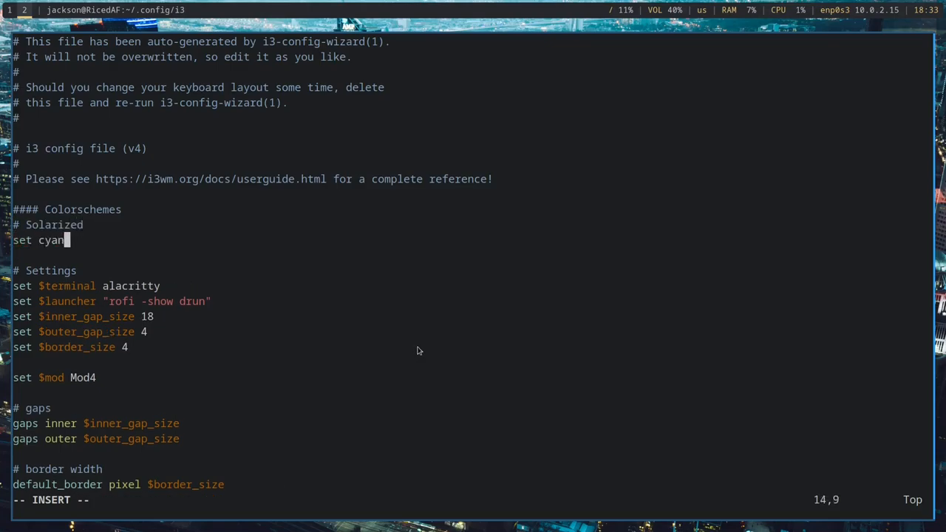
{"action": "key", "text": "BackSpace"}
{"action": "type", "text": "slr"}
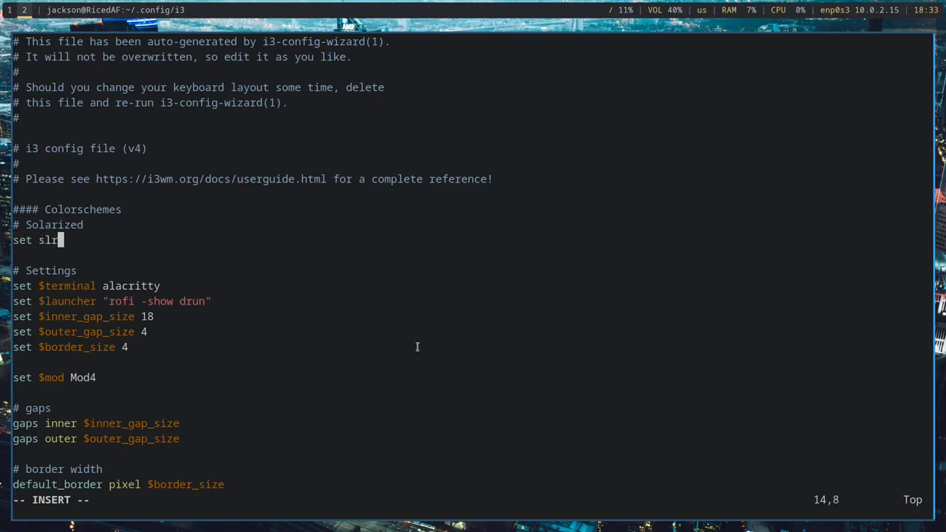
{"action": "type", "text": "_cyan"}
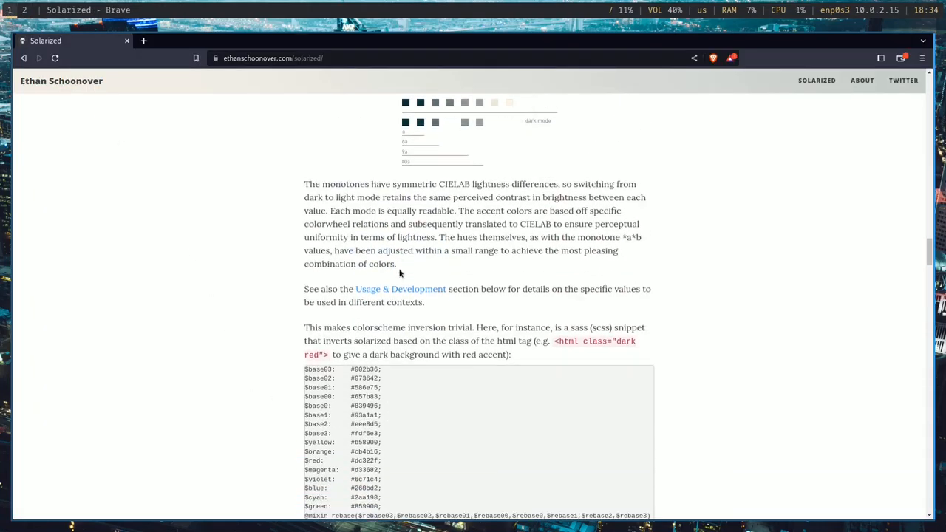
Step: Run 'notepadqq config' to open the i3 config in Notepadqq
{"action": "scroll", "scroll_direction": "down", "scroll_amount": 3}
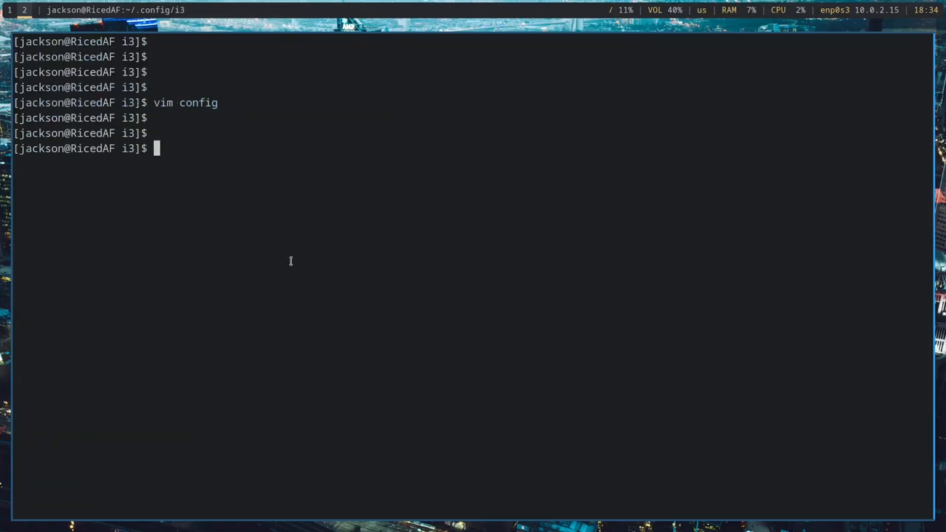
{"action": "type", "text": "notepadqq"}
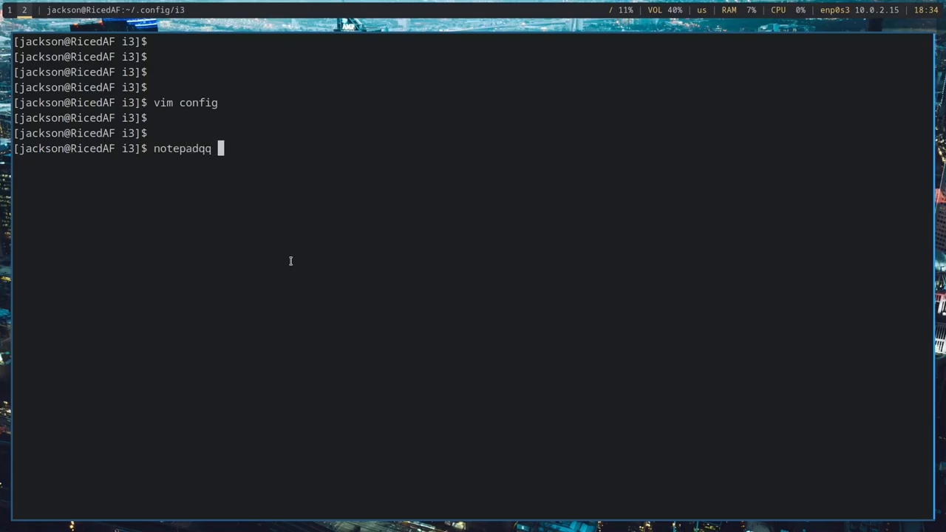
{"action": "type", "text": "config"}
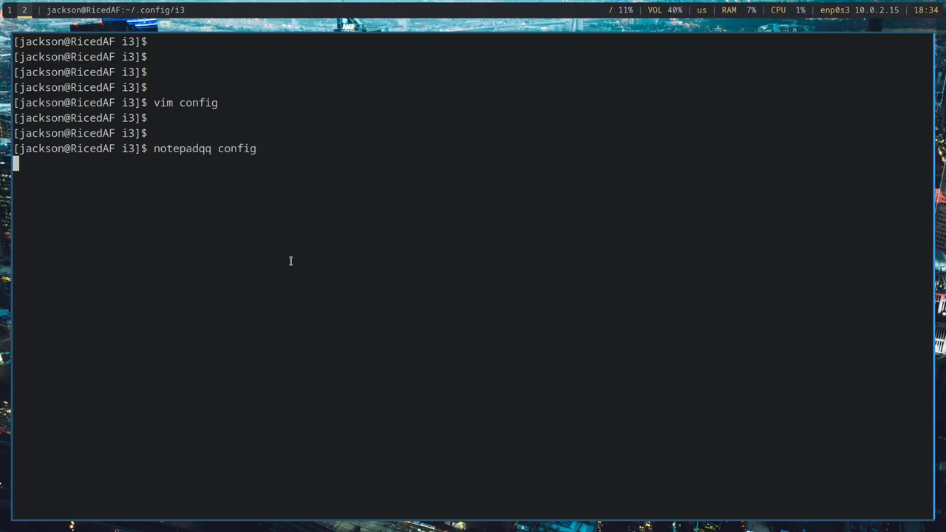
{"action": "key", "text": "Return"}
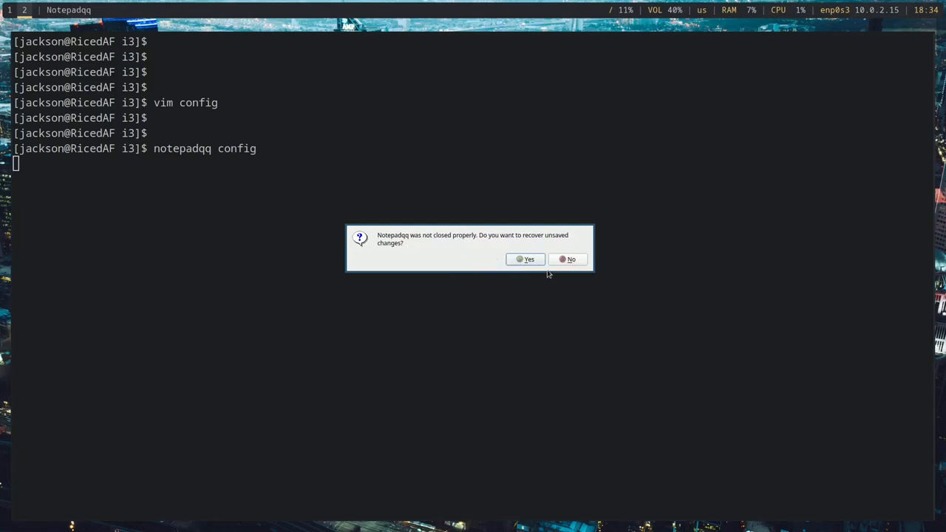
Step: Answer the recovery prompt and enlarge the editor font size in Preferences > Appearance
{"action": "left_click", "coordinate": [568, 260]}
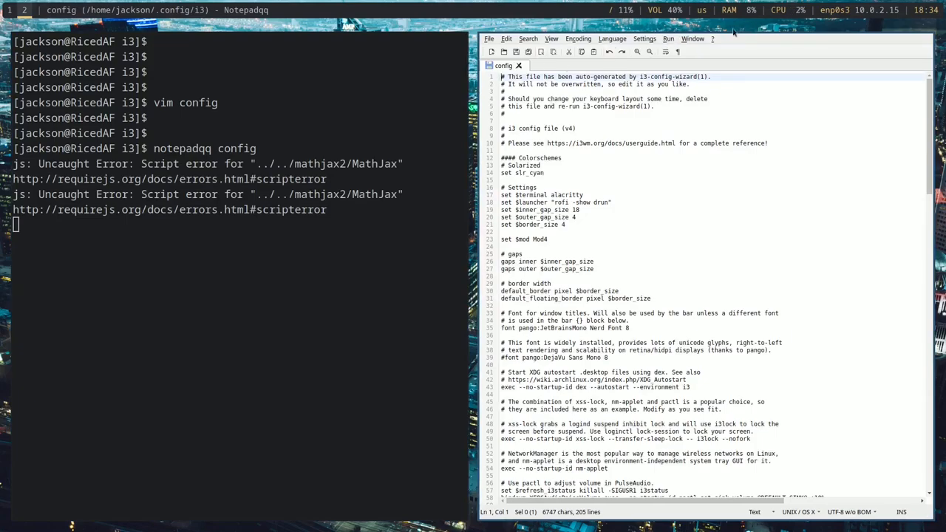
{"action": "left_click", "coordinate": [645, 38]}
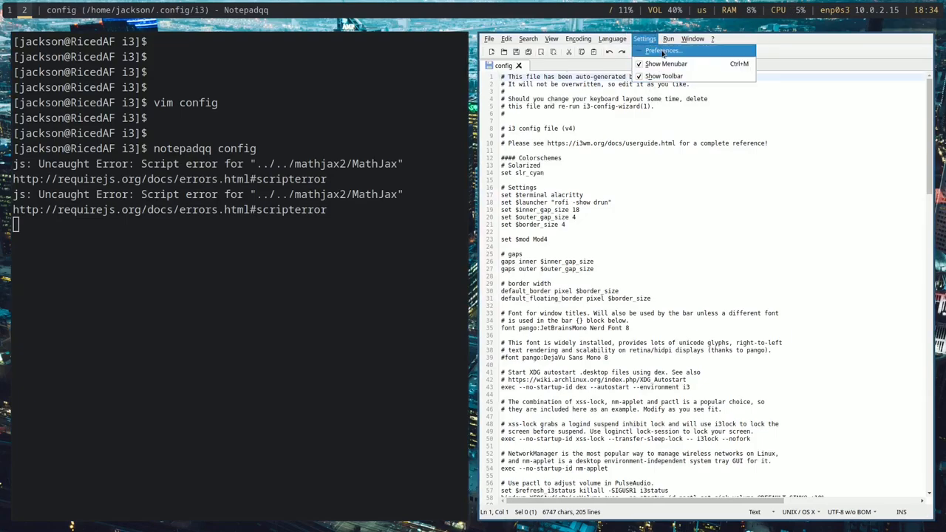
{"action": "left_click", "coordinate": [662, 50]}
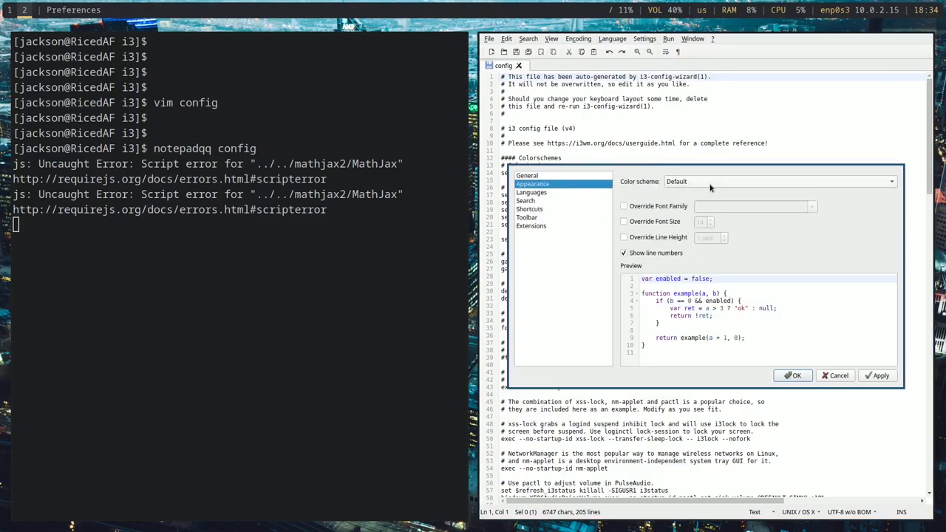
{"action": "left_click", "coordinate": [890, 180]}
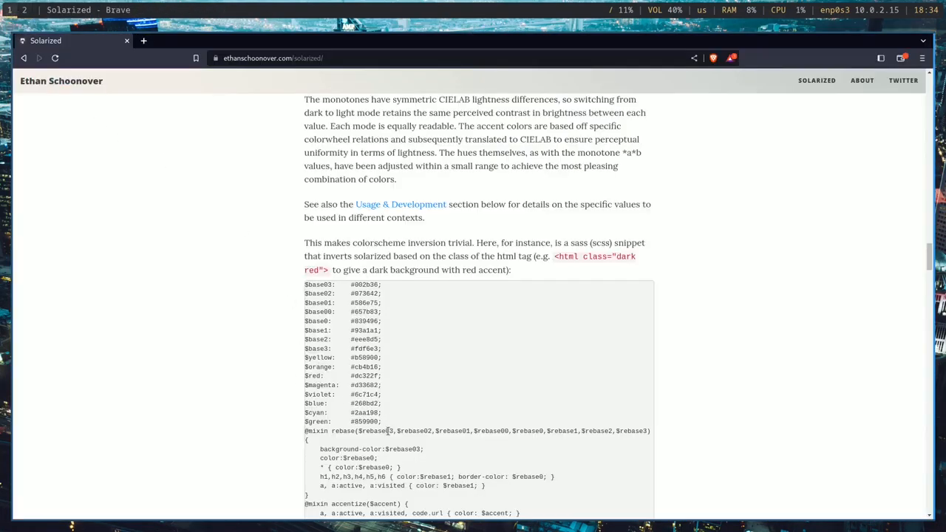
Step: Select and copy the Solarized $base03…$green hex lines from the Brave sass snippet into the config
{"action": "left_click_drag", "start_coordinate": [305, 284], "coordinate": [381, 422]}
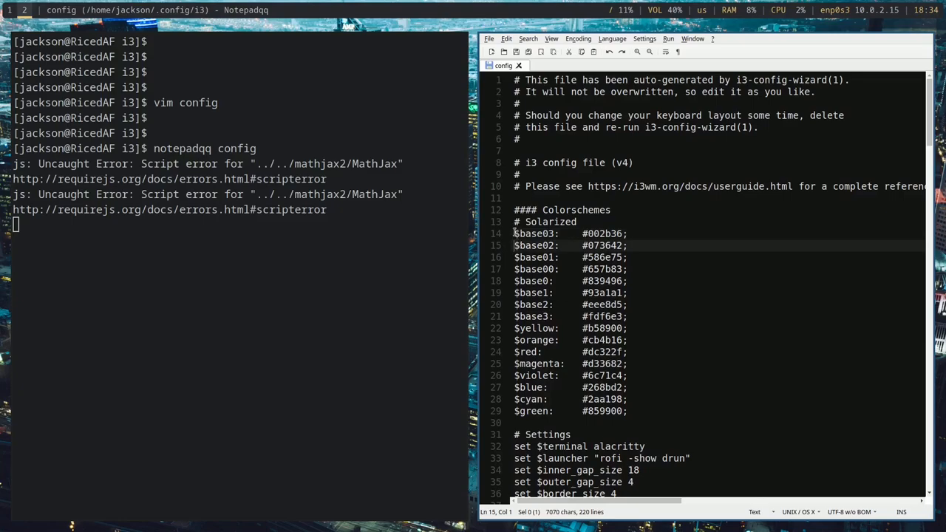
Step: Turn each pasted colour into an i3 variable like set $slr_base03 #002b36, removing the colons, and save
{"action": "left_click", "coordinate": [518, 233]}
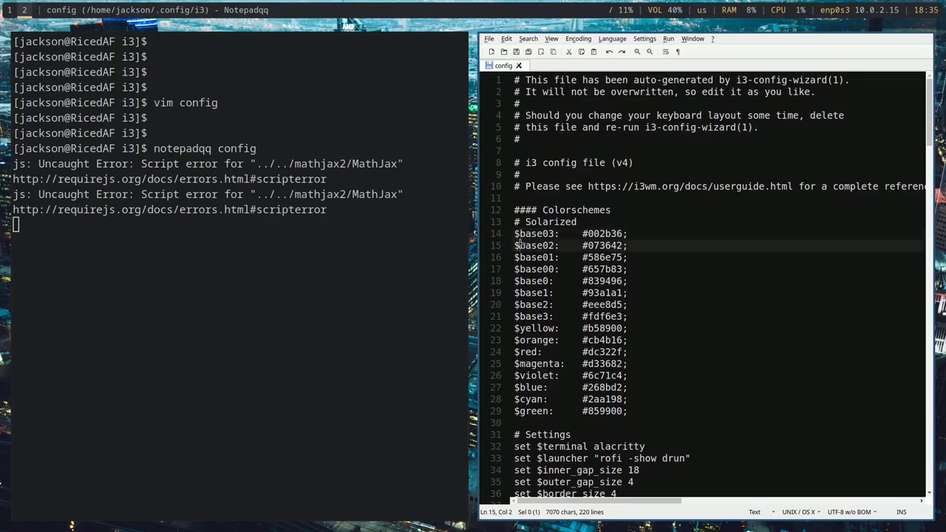
{"action": "left_click", "coordinate": [518, 234]}
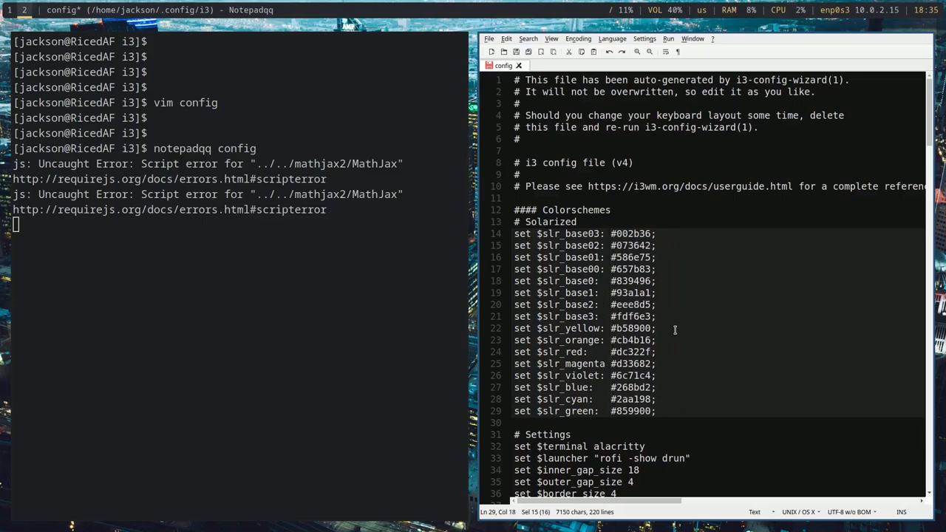
{"action": "left_click", "coordinate": [602, 246]}
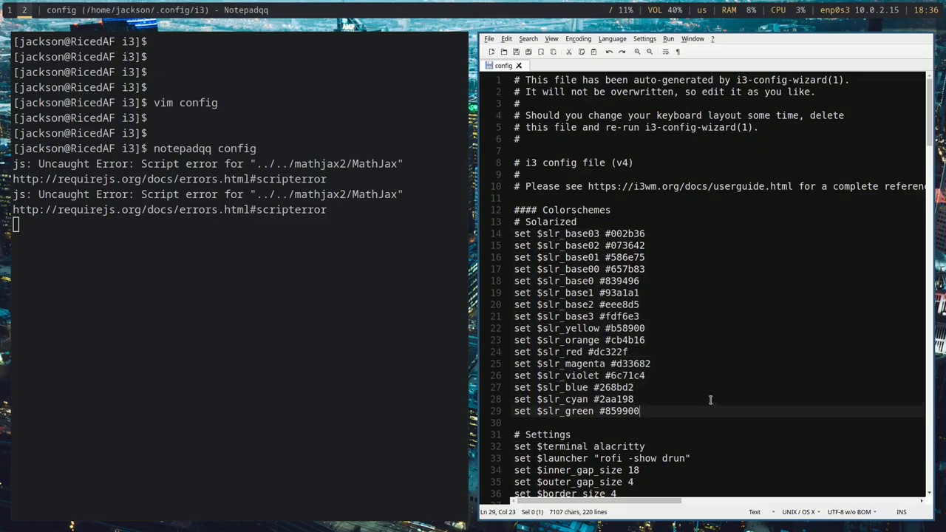
Step: Wrap each Solarized hex value in double quotes like "#002b36", save, and scroll to the keybindings
{"action": "scroll", "scroll_direction": "down", "scroll_amount": 3}
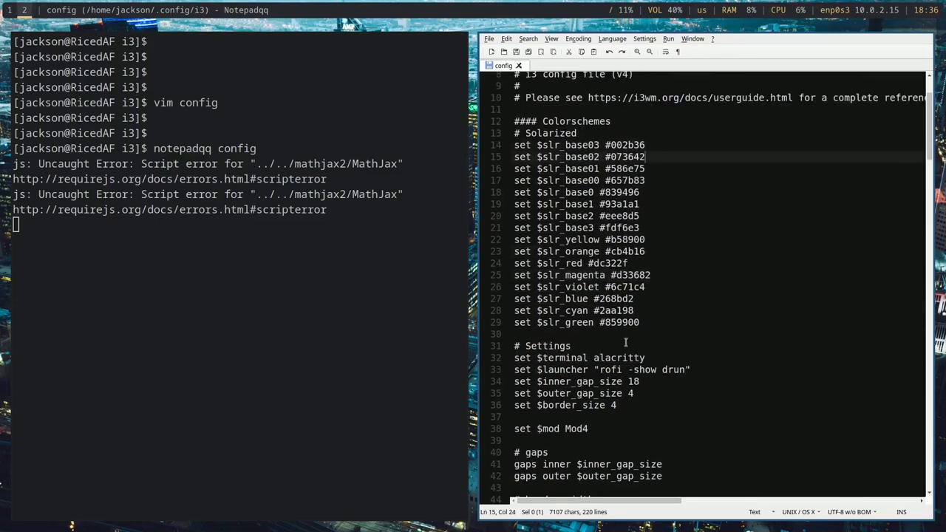
{"action": "scroll", "scroll_direction": "down", "scroll_amount": 3}
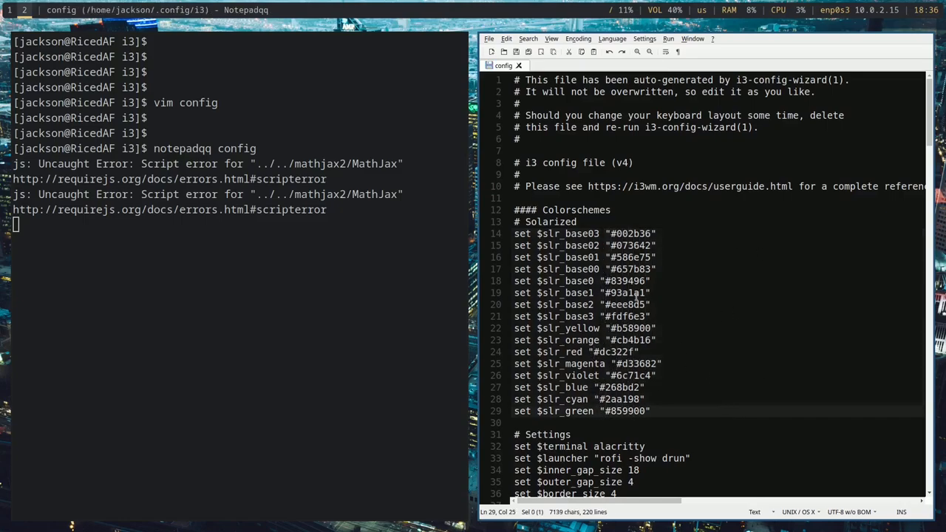
{"action": "scroll", "scroll_direction": "down", "scroll_amount": 3}
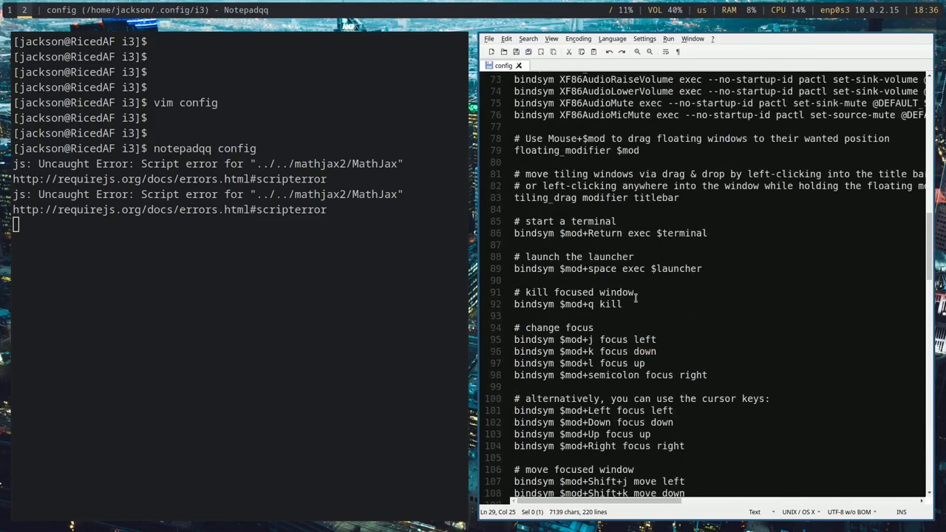
{"action": "scroll", "scroll_direction": "down", "scroll_amount": 3}
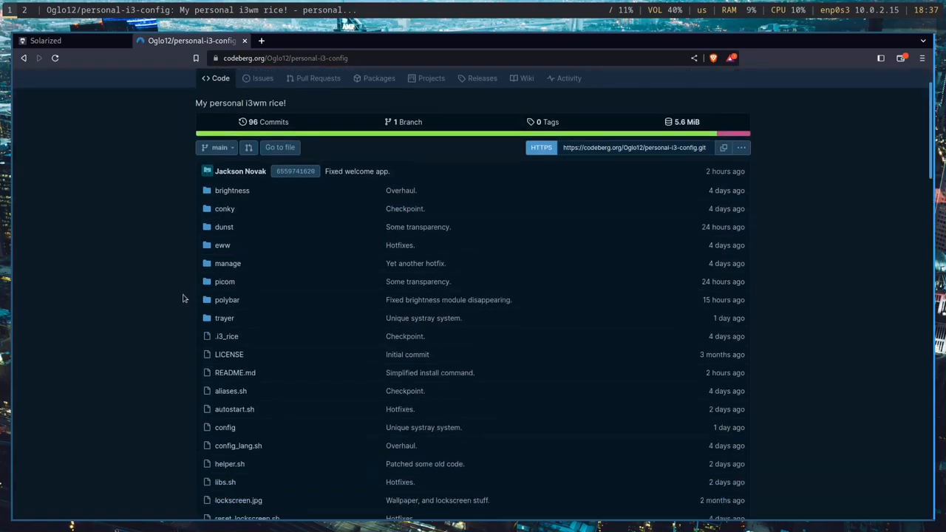
Step: Bring up the repository's config file on Codeberg and scroll down to its Colors section
{"action": "scroll", "scroll_direction": "down", "scroll_amount": 3}
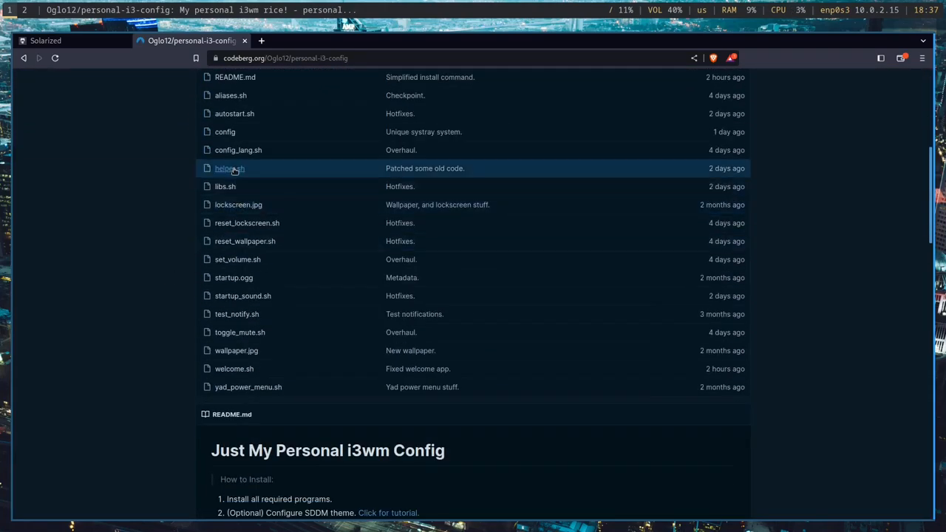
{"action": "left_click", "coordinate": [225, 131]}
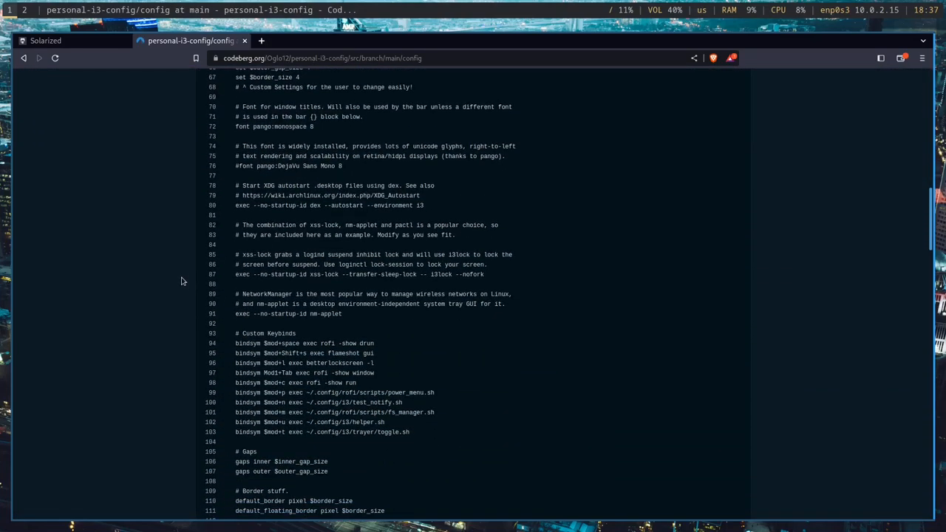
{"action": "scroll", "scroll_direction": "down", "scroll_amount": 3}
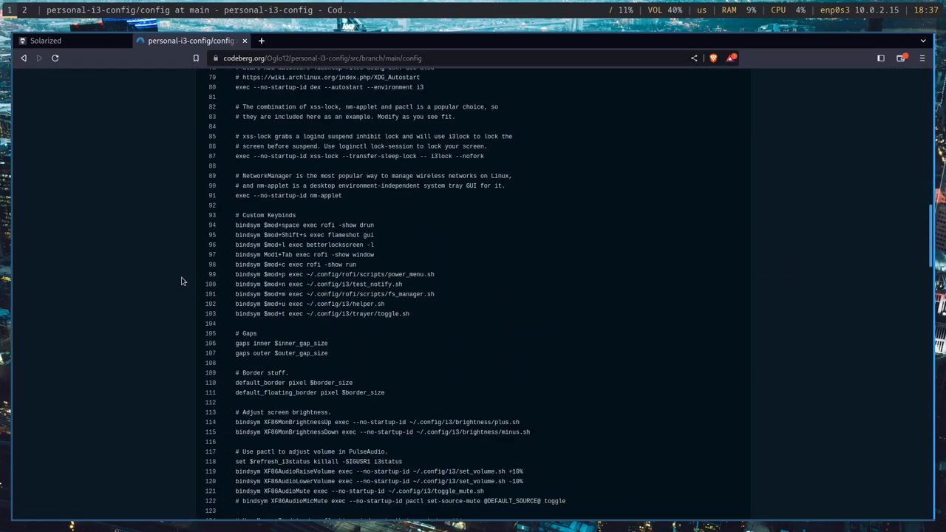
{"action": "scroll", "scroll_direction": "down", "scroll_amount": 3}
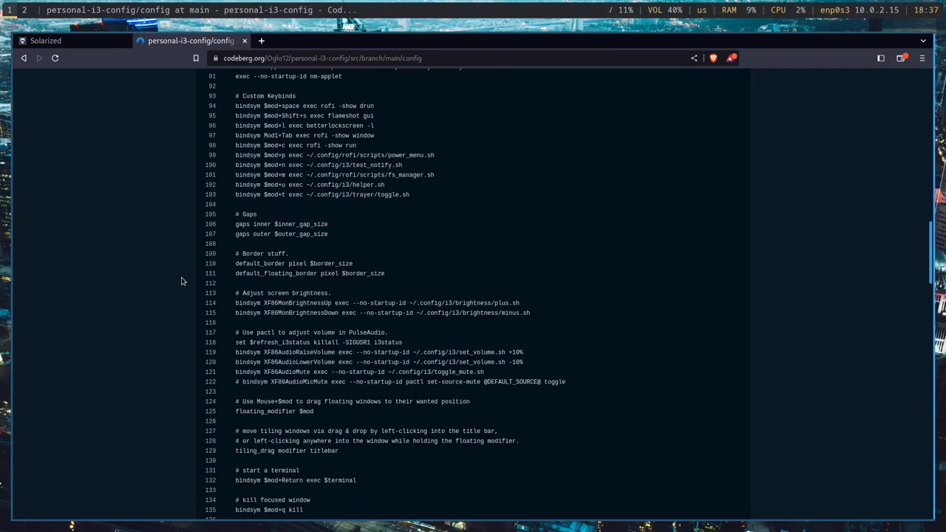
{"action": "scroll", "scroll_direction": "down", "scroll_amount": 3}
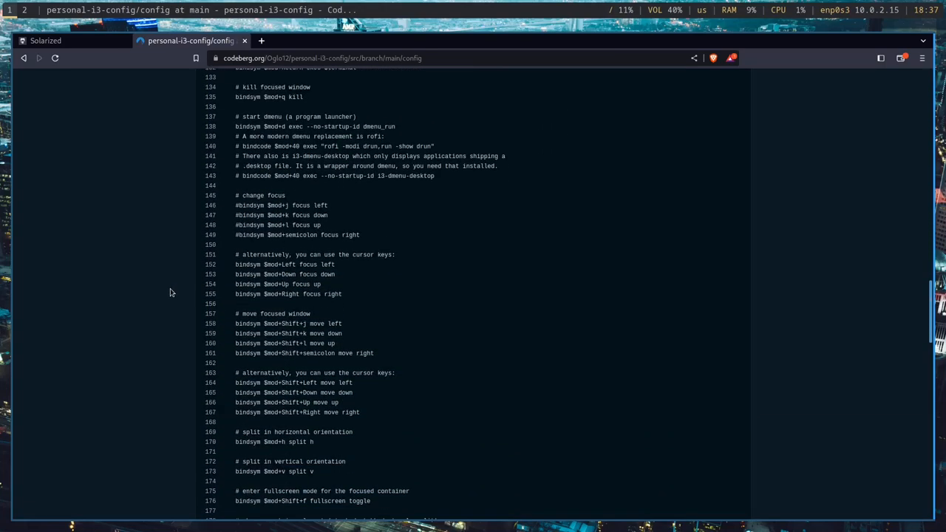
{"action": "scroll", "scroll_direction": "down", "scroll_amount": 3}
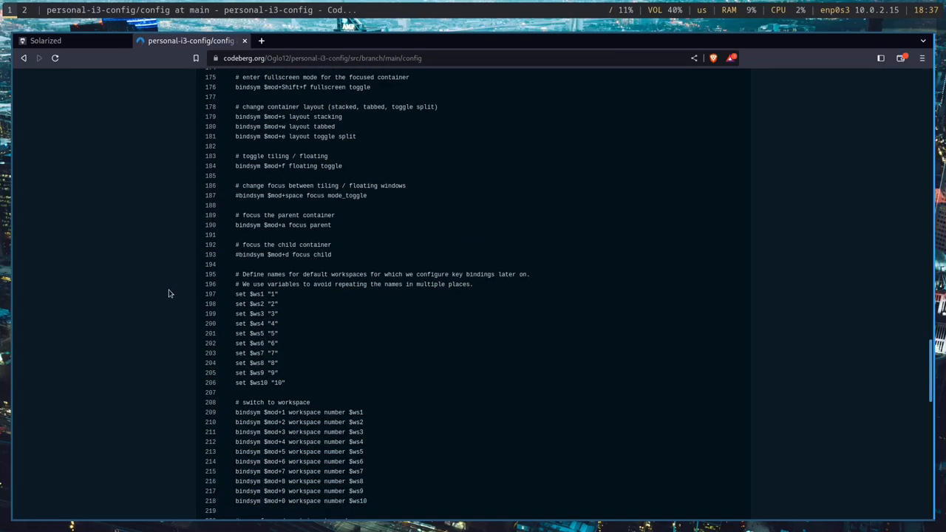
{"action": "scroll", "scroll_direction": "down", "scroll_amount": 3}
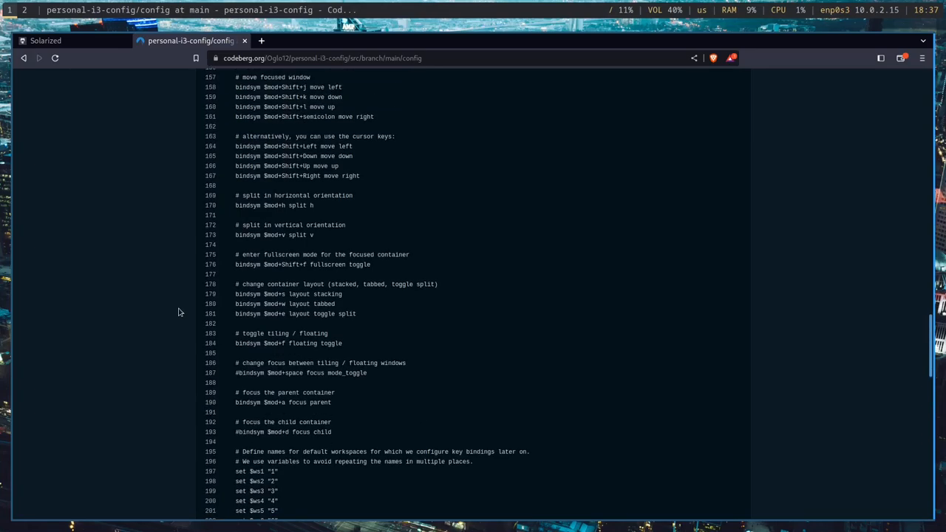
{"action": "scroll", "scroll_direction": "down", "scroll_amount": 3}
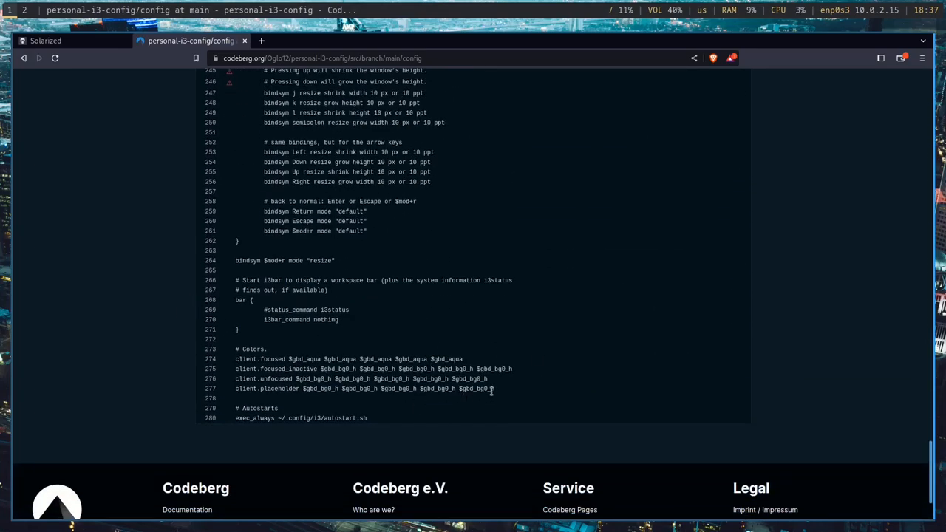
Step: Select the client.* colour lines in the Codeberg config to copy them
{"action": "left_click_drag", "start_coordinate": [235, 348], "coordinate": [495, 389]}
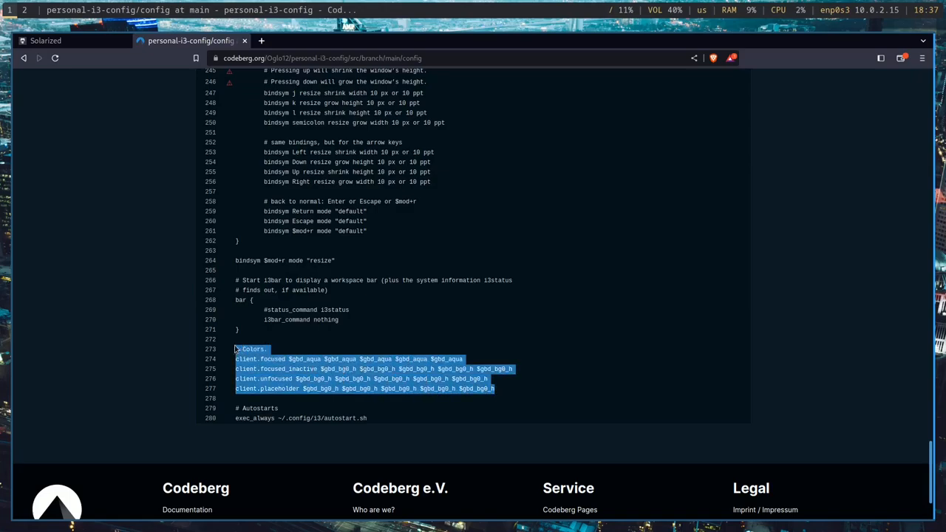
{"action": "left_click", "coordinate": [505, 395]}
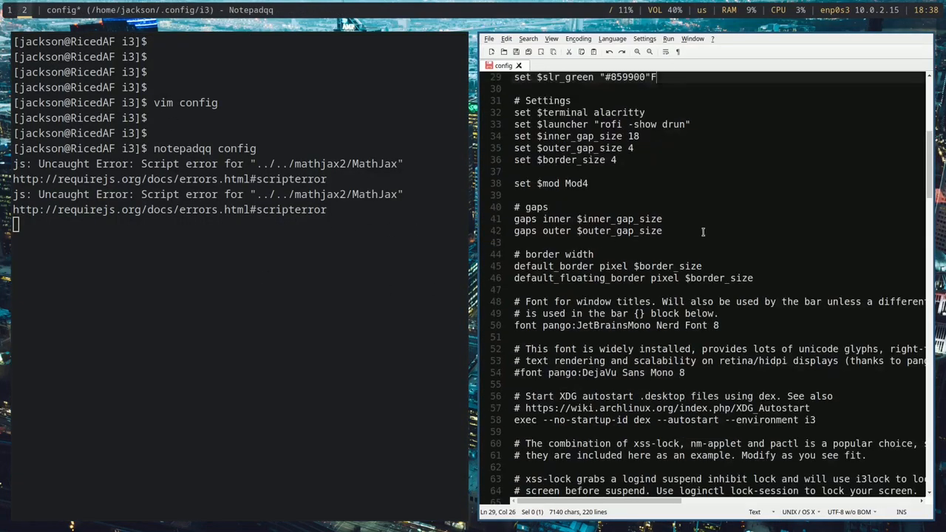
Step: Fullscreen the Notepadqq editor, remove the stray F after the green value, and scroll to the border colour section
{"action": "key", "text": "BackSpace"}
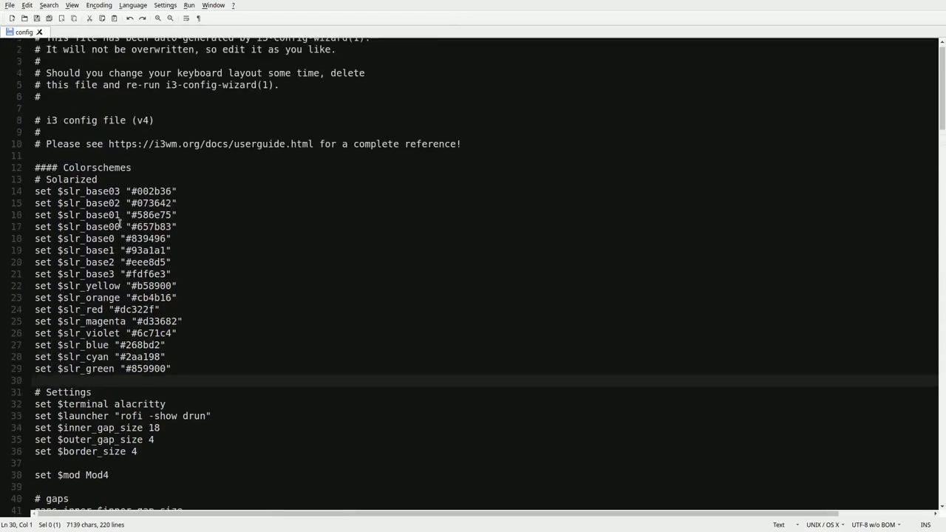
{"action": "scroll", "scroll_direction": "down", "scroll_amount": 3}
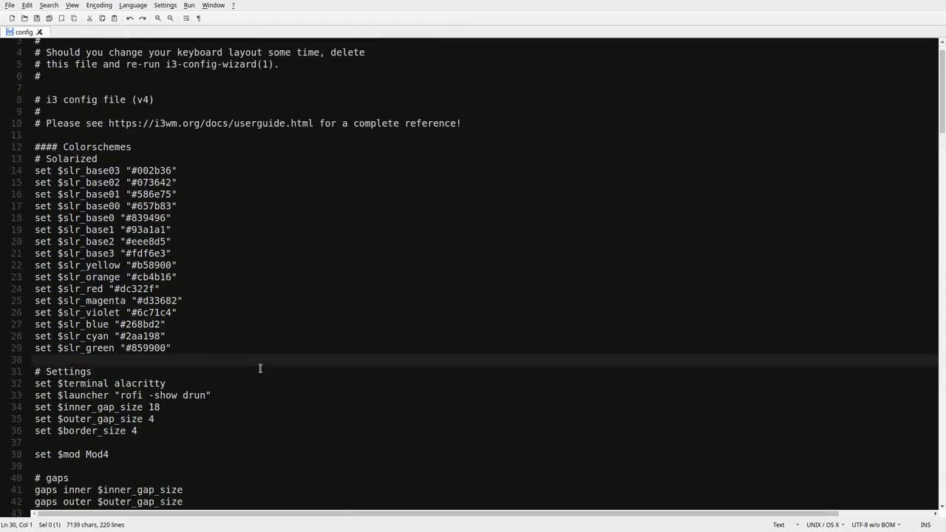
{"action": "scroll", "scroll_direction": "down", "scroll_amount": 3}
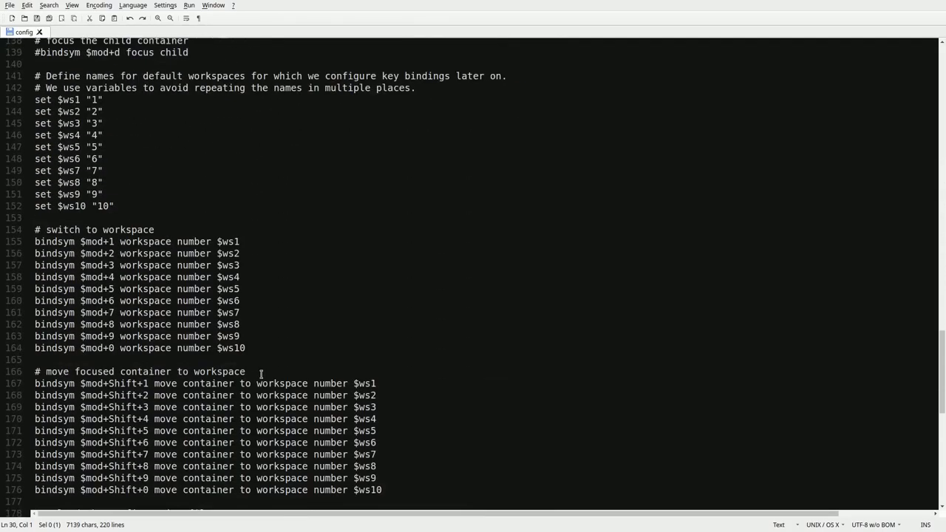
{"action": "scroll", "scroll_direction": "down", "scroll_amount": 3}
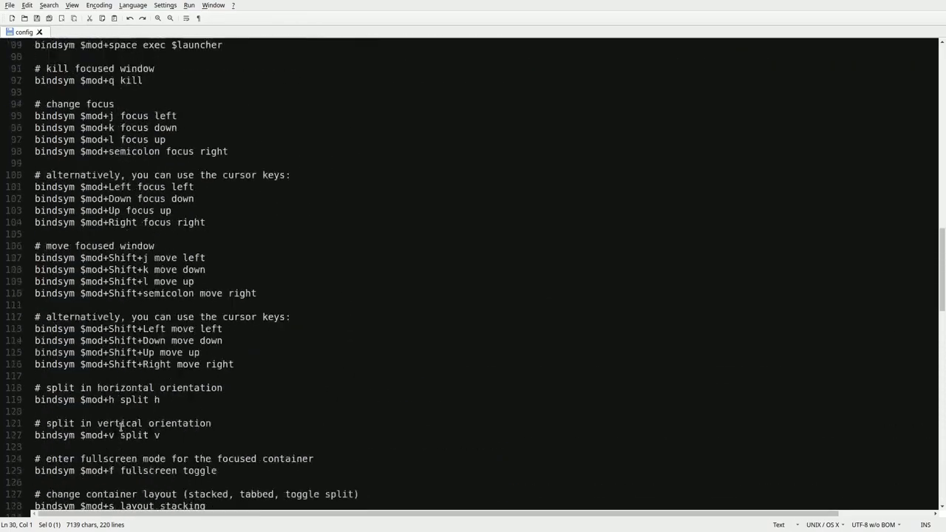
{"action": "scroll", "scroll_direction": "up", "scroll_amount": 3}
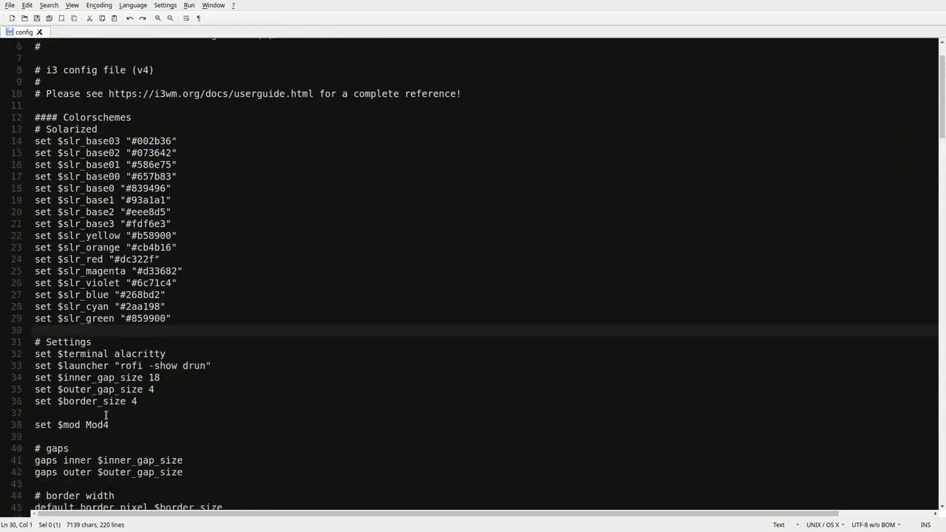
{"action": "scroll", "scroll_direction": "down", "scroll_amount": 3}
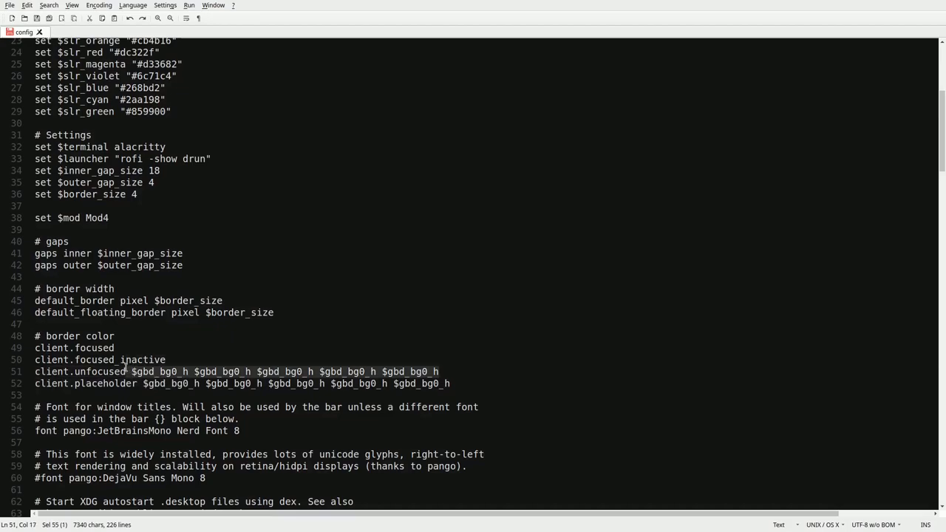
Step: Replace the client.focused border colour values with $slr_cyan
{"action": "key", "text": "Delete"}
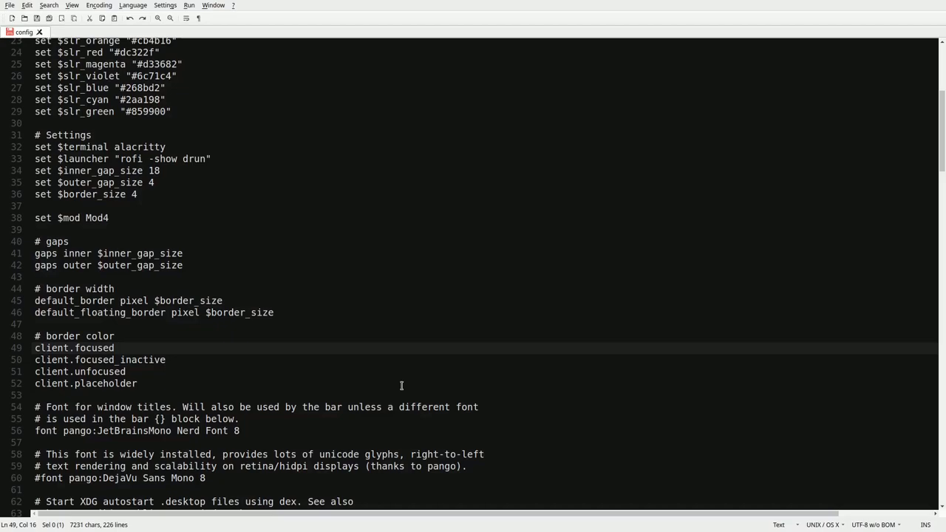
{"action": "type", "text": "$"}
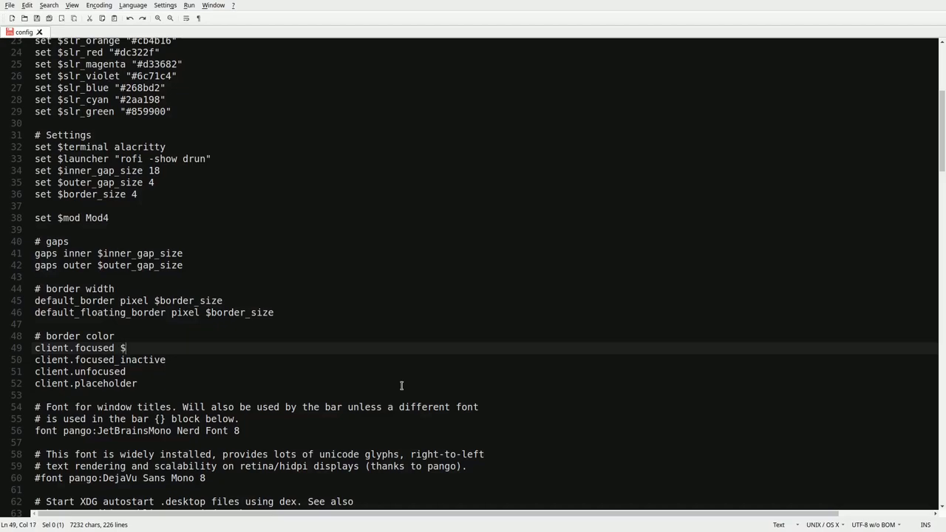
{"action": "type", "text": "t"}
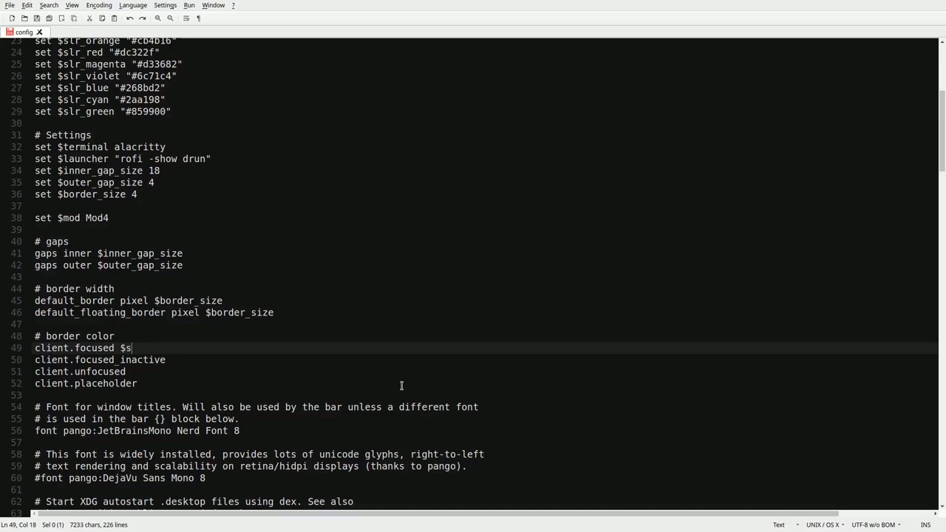
{"action": "type", "text": "lr_cy"}
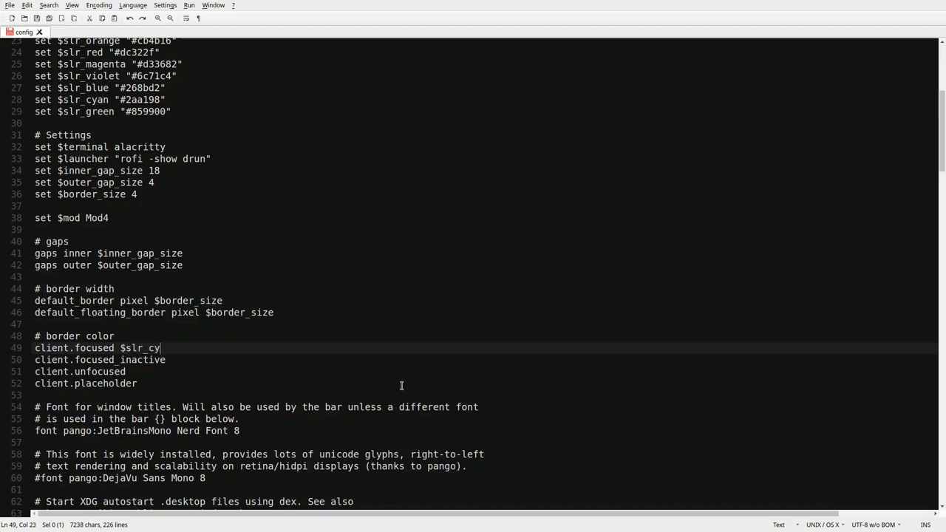
{"action": "type", "text": "an"}
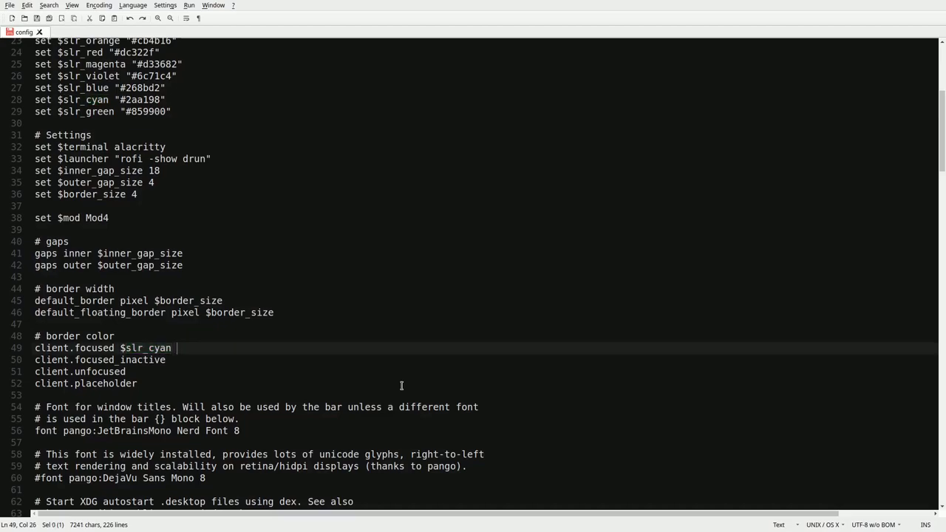
{"action": "type", "text": "$slr_cyan $slr_cyan $slr_cyan $slr_cyan"}
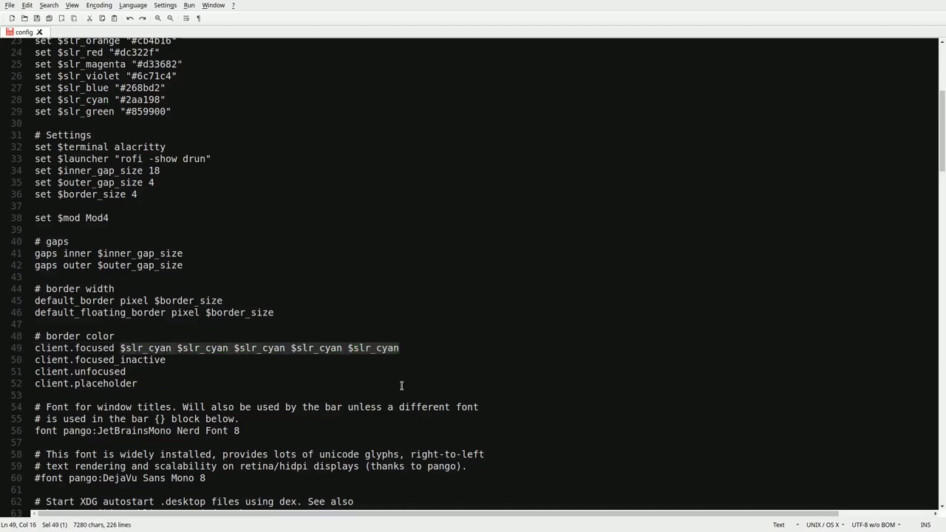
Step: Fill the focused_inactive, unfocused and placeholder lines with $slr_cyan for every colour
{"action": "left_click", "coordinate": [399, 349]}
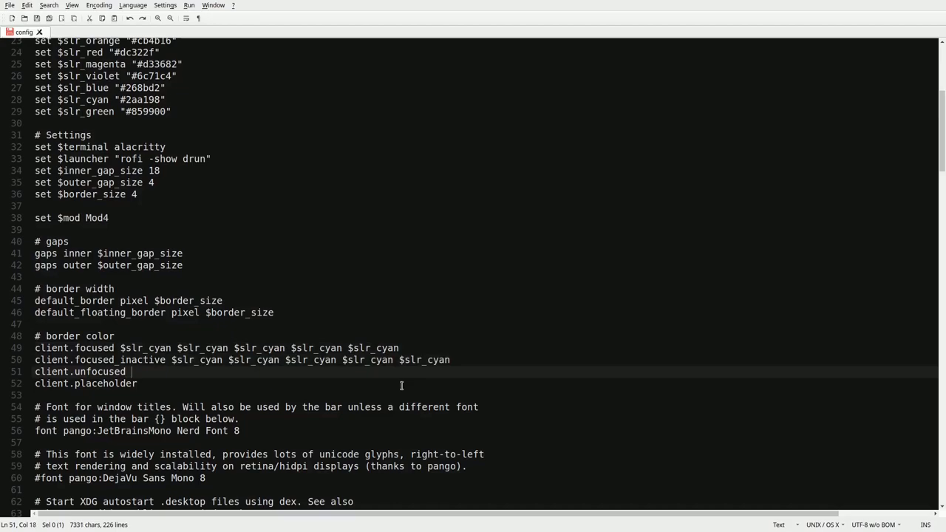
{"action": "type", "text": "$slr_cyan $slr_cyan $slr_cyan $slr_cyan $slr_cyan"}
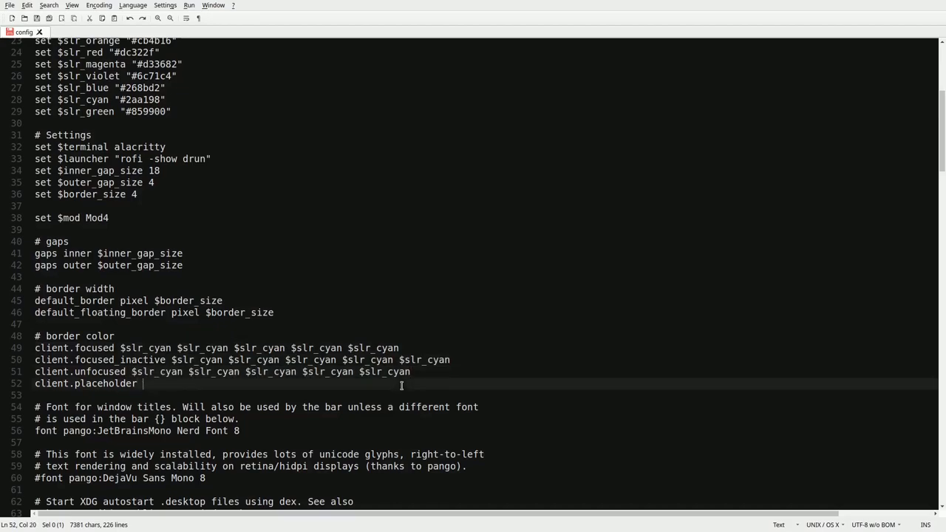
{"action": "type", "text": "$slr_cyan $slr_cyan $slr_cyan $slr_cyan $slr_cyan"}
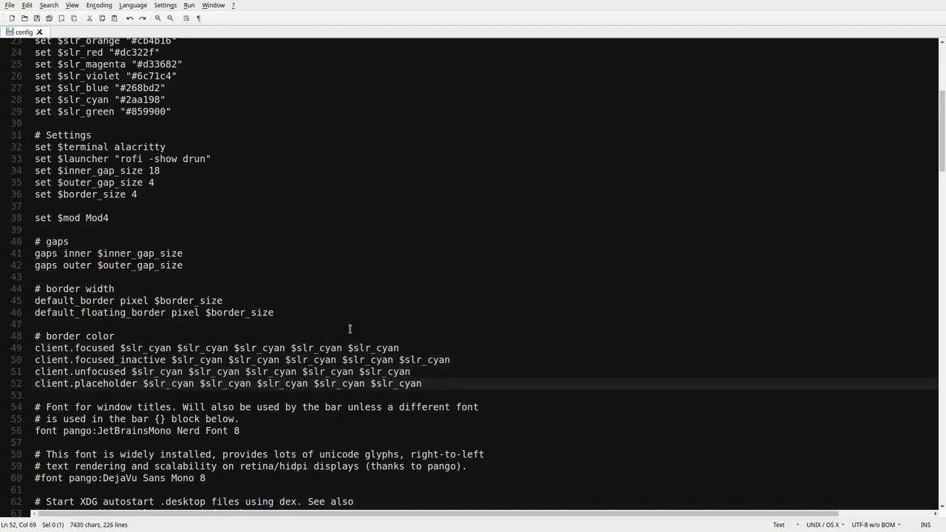
{"action": "mouse_move", "coordinate": [463, 385]}
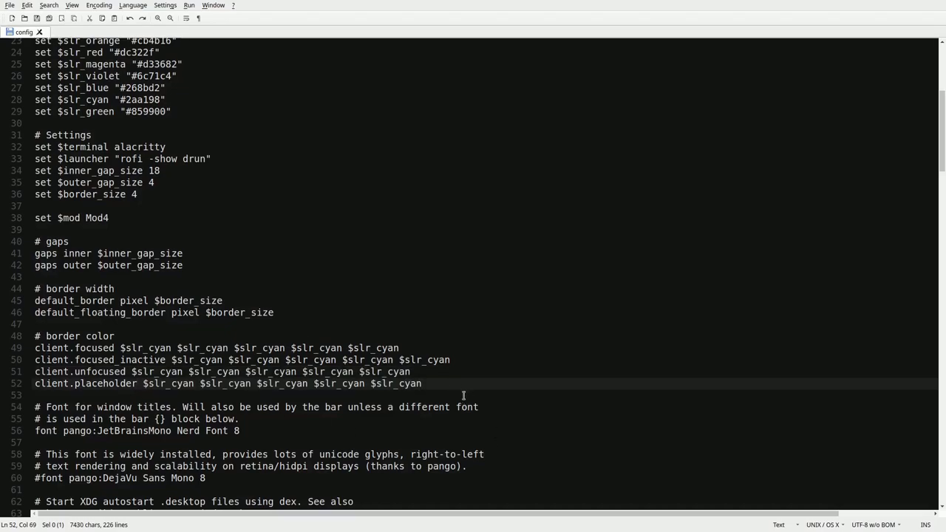
{"action": "left_click", "coordinate": [423, 383]}
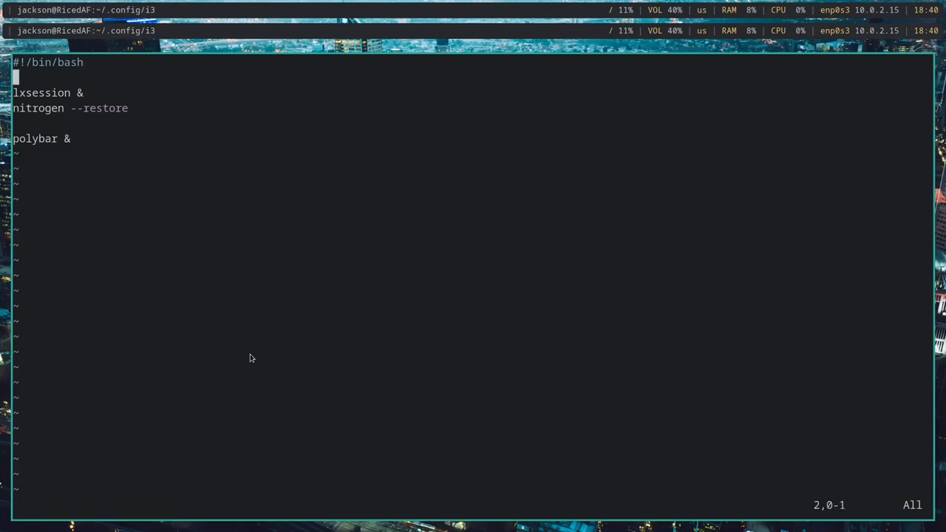
Step: Insert 'killall lxsession' above the lxsession line and a 'killall' line above polybar in the autostart script
{"action": "type", "text": "killall"}
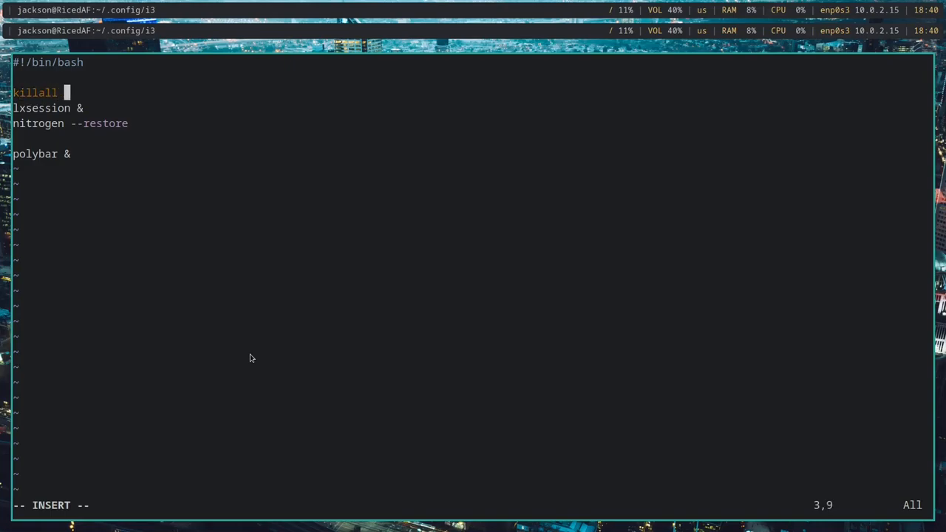
{"action": "type", "text": "lxs"}
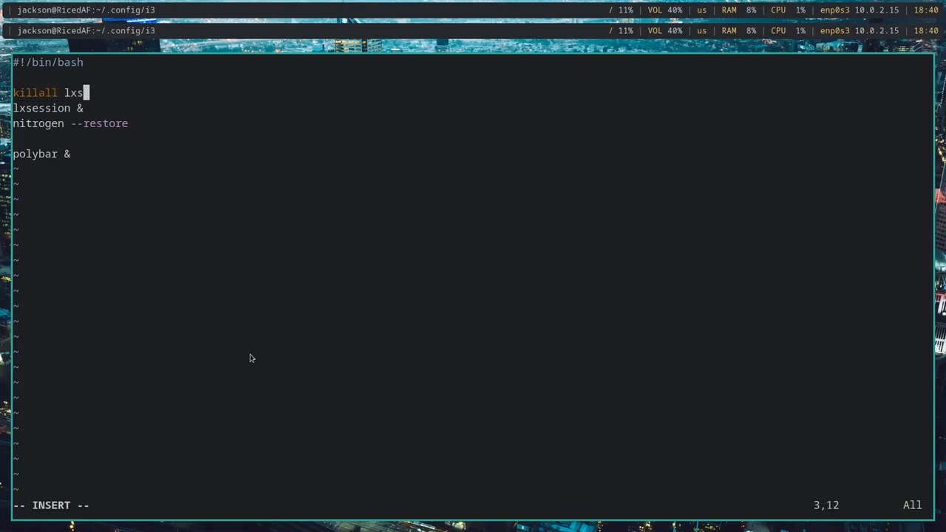
{"action": "type", "text": "ession"}
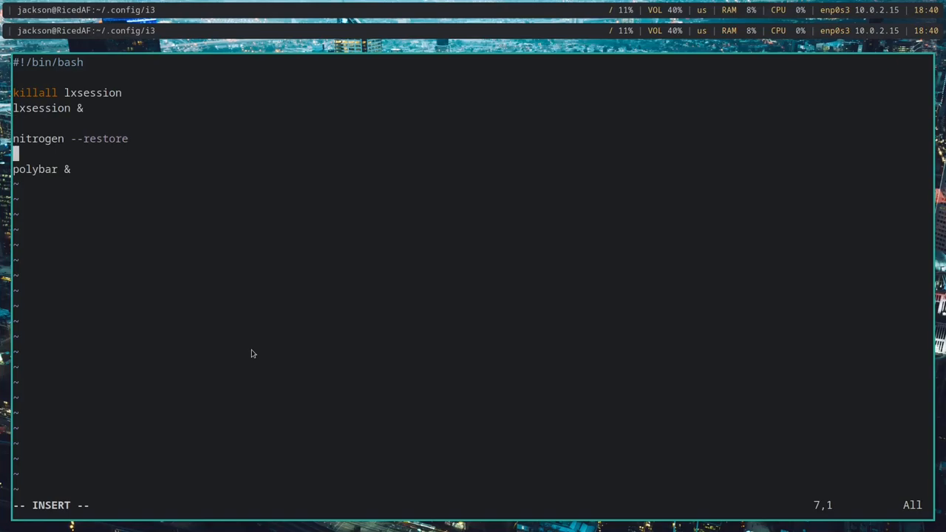
{"action": "type", "text": "kia"}
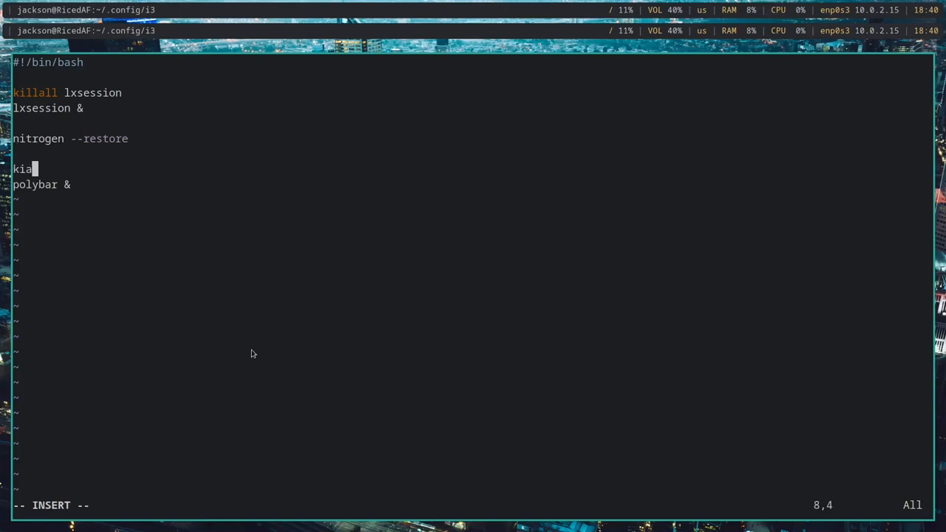
{"action": "type", "text": "llall"}
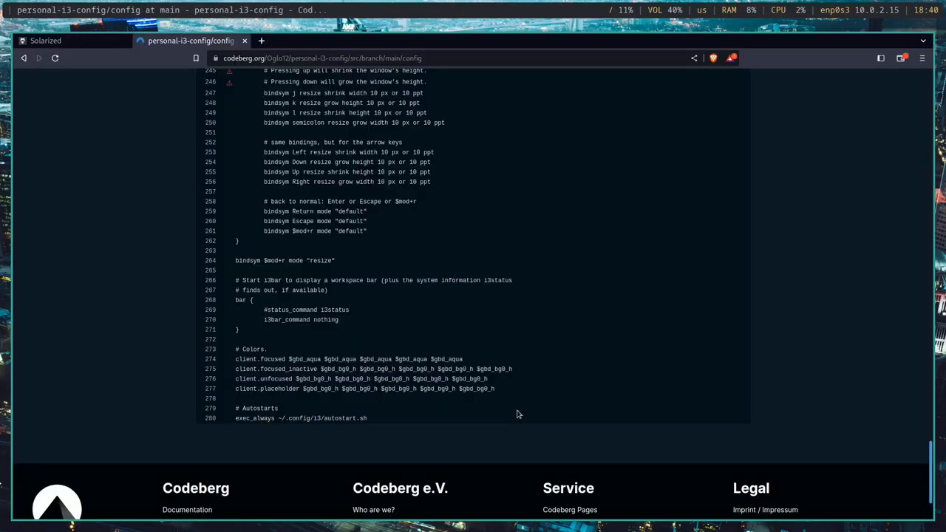
Step: Scroll through the Codeberg i3 config to its autostart line and back to the Catppuccin variables
{"action": "scroll", "scroll_direction": "up", "scroll_amount": 3}
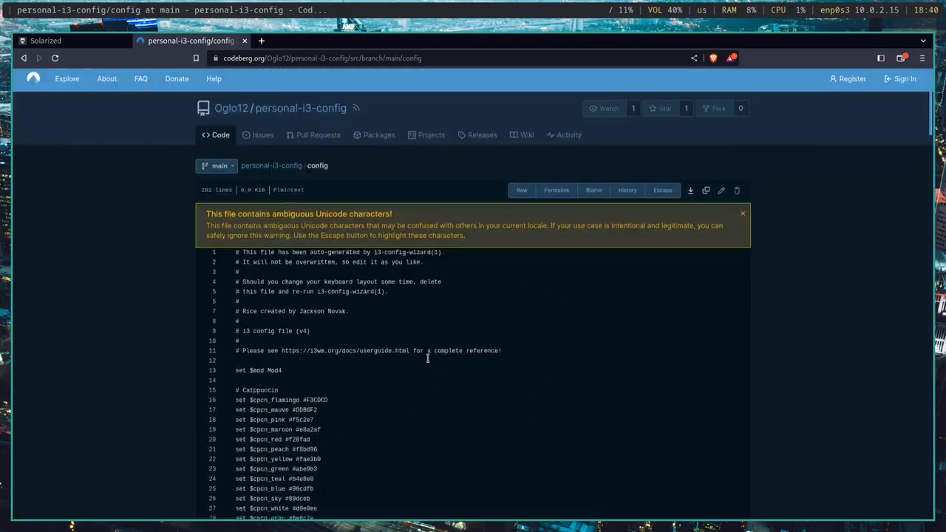
{"action": "scroll", "scroll_direction": "down", "scroll_amount": 3}
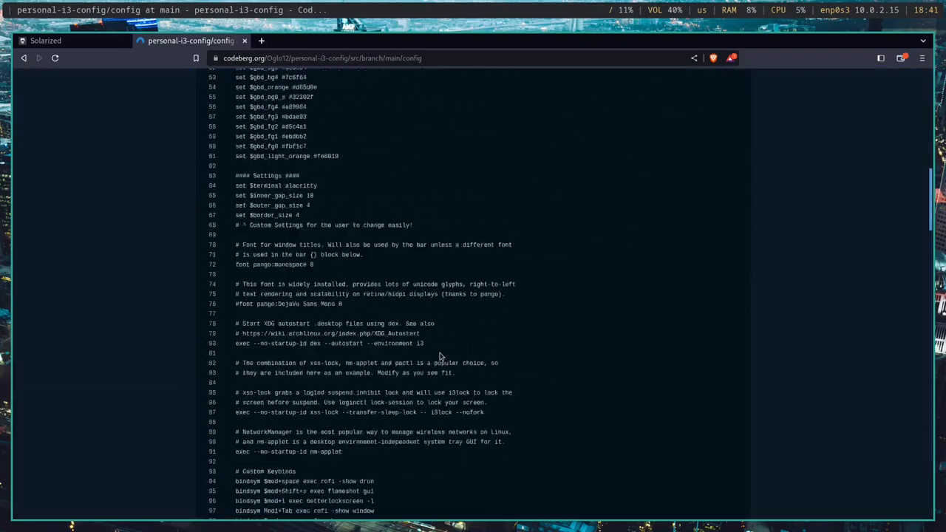
{"action": "scroll", "scroll_direction": "down", "scroll_amount": 3}
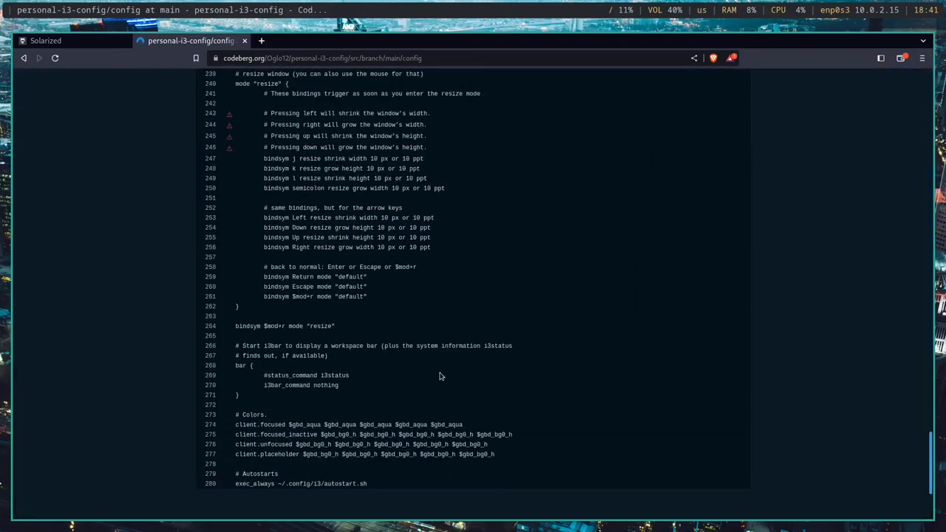
{"action": "scroll", "scroll_direction": "down", "scroll_amount": 3}
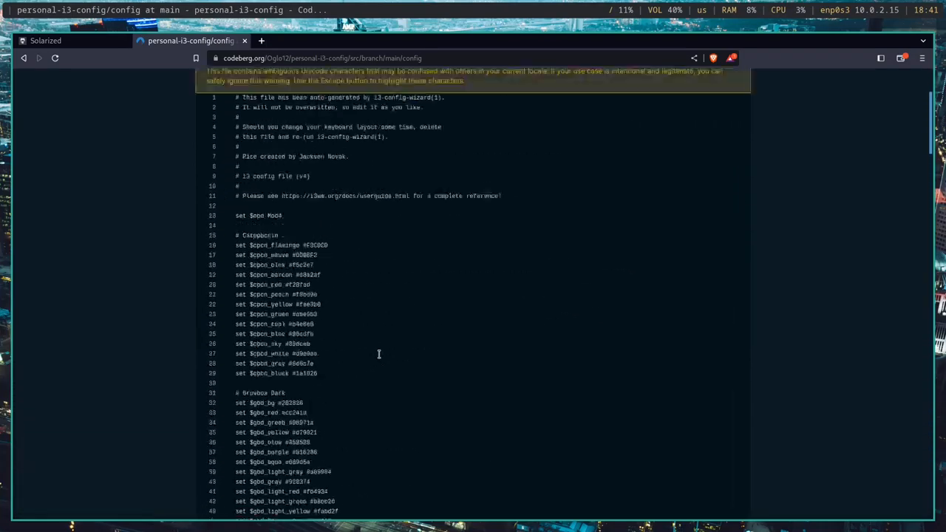
{"action": "scroll", "scroll_direction": "down", "scroll_amount": 3}
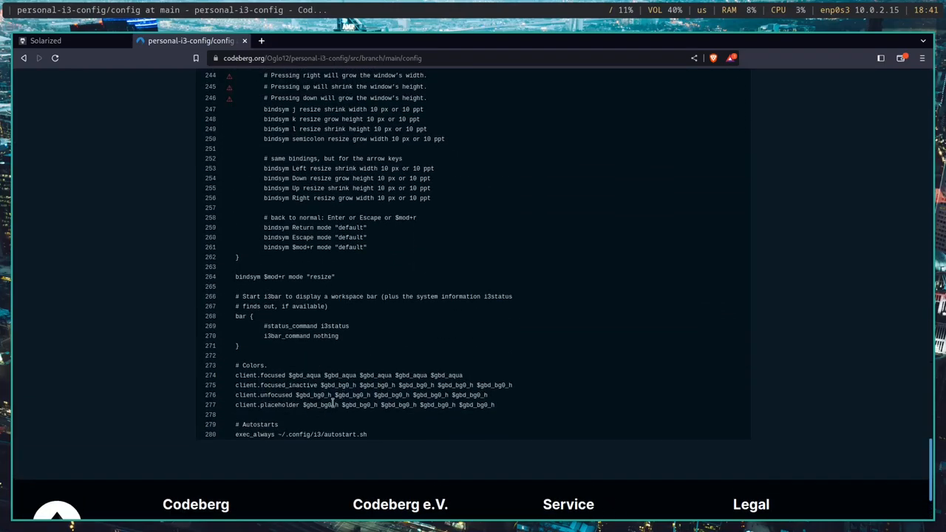
{"action": "scroll", "scroll_direction": "up", "scroll_amount": 3}
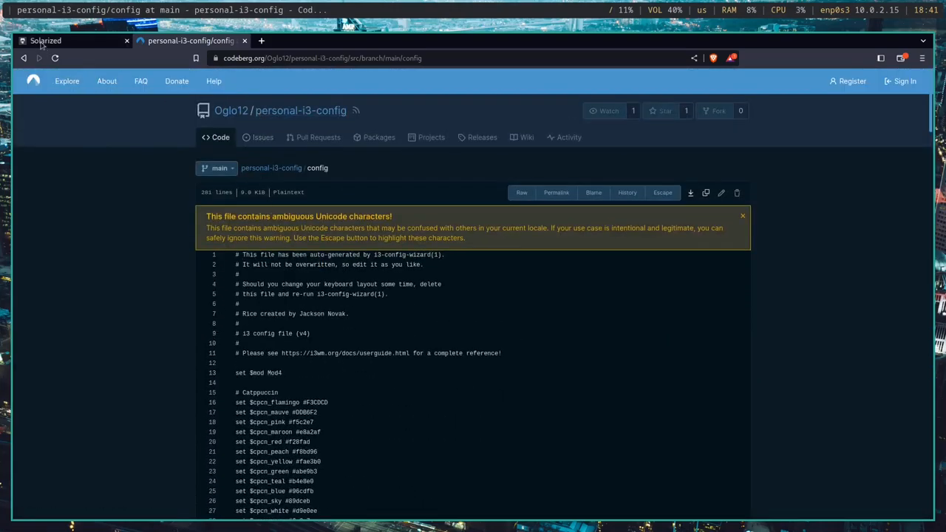
Step: Search the owner's repositories for 'alacritty', enter personal-alacritty-config-i3 and open alacritty.yml
{"action": "left_click", "coordinate": [231, 110]}
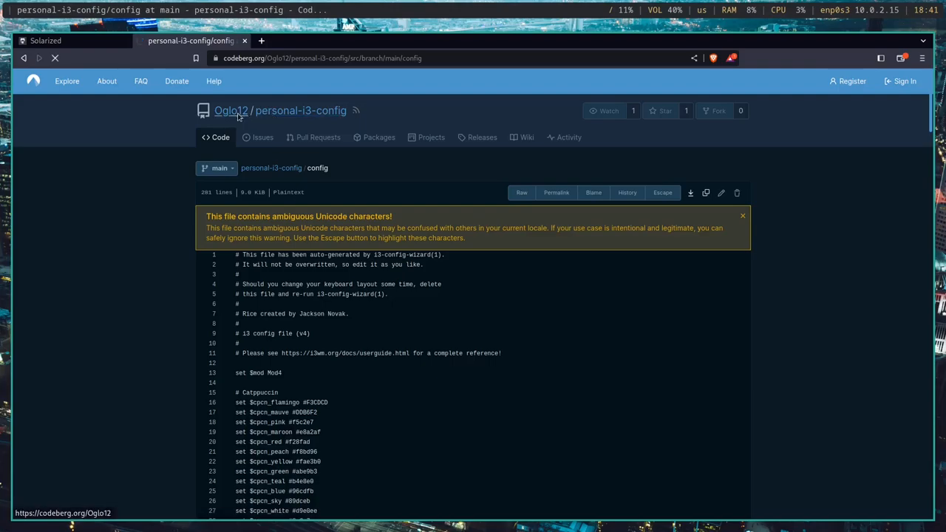
{"action": "left_click", "coordinate": [230, 110]}
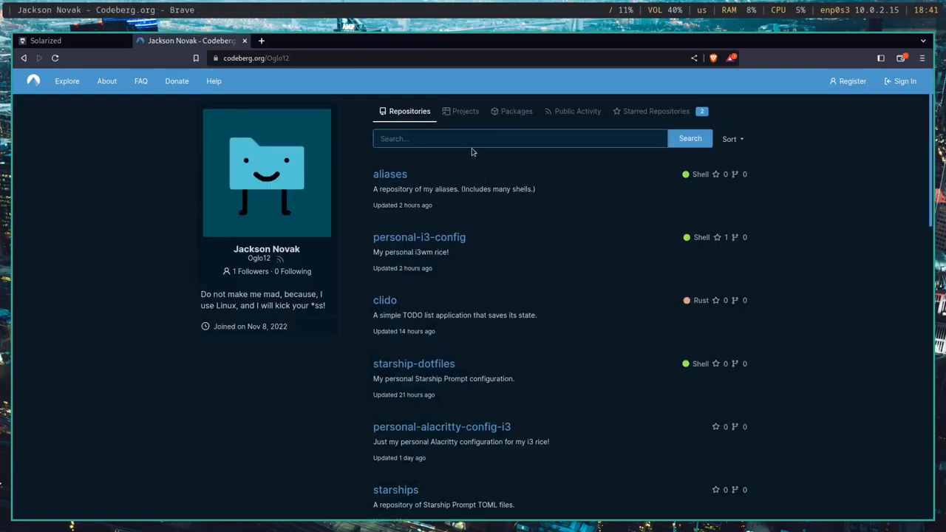
{"action": "mouse_move", "coordinate": [289, 380]}
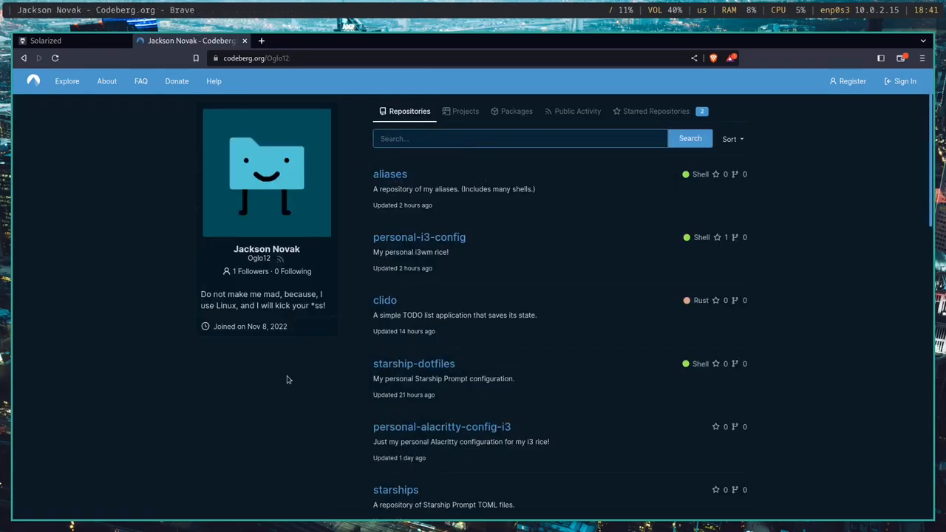
{"action": "type", "text": "alacritty"}
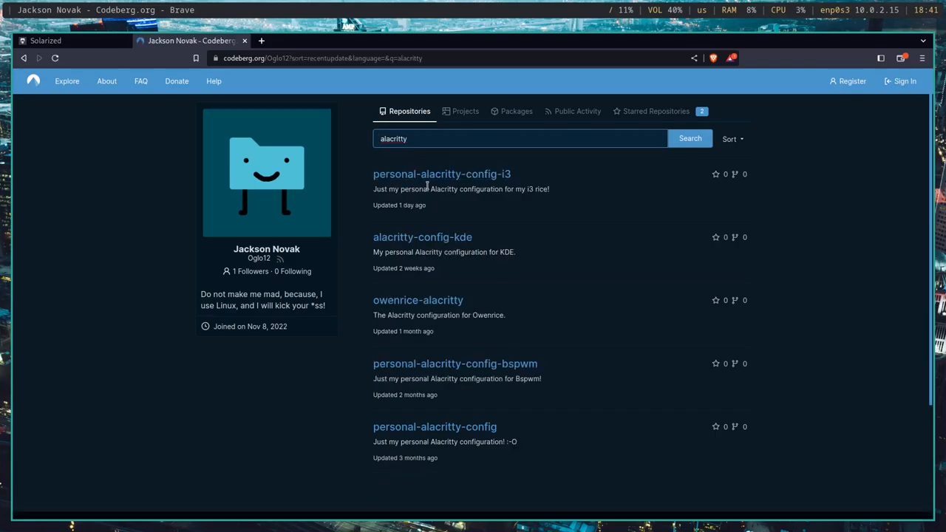
{"action": "mouse_move", "coordinate": [455, 364]}
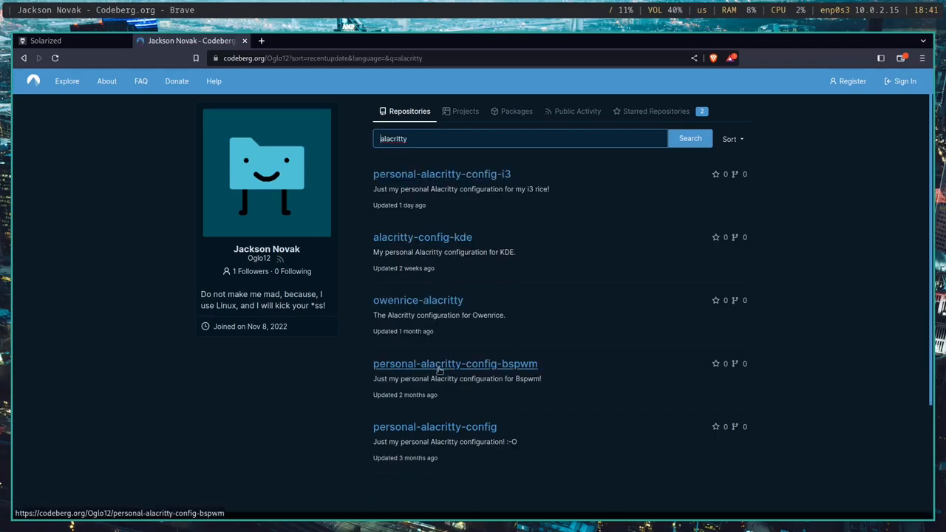
{"action": "mouse_move", "coordinate": [443, 423]}
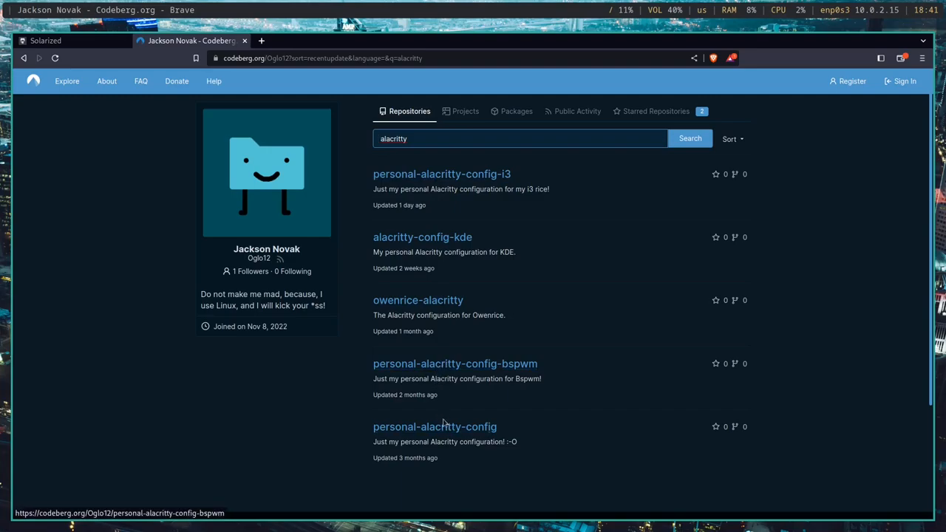
{"action": "left_click", "coordinate": [440, 174]}
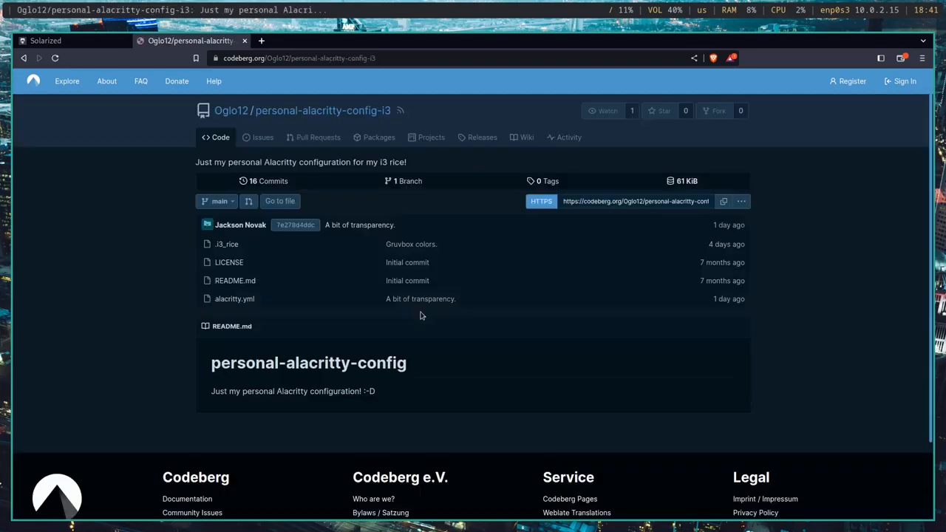
{"action": "mouse_move", "coordinate": [307, 471]}
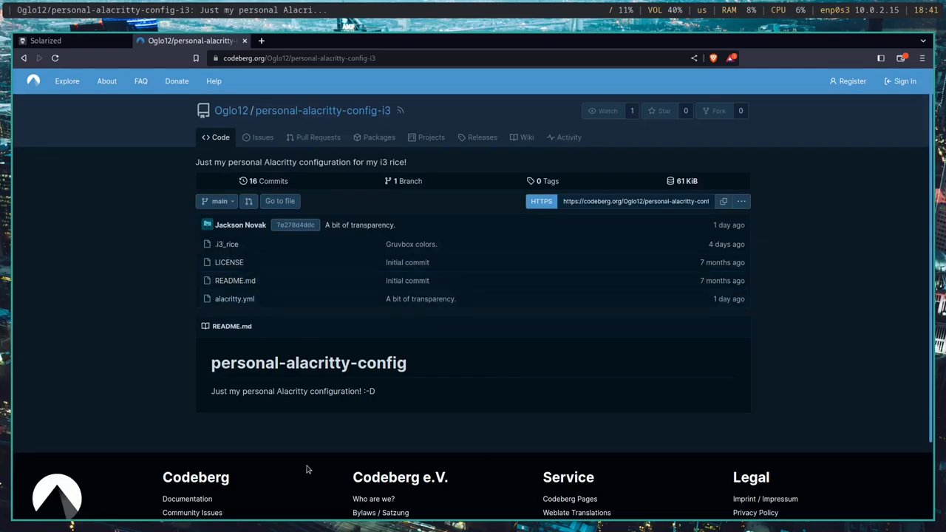
{"action": "mouse_move", "coordinate": [404, 386]}
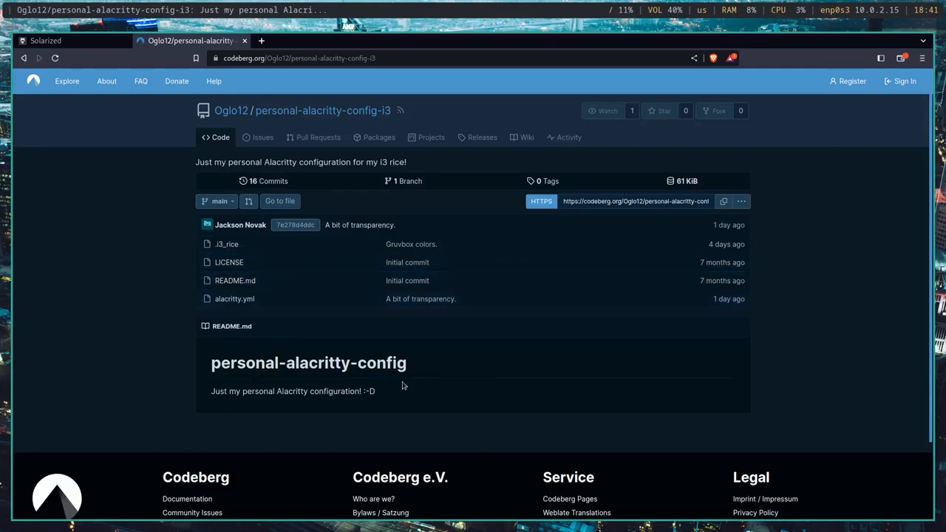
{"action": "left_click", "coordinate": [233, 299]}
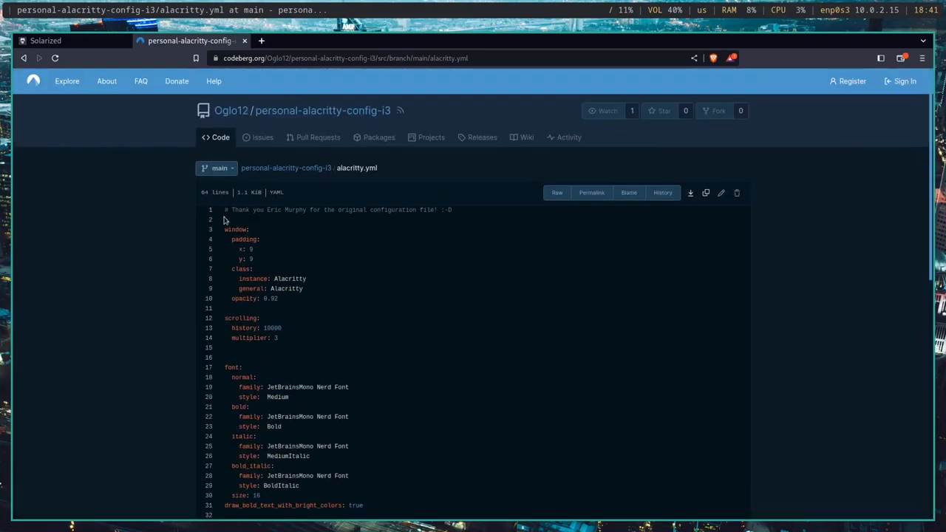
{"action": "mouse_move", "coordinate": [690, 192]}
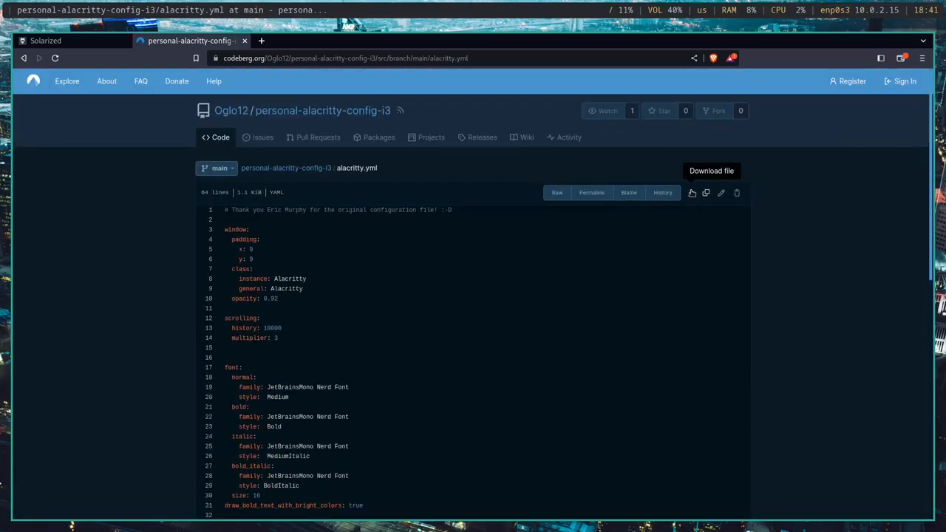
{"action": "mouse_move", "coordinate": [707, 193]}
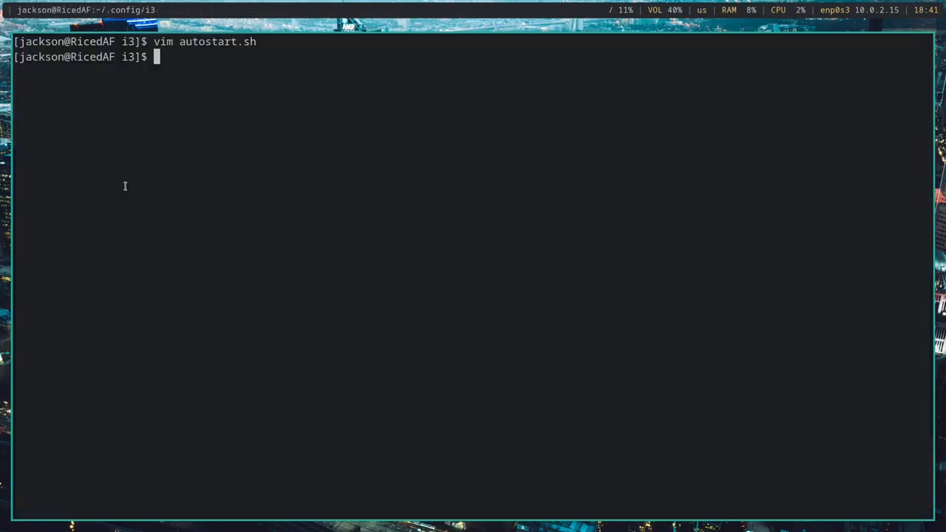
Step: Change directory into ~/.config/alacritty in the terminal
{"action": "type", "text": "cd .."}
{"action": "type", "text": "mk"}
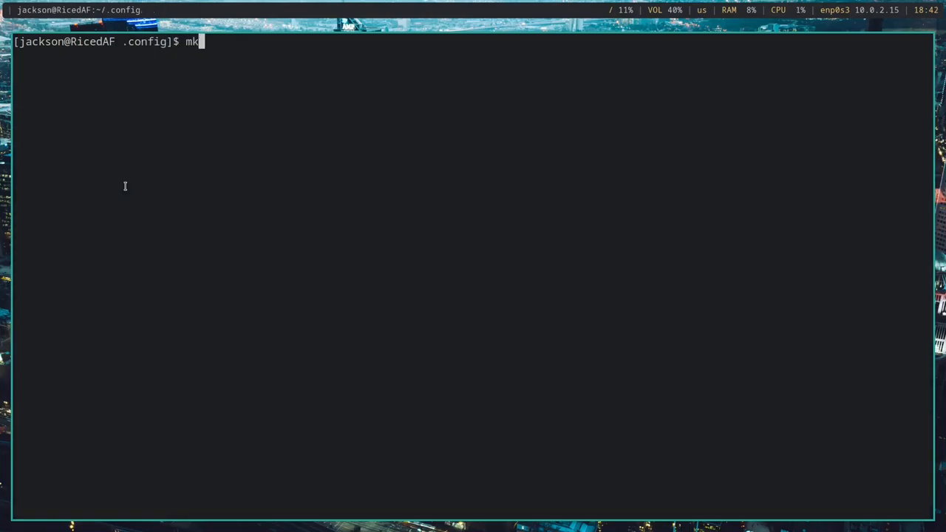
{"action": "type", "text": "dir alacritt"}
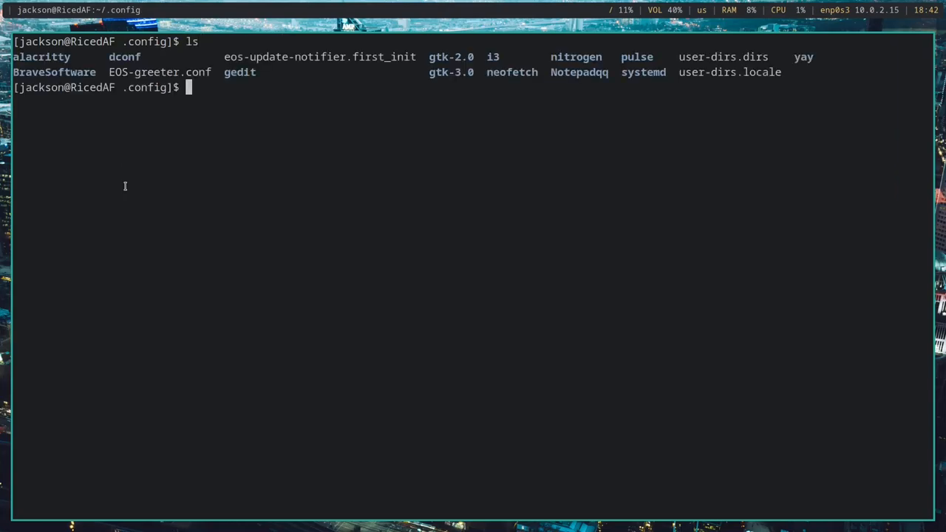
{"action": "type", "text": "cd al"}
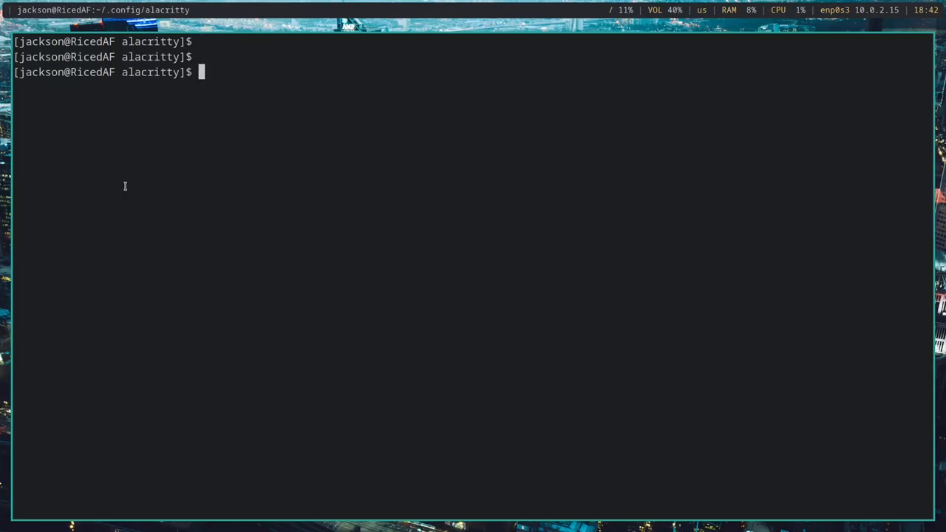
Step: Enter the command 'notepadqq alacritty.yml' at the prompt
{"action": "type", "text": "note"}
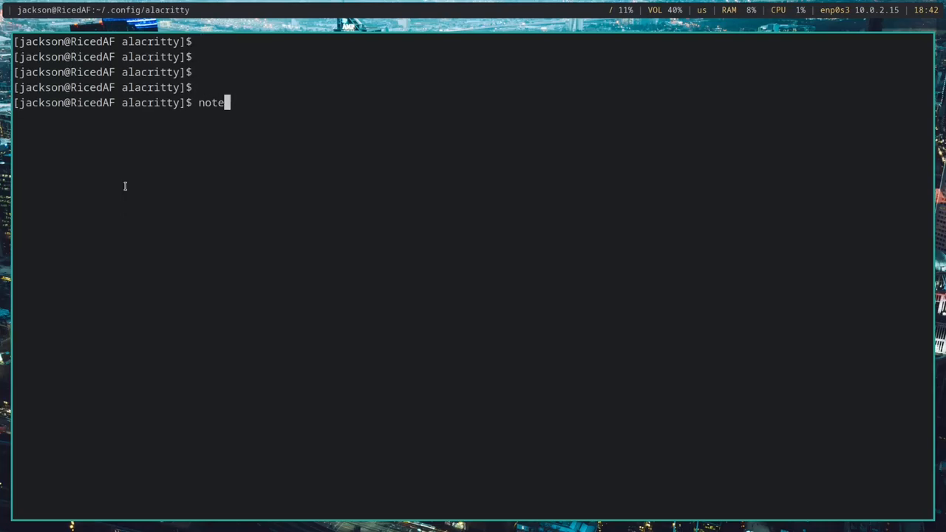
{"action": "type", "text": "padqq"}
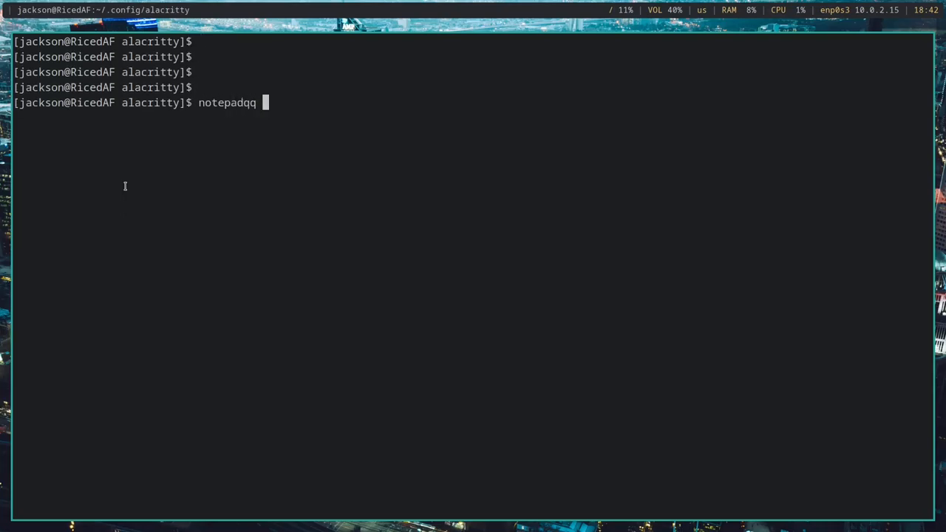
{"action": "key", "text": "BackSpace"}
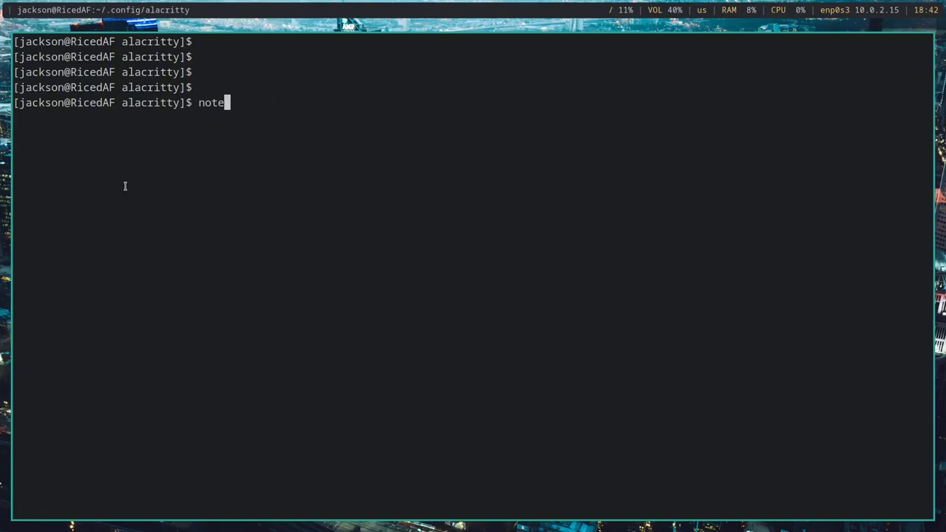
{"action": "type", "text": "pq"}
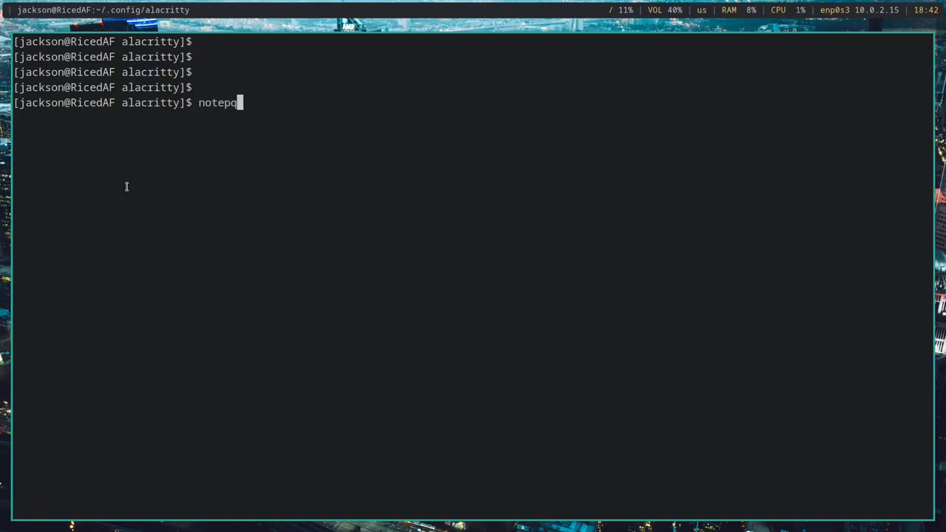
{"action": "type", "text": "adqq"}
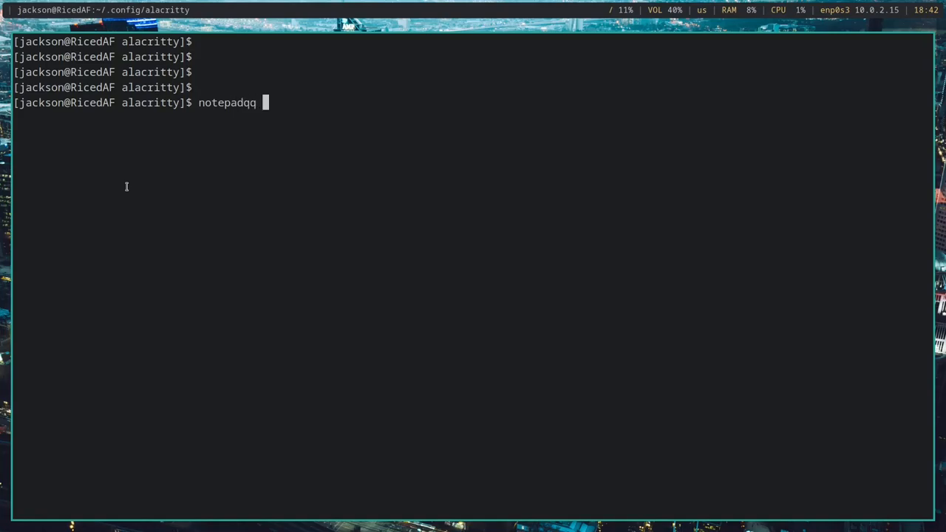
{"action": "type", "text": "alacrit"}
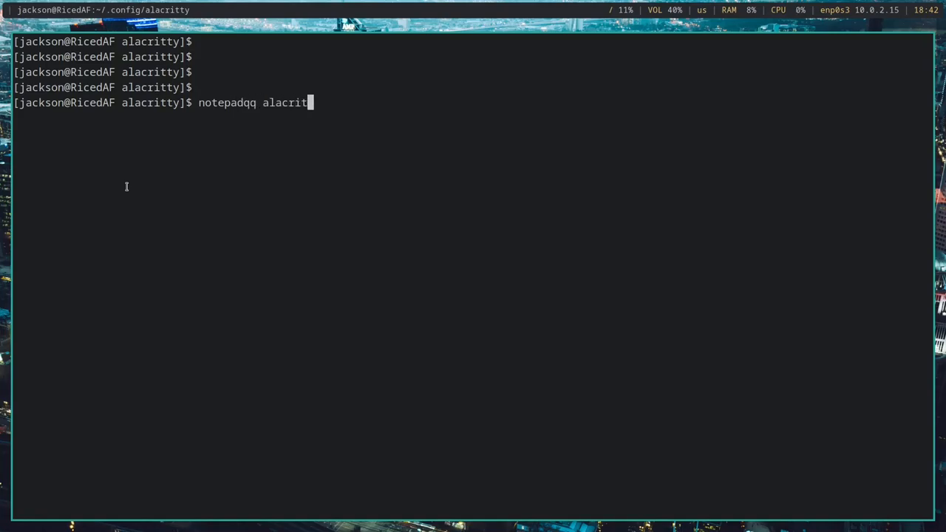
{"action": "type", "text": "y.yml"}
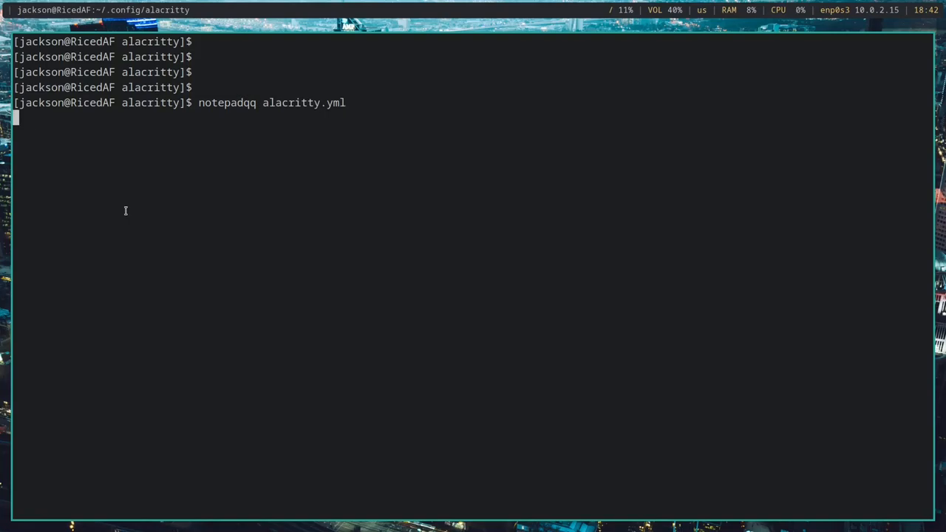
{"action": "key", "text": "Return"}
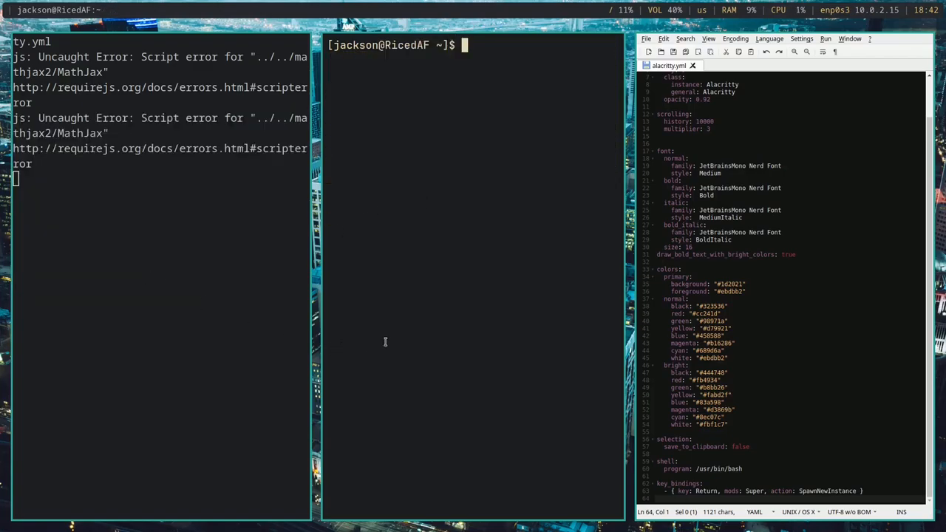
{"action": "mouse_move", "coordinate": [446, 269]}
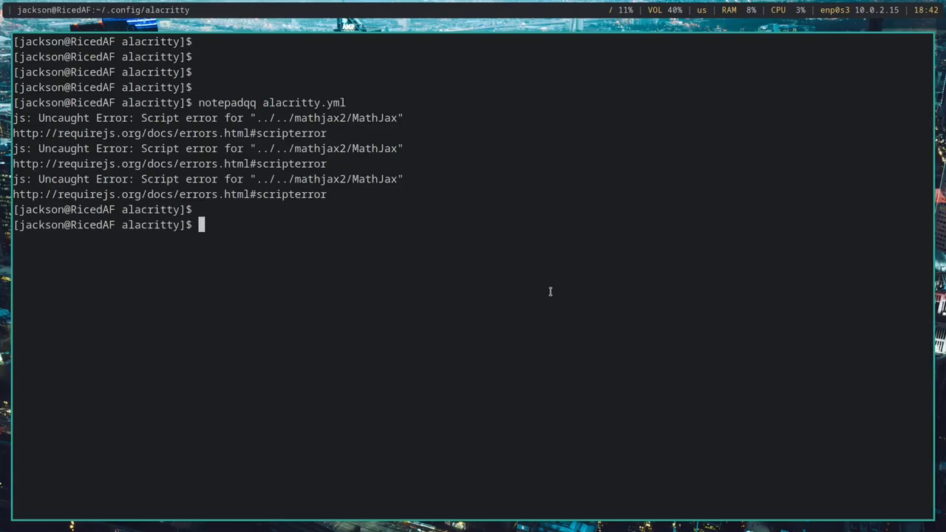
Step: Open ~/.config/alacritty/alacritty.yml in Vim and scroll to its font settings
{"action": "type", "text": "cd .con"}
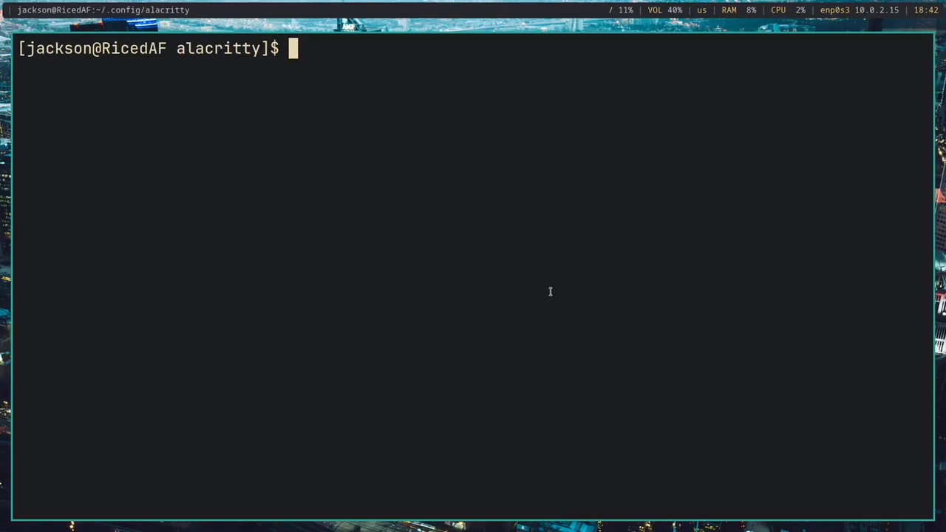
{"action": "type", "text": "vim al"}
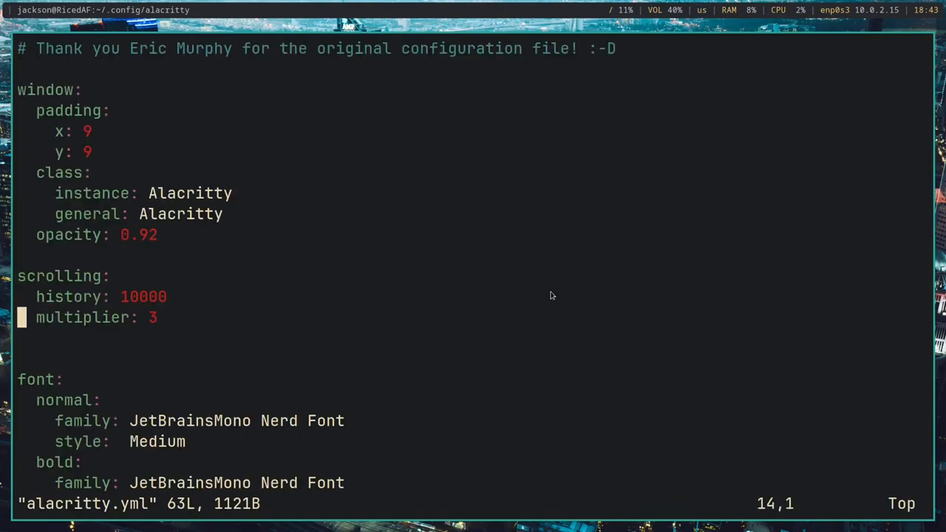
{"action": "scroll", "scroll_direction": "down", "scroll_amount": 3}
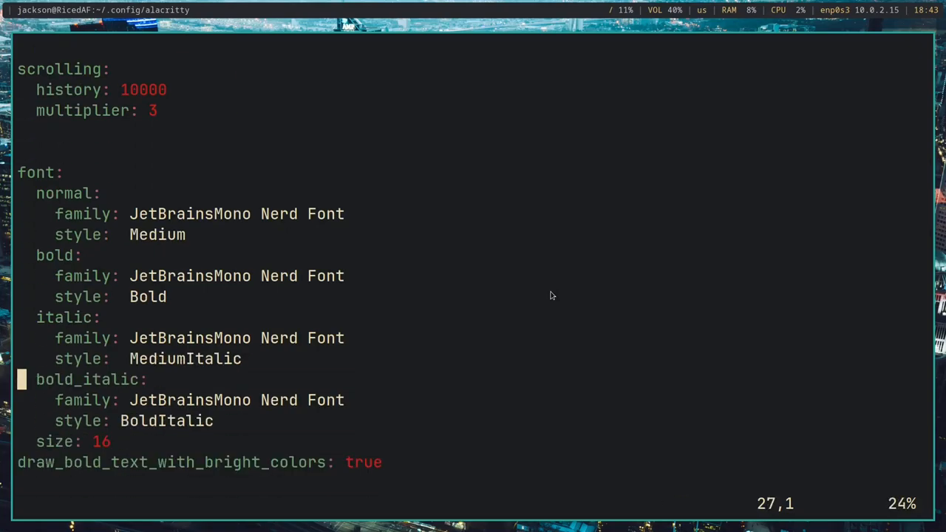
{"action": "scroll", "scroll_direction": "down", "scroll_amount": 3}
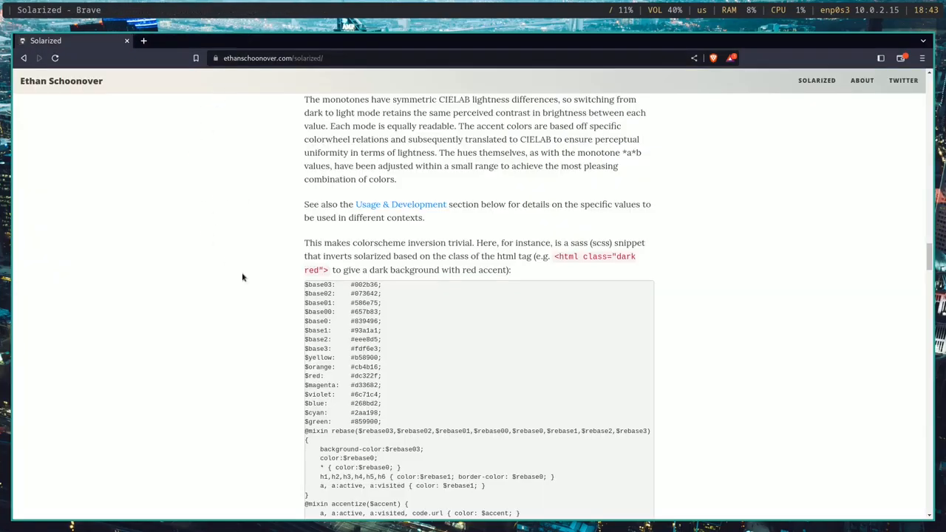
Step: Set the Alacritty primary background to the Solarized value #586e75 in Vim
{"action": "scroll", "scroll_direction": "down", "scroll_amount": 3}
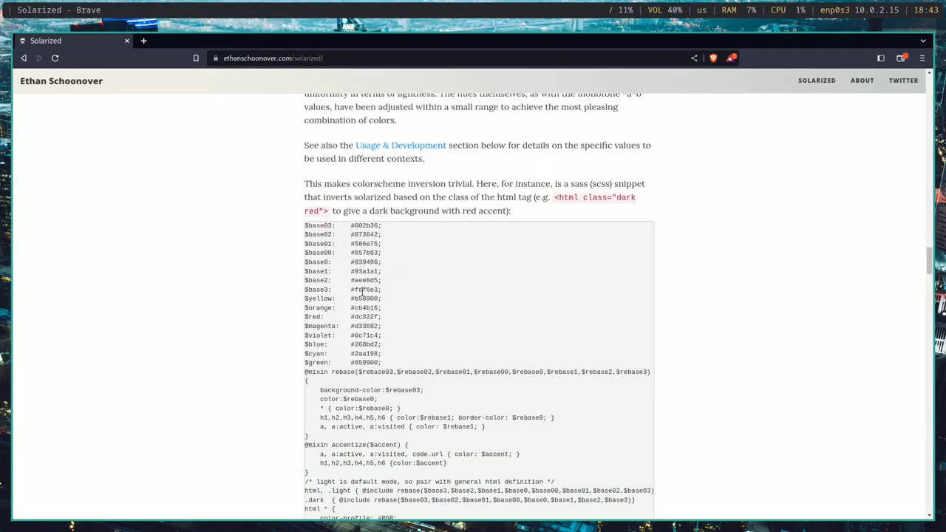
{"action": "scroll", "scroll_direction": "down", "scroll_amount": 3}
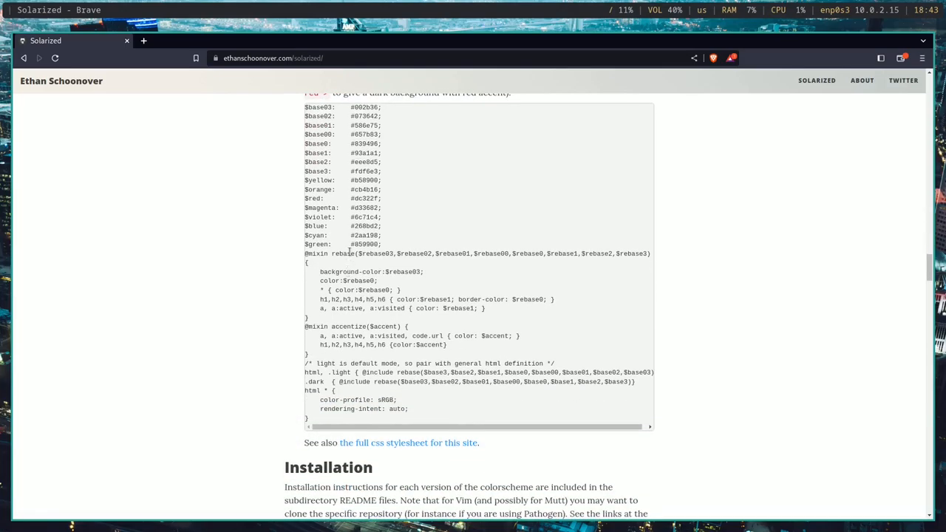
{"action": "scroll", "scroll_direction": "up", "scroll_amount": 3}
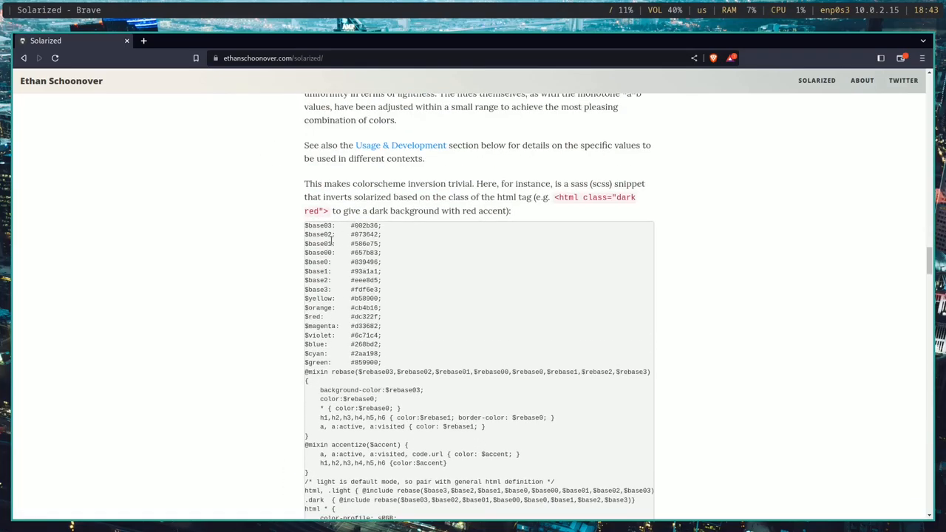
{"action": "double_click", "coordinate": [355, 244]}
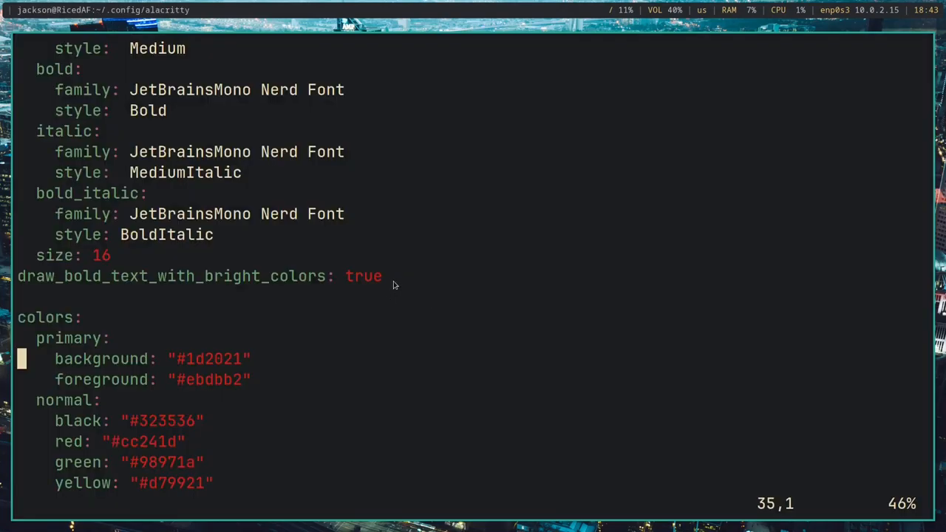
{"action": "key", "text": "i"}
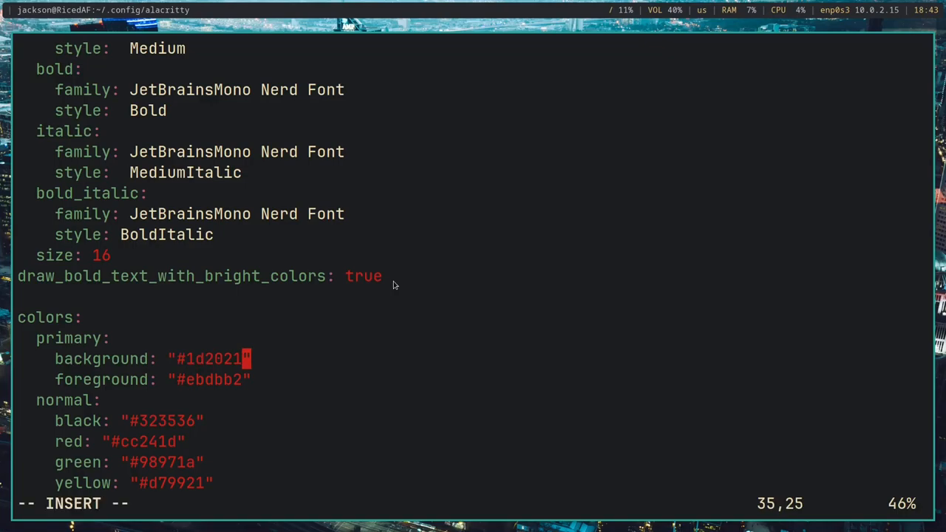
{"action": "type", "text": "#586e75"}
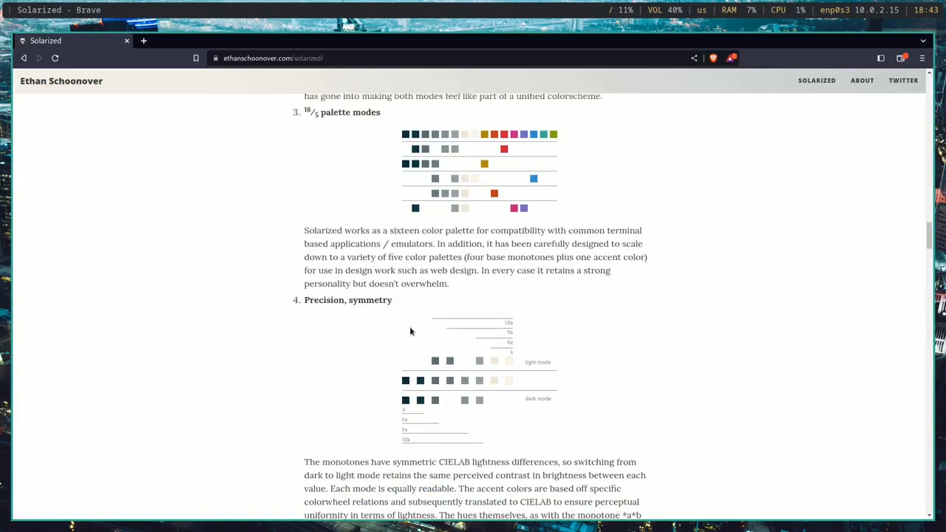
Step: Scroll the Solarized page and select the $base03 hex value
{"action": "scroll", "scroll_direction": "down", "scroll_amount": 3}
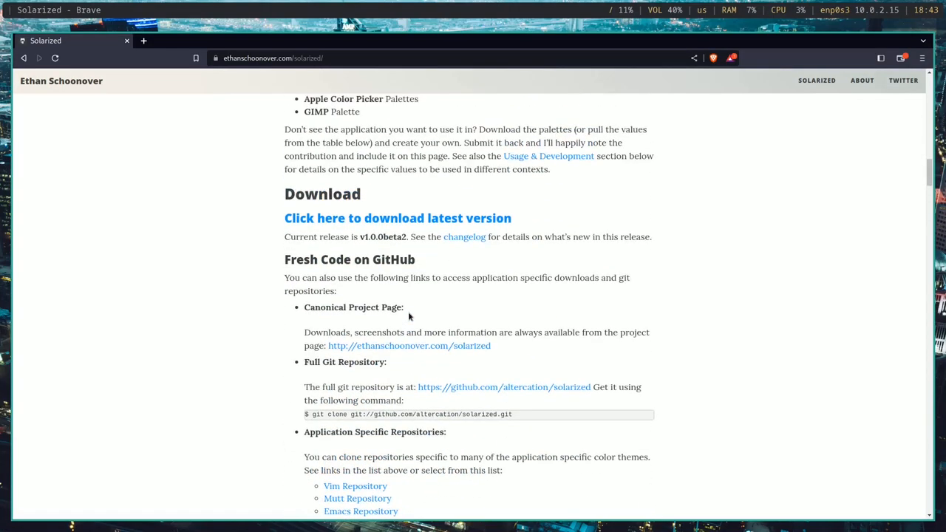
{"action": "scroll", "scroll_direction": "up", "scroll_amount": 3}
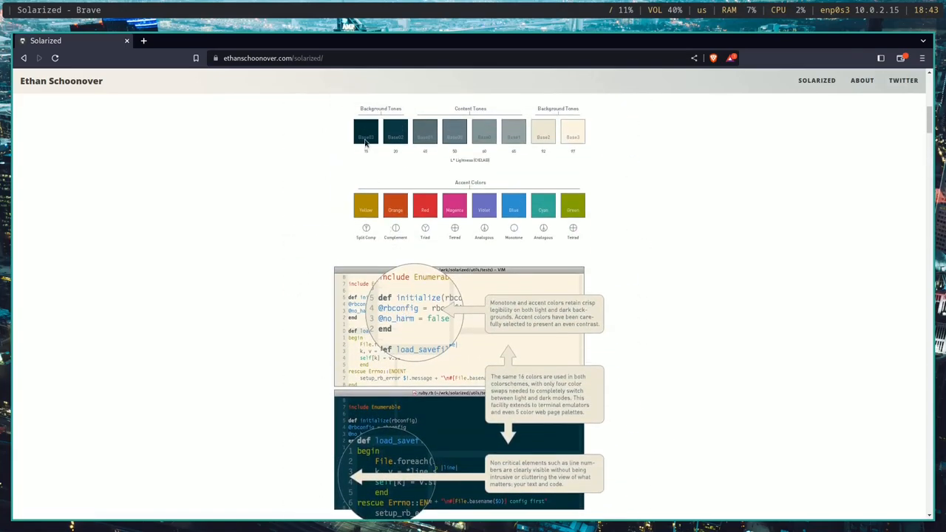
{"action": "scroll", "scroll_direction": "down", "scroll_amount": 3}
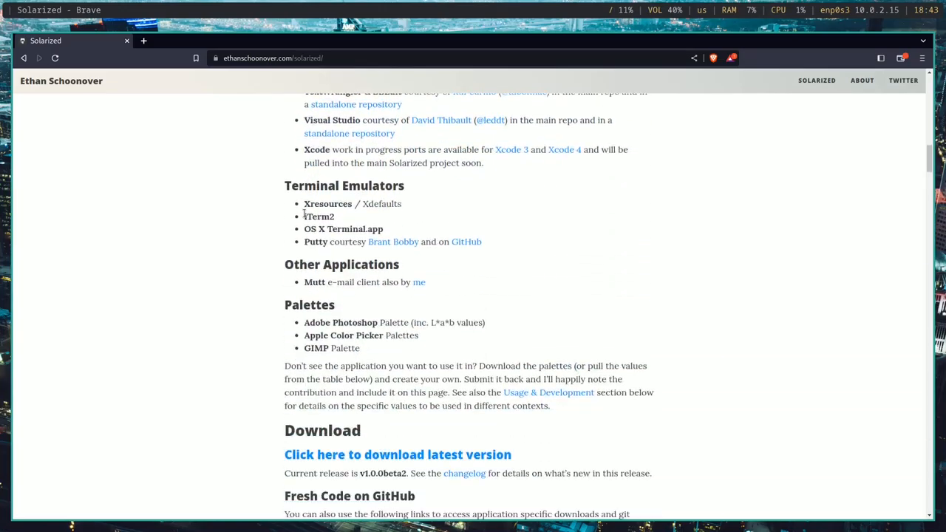
{"action": "scroll", "scroll_direction": "down", "scroll_amount": 3}
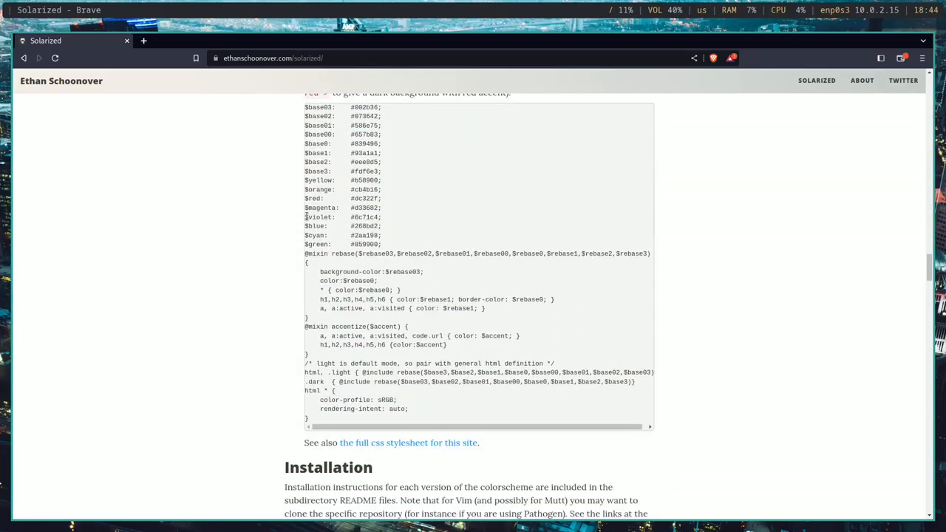
{"action": "scroll", "scroll_direction": "up", "scroll_amount": 3}
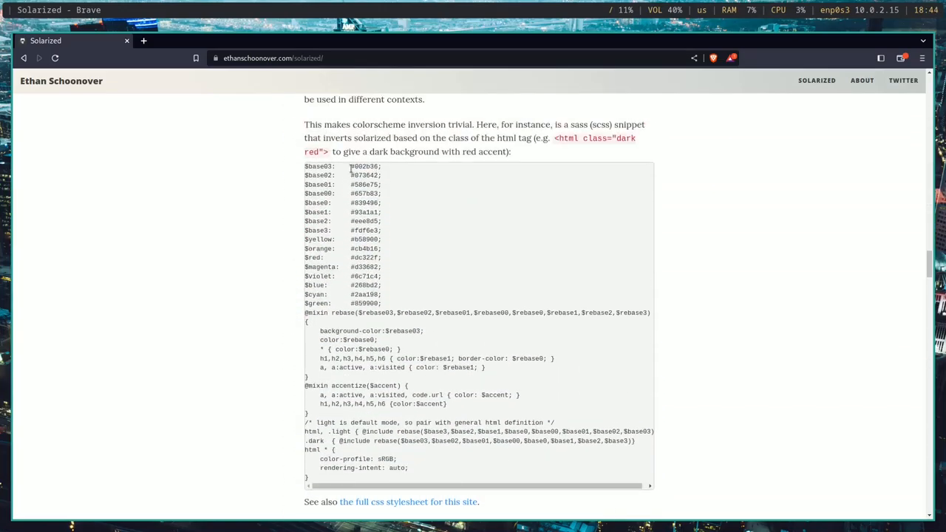
{"action": "double_click", "coordinate": [365, 166]}
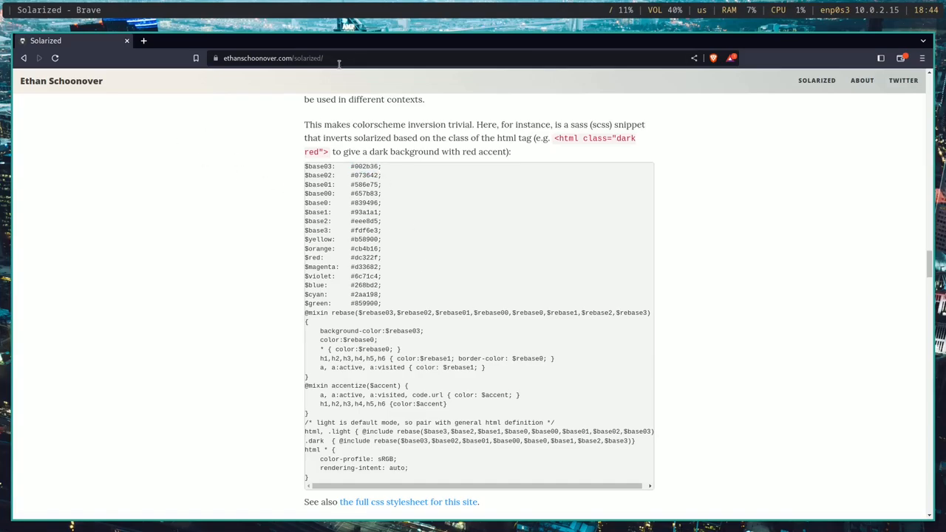
Step: Duplicate the Solarized page into a second Brave tab
{"action": "left_click", "coordinate": [273, 58]}
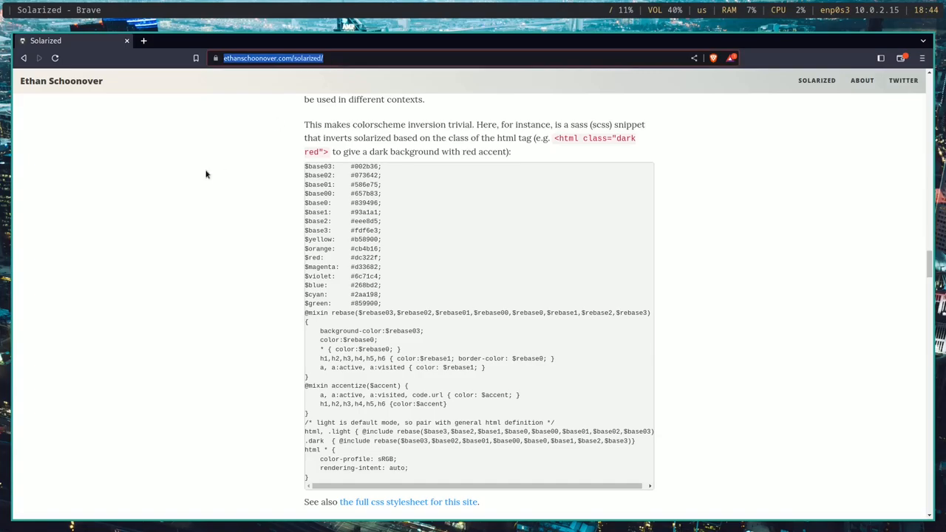
{"action": "right_click", "coordinate": [46, 42]}
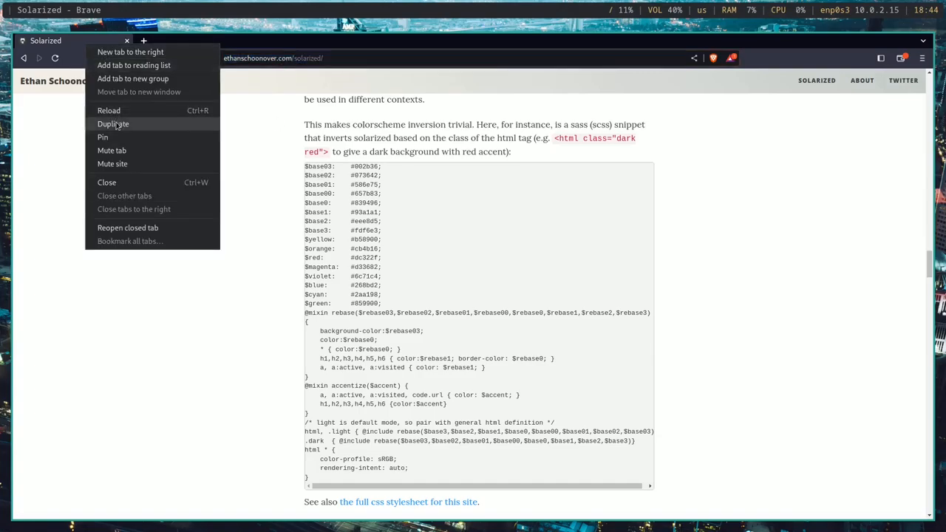
{"action": "left_click", "coordinate": [113, 124]}
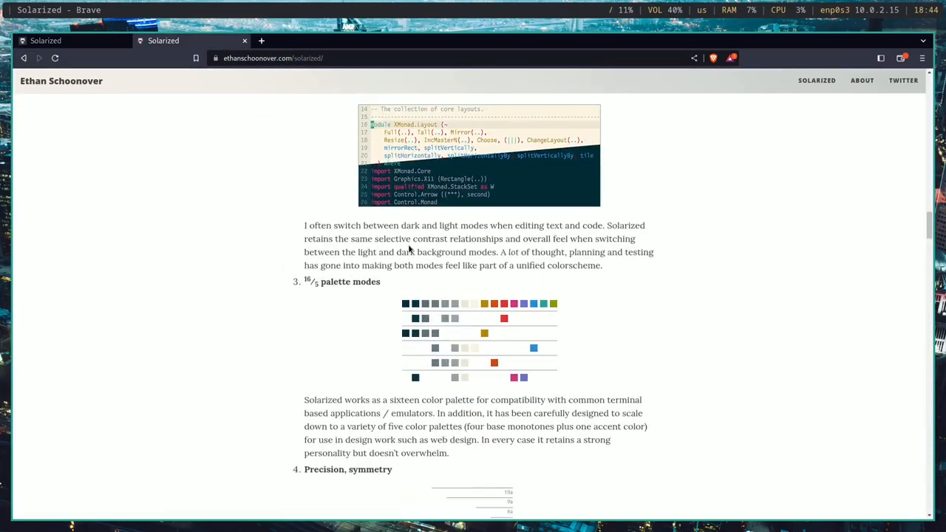
{"action": "scroll", "scroll_direction": "down", "scroll_amount": 3}
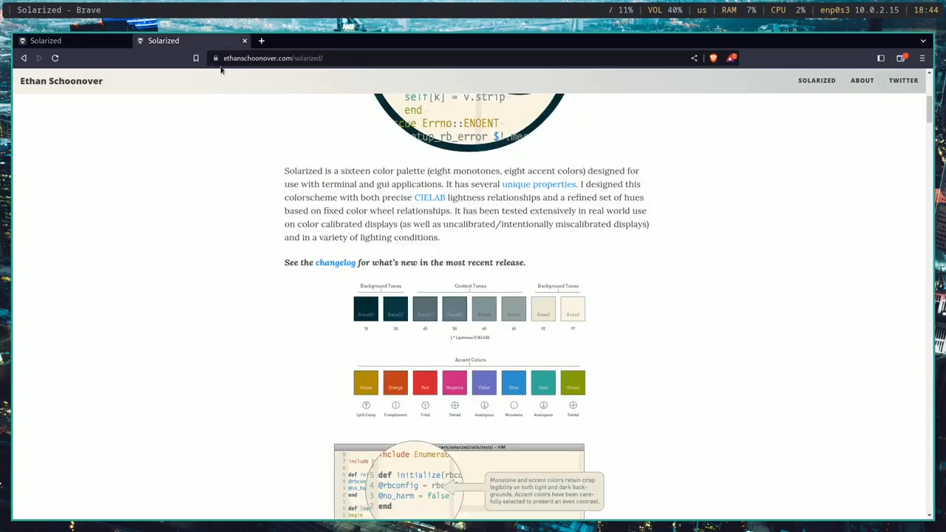
{"action": "left_click", "coordinate": [46, 42]}
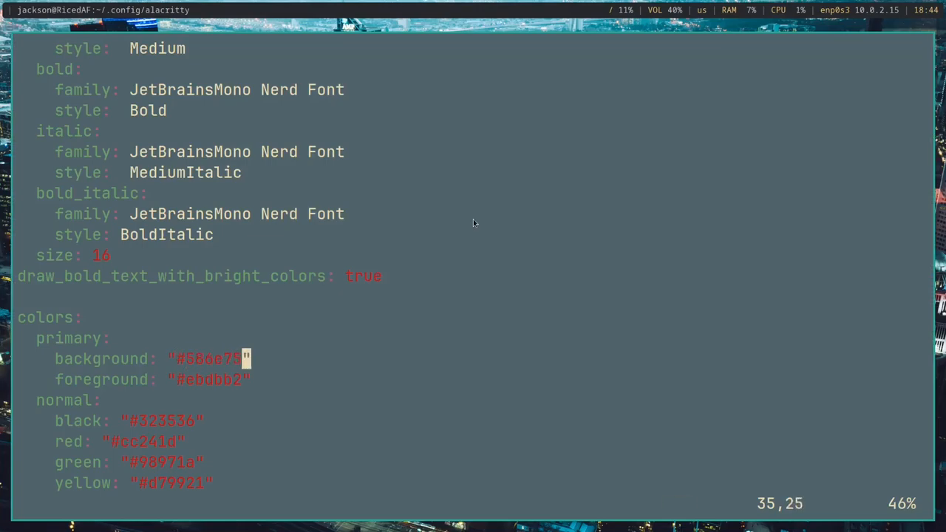
Step: Replace the primary background with #002b36 and save alacritty.yml
{"action": "type", "text": "#002b36"}
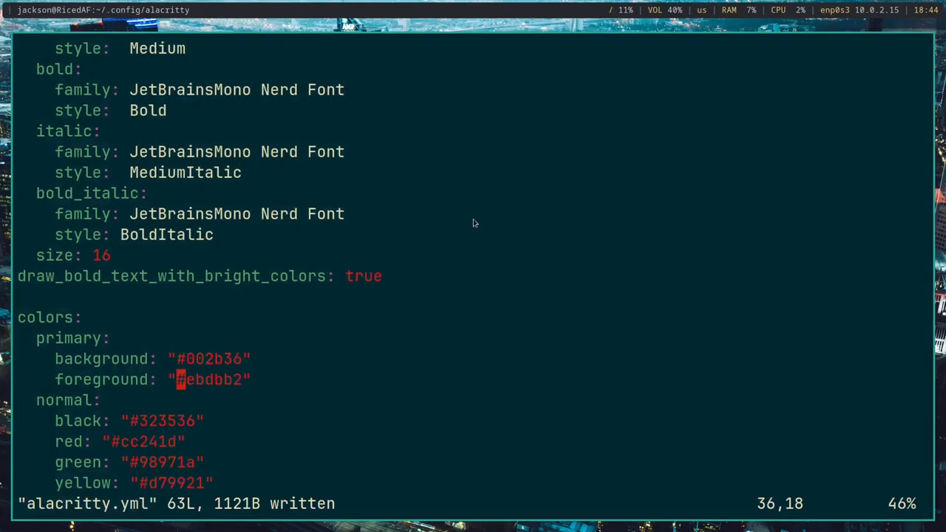
{"action": "scroll", "scroll_direction": "down", "scroll_amount": 3}
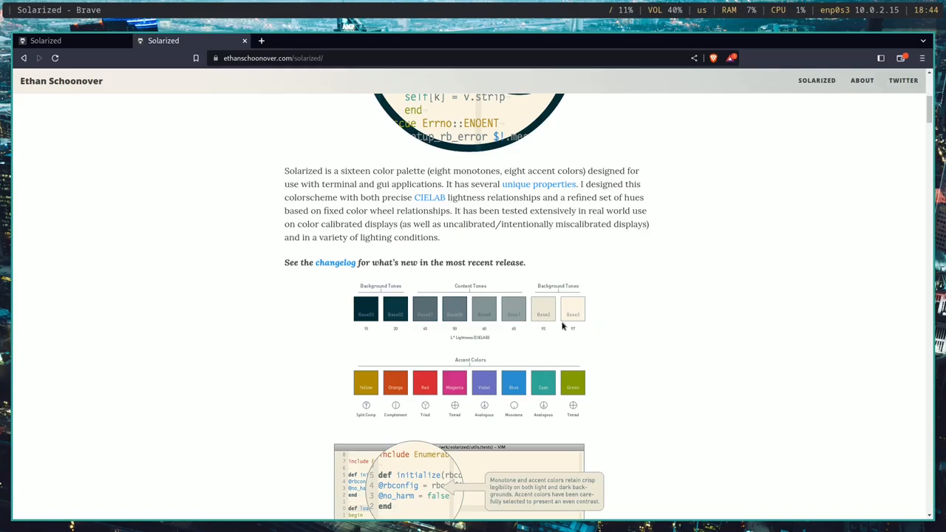
{"action": "mouse_move", "coordinate": [555, 328]}
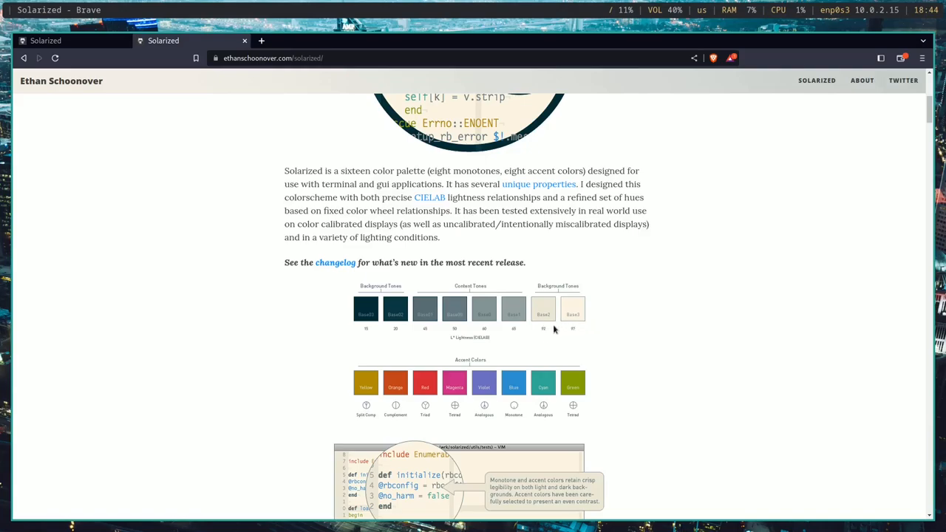
{"action": "mouse_move", "coordinate": [549, 332]}
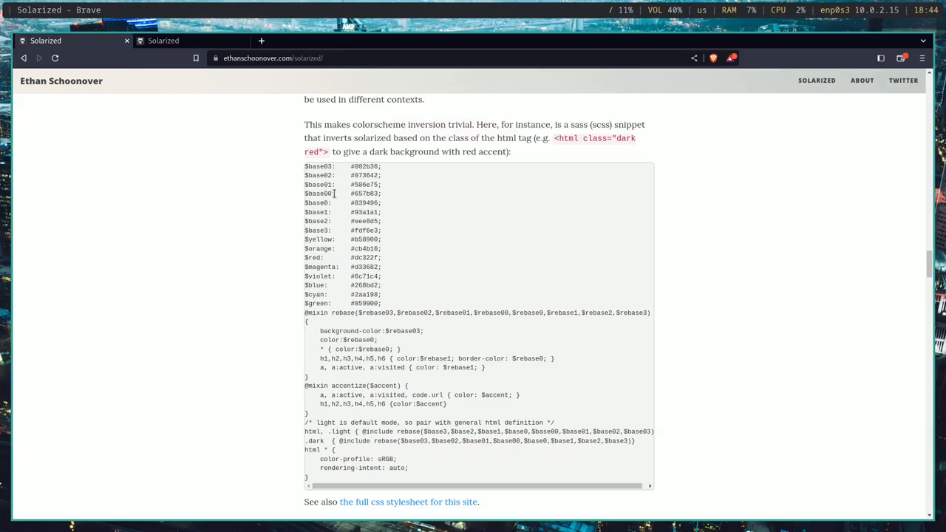
{"action": "mouse_move", "coordinate": [352, 230]}
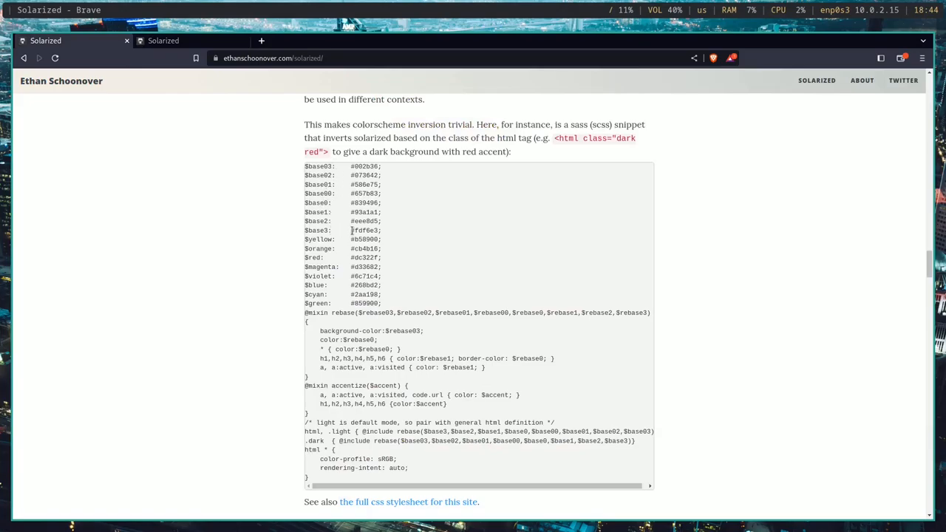
Step: Set the primary foreground to Solarized base3 fdf6e3, replacing the old value
{"action": "double_click", "coordinate": [364, 240]}
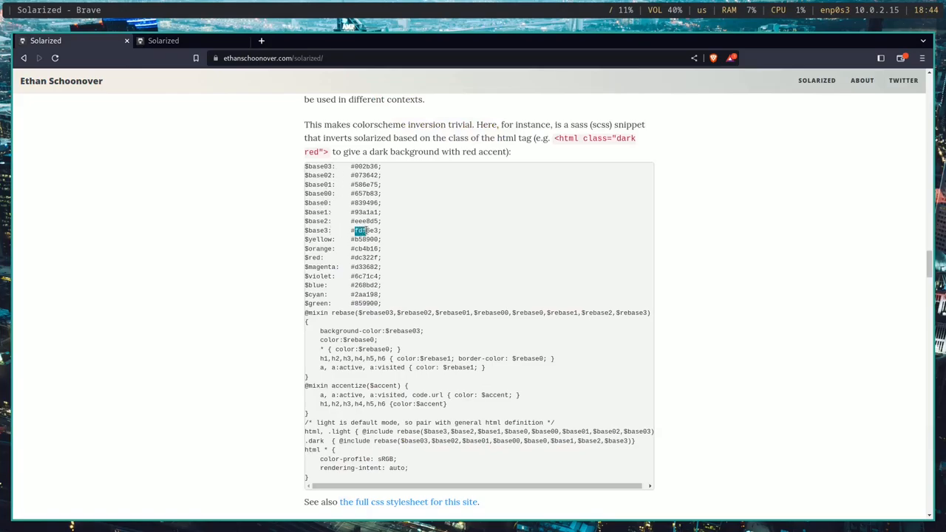
{"action": "double_click", "coordinate": [365, 231]}
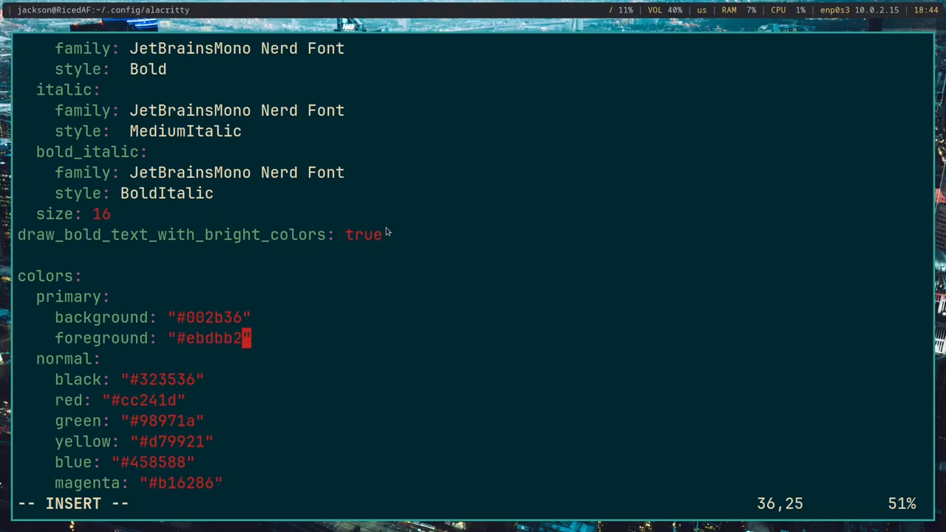
{"action": "key", "text": "BackSpace"}
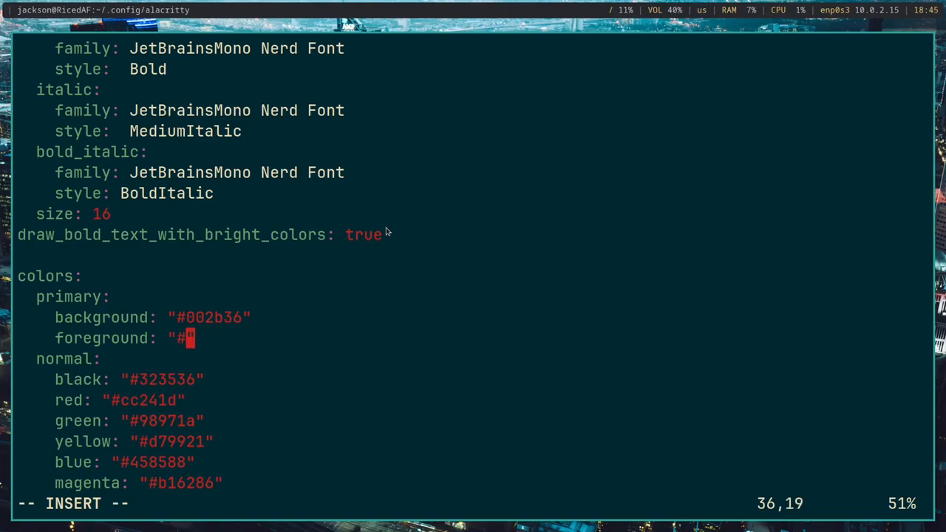
{"action": "type", "text": "fdf6e3"}
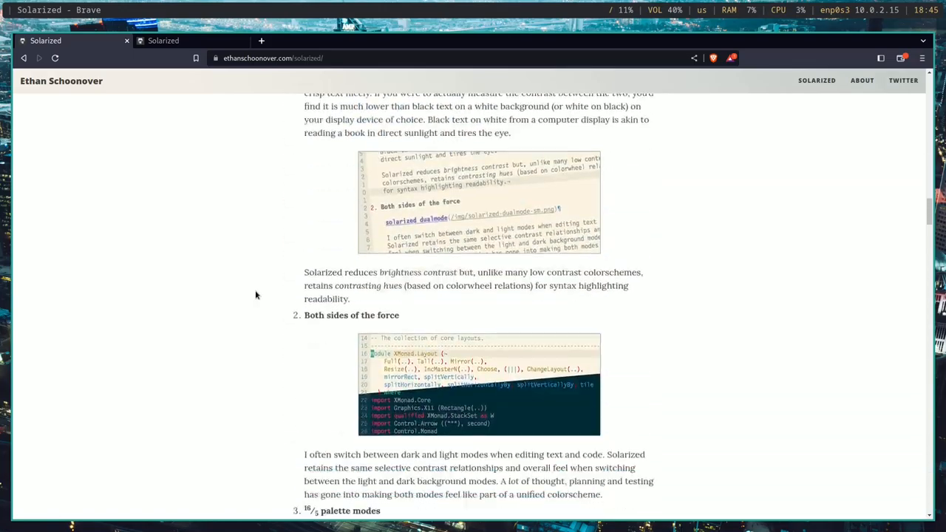
Step: Select the base2 hex value eee8d5 on the Solarized page instead
{"action": "scroll", "scroll_direction": "down", "scroll_amount": 3}
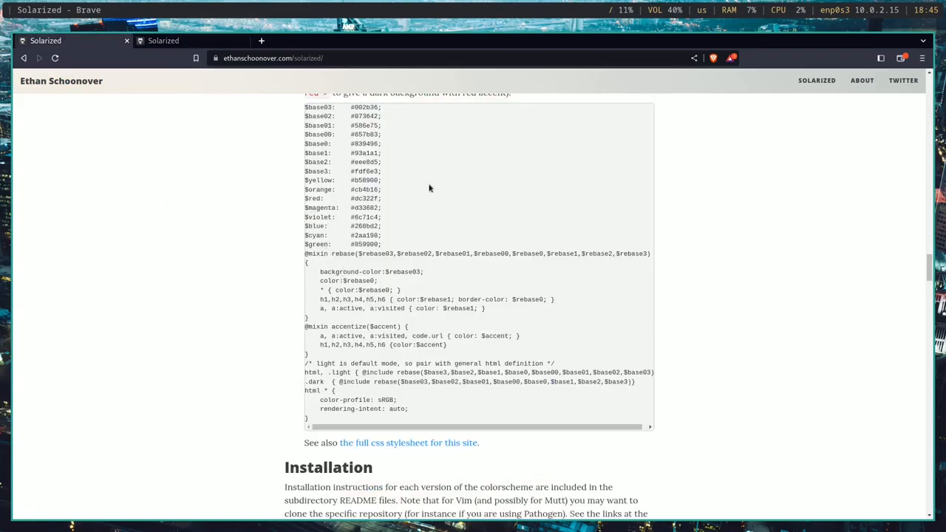
{"action": "double_click", "coordinate": [363, 161]}
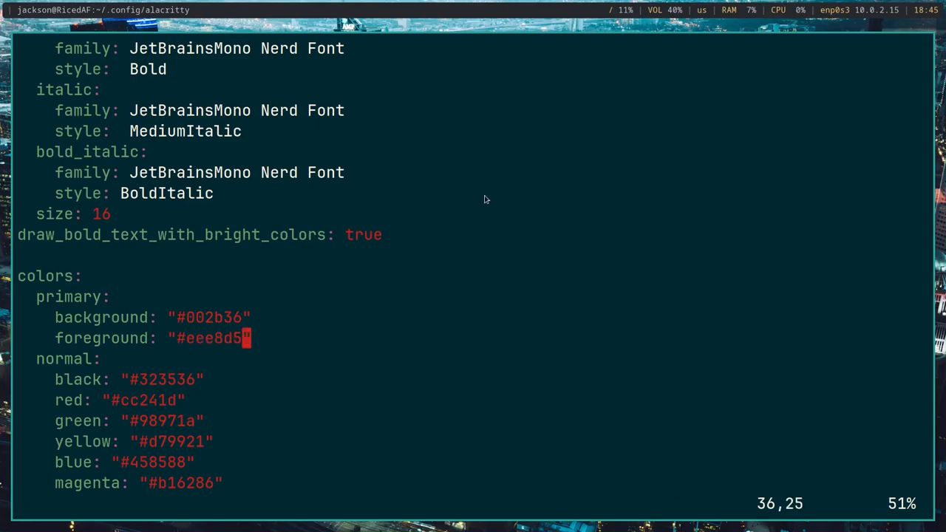
{"action": "mouse_move", "coordinate": [355, 417]}
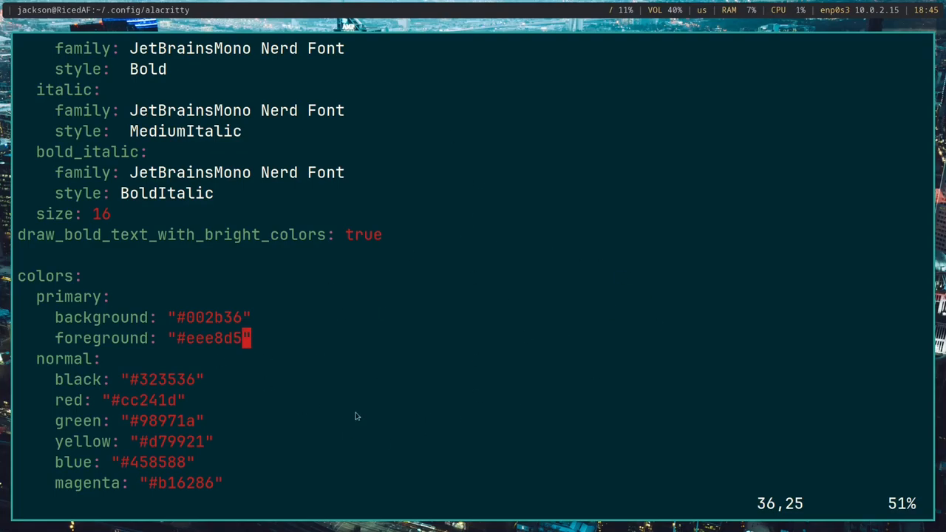
Step: Save the foreground change, then set normal white to eee8d5 as well
{"action": "type", "text": ":w"}
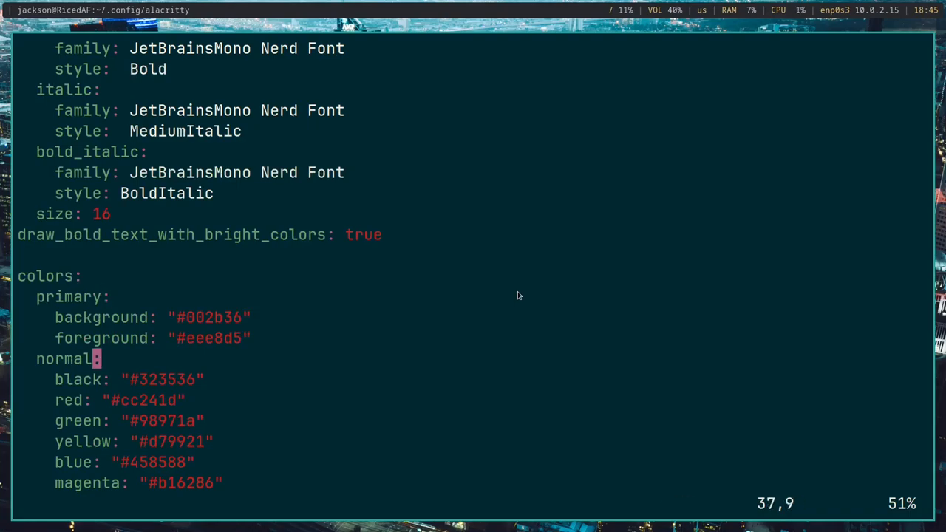
{"action": "scroll", "scroll_direction": "down", "scroll_amount": 3}
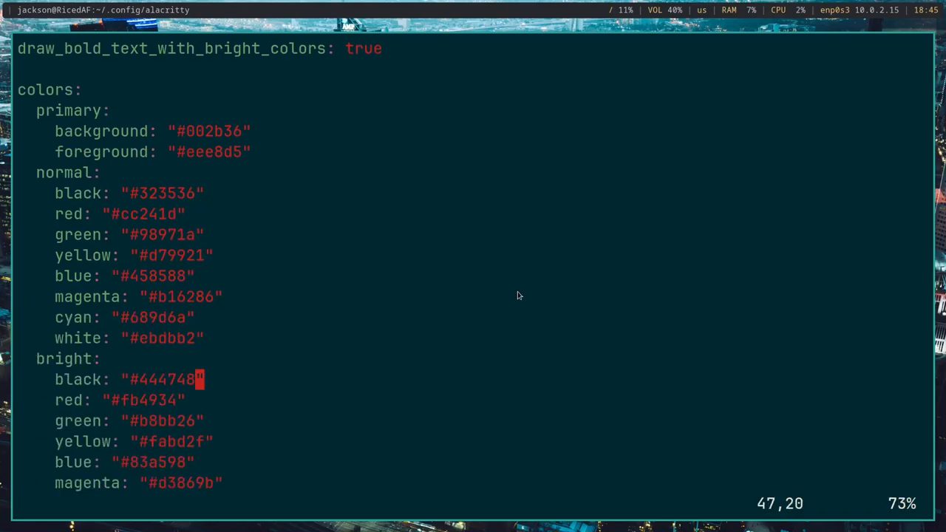
{"action": "scroll", "scroll_direction": "down", "scroll_amount": 3}
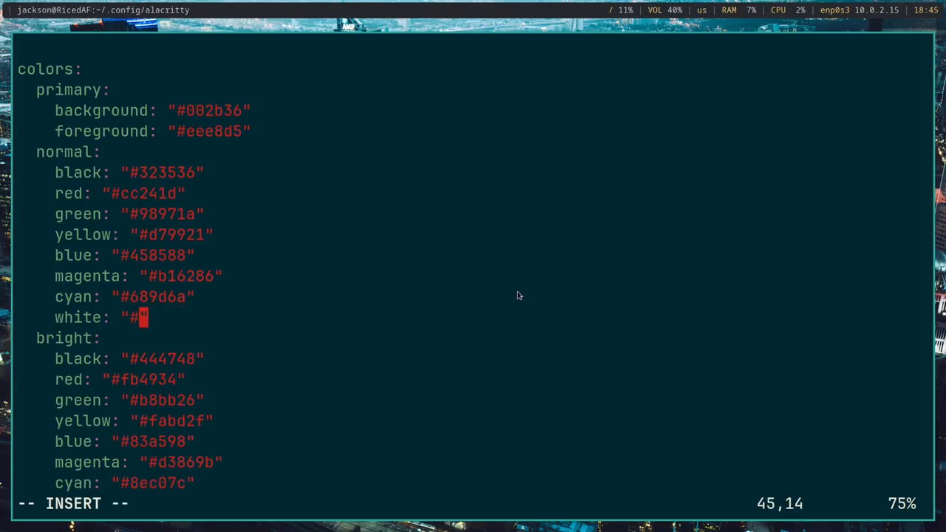
{"action": "type", "text": "eee8d5"}
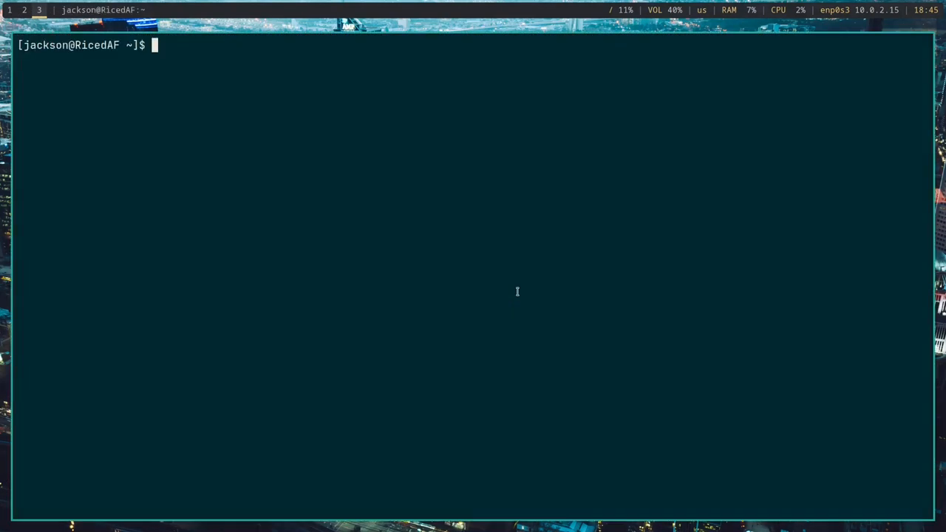
Step: Run neofetch to preview the new terminal colours, then return to the config
{"action": "type", "text": "neofetch"}
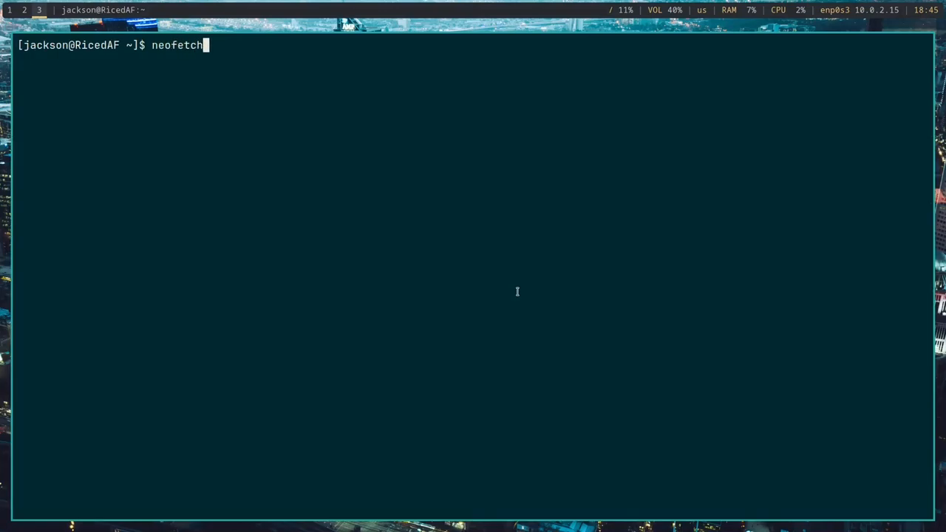
{"action": "key", "text": "Return"}
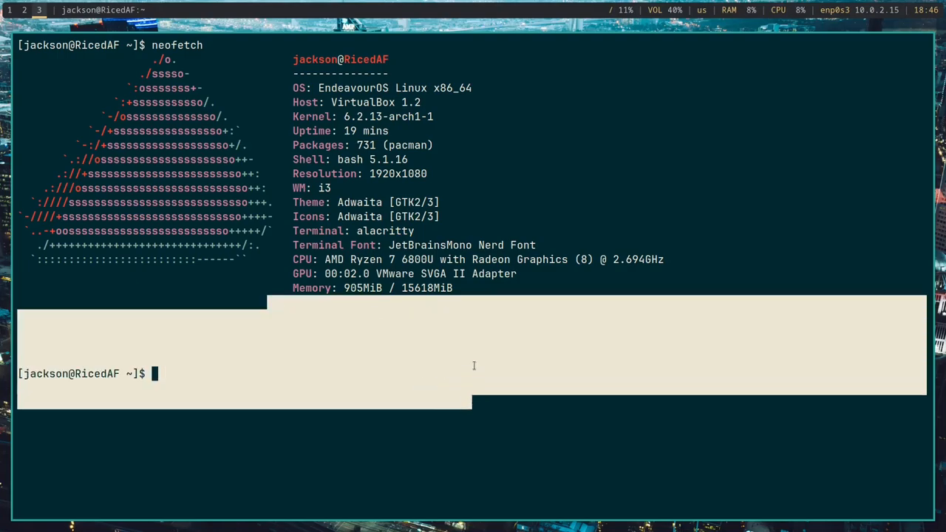
{"action": "key", "text": "Enter"}
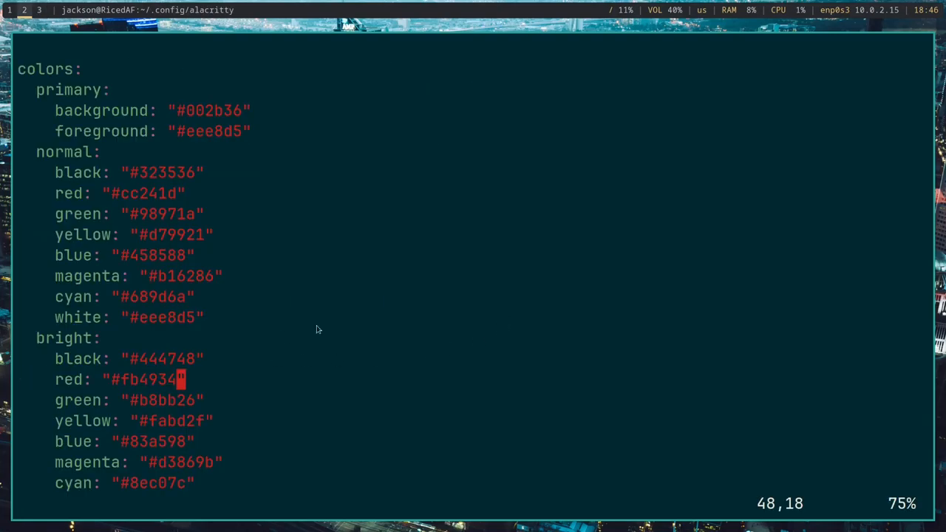
{"action": "mouse_move", "coordinate": [456, 294]}
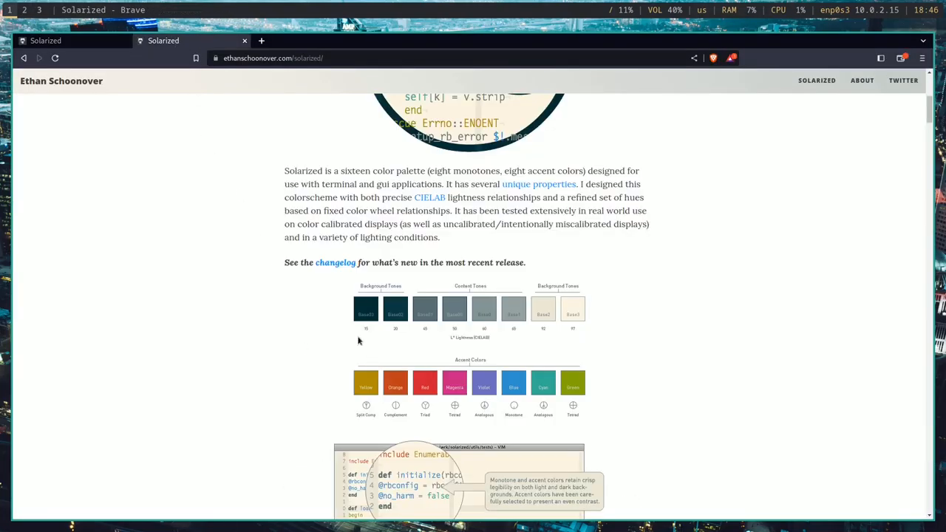
{"action": "mouse_move", "coordinate": [405, 343]}
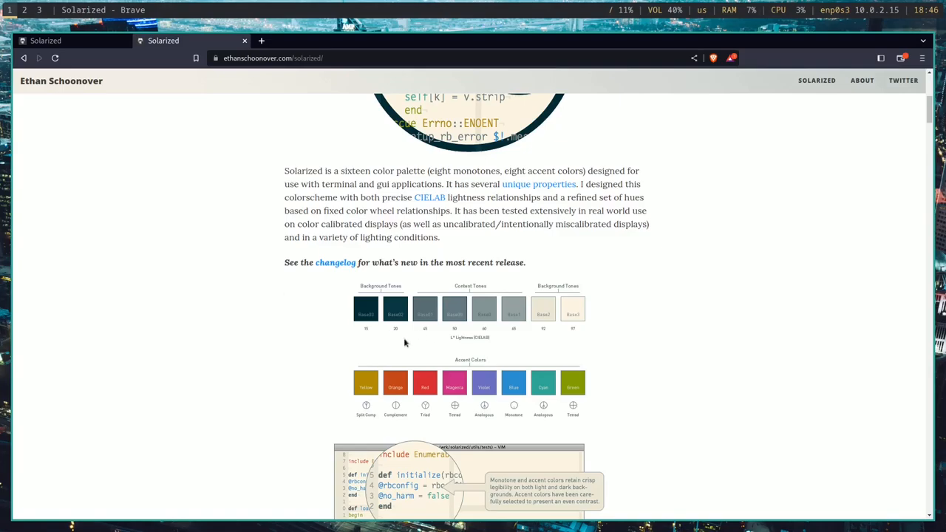
{"action": "mouse_move", "coordinate": [365, 337]}
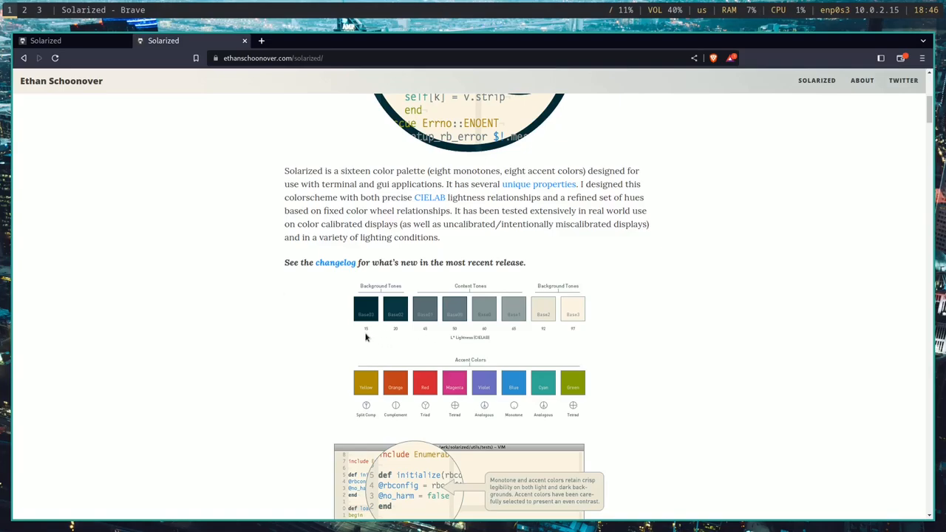
{"action": "mouse_move", "coordinate": [398, 342]}
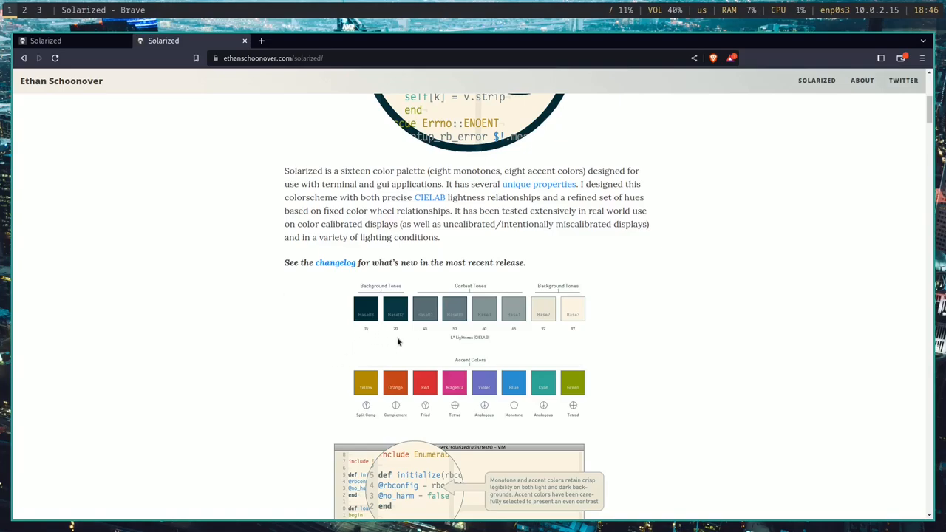
{"action": "mouse_move", "coordinate": [299, 362]}
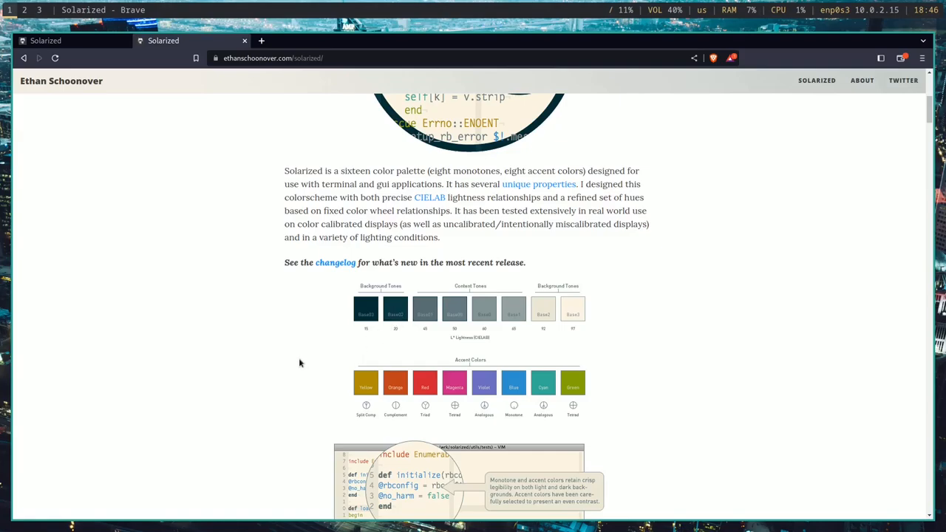
Step: Scroll to the Solarized sass snippet and select an accent colour's hex value
{"action": "scroll", "scroll_direction": "down", "scroll_amount": 3}
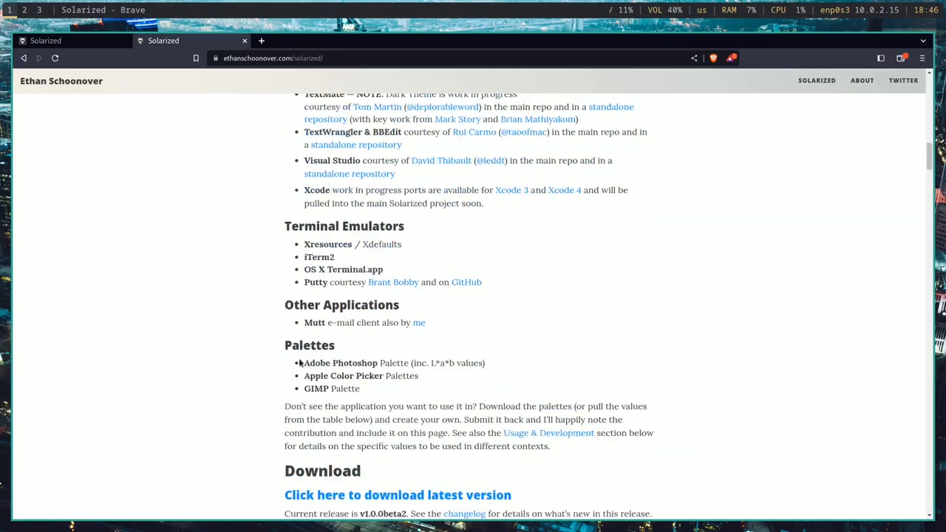
{"action": "scroll", "scroll_direction": "down", "scroll_amount": 3}
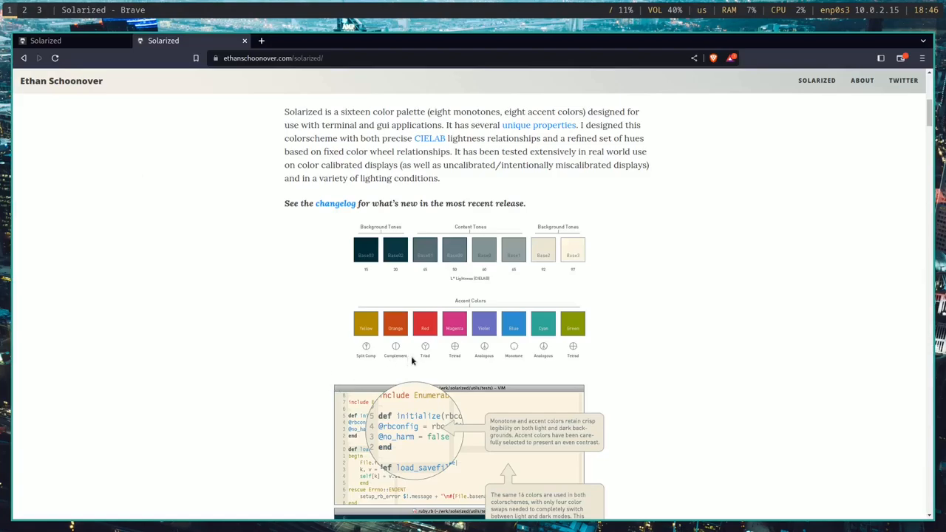
{"action": "mouse_move", "coordinate": [255, 314]}
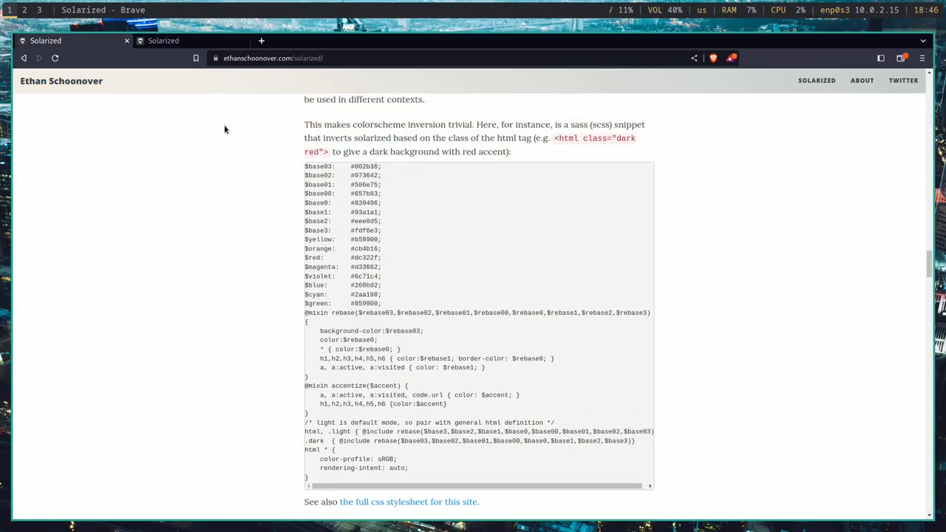
{"action": "left_click", "coordinate": [162, 41]}
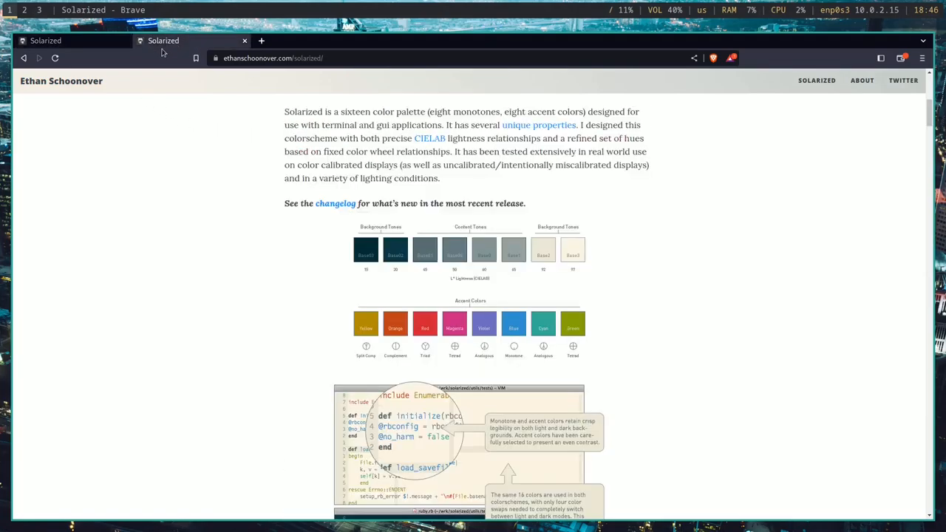
{"action": "left_click", "coordinate": [71, 41]}
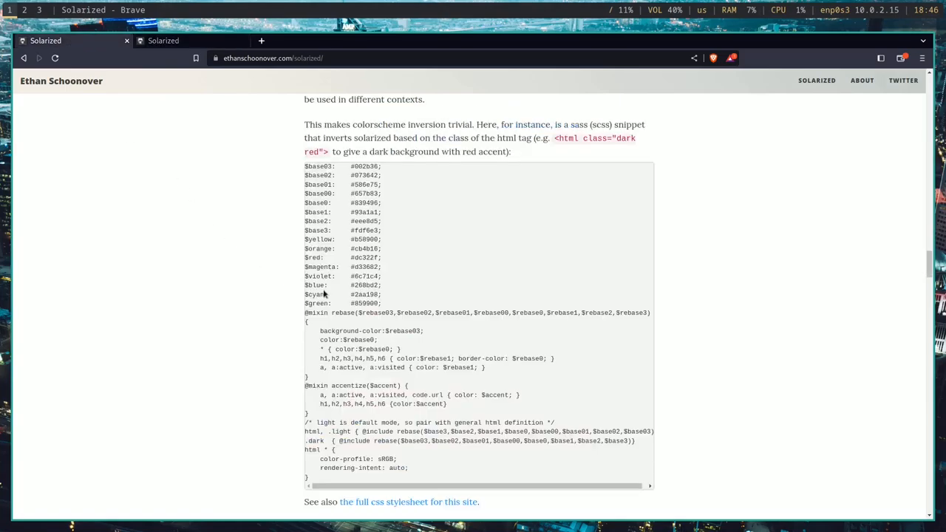
{"action": "double_click", "coordinate": [362, 257]}
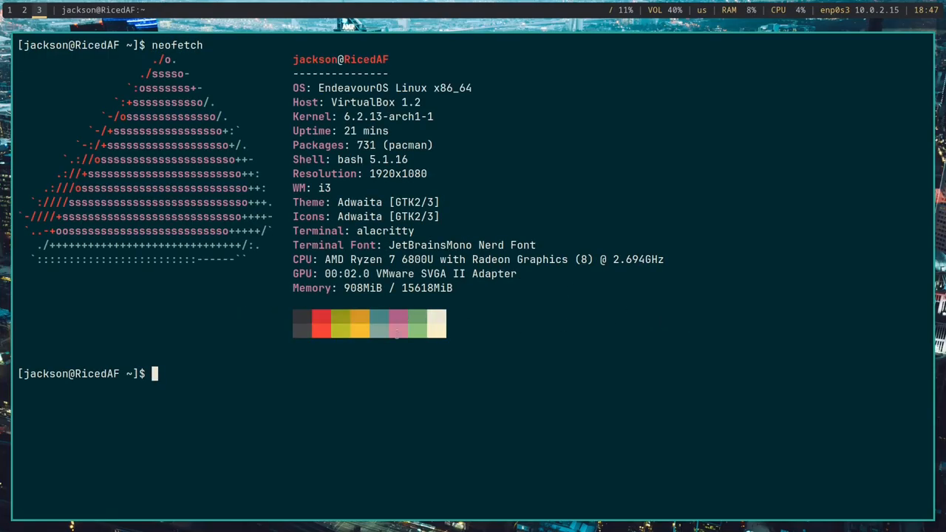
{"action": "mouse_move", "coordinate": [222, 337]}
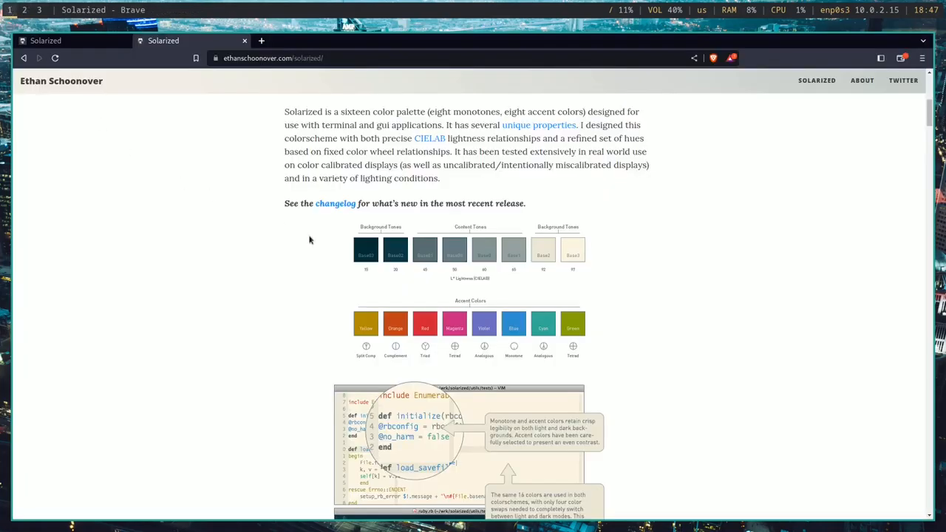
{"action": "mouse_move", "coordinate": [259, 115]}
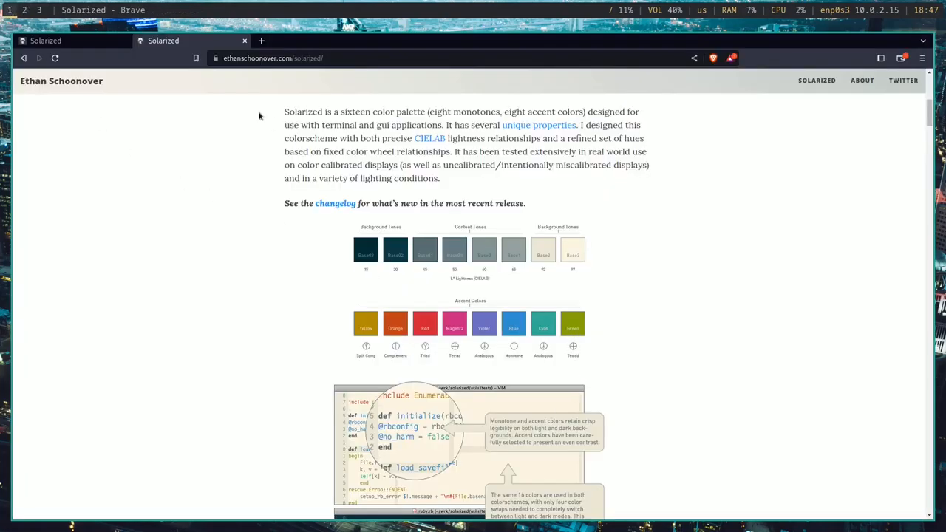
Step: Select the Solarized green hex value 859900 from the snippet
{"action": "scroll", "scroll_direction": "down", "scroll_amount": 3}
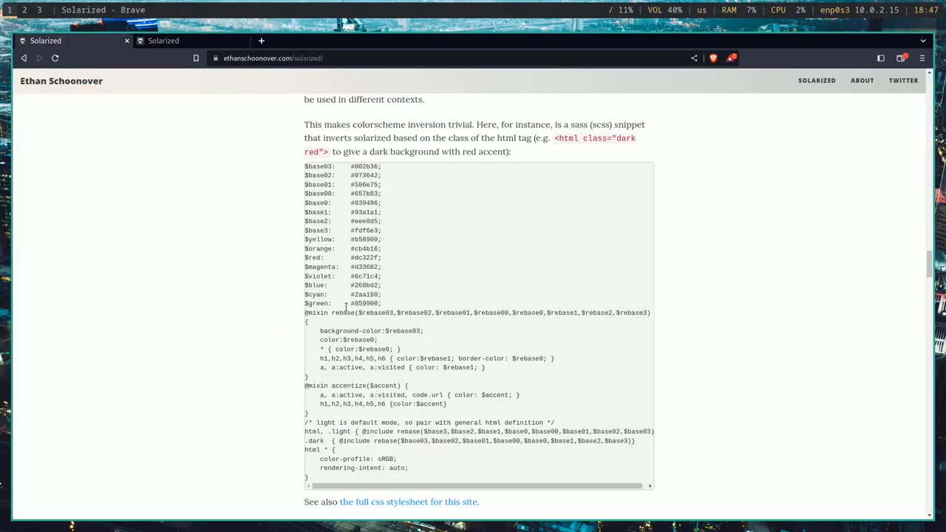
{"action": "double_click", "coordinate": [365, 303]}
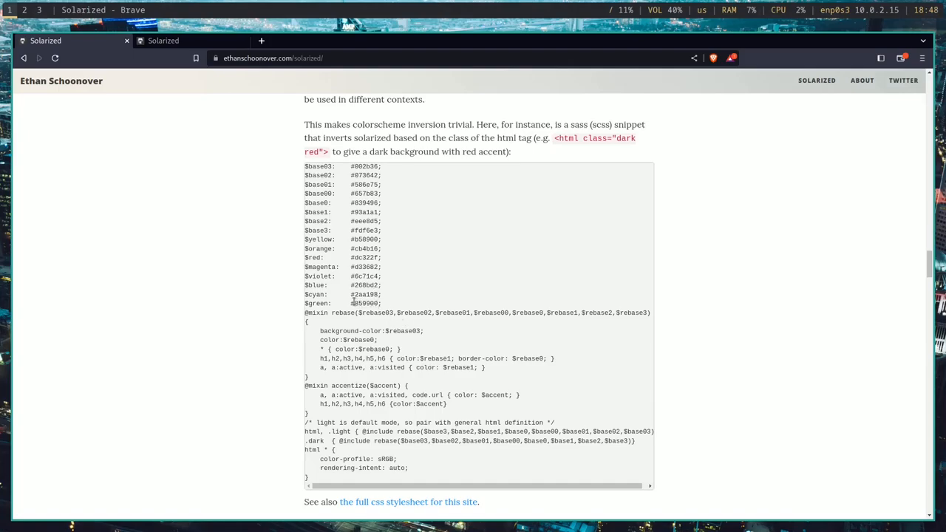
{"action": "double_click", "coordinate": [365, 304]}
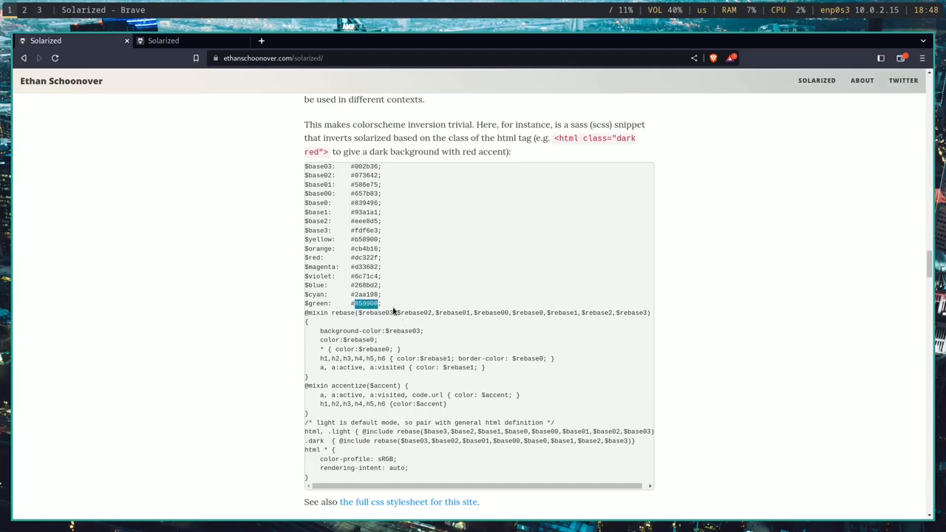
{"action": "left_click", "coordinate": [367, 303]}
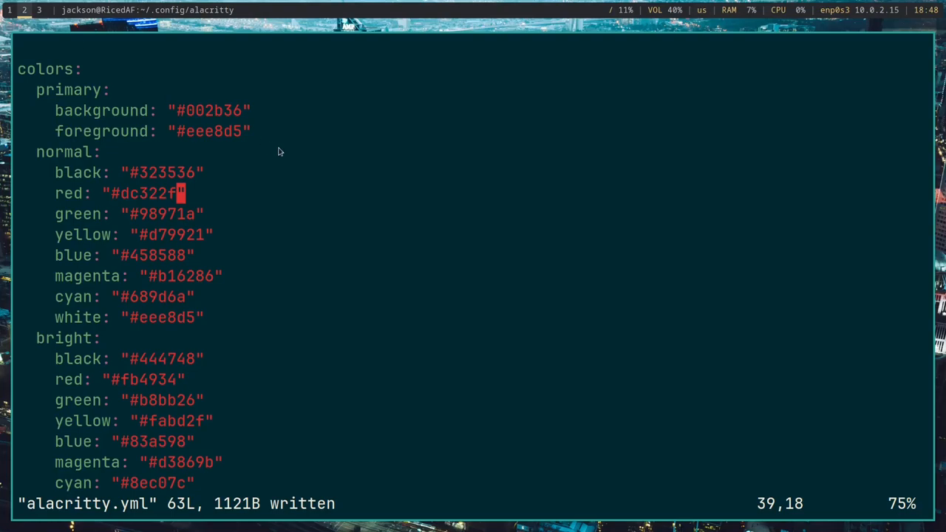
Step: Return to the Solarized reference and select the yellow hex value b58900
{"action": "key", "text": "i"}
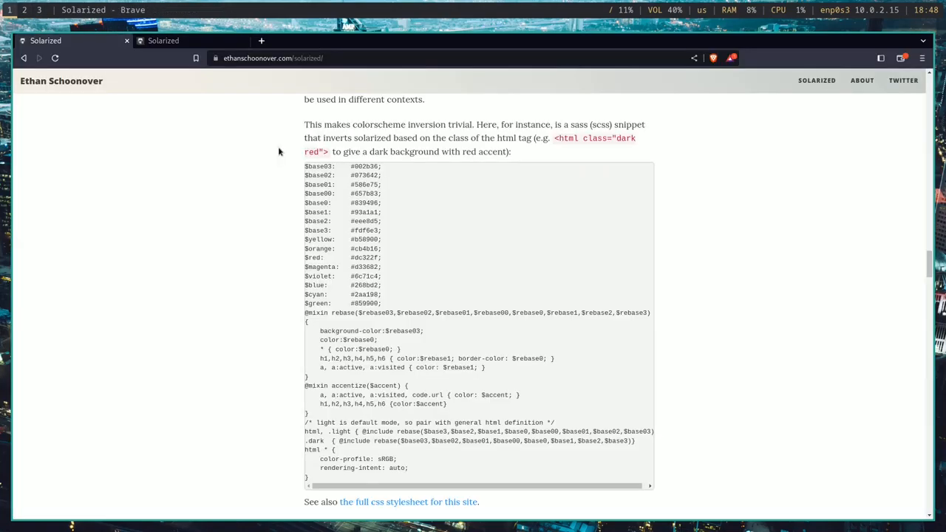
{"action": "mouse_move", "coordinate": [180, 32]}
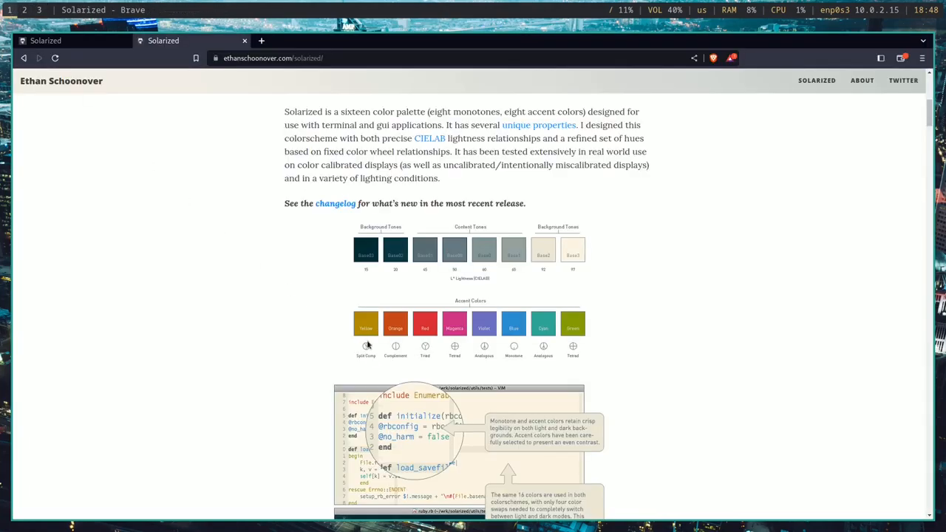
{"action": "mouse_move", "coordinate": [349, 287]}
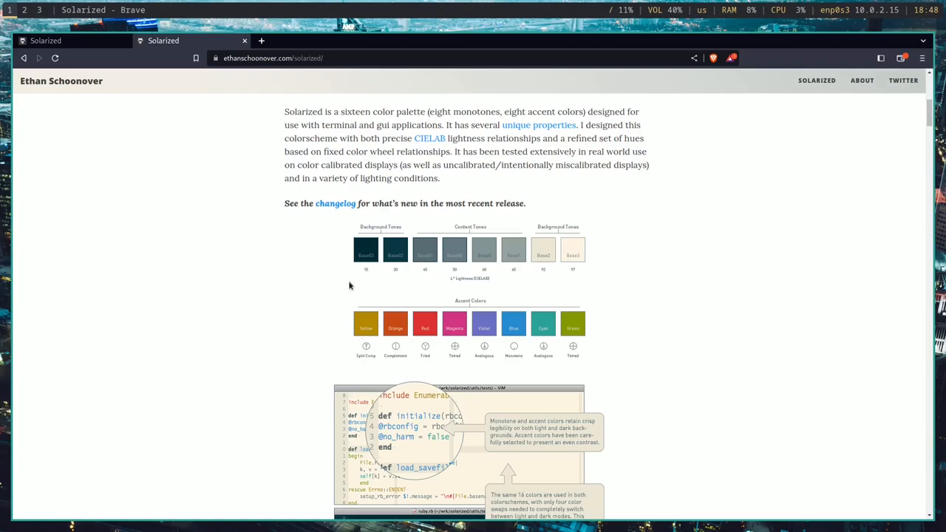
{"action": "mouse_move", "coordinate": [74, 198]}
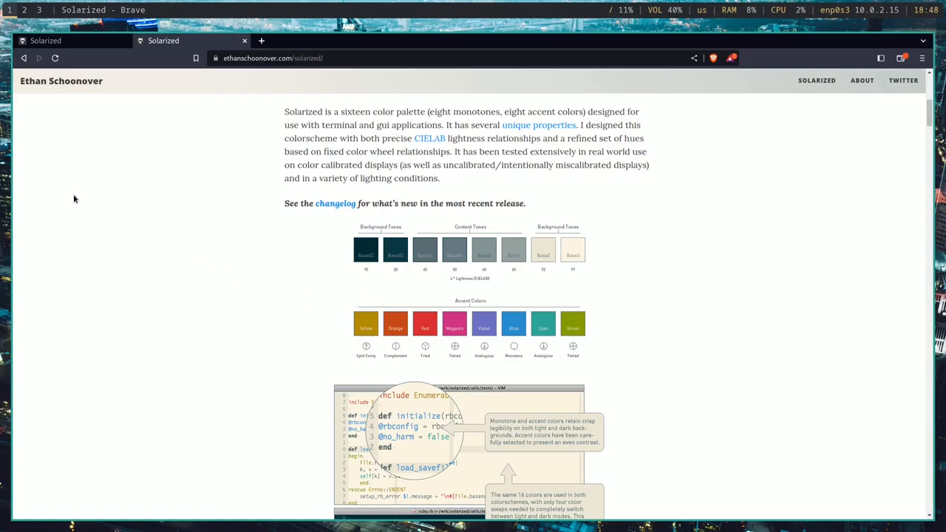
{"action": "mouse_move", "coordinate": [72, 145]}
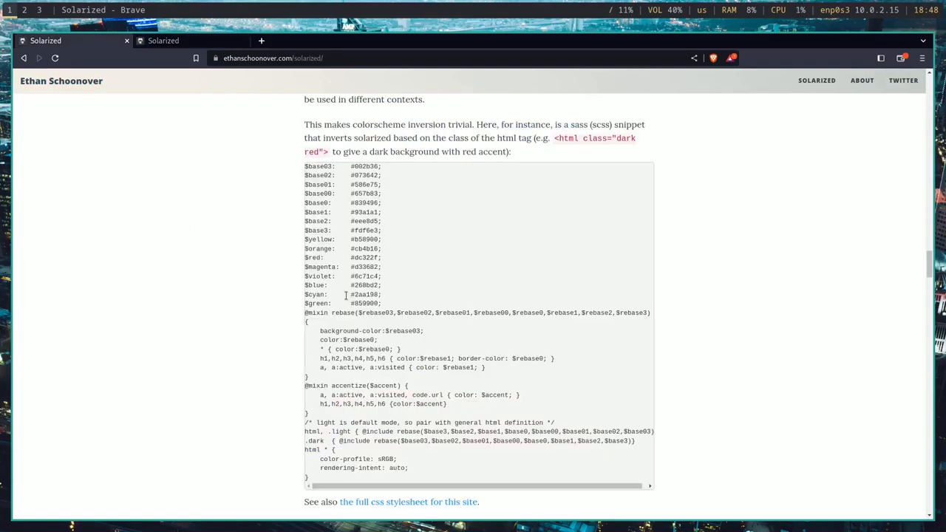
{"action": "mouse_move", "coordinate": [351, 243]}
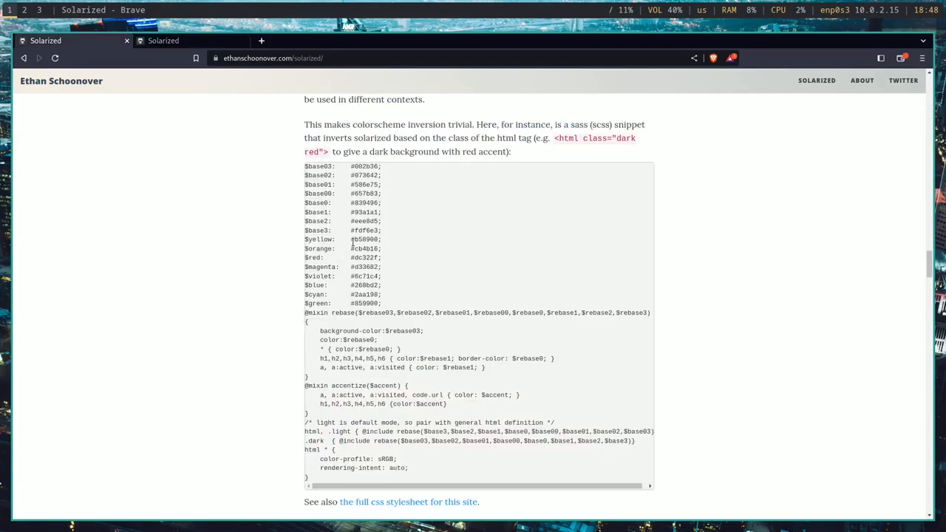
{"action": "double_click", "coordinate": [366, 239]}
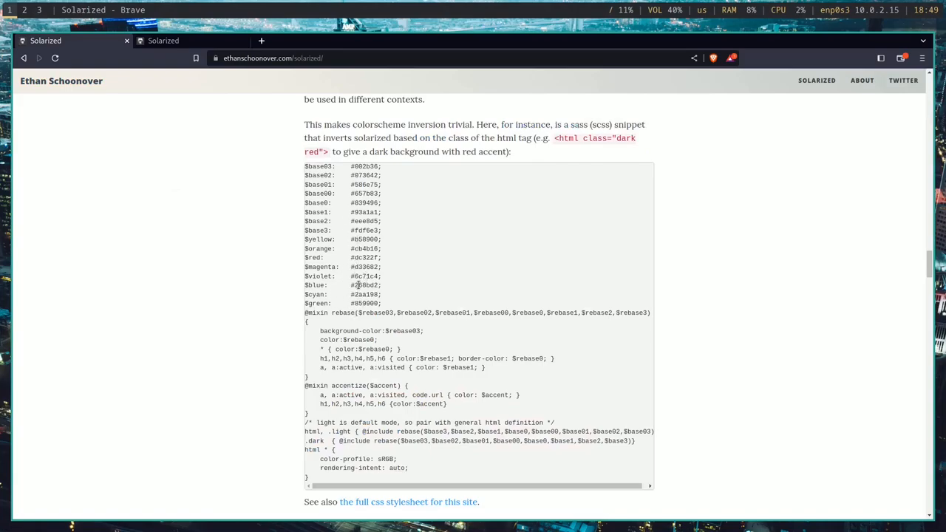
Step: Select the Solarized blue hex value and start replacing the normal blue entry
{"action": "double_click", "coordinate": [364, 284]}
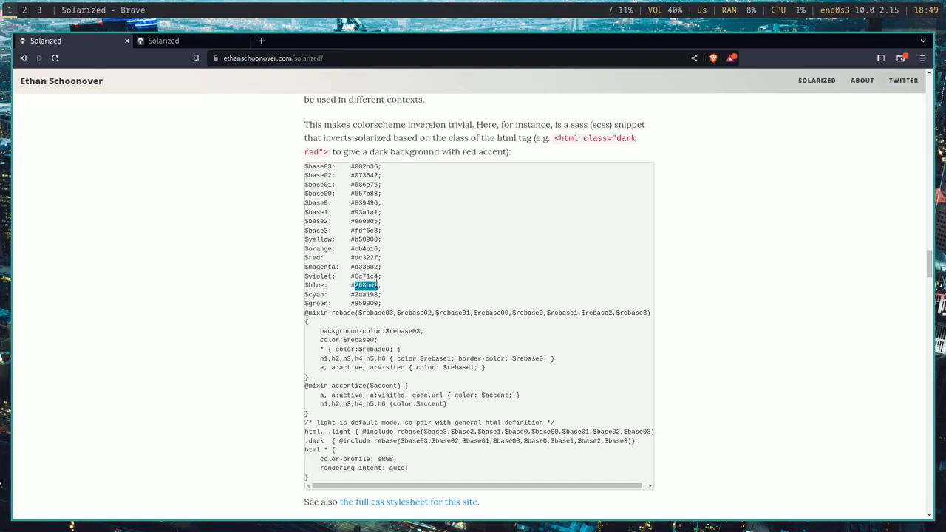
{"action": "left_click", "coordinate": [403, 293]}
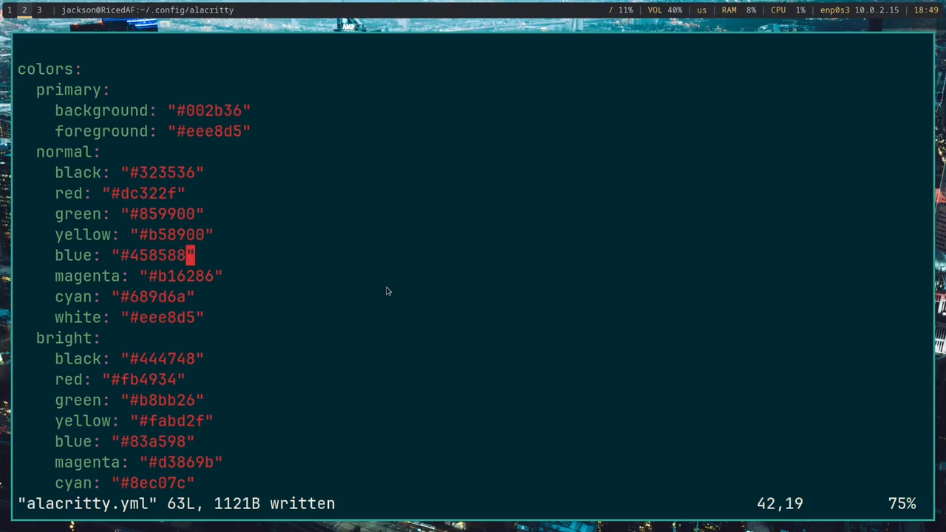
{"action": "key", "text": "i"}
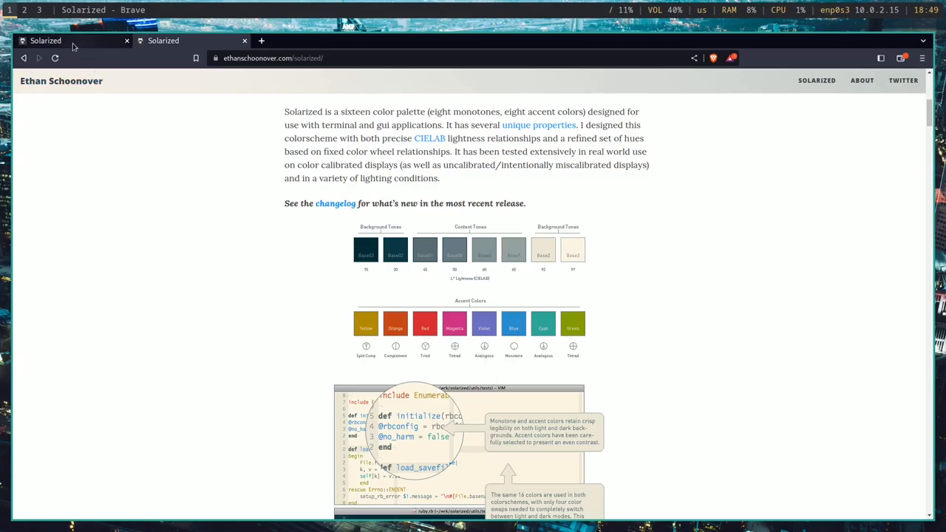
Step: Set normal blue to #268bd2 and begin replacing the magenta digits with 6c71c
{"action": "scroll", "scroll_direction": "down", "scroll_amount": 3}
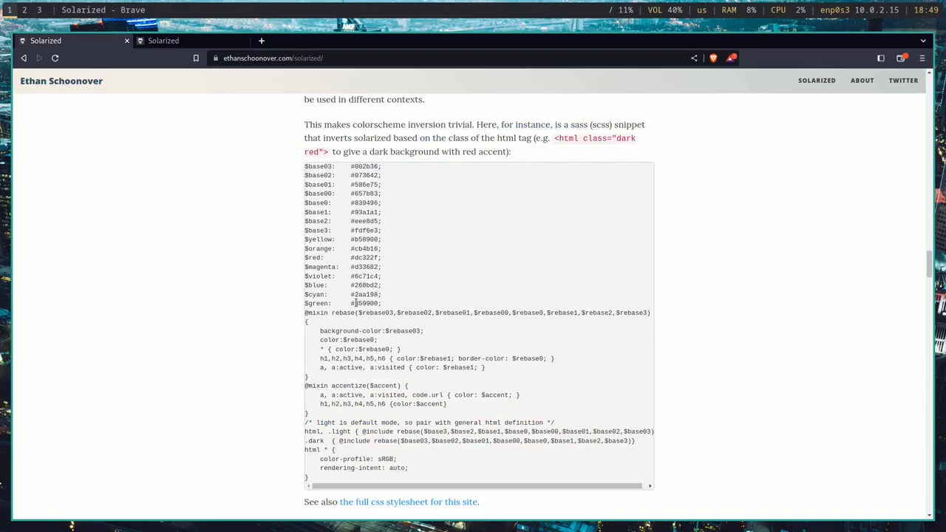
{"action": "double_click", "coordinate": [366, 277]}
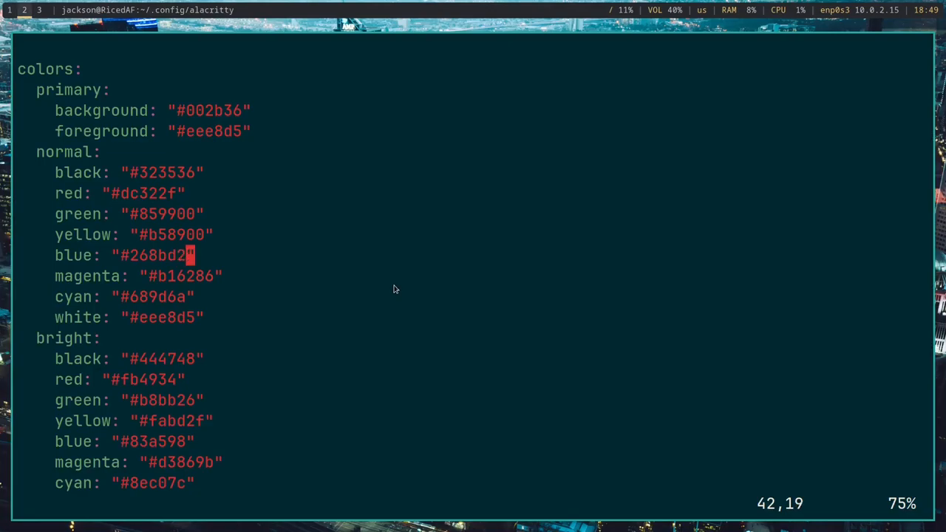
{"action": "key", "text": "i"}
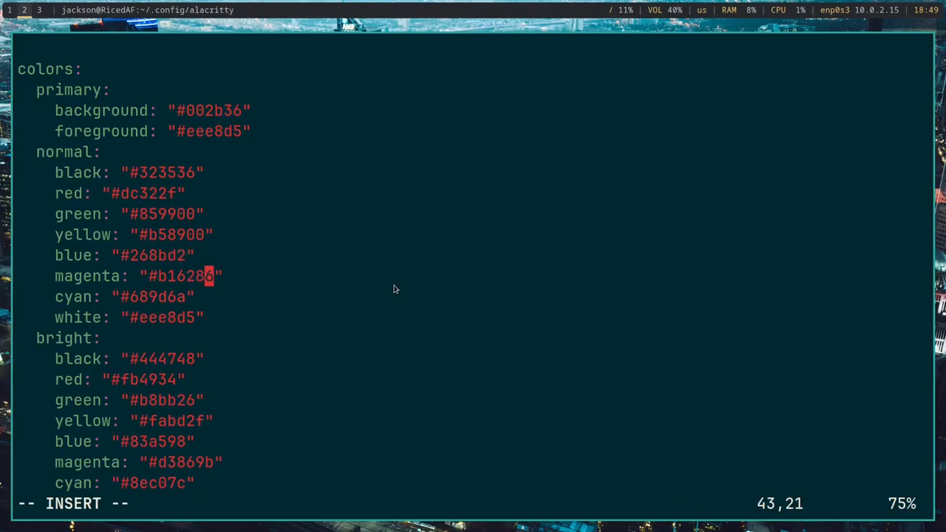
{"action": "key", "text": "BackSpace"}
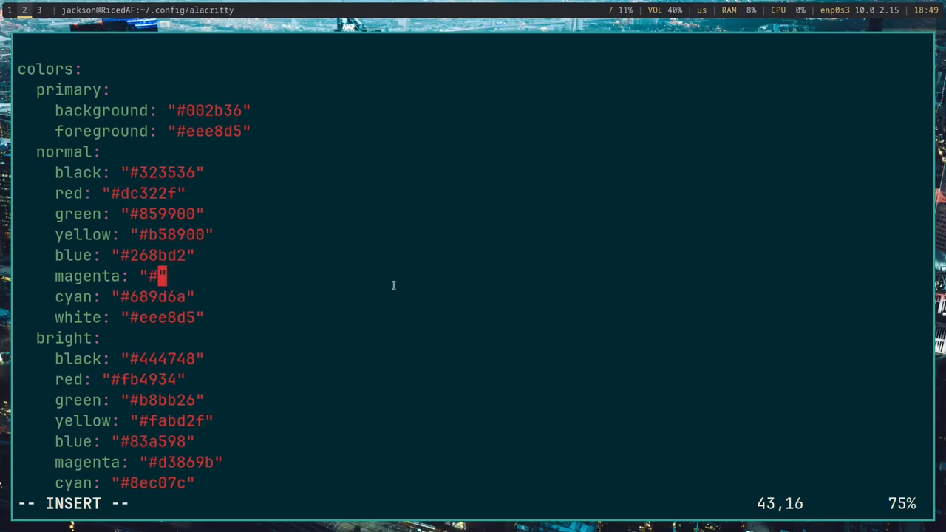
{"action": "type", "text": "6c71c"}
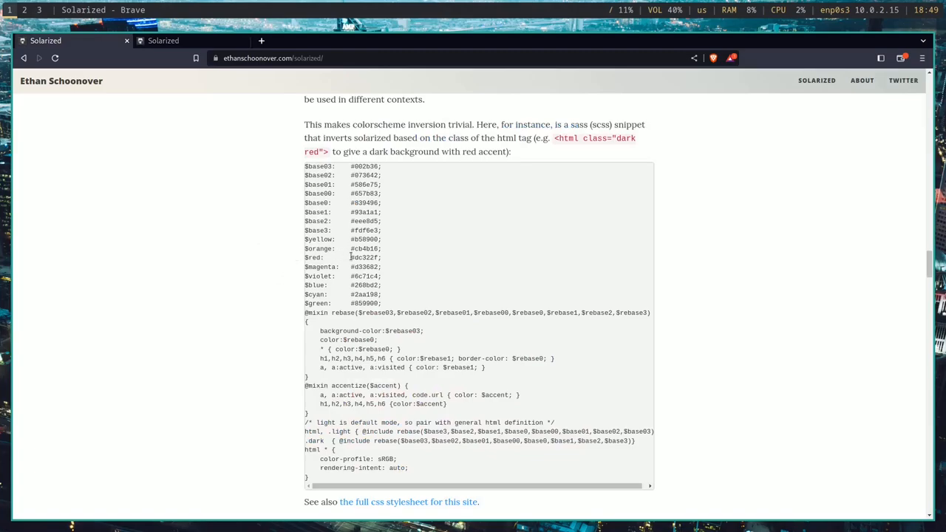
Step: Correct normal magenta to the Solarized value #d33682 and leave insert mode
{"action": "double_click", "coordinate": [364, 266]}
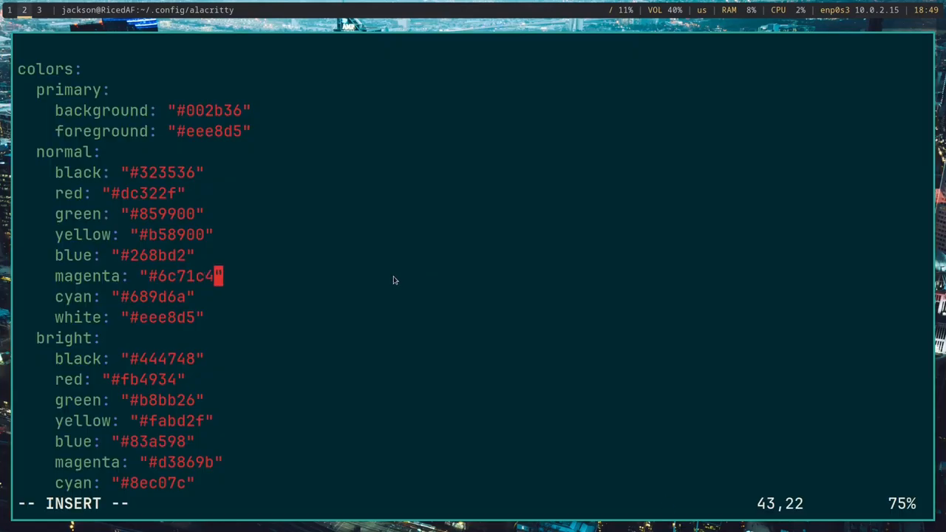
{"action": "type", "text": "d33682"}
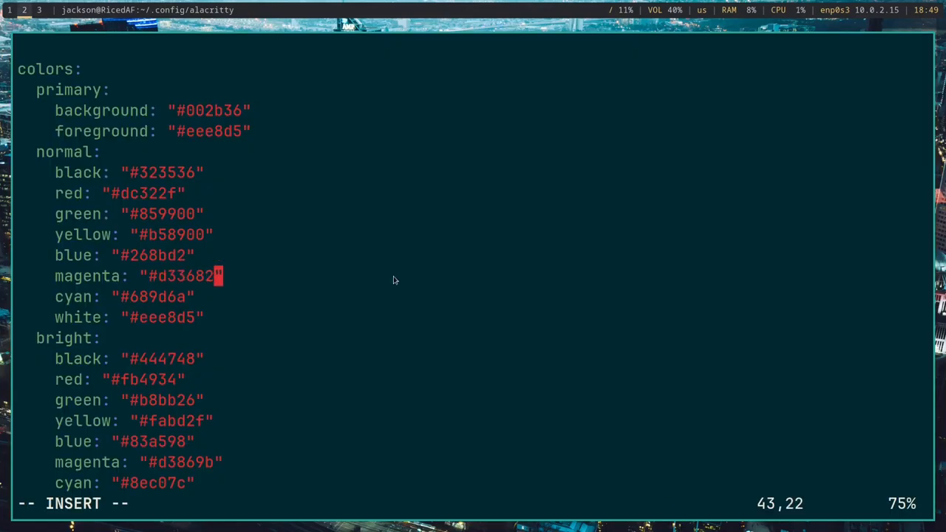
{"action": "key", "text": "Escape"}
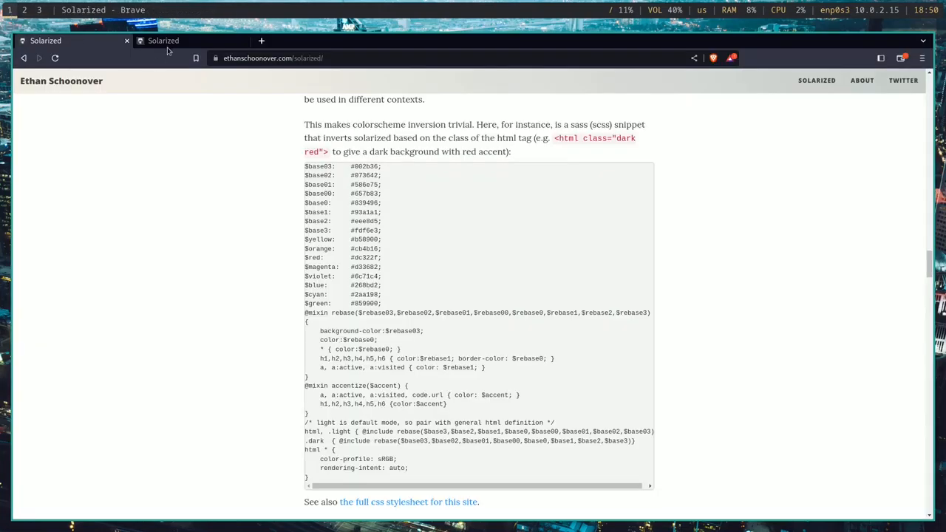
Step: Copy Solarized cyan from Brave and set alacritty.yml's normal cyan to #2aa198
{"action": "left_click", "coordinate": [163, 42]}
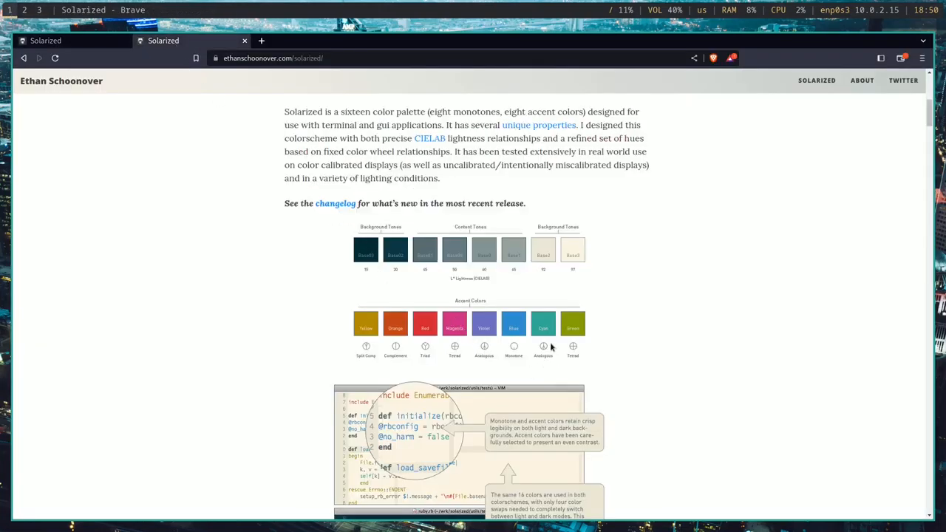
{"action": "mouse_move", "coordinate": [85, 49]}
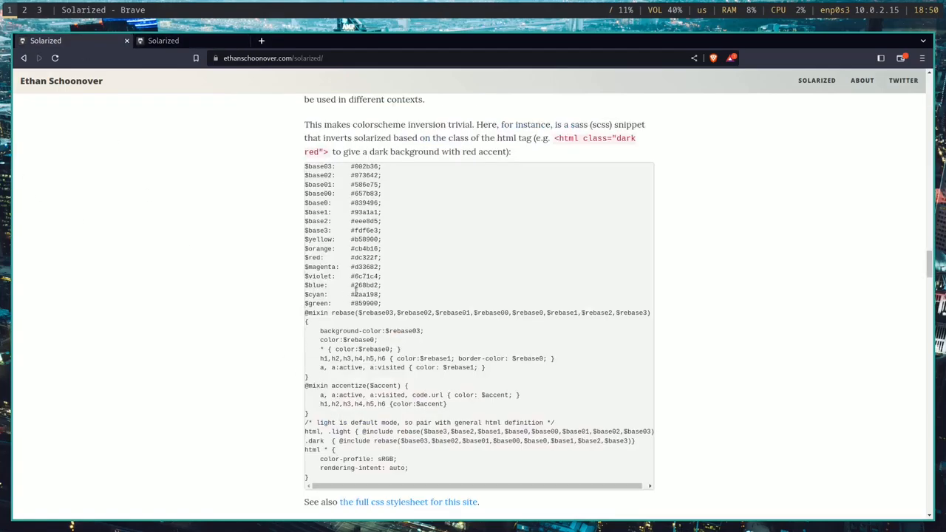
{"action": "double_click", "coordinate": [363, 295]}
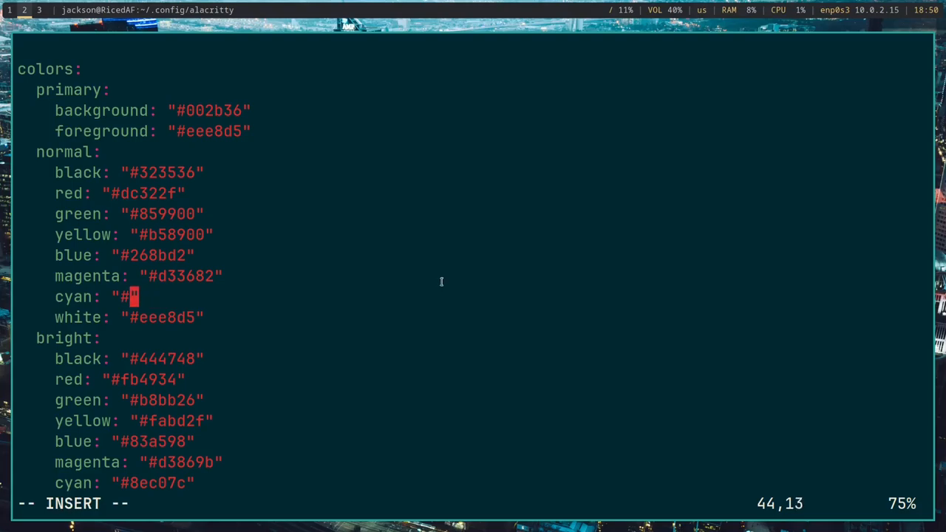
{"action": "type", "text": "2aa198"}
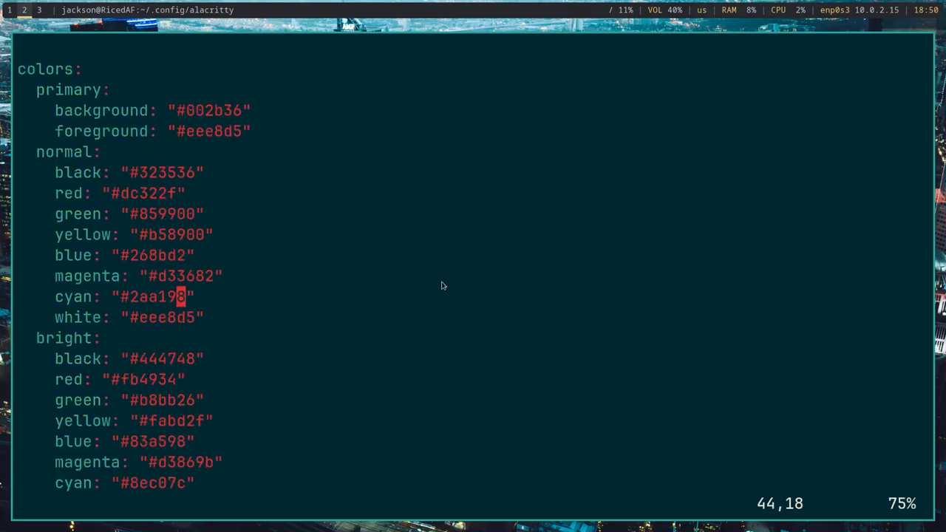
{"action": "type", "text": "neofetch"}
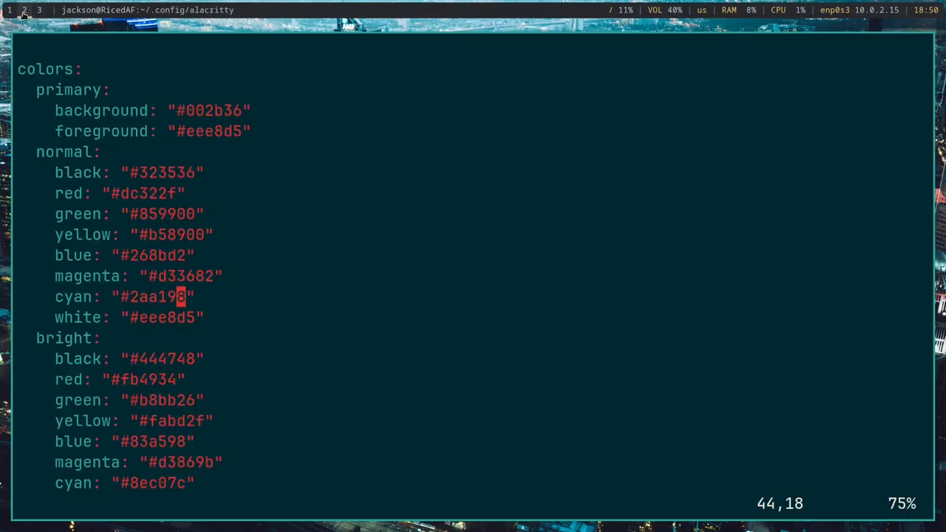
{"action": "mouse_move", "coordinate": [91, 81]}
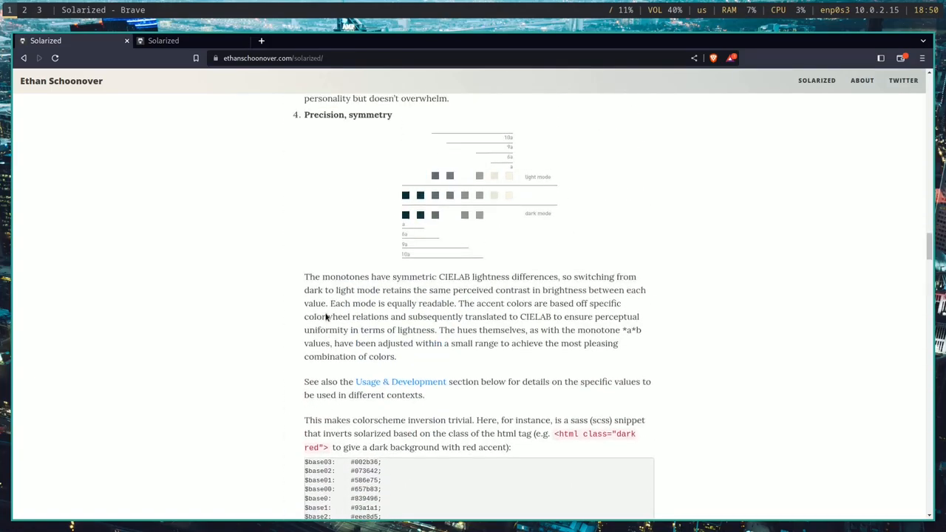
Step: Install GIMP with sudo pacman, retyping the command after a misspelling
{"action": "scroll", "scroll_direction": "down", "scroll_amount": 3}
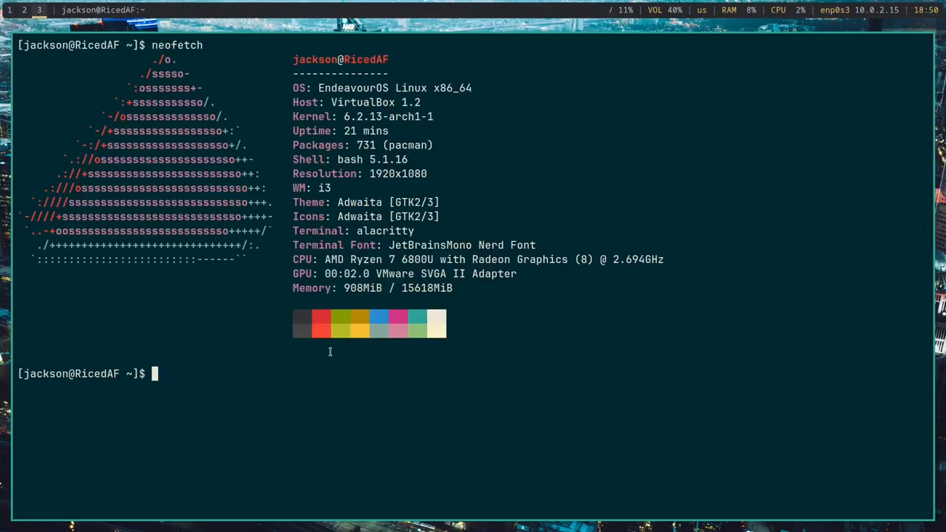
{"action": "type", "text": "sudo pacman -S gimo"}
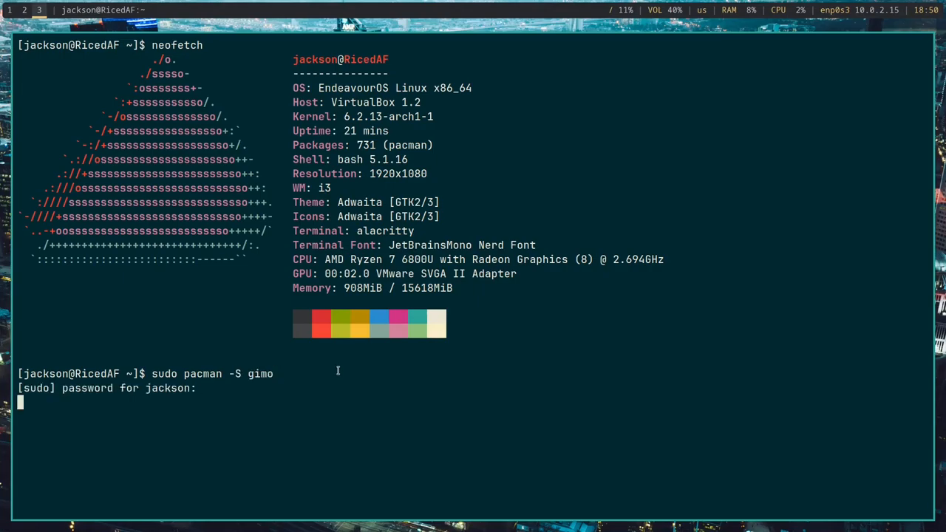
{"action": "key", "text": "ctrl+c"}
{"action": "type", "text": "sudo pacman -S gimp"}
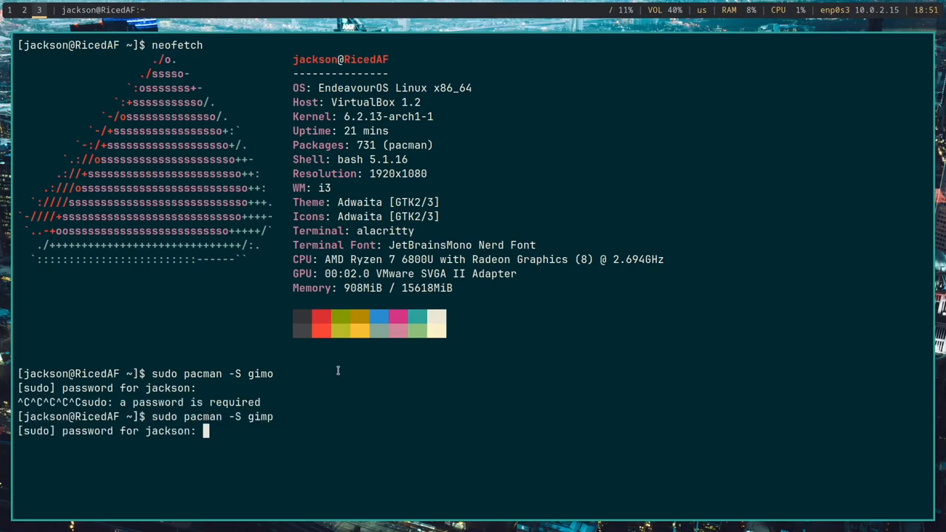
{"action": "key", "text": "Return"}
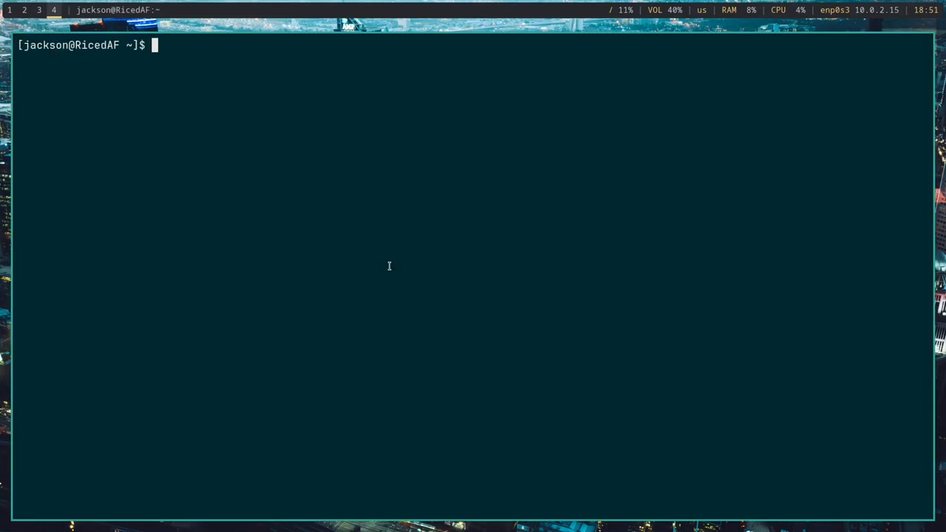
Step: Run neofetch to show the colour blocks, then launch flameshot gui to capture them
{"action": "type", "text": "neofetch"}
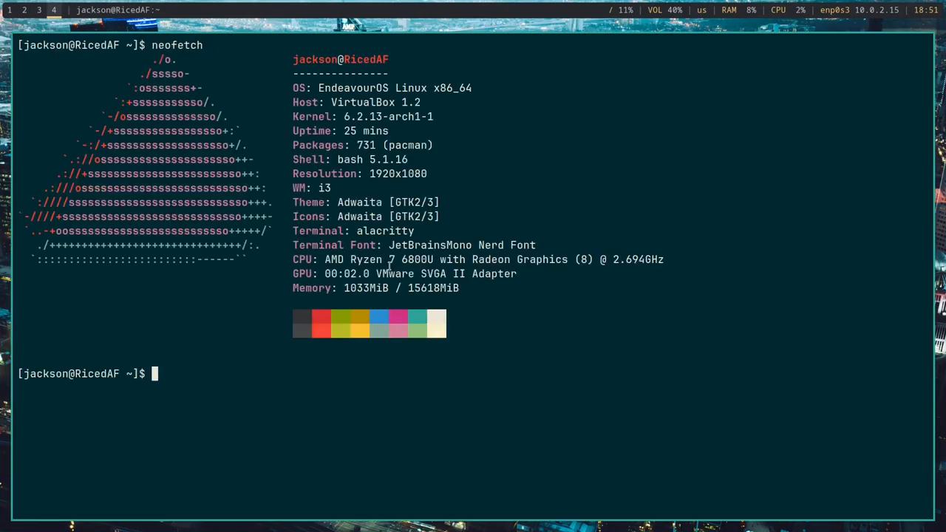
{"action": "type", "text": "S"}
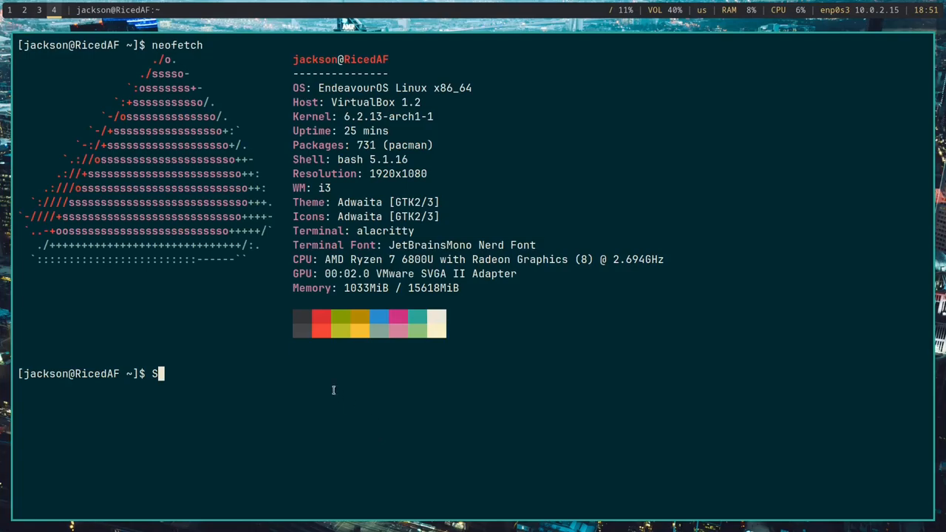
{"action": "type", "text": "lameshot gui"}
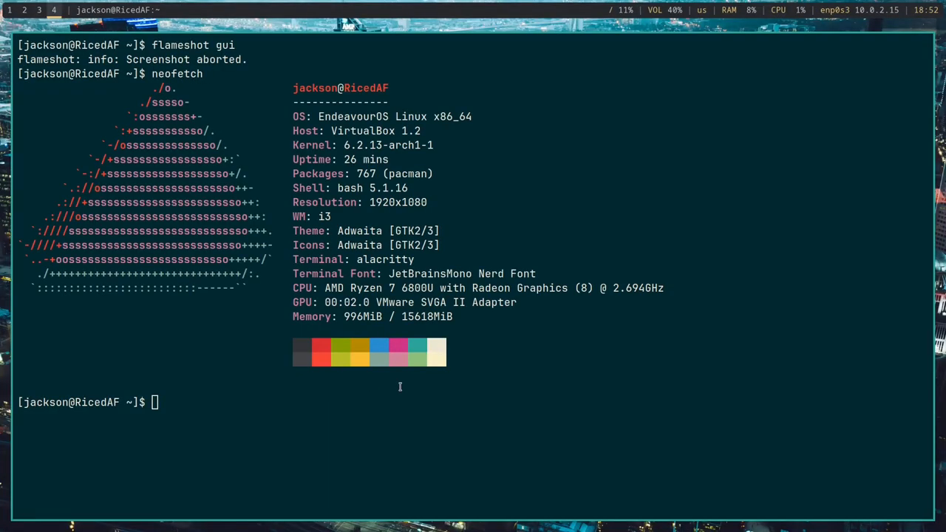
{"action": "type", "text": "flameshot gui"}
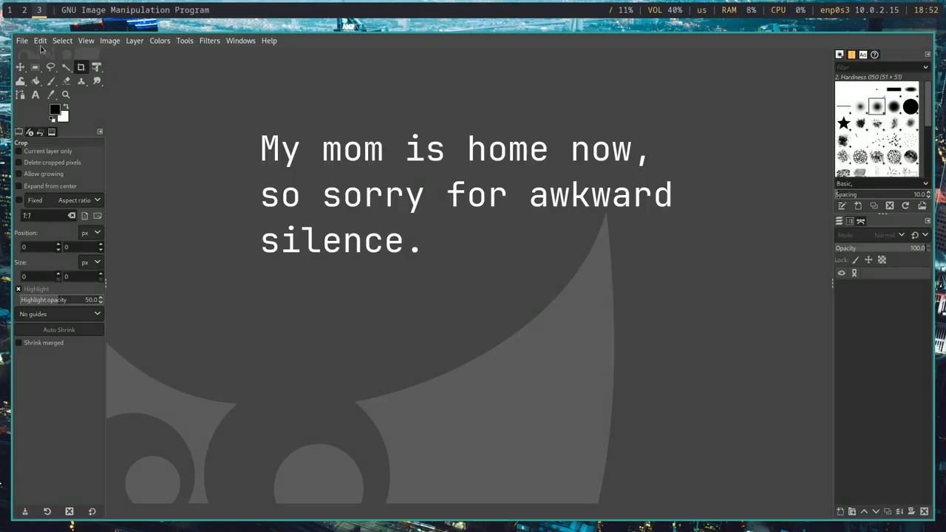
Step: Close the Hue-Chroma dialog in GIMP, leaving the pasted colour swatches visible
{"action": "left_click", "coordinate": [36, 68]}
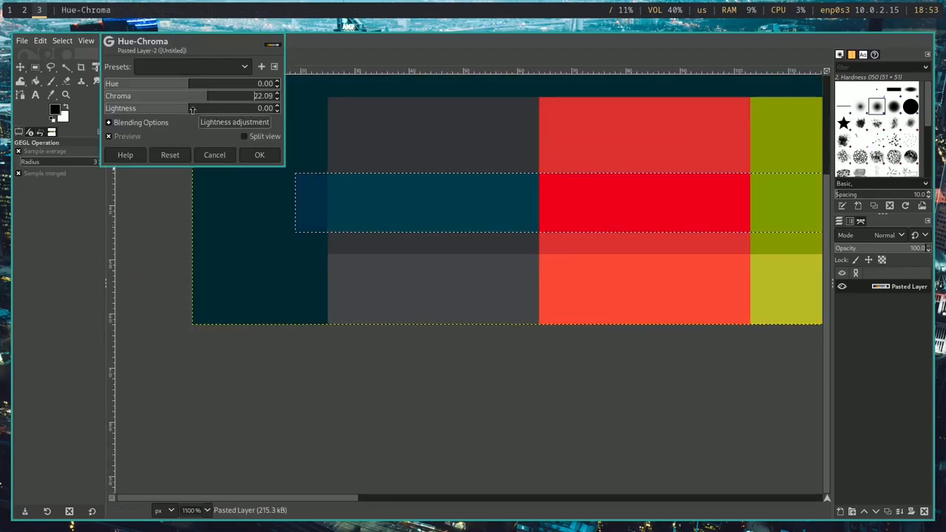
{"action": "left_click", "coordinate": [261, 155]}
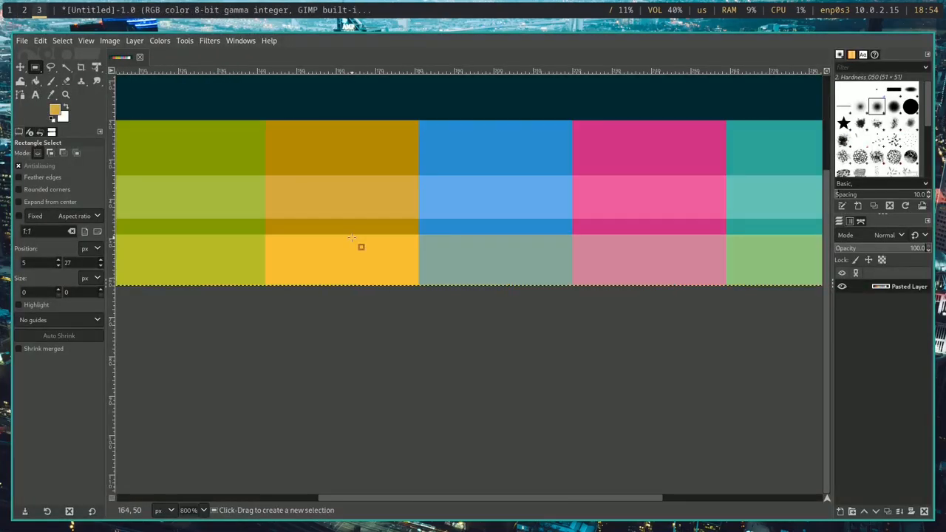
Step: Set bright blue to #5fa9ec and bright magenta to #f160a0 in alacritty.yml, then save with :wq
{"action": "key", "text": "alt+Tab"}
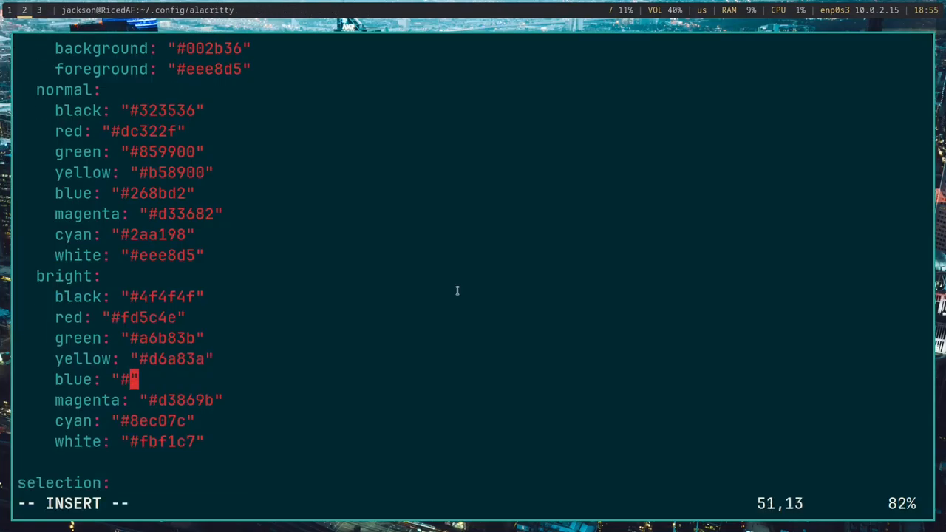
{"action": "type", "text": "5fa9ec"}
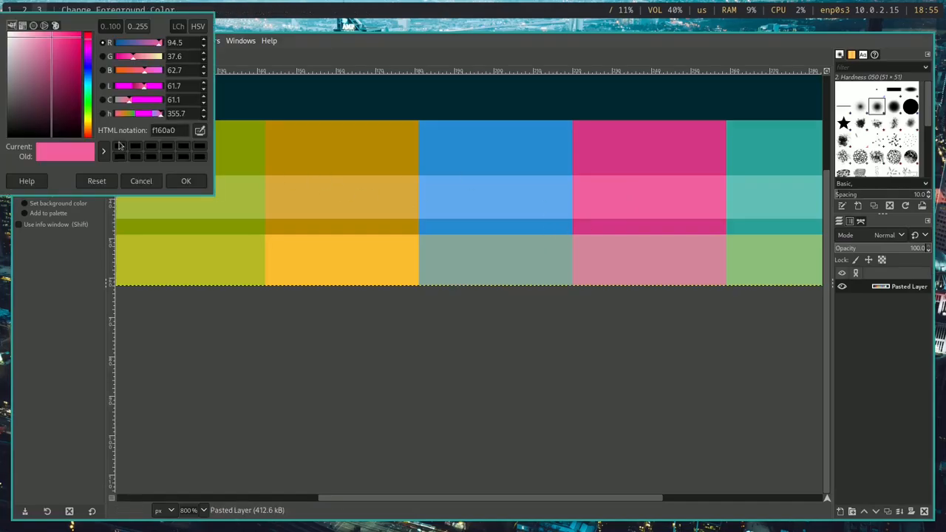
{"action": "left_click", "coordinate": [186, 180]}
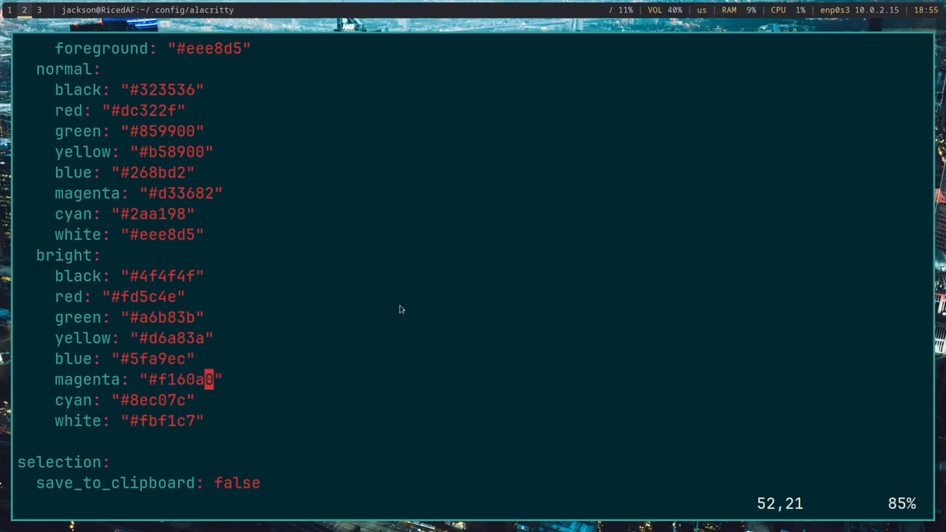
{"action": "scroll", "scroll_direction": "down", "scroll_amount": 3}
{"action": "type", "text": ":"}
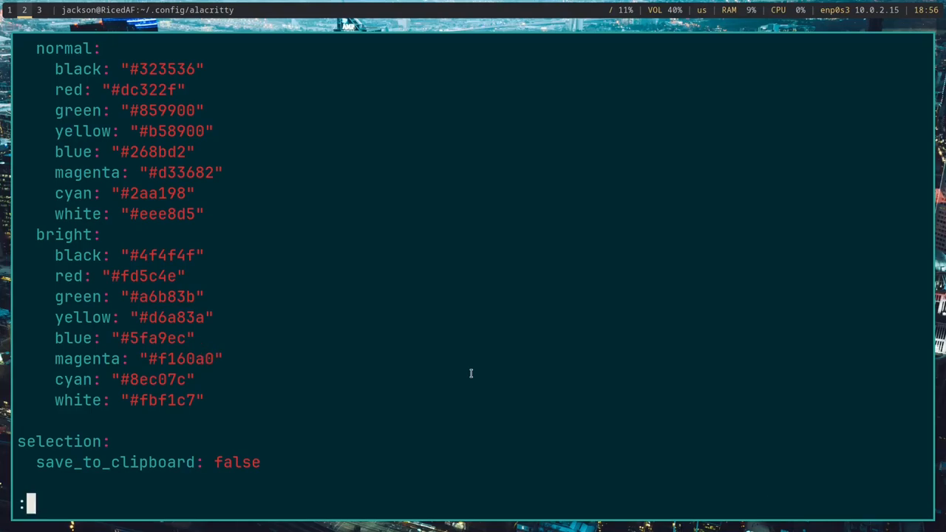
{"action": "key", "text": "alt+Tab"}
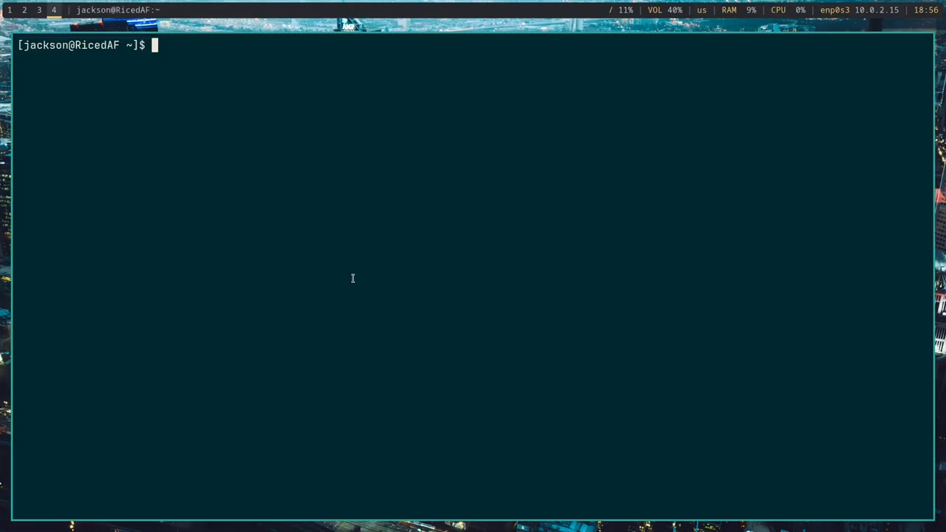
Step: Sample the light teal swatch with GIMP's Color Picker and check its hex value
{"action": "type", "text": "neofetch"}
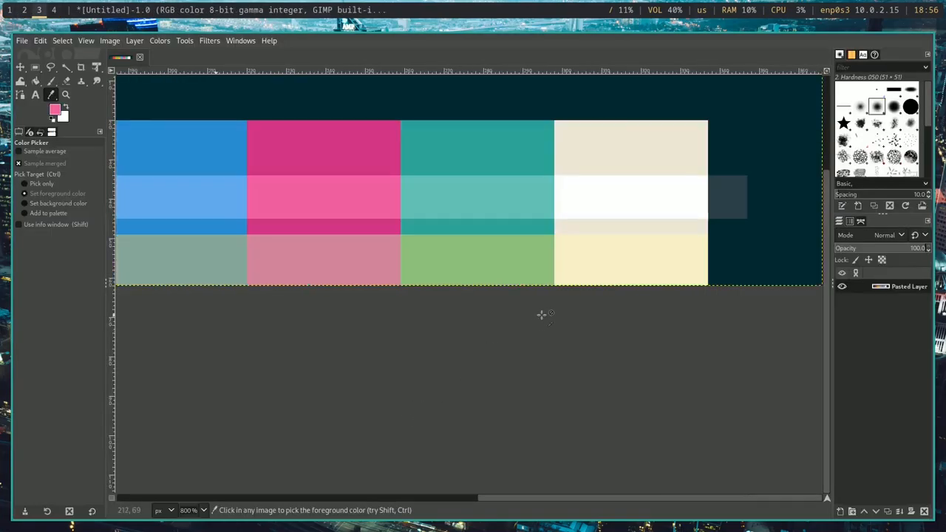
{"action": "mouse_move", "coordinate": [525, 193]}
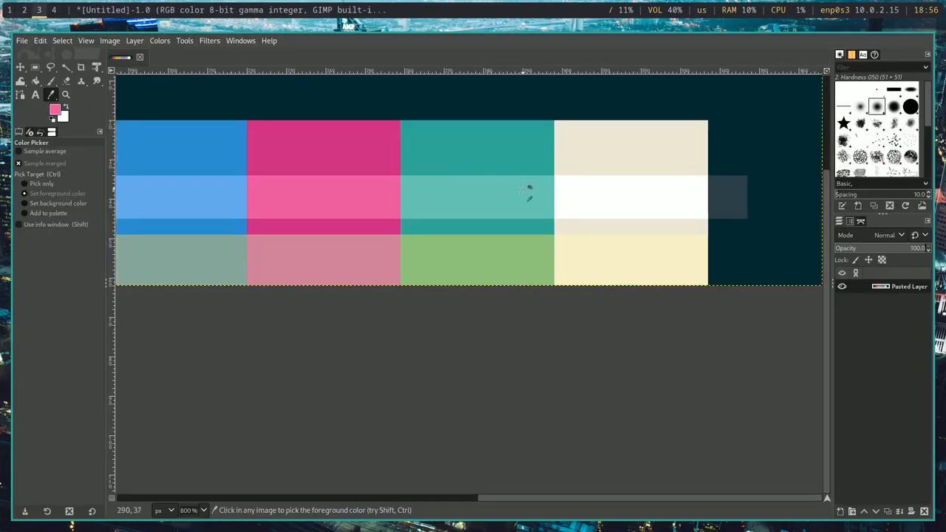
{"action": "left_click", "coordinate": [525, 191]}
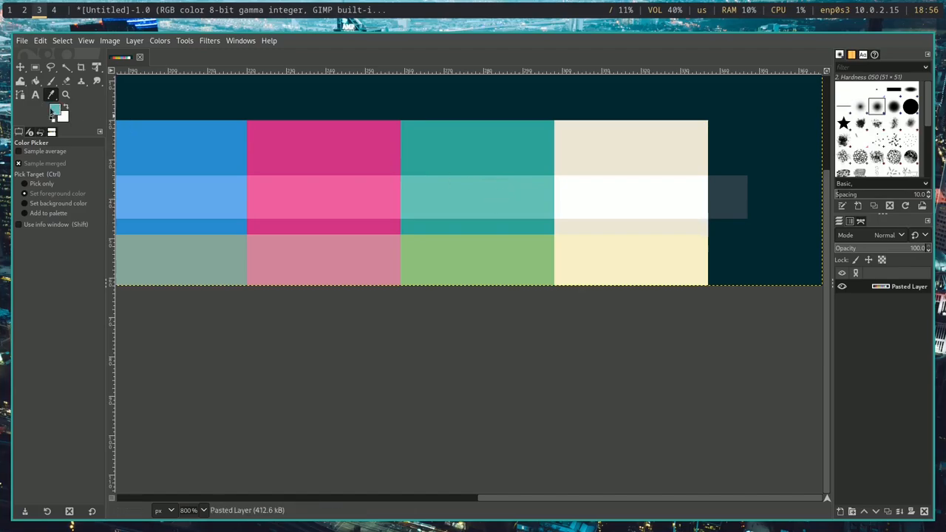
{"action": "left_click", "coordinate": [54, 109]}
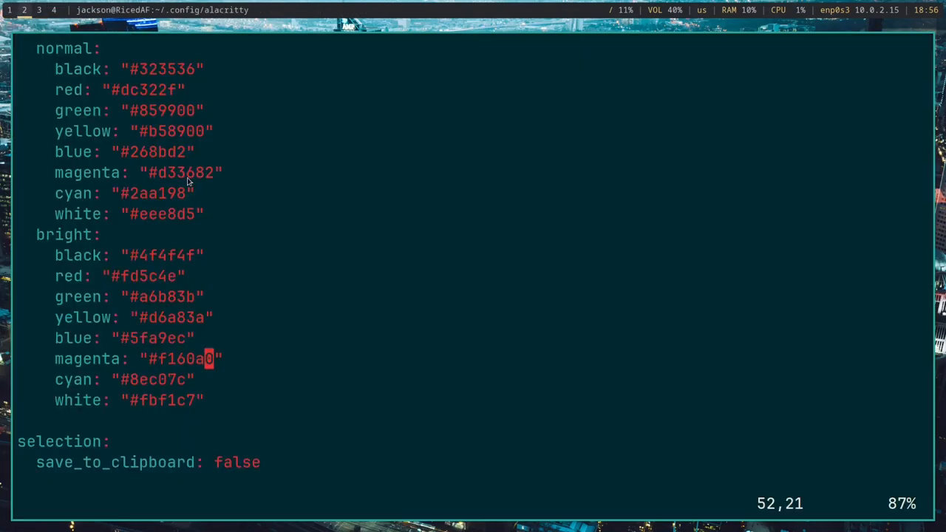
Step: Set bright cyan to #61bfb6 in alacritty.yml and sample the bright white swatch in GIMP
{"action": "key", "text": "i"}
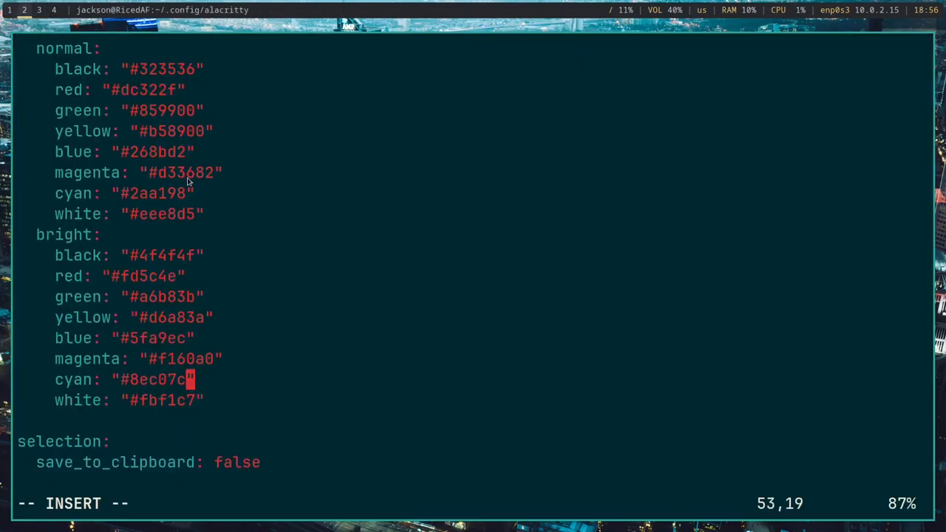
{"action": "type", "text": "61bfb6"}
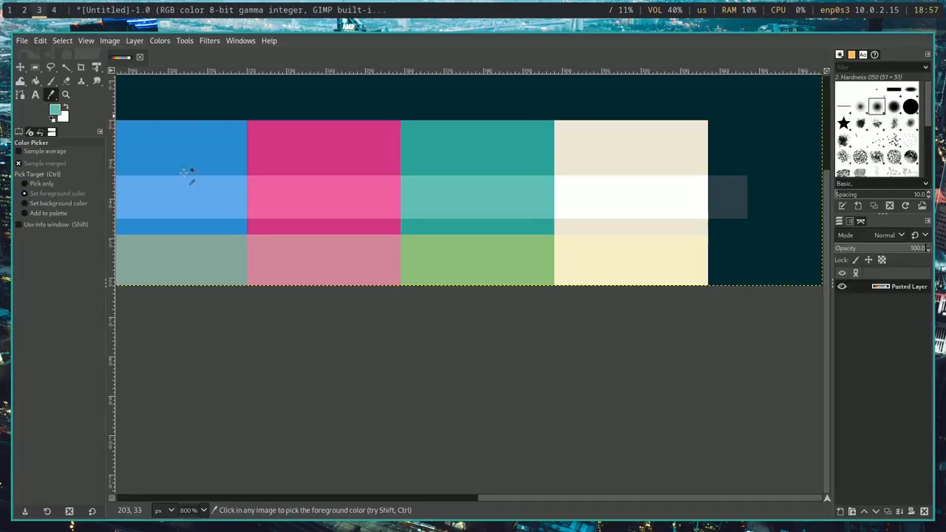
{"action": "mouse_move", "coordinate": [633, 207]}
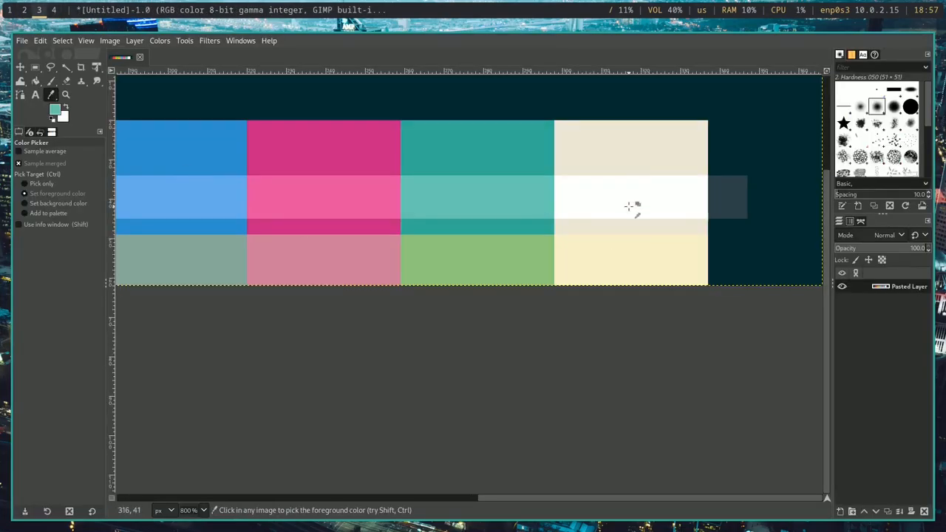
{"action": "left_click", "coordinate": [628, 195]}
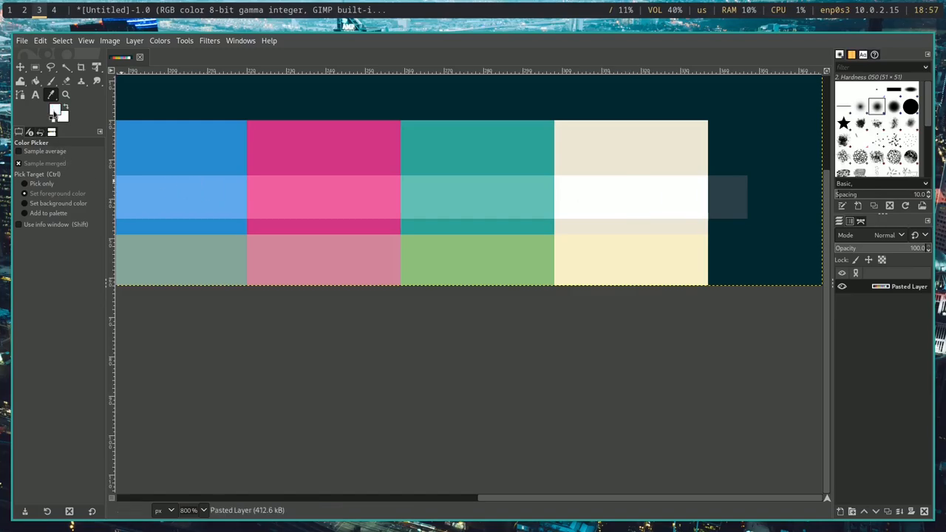
{"action": "left_click", "coordinate": [55, 109]}
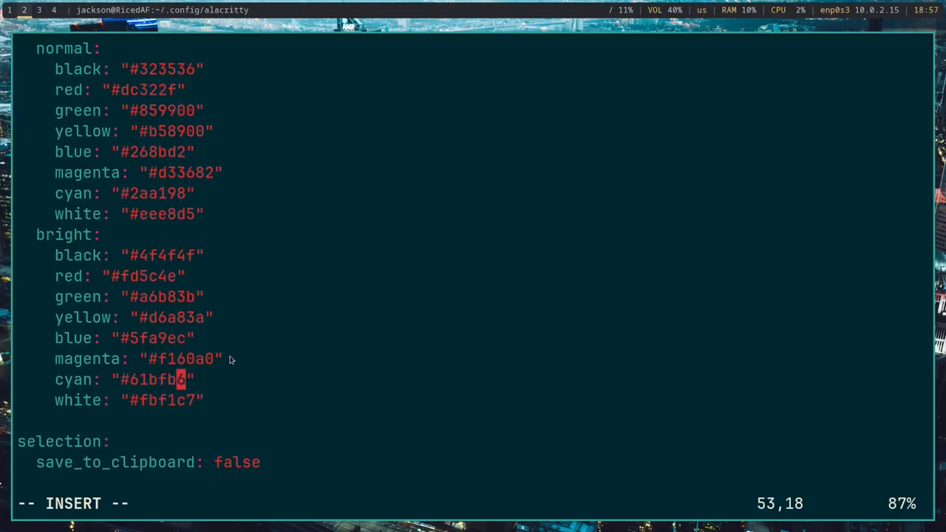
Step: Start replacing the bright white value with the sampled hex (ffffe...)
{"action": "key", "text": "Escape"}
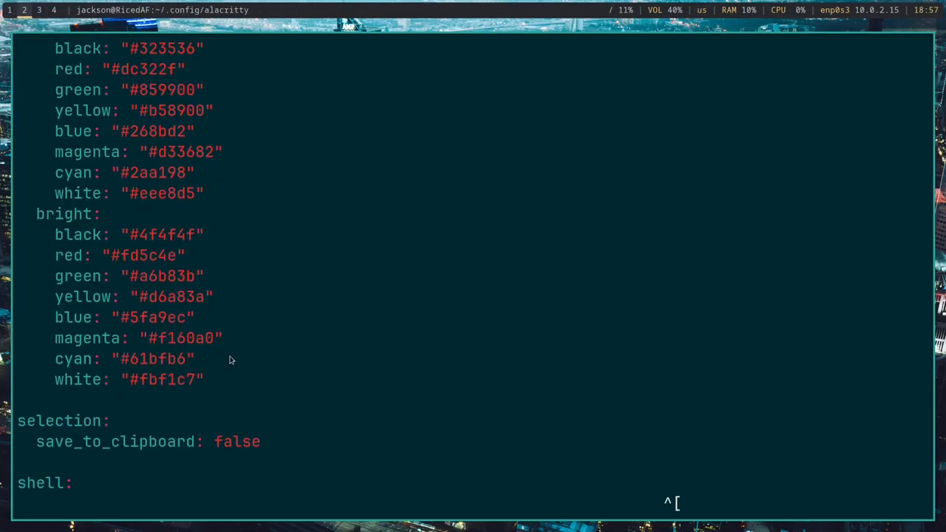
{"action": "key", "text": "i"}
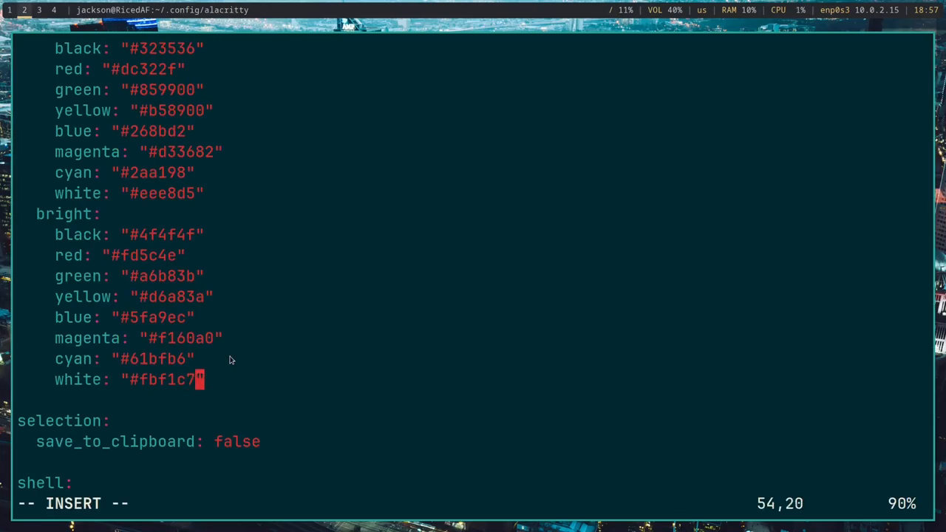
{"action": "type", "text": "ffffe"}
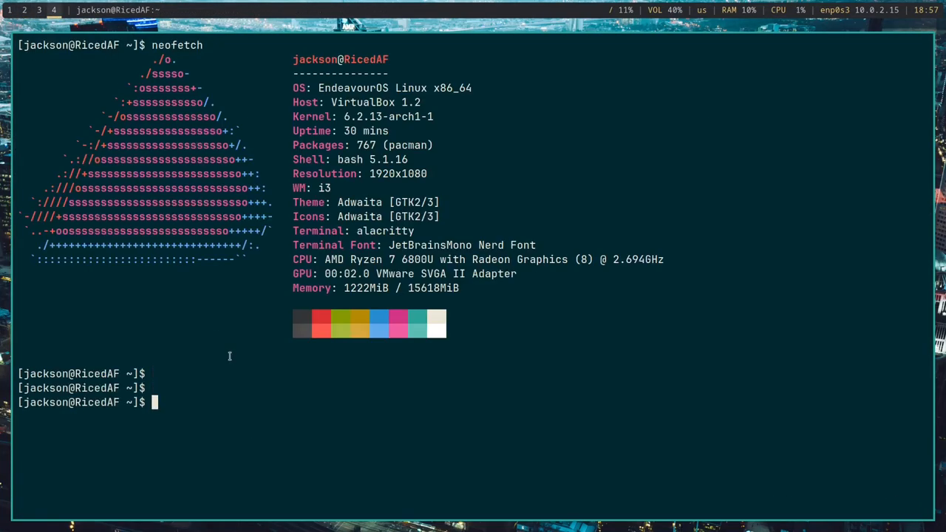
Step: Run neofetch again in Alacritty to check the updated colour palette
{"action": "type", "text": "x"}
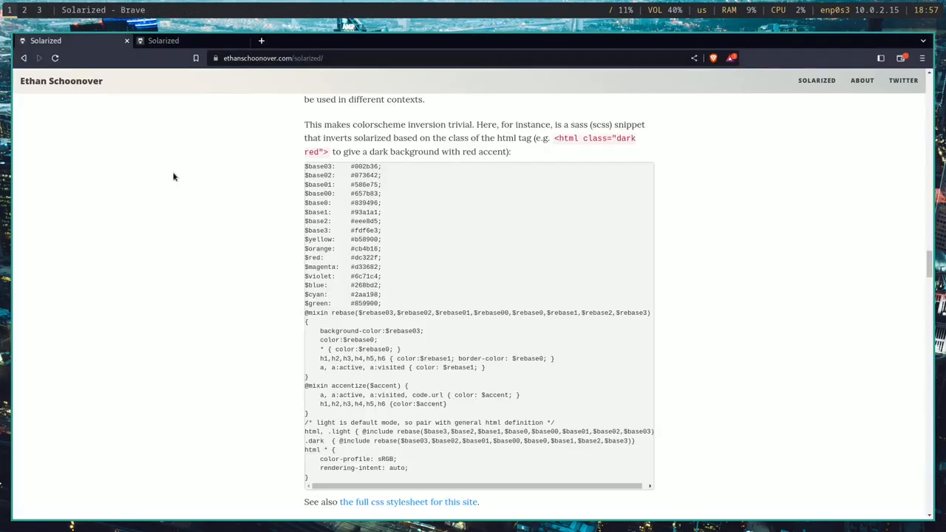
{"action": "mouse_move", "coordinate": [246, 42]}
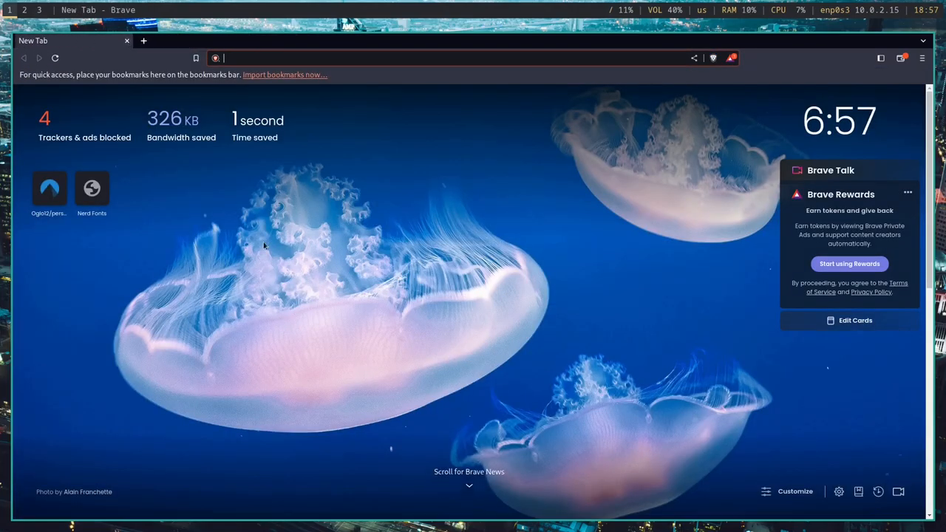
Step: Enter the codeberg.org/Oglo12 personal config repository address in a new Brave tab
{"action": "type", "text": "codeberg.org/Oglo12/personal-i3-config"}
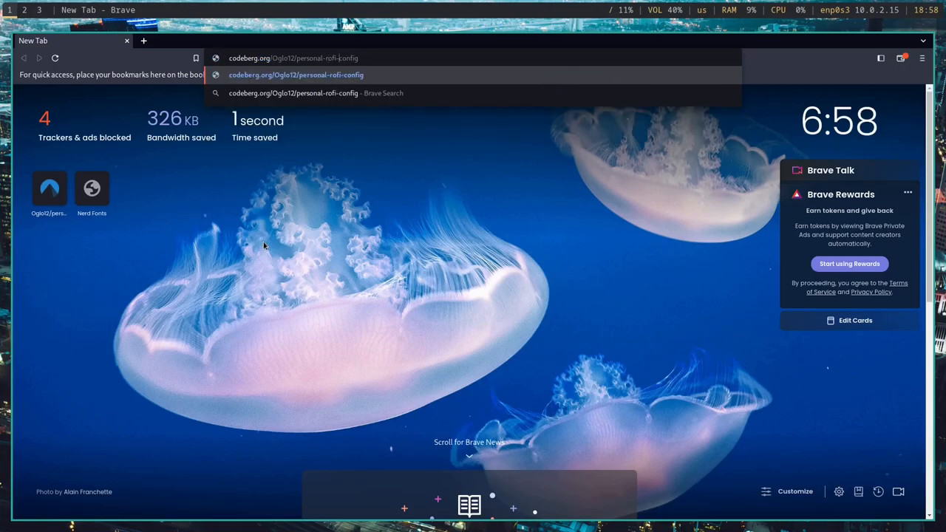
{"action": "type", "text": "-"}
{"action": "type", "text": "git clone h"}
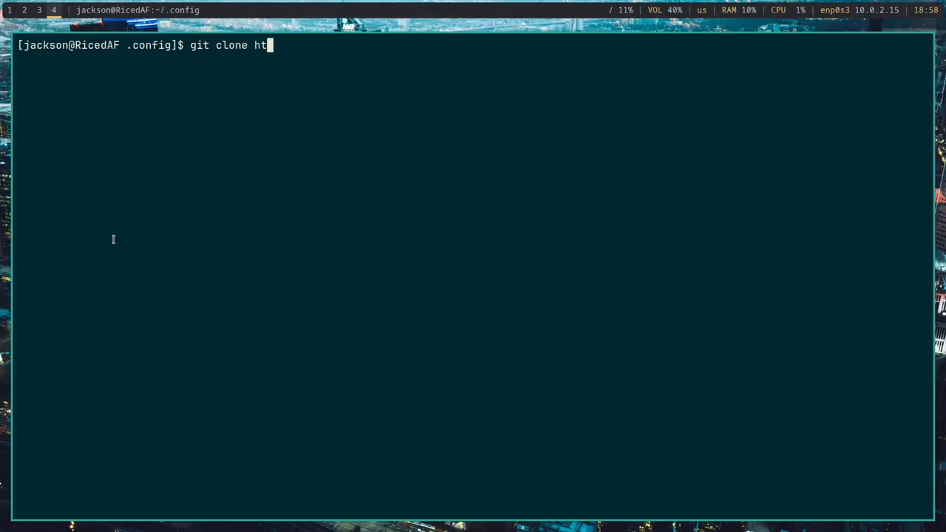
{"action": "type", "text": "tps://codeberg.org/Oglo12"}
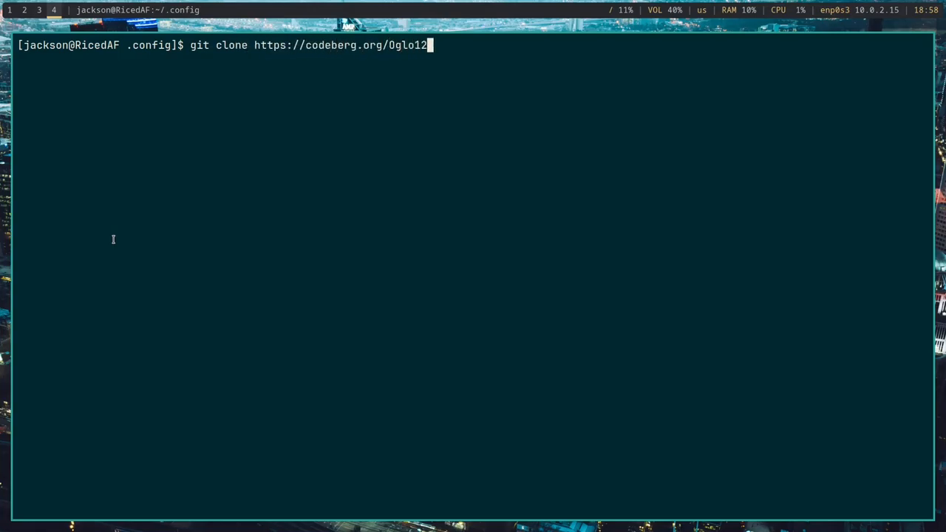
{"action": "type", "text": "/"}
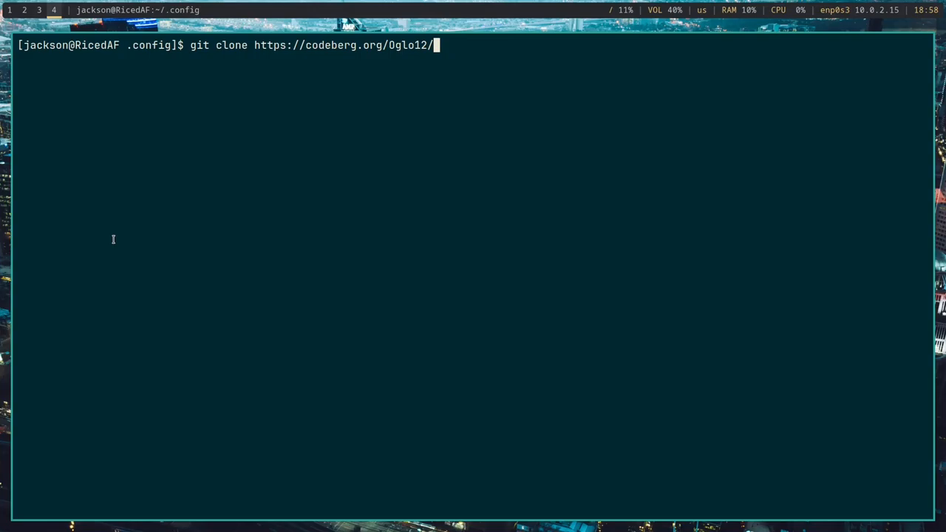
{"action": "type", "text": "personal-"}
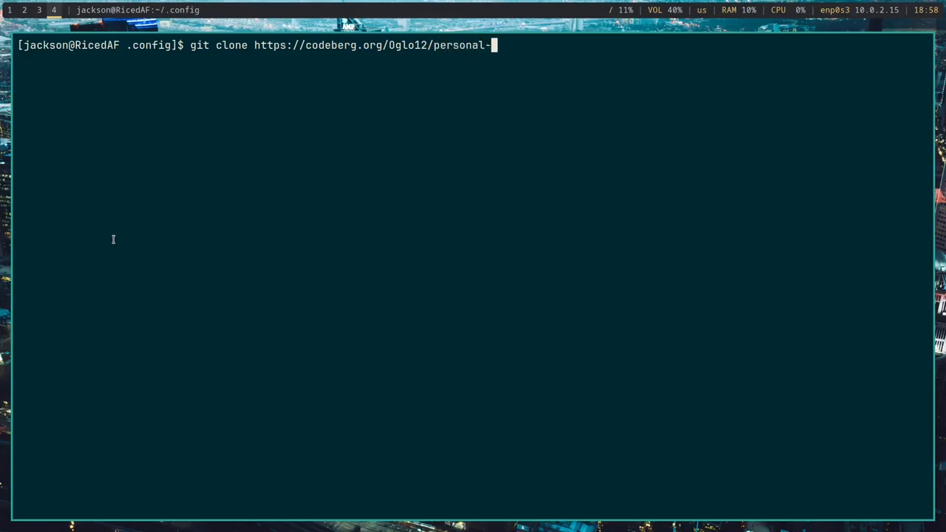
{"action": "type", "text": "rofi"}
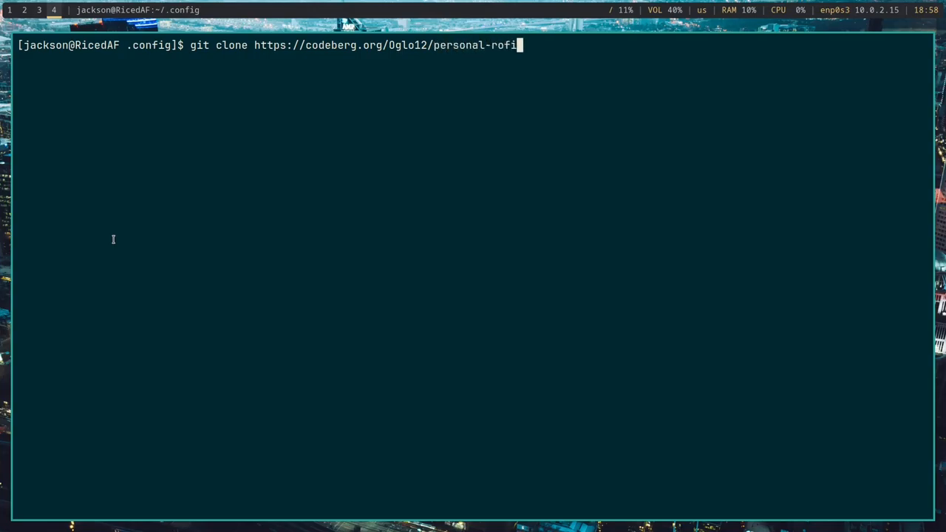
{"action": "type", "text": "-config-i"}
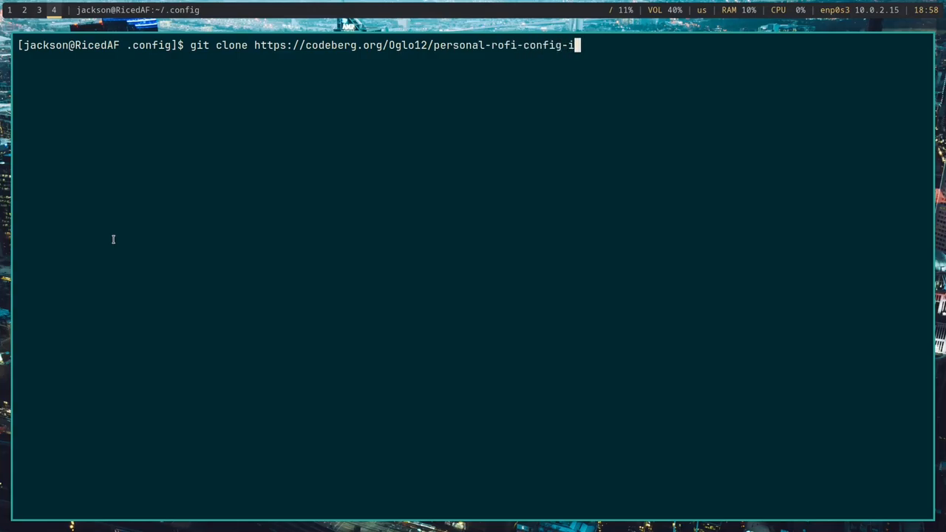
{"action": "type", "text": "3.git"}
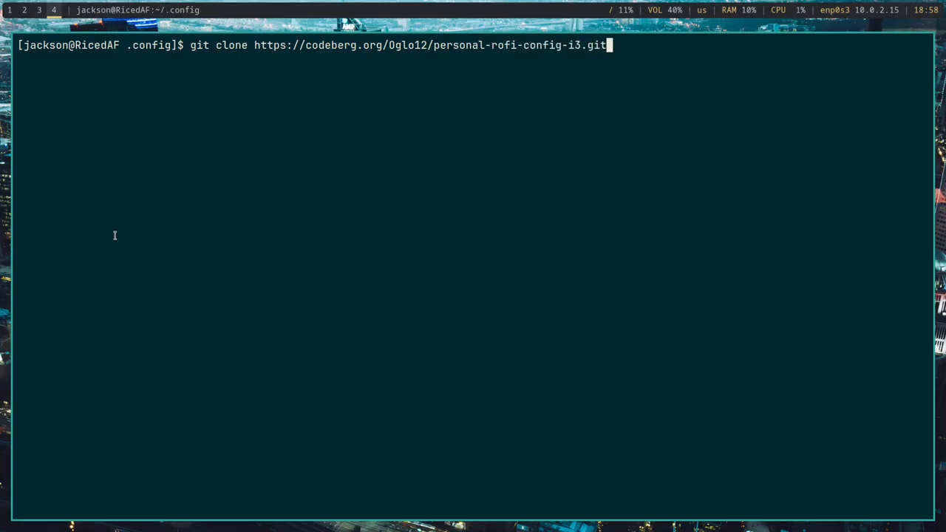
{"action": "type", "text": "rofi"}
{"action": "type", "text": "cd"}
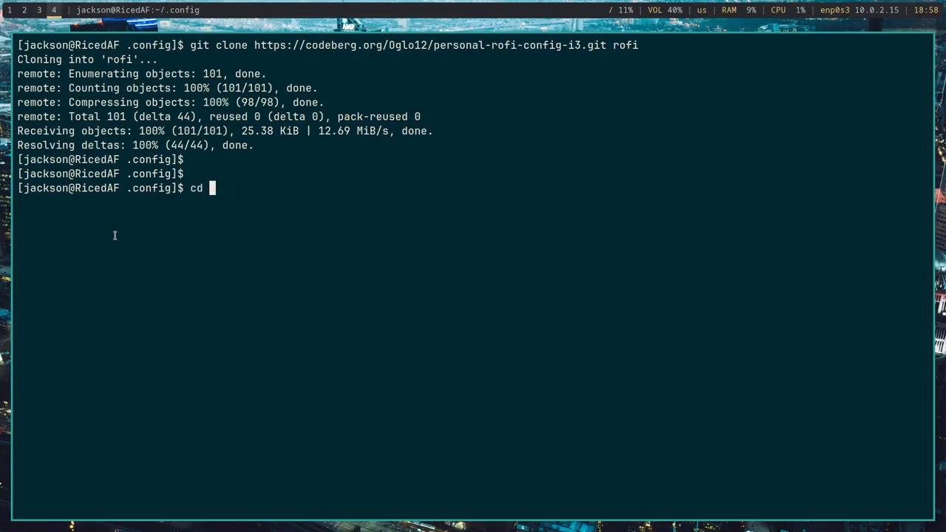
{"action": "type", "text": "rodi"}
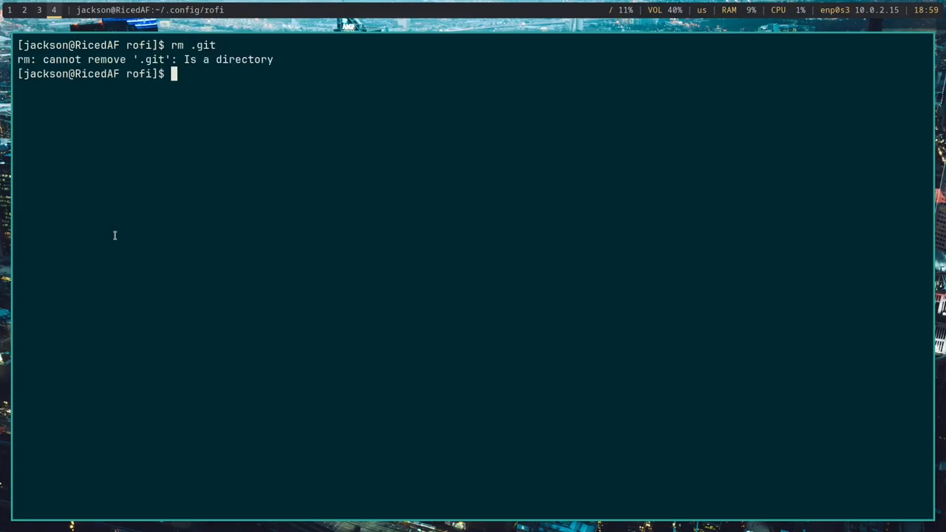
Step: Remove the clone's .git folder, LICENSE and README with rm -rf
{"action": "type", "text": "rm -rf .git"}
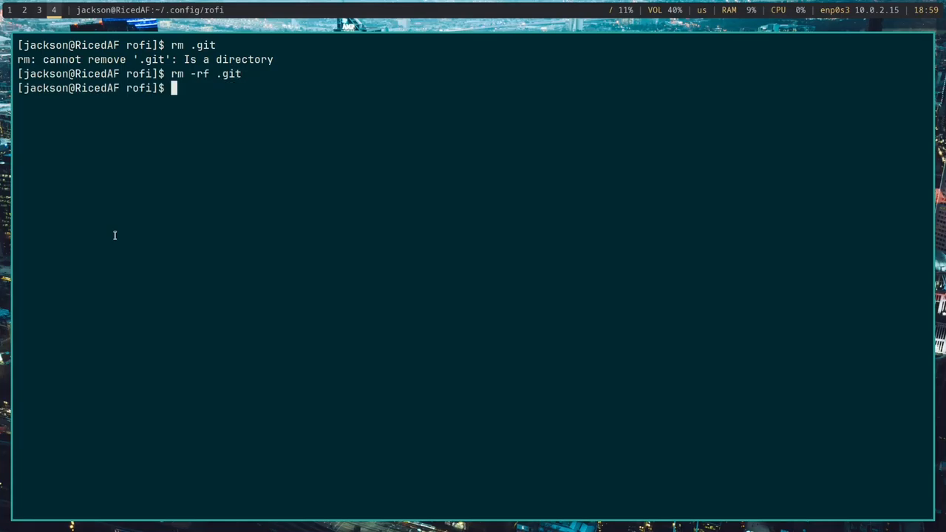
{"action": "type", "text": "rm -rf ."}
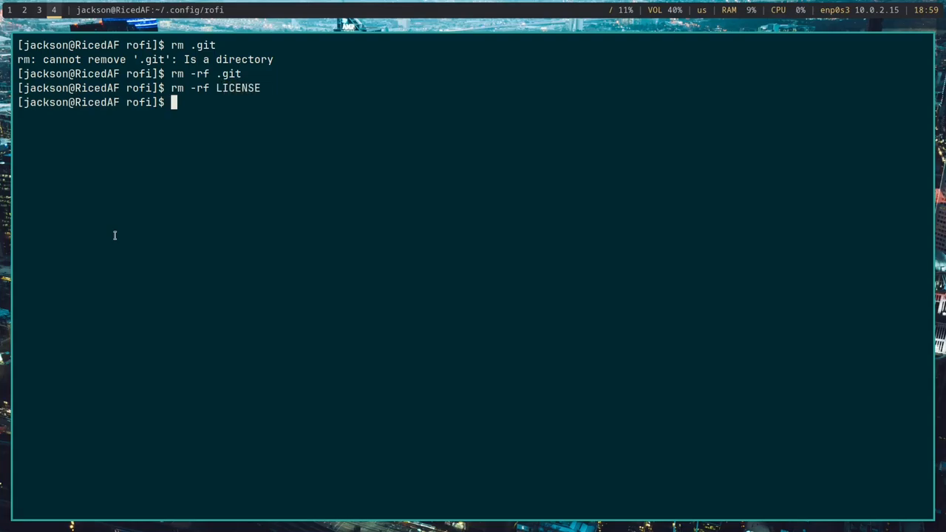
{"action": "type", "text": "rm -rf LI"}
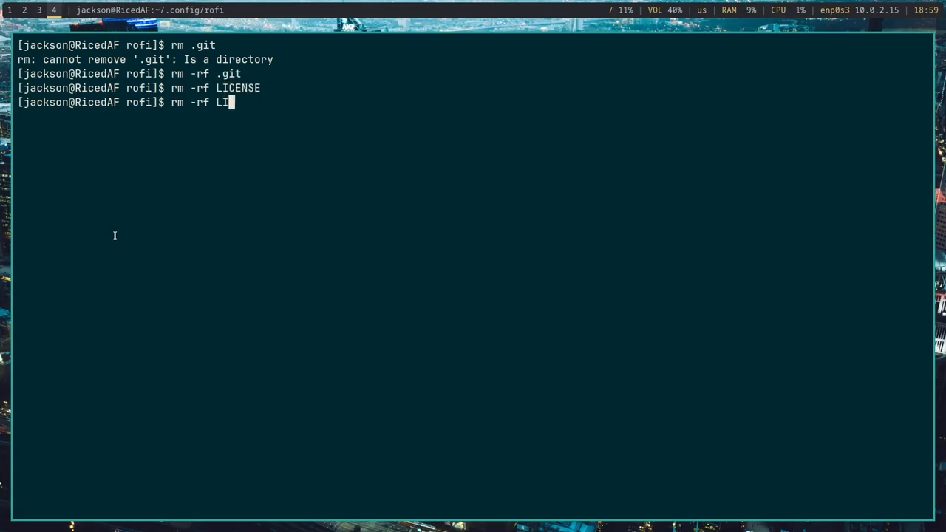
{"action": "type", "text": "REAM"}
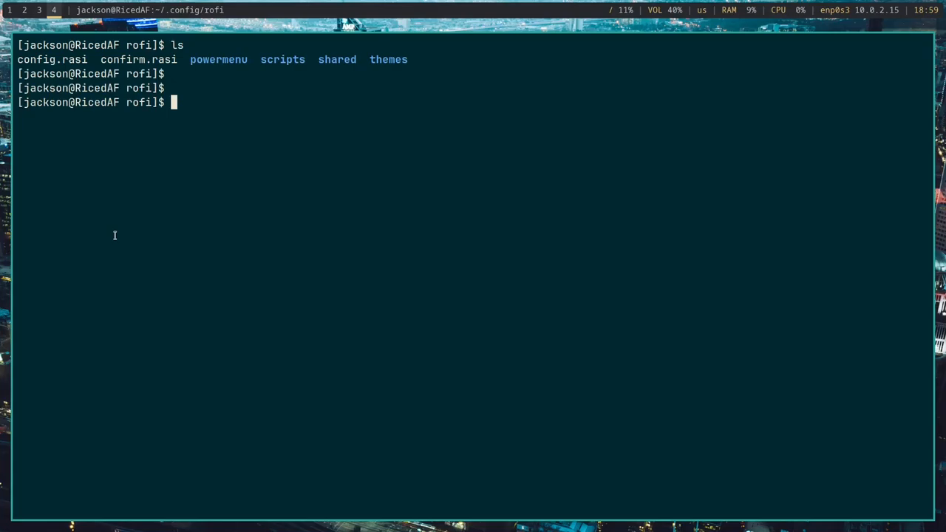
Step: Rename themes/gruvbox.rasi to themes/solarized.rasi with mv after abandoning a vim command
{"action": "type", "text": "vi"}
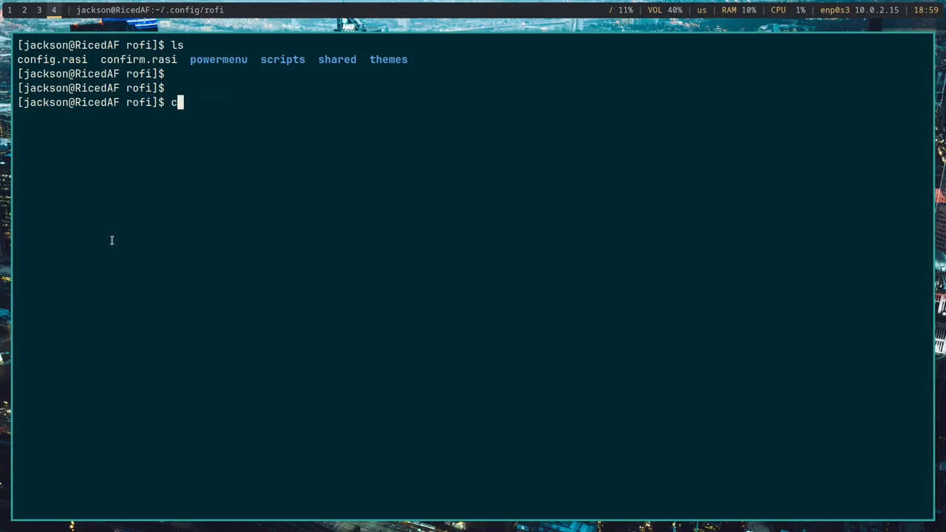
{"action": "type", "text": "vim theme"}
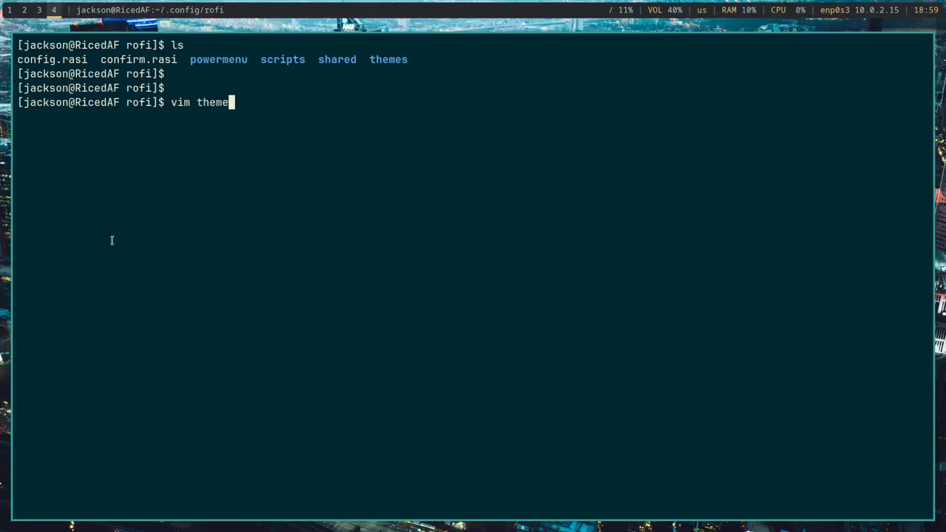
{"action": "type", "text": "s/gruvbox.ras"}
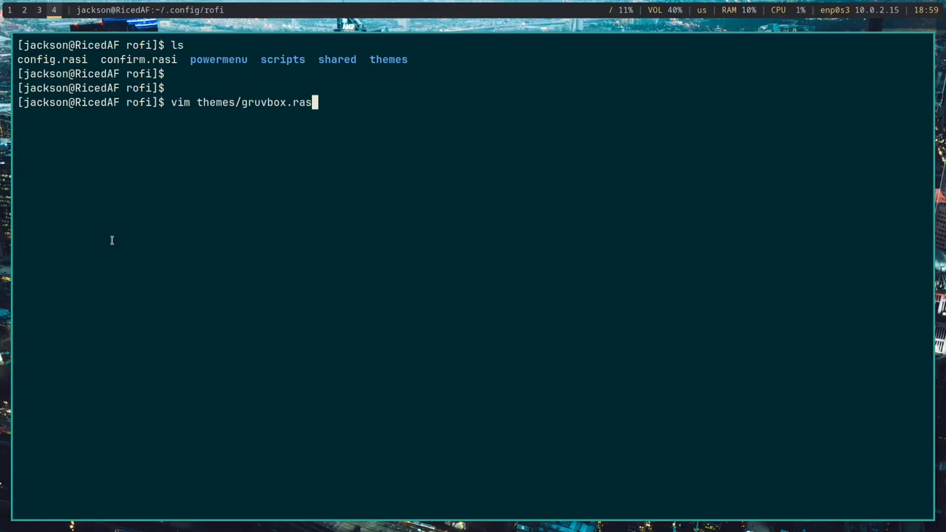
{"action": "key", "text": "BackSpace"}
{"action": "type", "text": "mv themes/"}
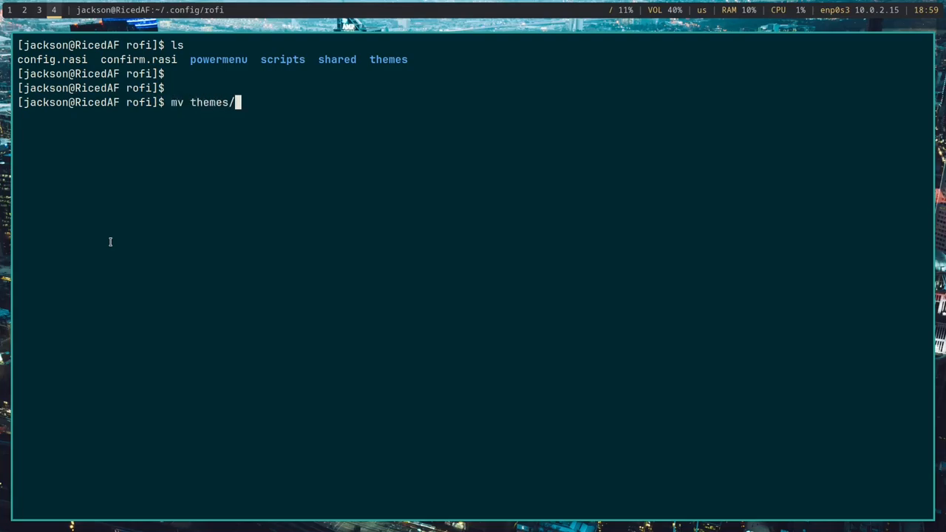
{"action": "type", "text": "gruv"}
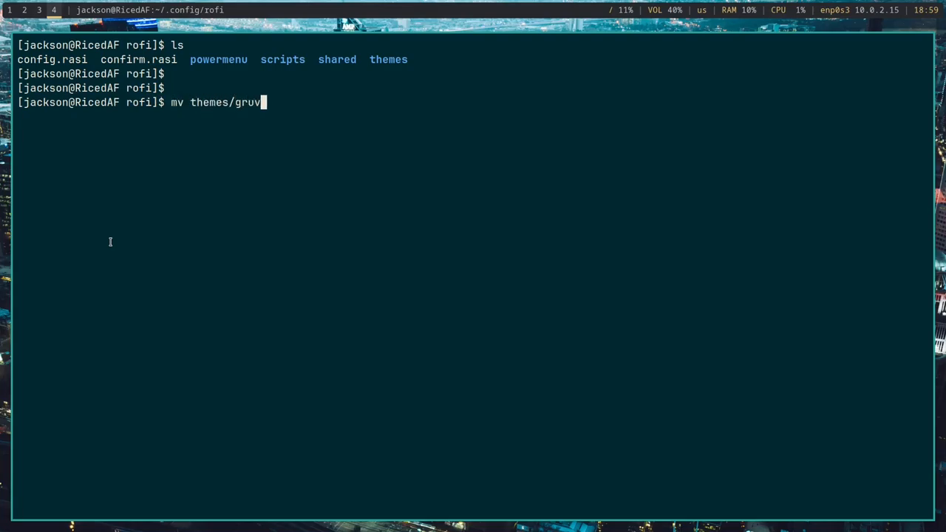
{"action": "type", "text": "box.rasi them"}
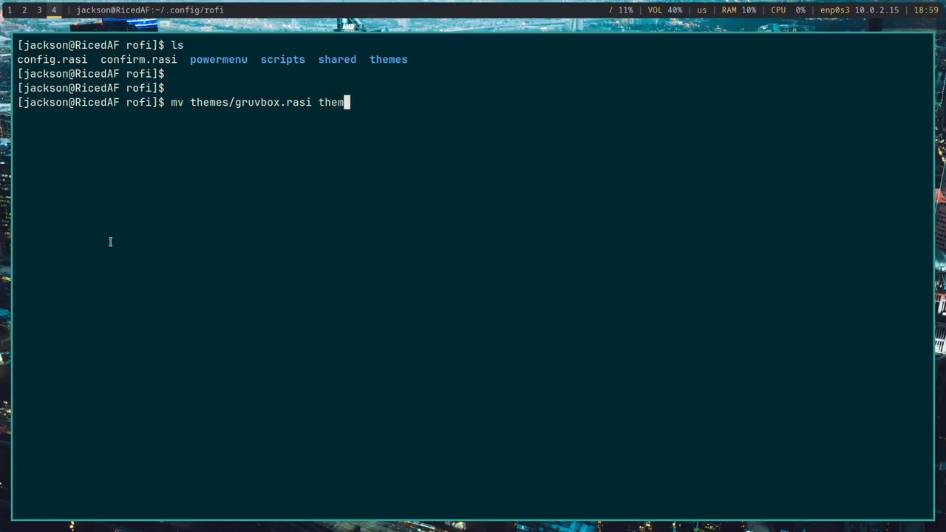
{"action": "type", "text": "es/"}
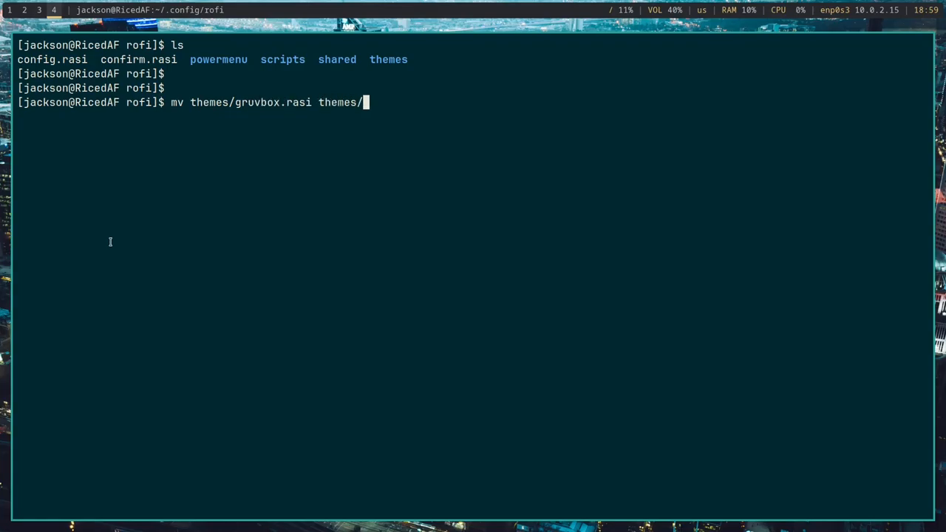
{"action": "type", "text": "gruvbox.rasi"}
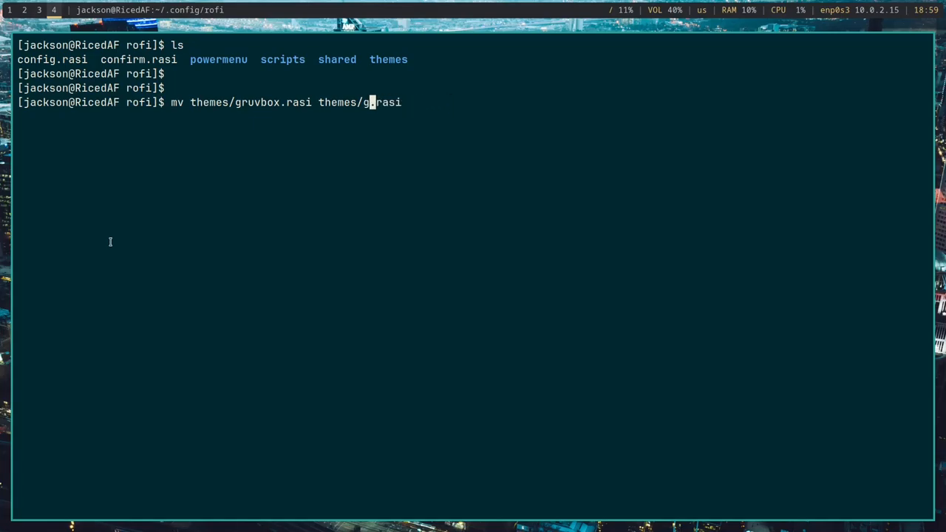
{"action": "type", "text": "sol"}
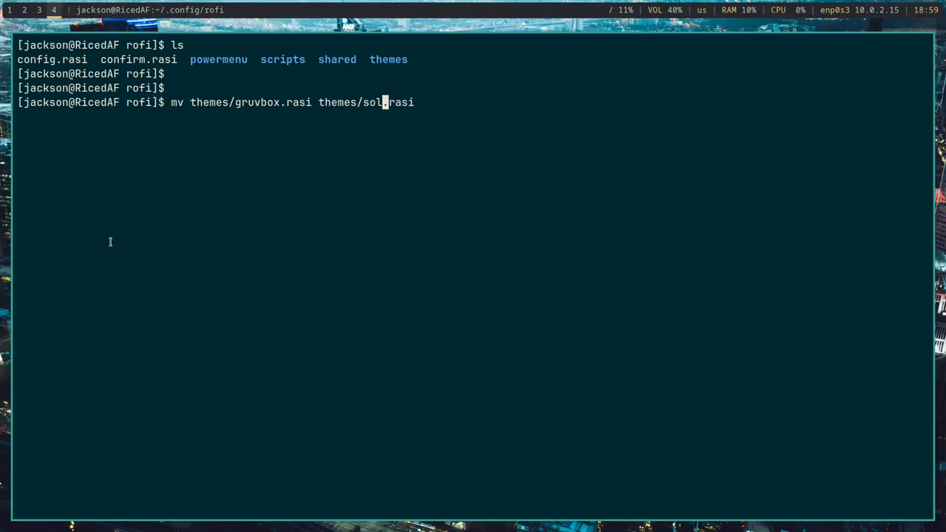
{"action": "type", "text": "arized"}
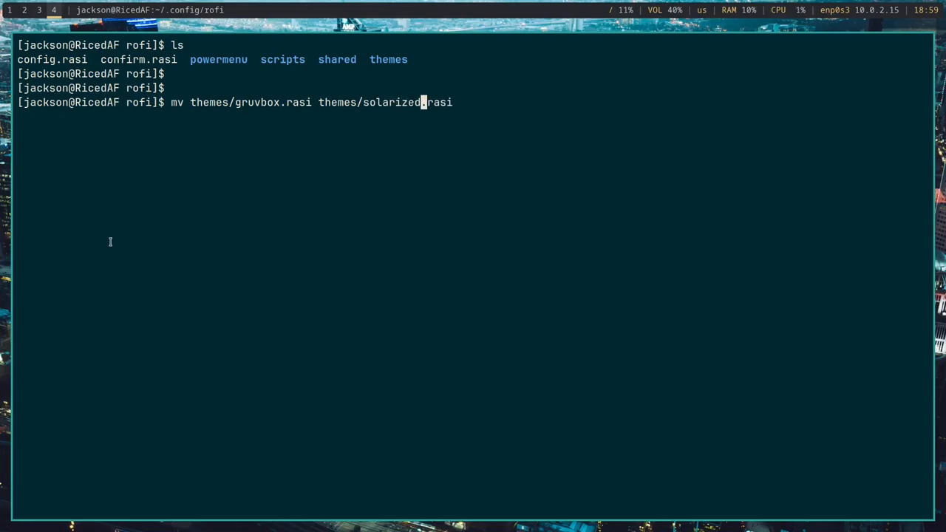
Step: Edit themes/solarized.rasi so bg-col reads #002b36, matching the terminal background, and save it
{"action": "type", "text": "vim"}
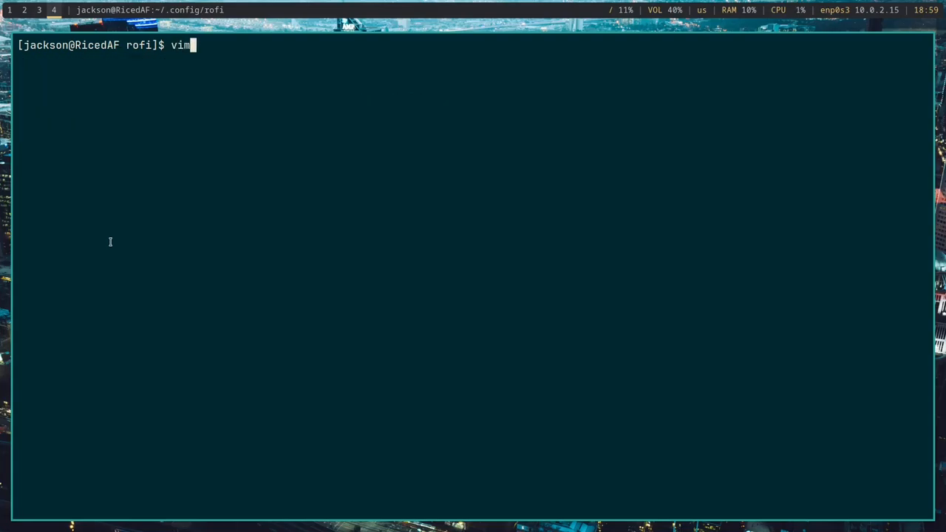
{"action": "type", "text": "themes/"}
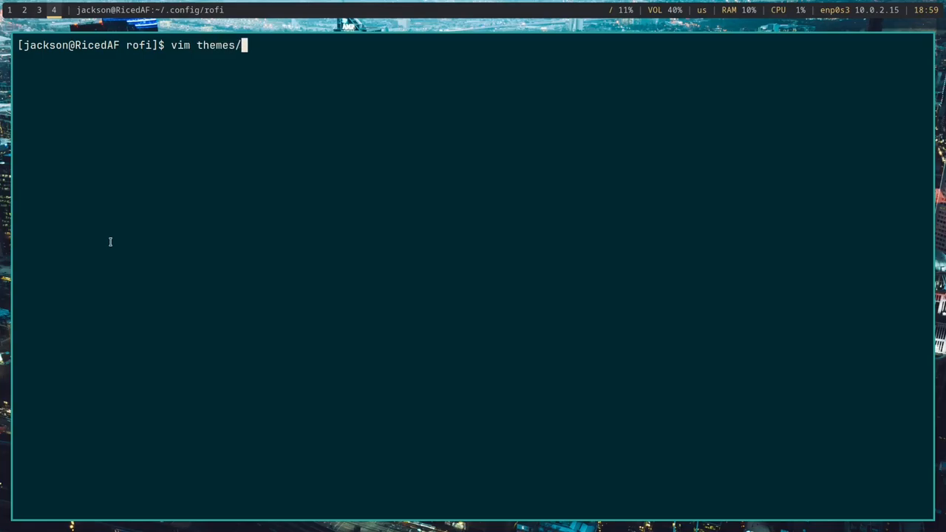
{"action": "type", "text": "sol"}
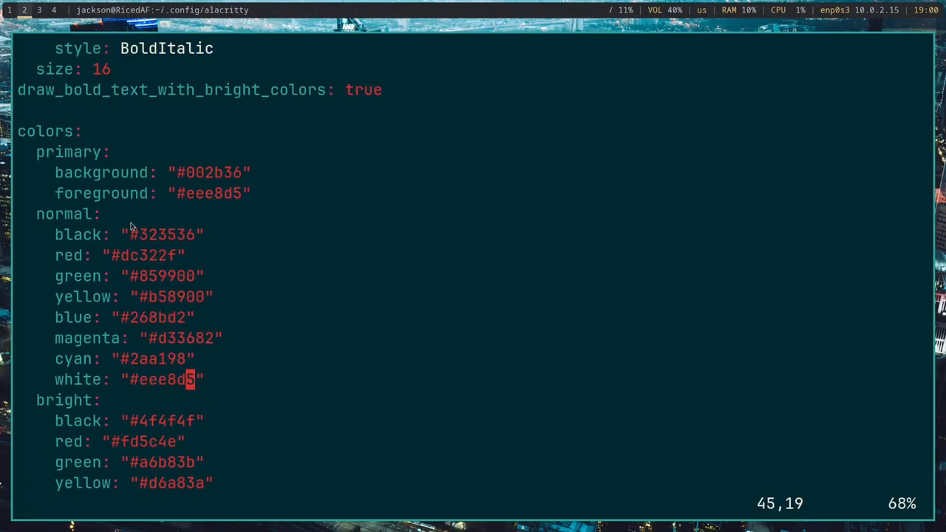
{"action": "mouse_move", "coordinate": [275, 188]}
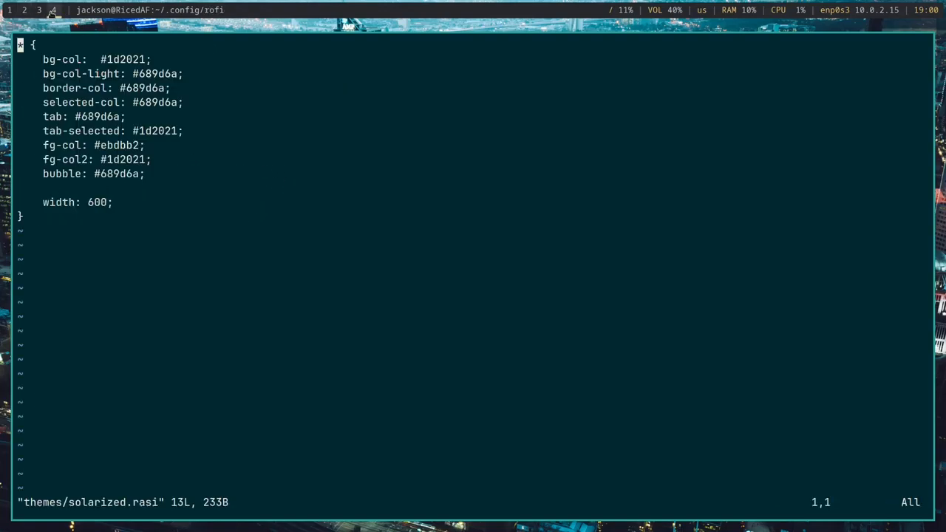
{"action": "key", "text": "j"}
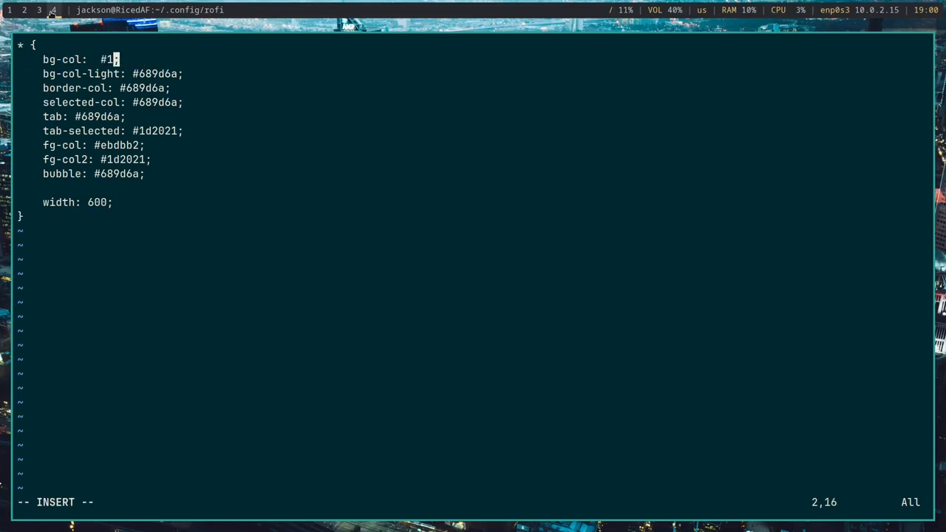
{"action": "type", "text": "02"}
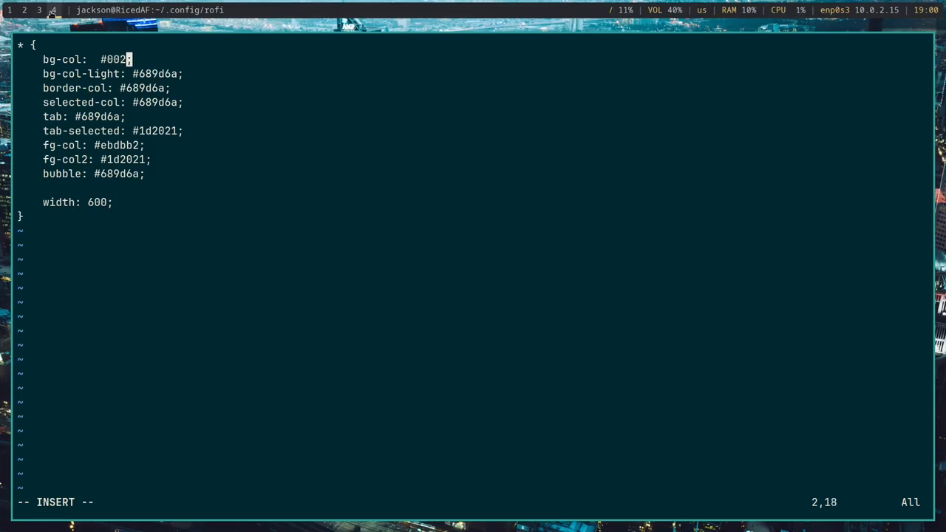
{"action": "type", "text": "b3"}
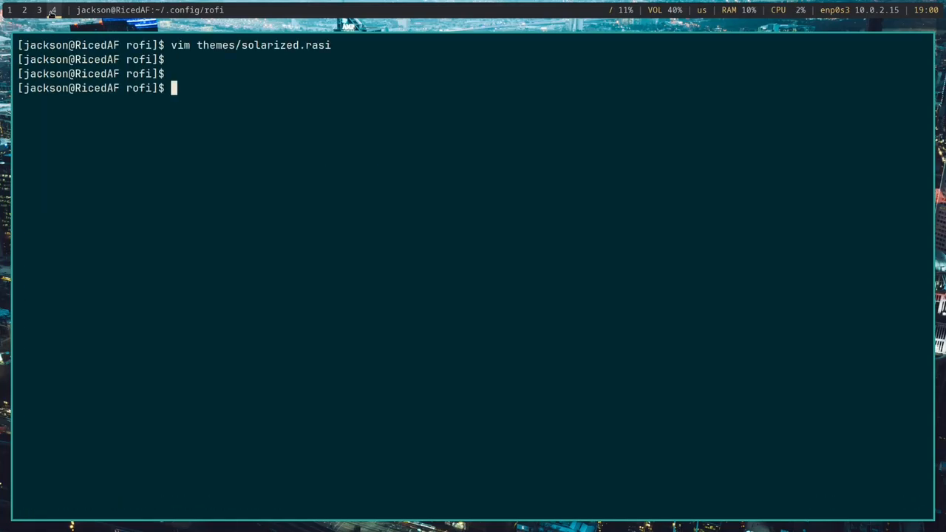
{"action": "type", "text": "vim config"}
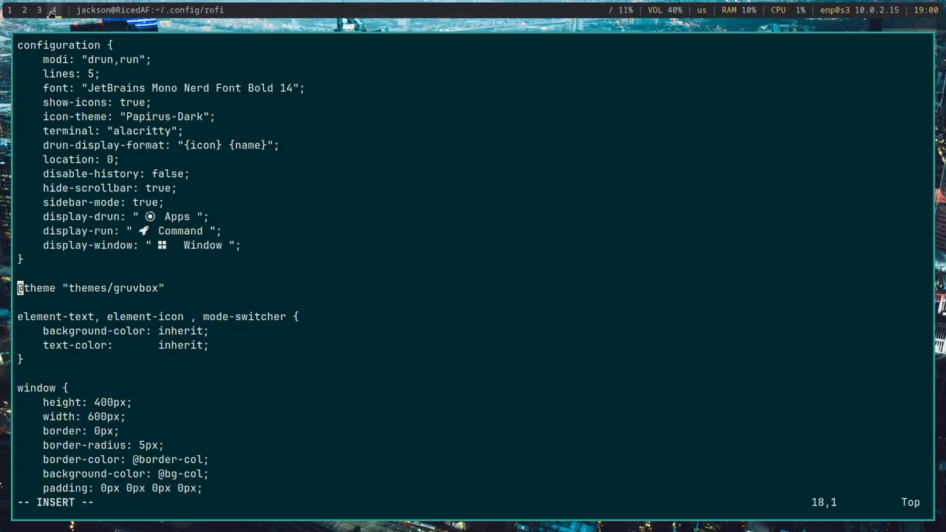
{"action": "key", "text": "Right"}
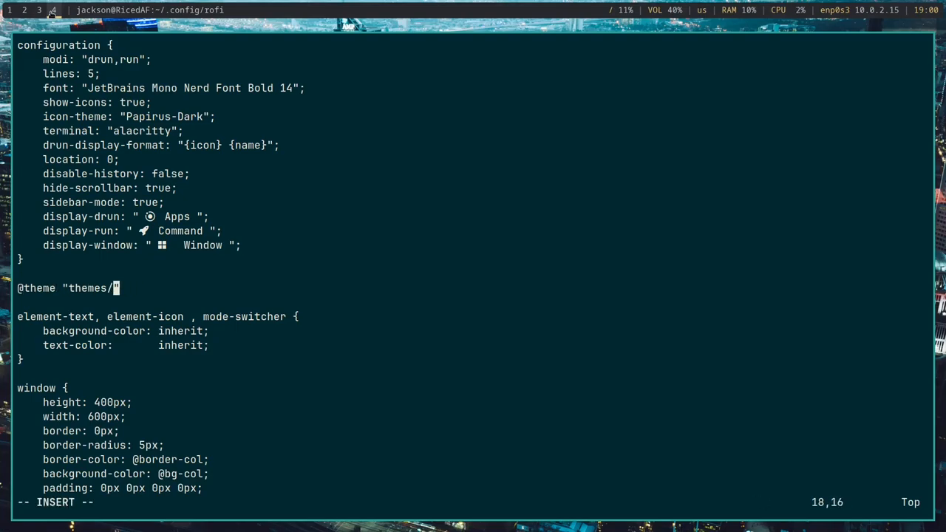
{"action": "type", "text": "solar"}
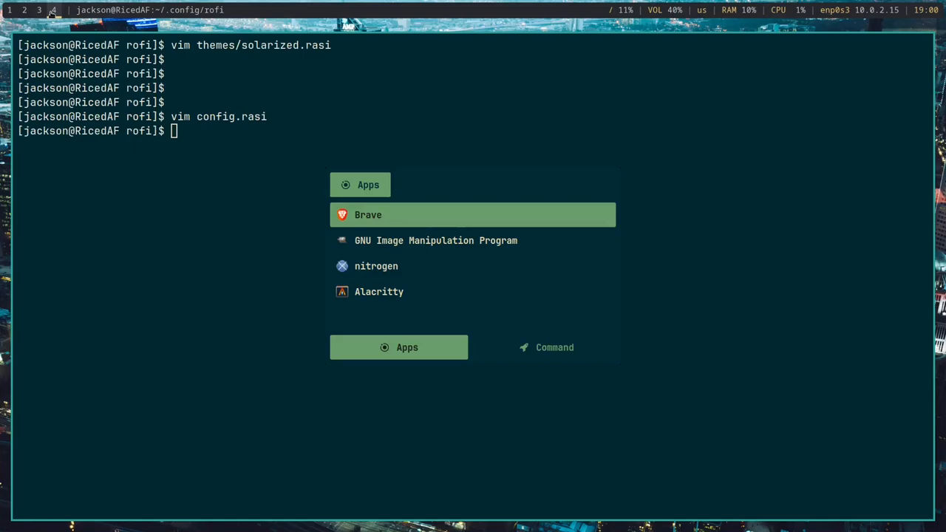
Step: Dismiss the launcher, discard the untitled swatch image's changes and quit GIMP
{"action": "key", "text": "Escape"}
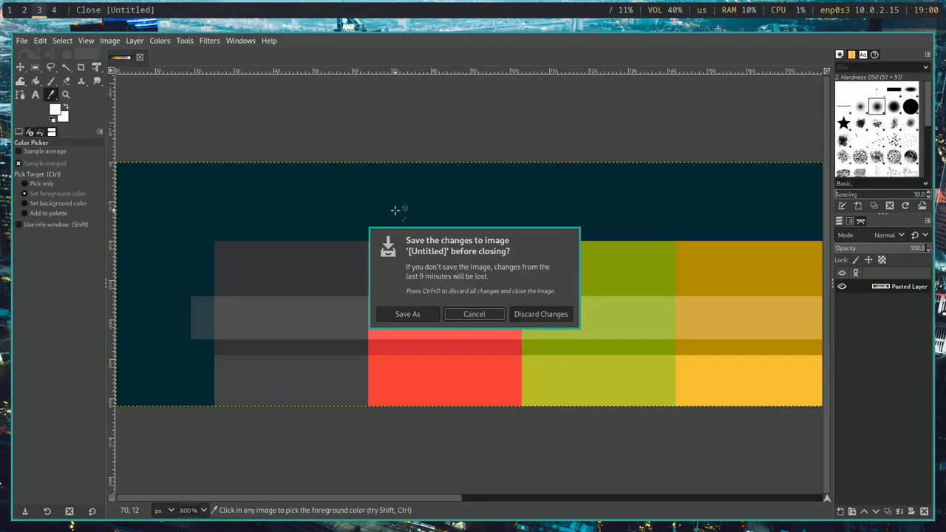
{"action": "left_click", "coordinate": [541, 313]}
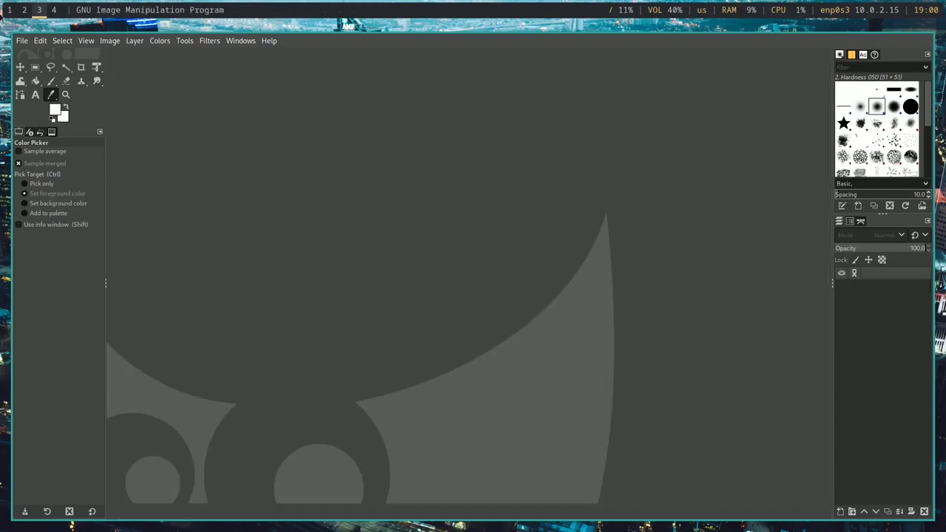
{"action": "left_click", "coordinate": [35, 67]}
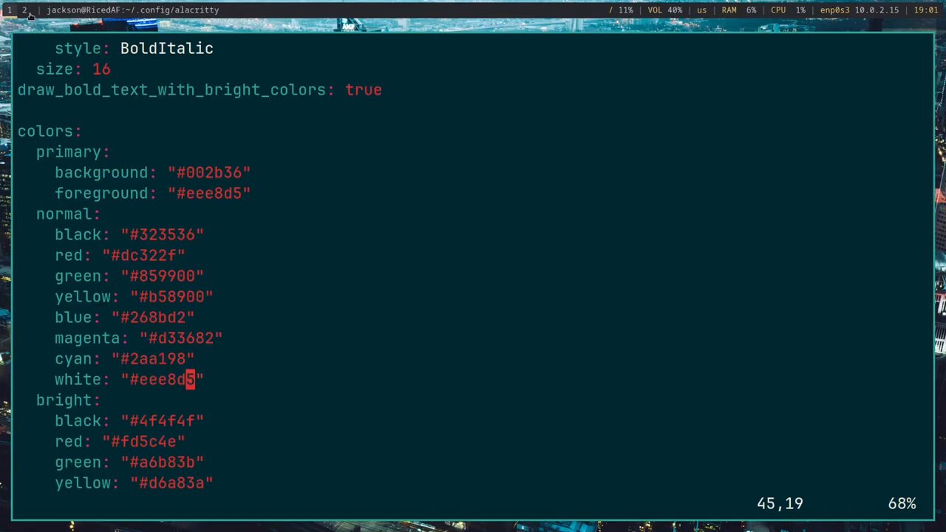
{"action": "mouse_move", "coordinate": [166, 318]}
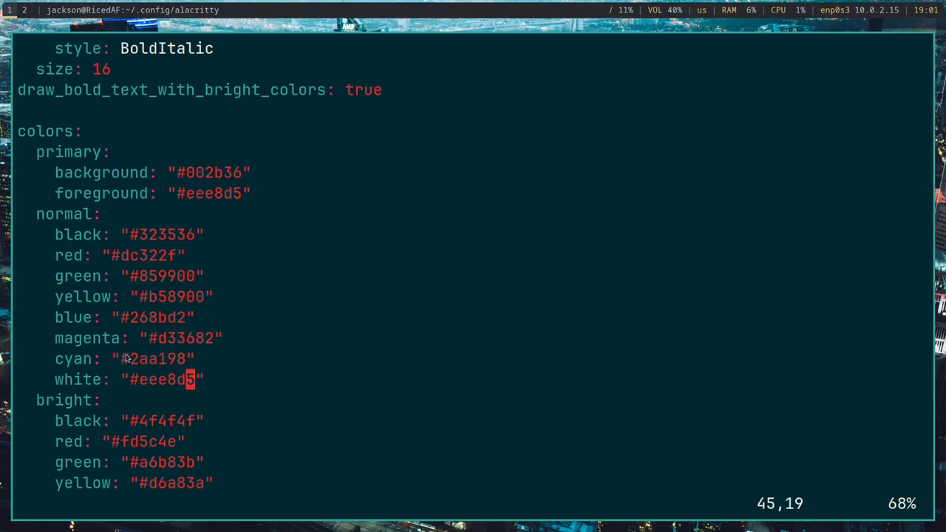
{"action": "mouse_move", "coordinate": [146, 373]}
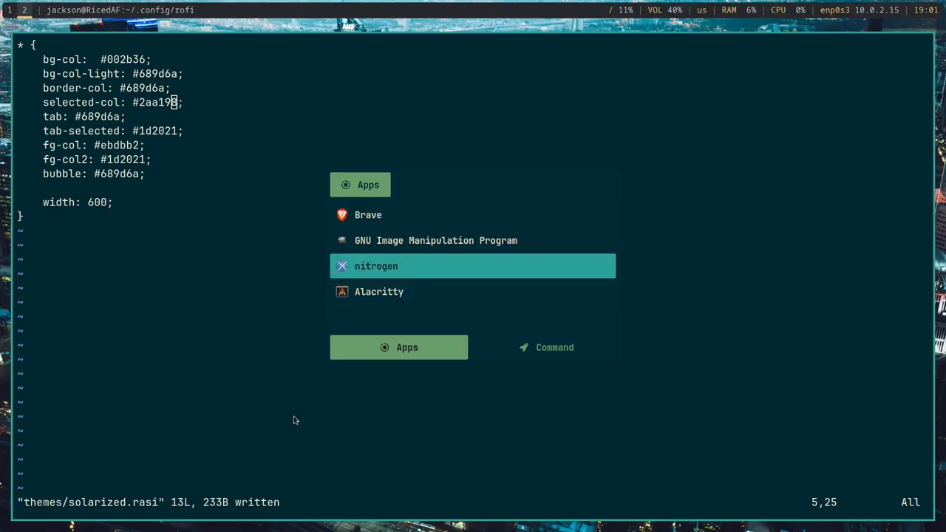
Step: Set tab to #2aa198 in solarized.rasi, save, and preview Rofi's Apps and Command modes
{"action": "key", "text": "Up"}
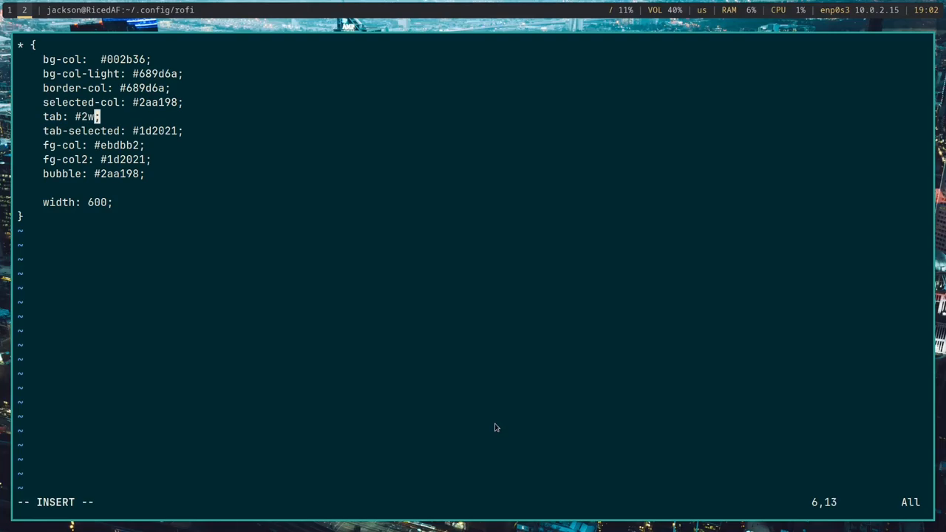
{"action": "type", "text": "aa198"}
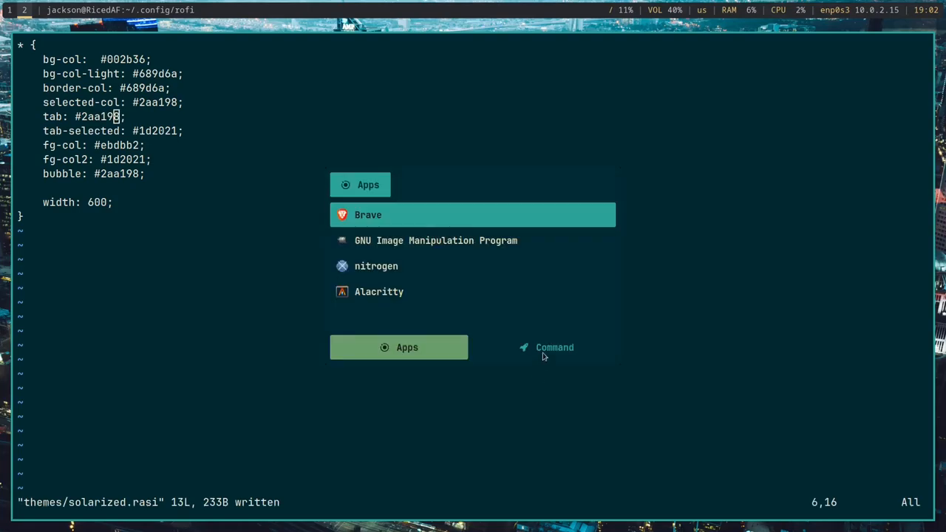
{"action": "left_click", "coordinate": [547, 347]}
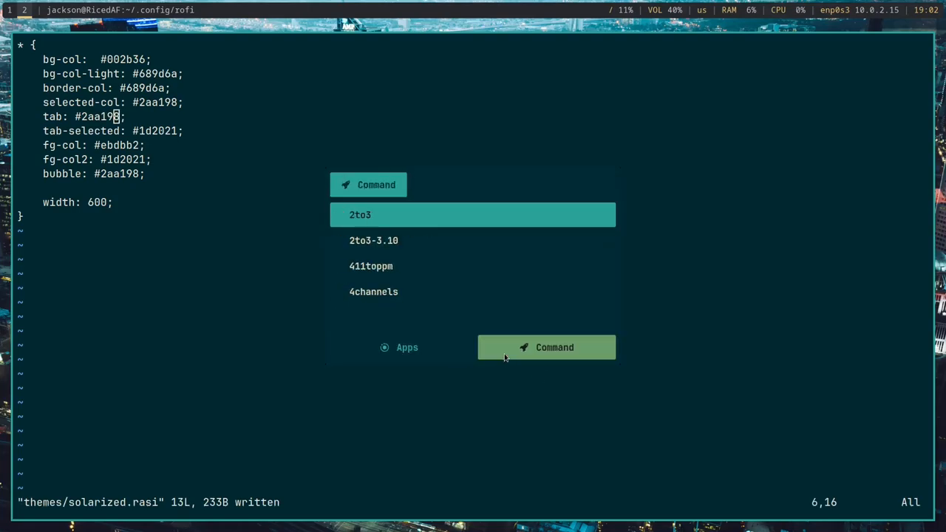
{"action": "left_click", "coordinate": [407, 347]}
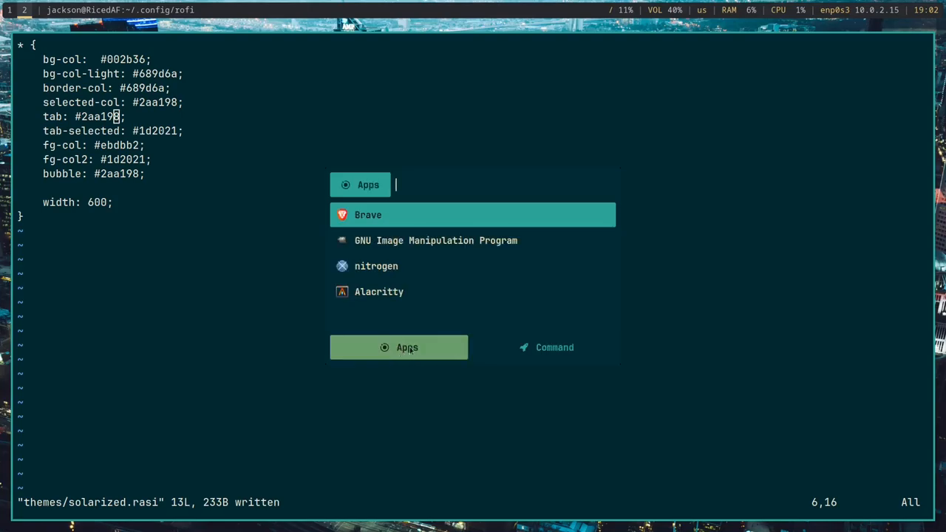
Step: Set border-col and bg-col-light to #2aa198, save, and preview both Rofi modes again
{"action": "key", "text": "Escape"}
{"action": "type", "text": "2a"}
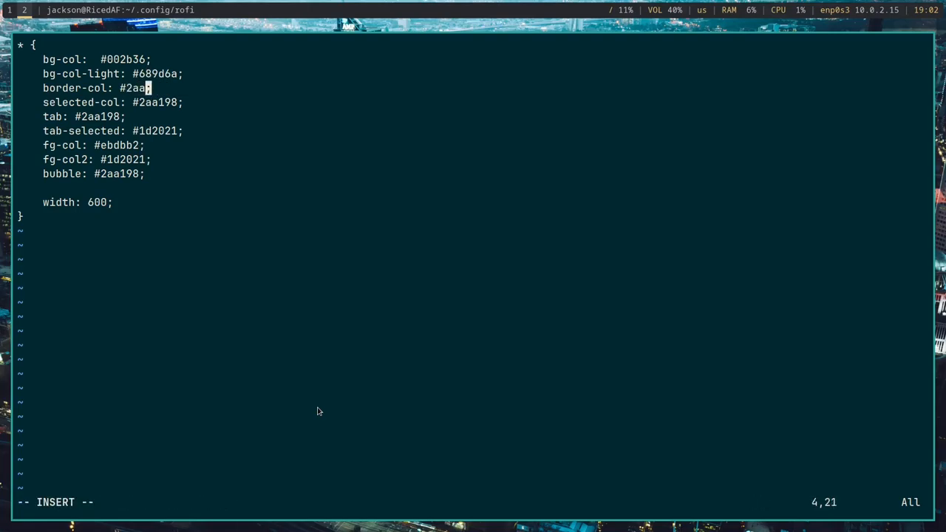
{"action": "type", "text": "98"}
{"action": "left_click", "coordinate": [113, 74]}
{"action": "type", "text": "2aa19"}
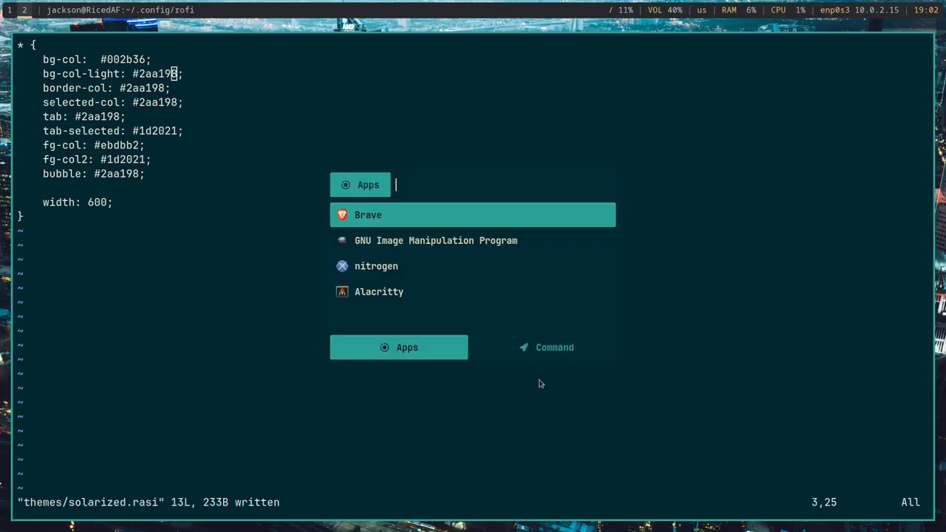
{"action": "left_click", "coordinate": [547, 348]}
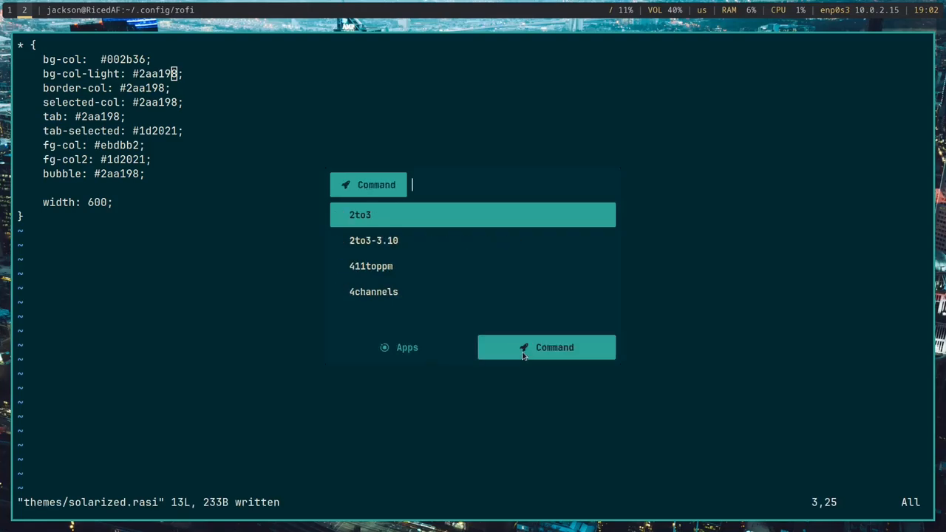
{"action": "left_click", "coordinate": [399, 348]}
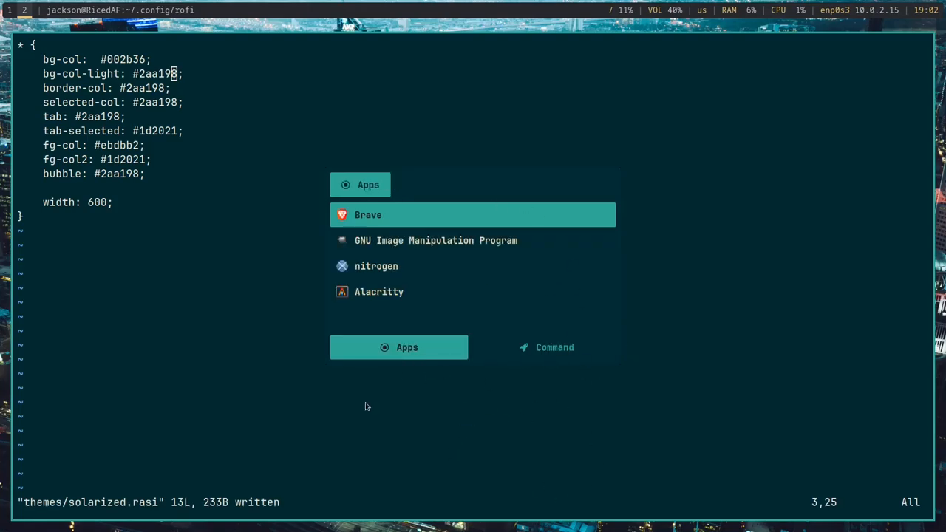
{"action": "mouse_move", "coordinate": [349, 444]}
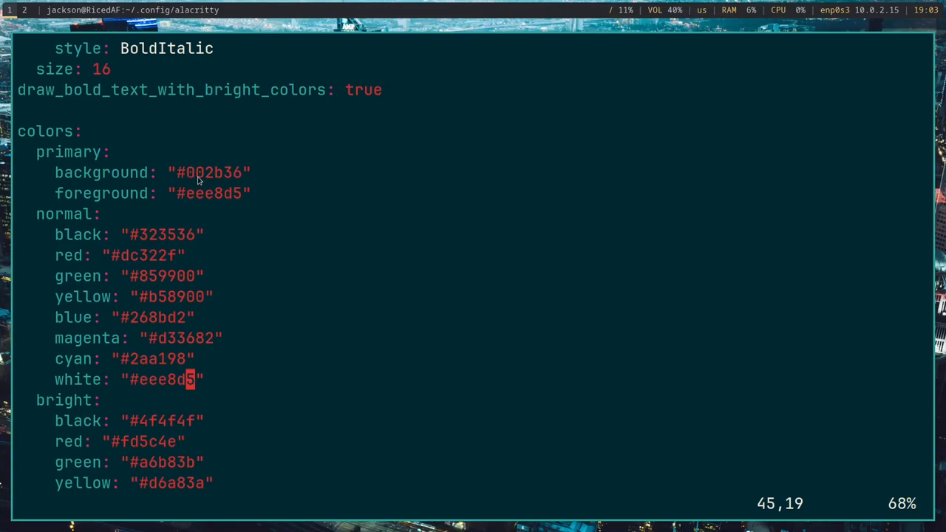
{"action": "mouse_move", "coordinate": [279, 213]}
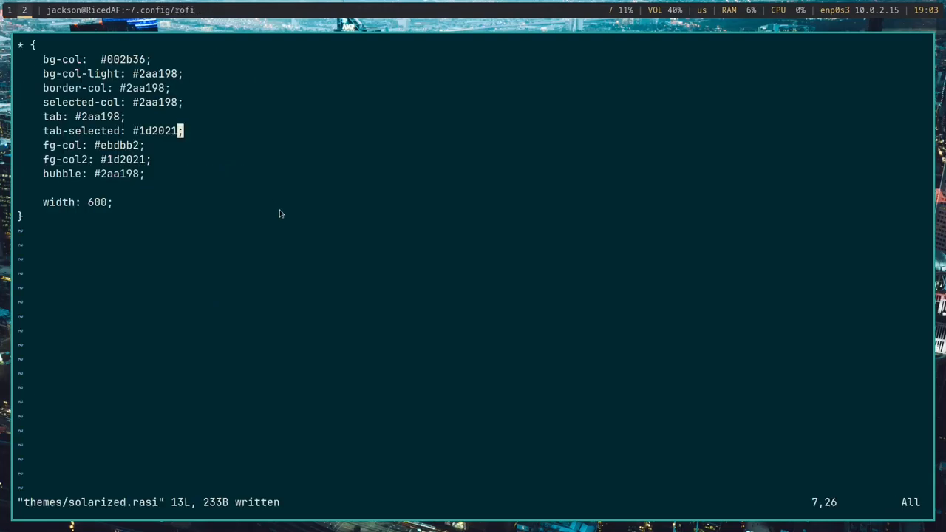
Step: Set tab-selected and fg-col2 to #002b36, save, and preview the Rofi Apps and Command modes
{"action": "key", "text": "i"}
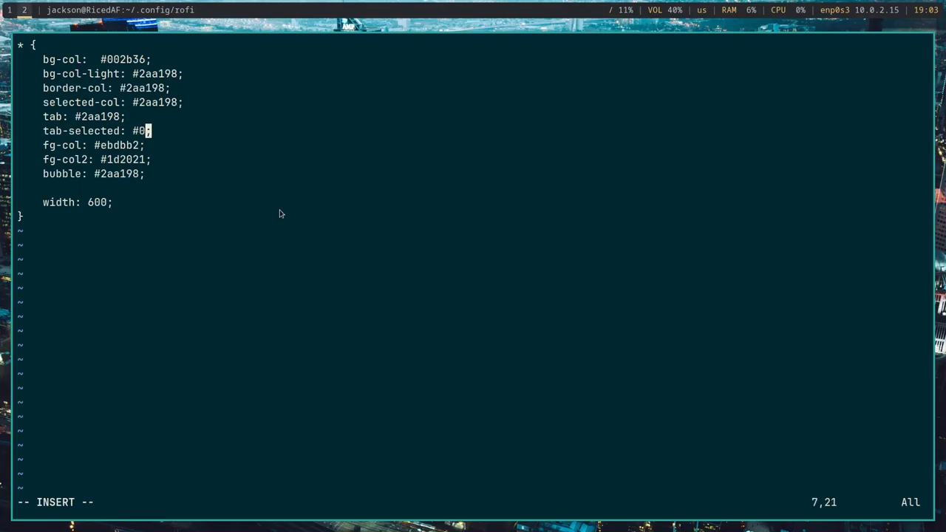
{"action": "type", "text": "02b36"}
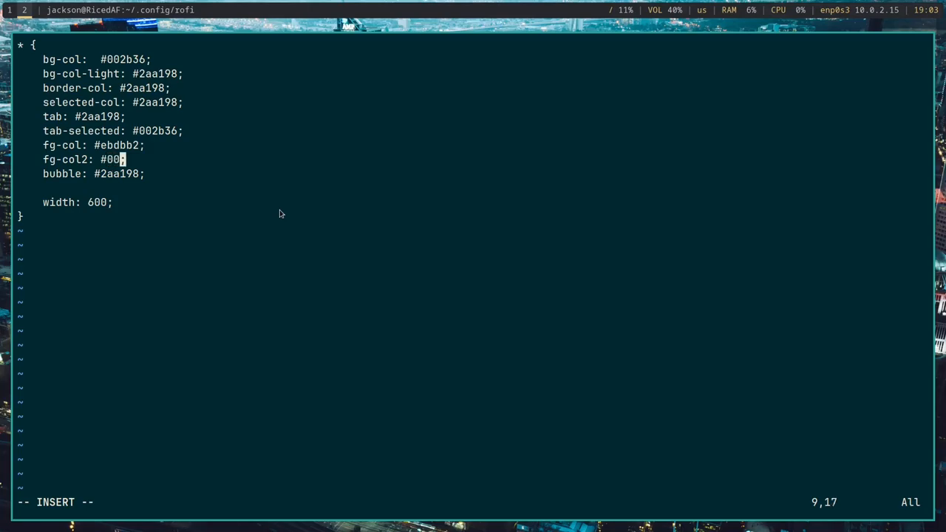
{"action": "type", "text": "2b36"}
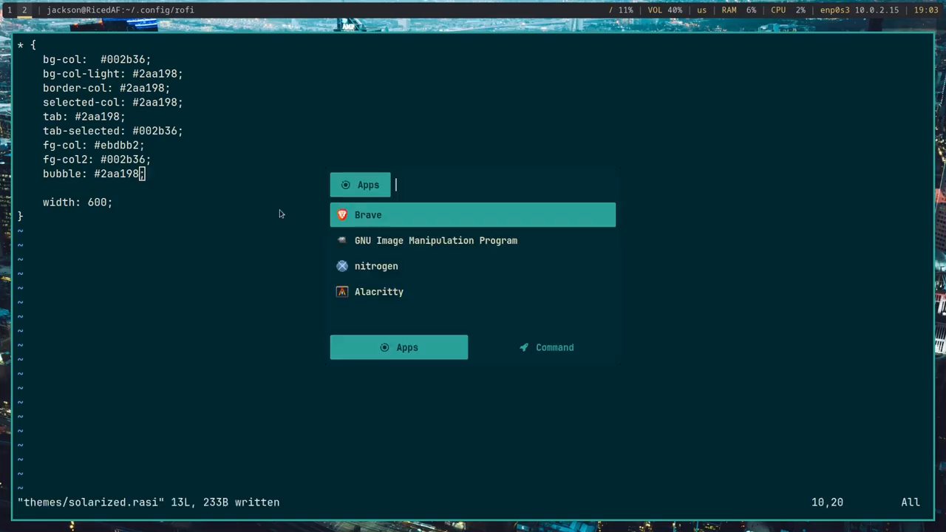
{"action": "mouse_move", "coordinate": [449, 266]}
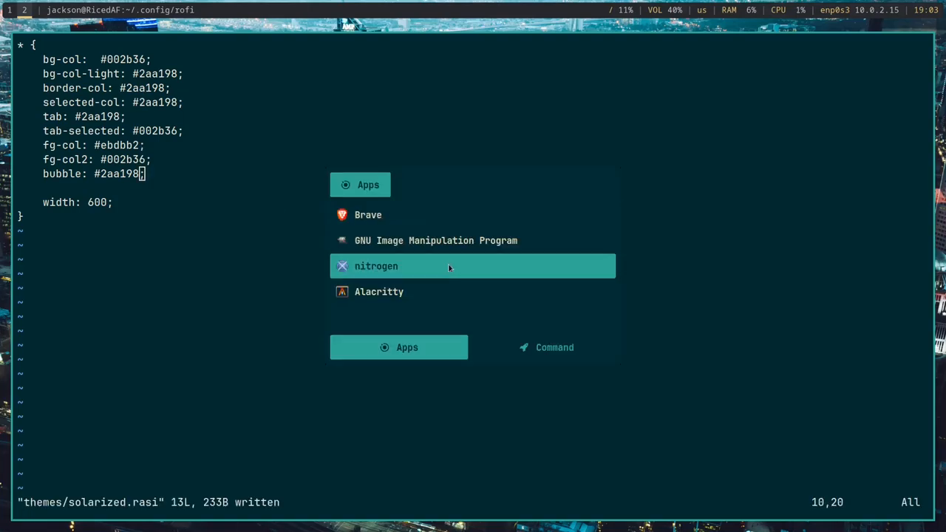
{"action": "left_click", "coordinate": [547, 348]}
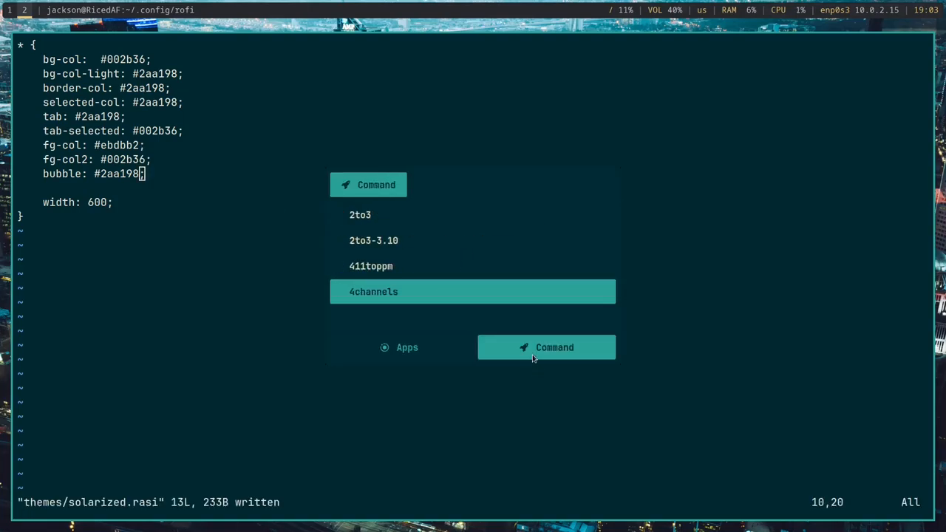
{"action": "left_click", "coordinate": [407, 348]}
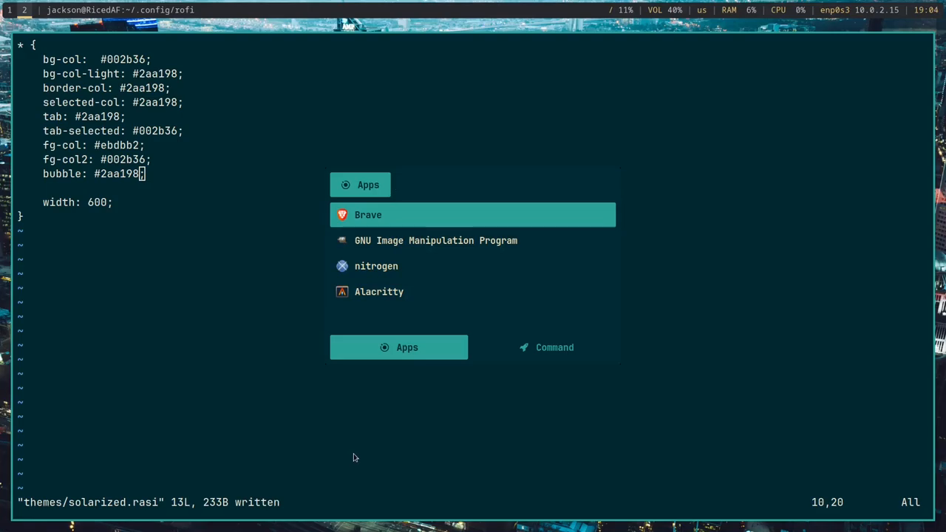
Step: Dismiss the launcher and run exit to close the Alacritty shell session
{"action": "key", "text": "Escape"}
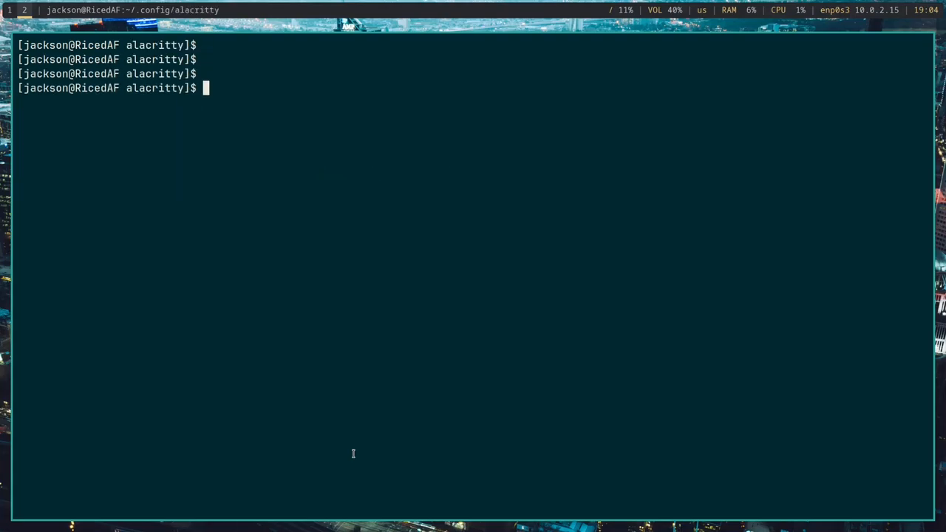
{"action": "type", "text": "exit"}
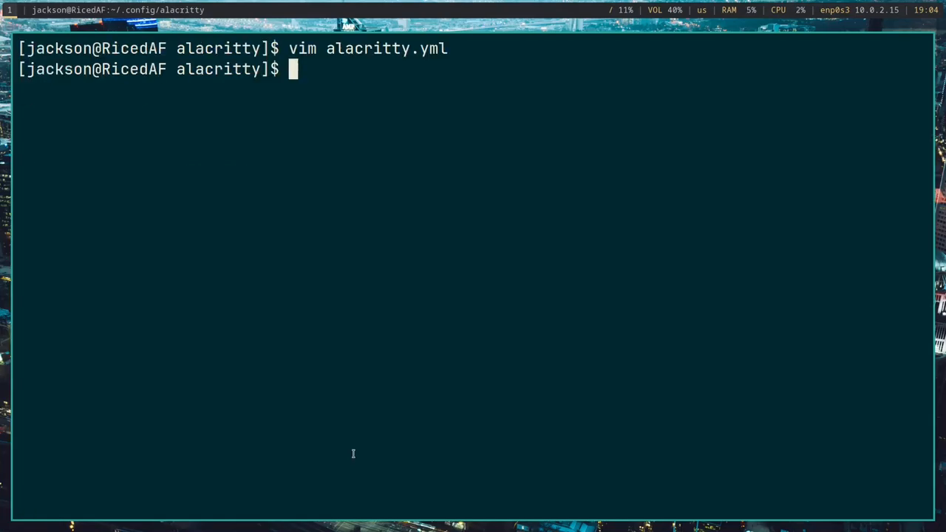
{"action": "type", "text": "exit"}
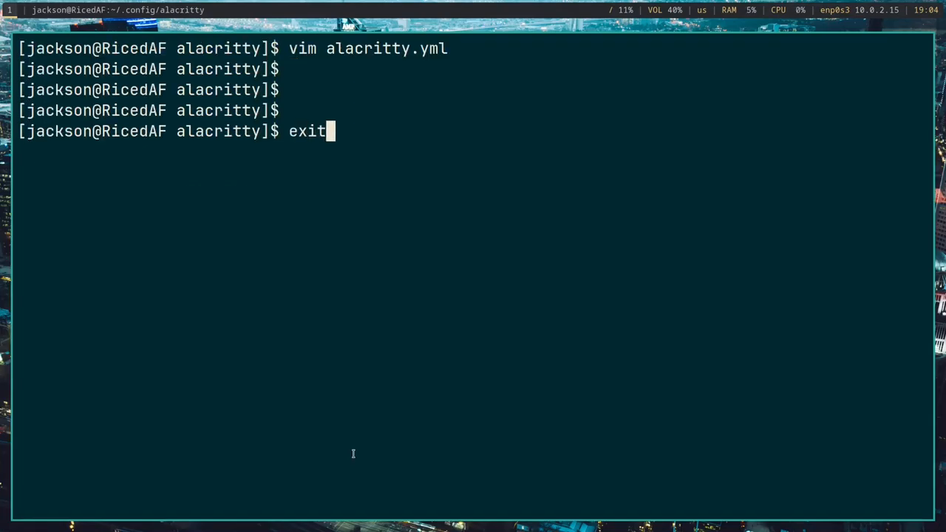
{"action": "key", "text": "Return"}
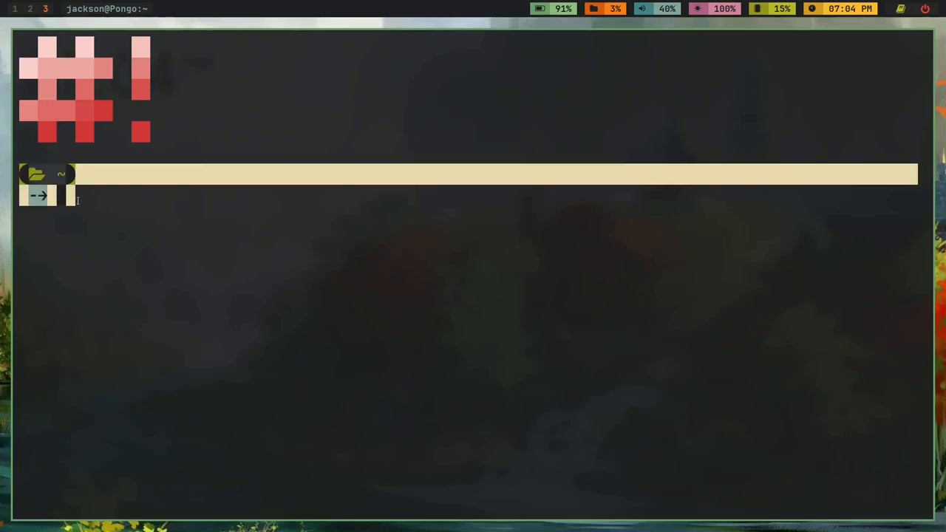
Step: Run exit in the demo desktop's terminal to end that session
{"action": "type", "text": "e"}
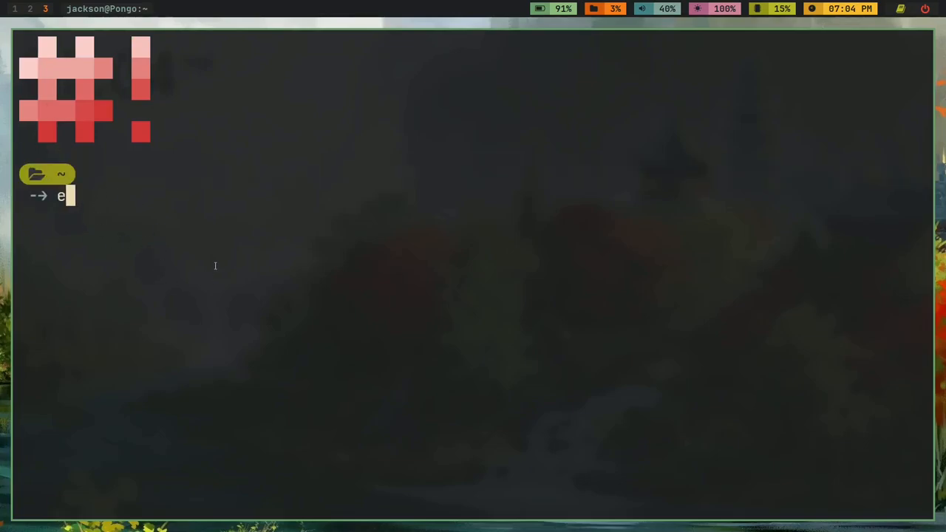
{"action": "type", "text": "xit"}
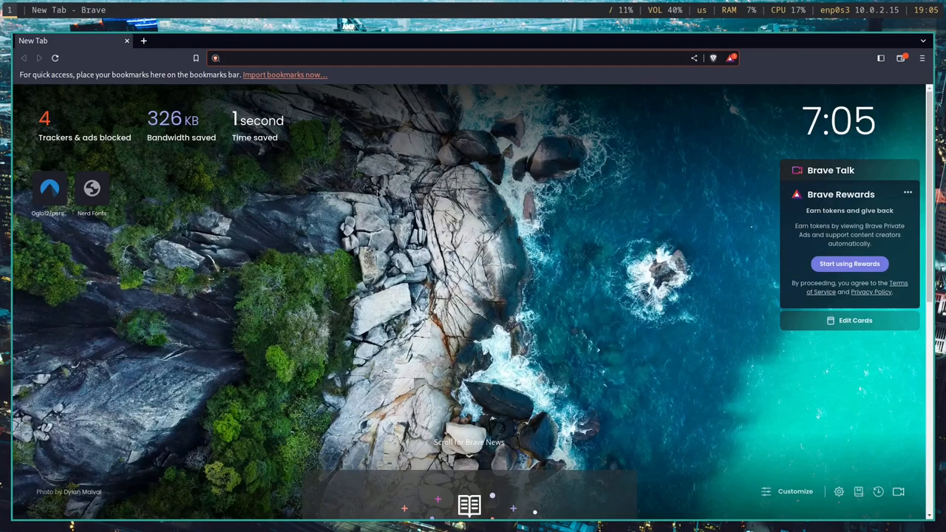
{"action": "mouse_move", "coordinate": [130, 53]}
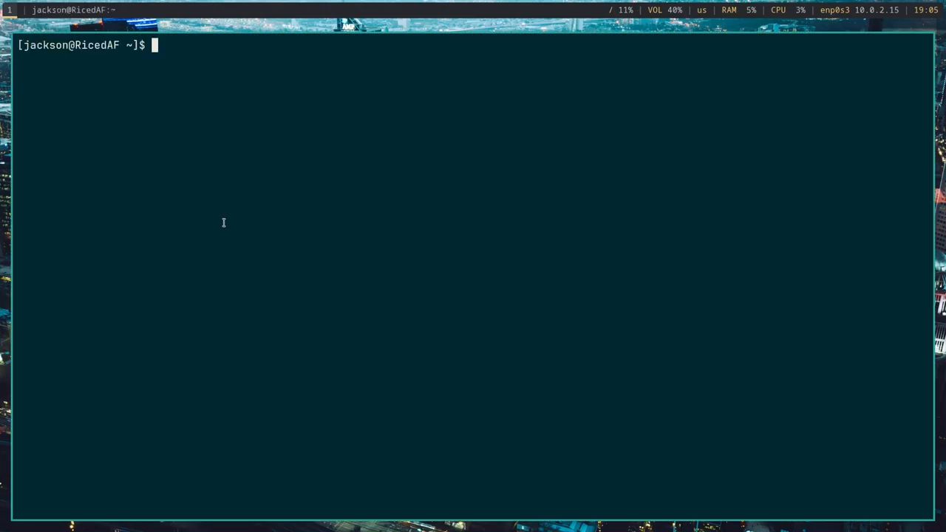
Step: Install starship with sudo pacman -S starship, then cd into ~/.config
{"action": "type", "text": "sudo pacman"}
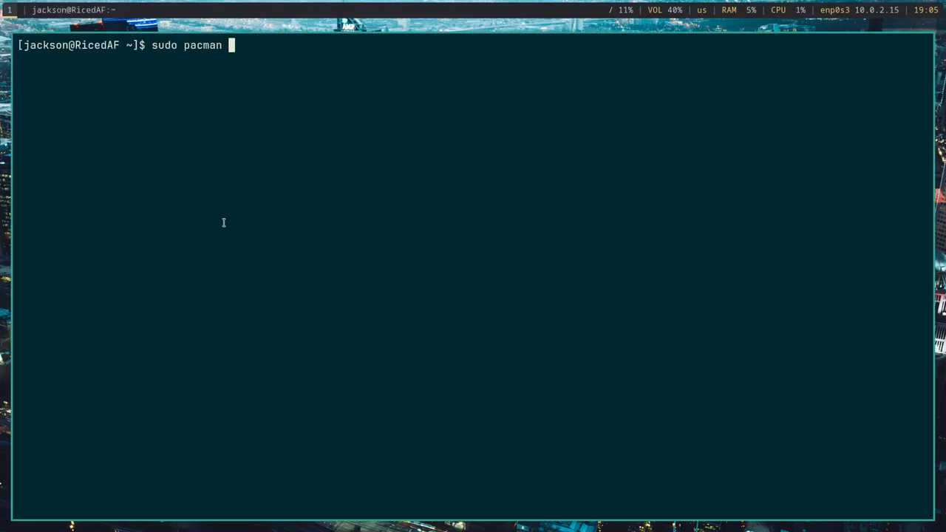
{"action": "type", "text": "-S starsh"}
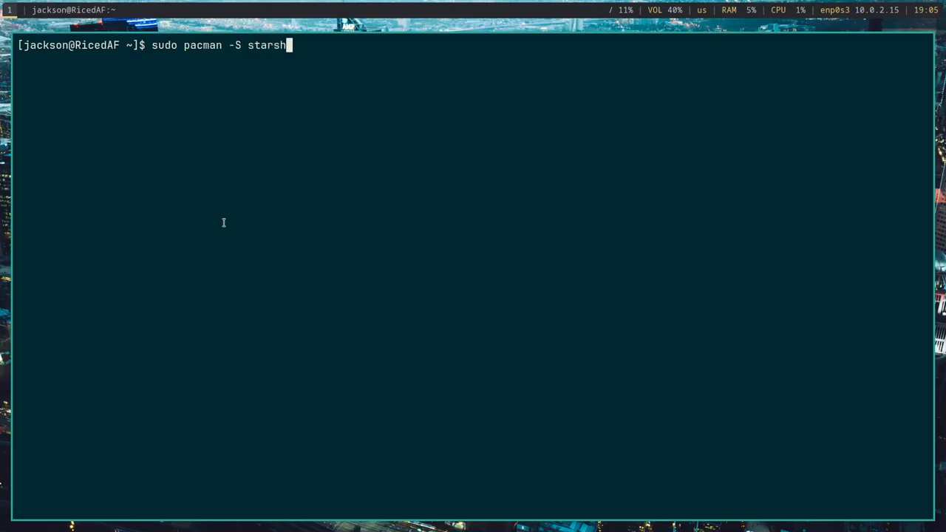
{"action": "type", "text": "ip"}
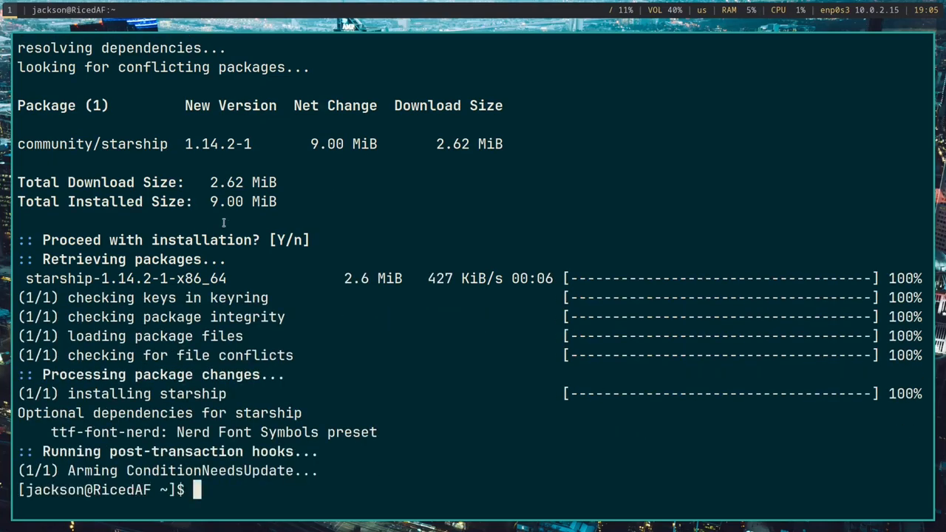
{"action": "type", "text": "cd .c"}
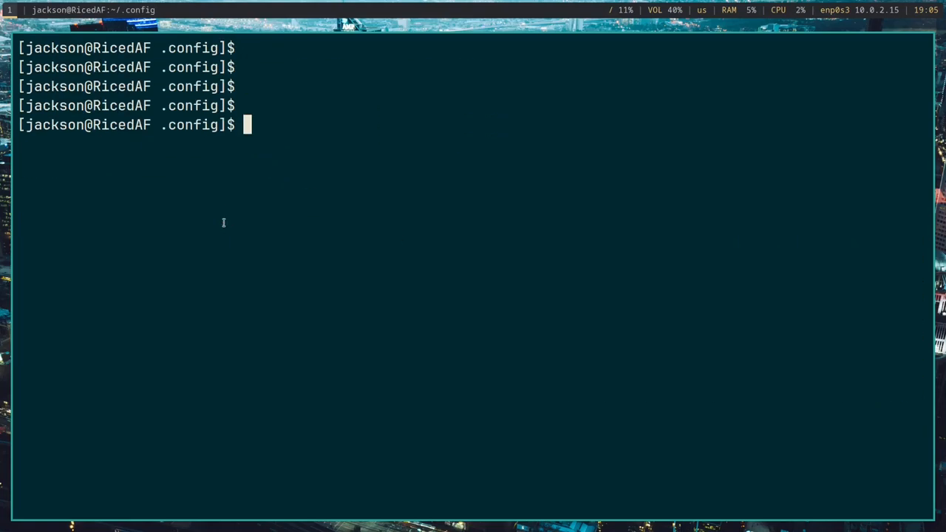
{"action": "type", "text": "git clone ht"}
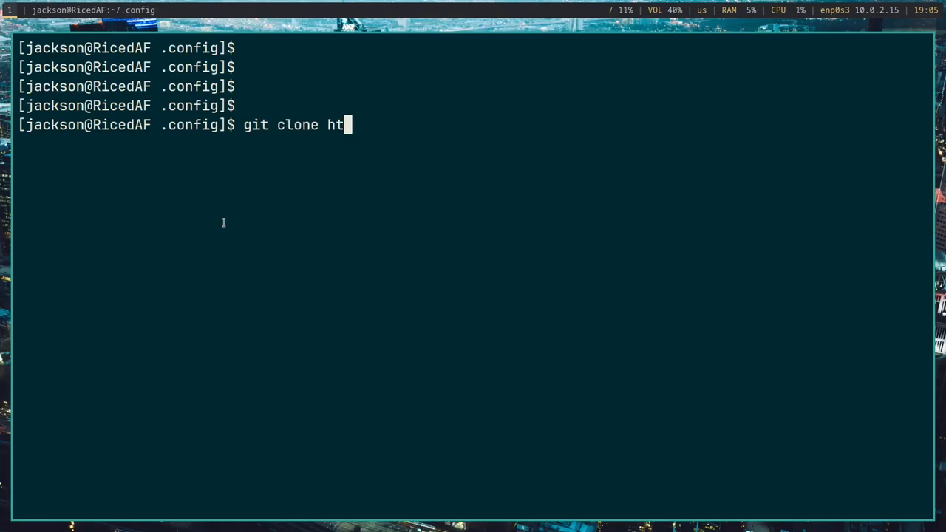
{"action": "type", "text": "tps://co"}
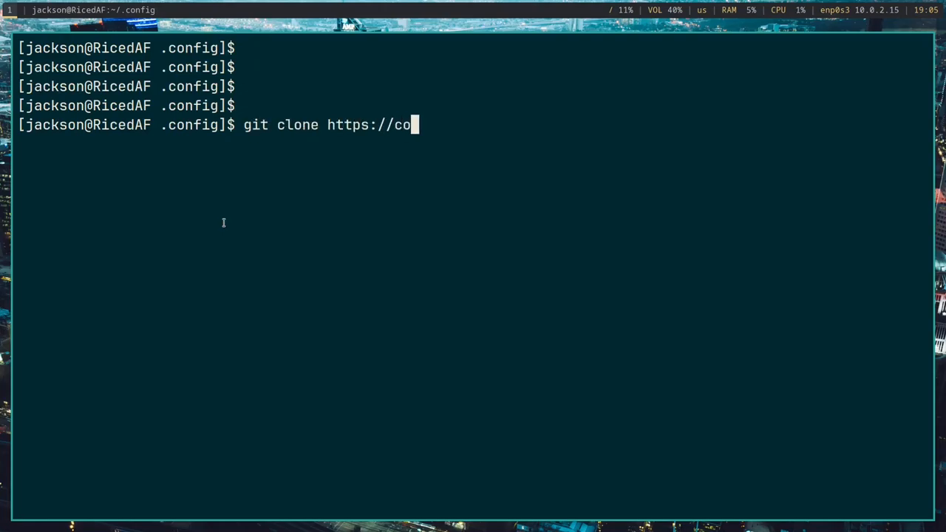
{"action": "type", "text": "deberg.org"}
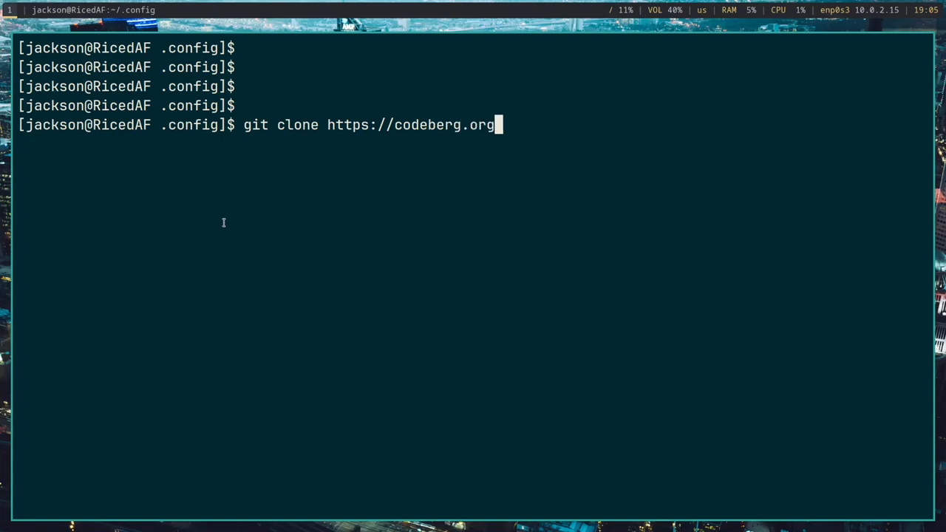
{"action": "type", "text": "/Oglo12"}
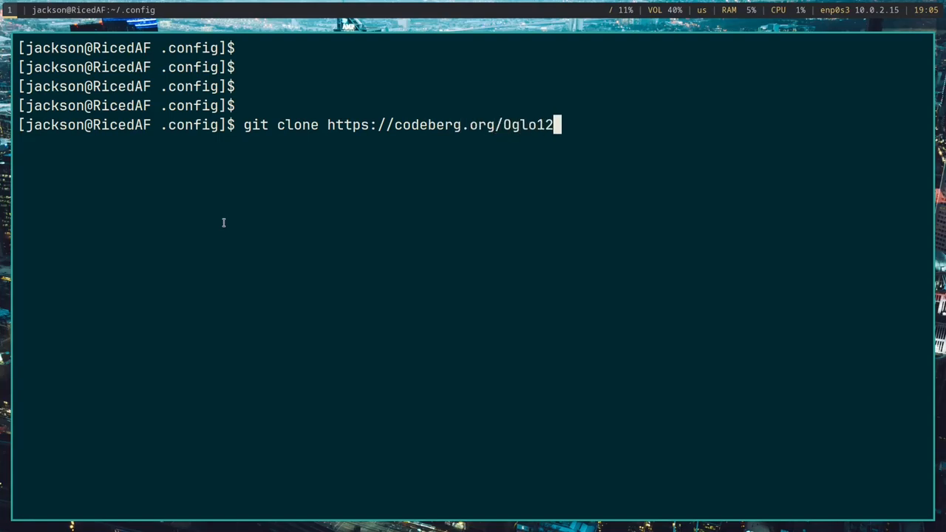
{"action": "type", "text": "/"}
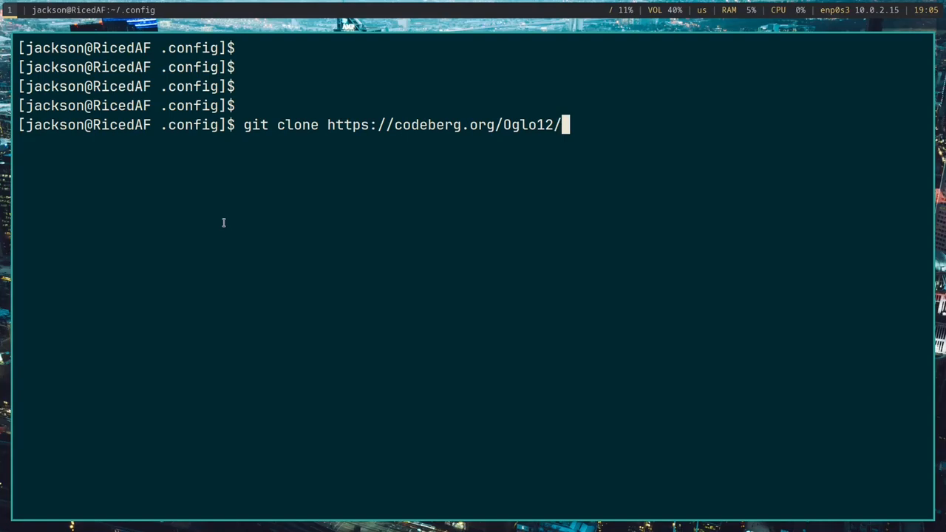
{"action": "type", "text": "s"}
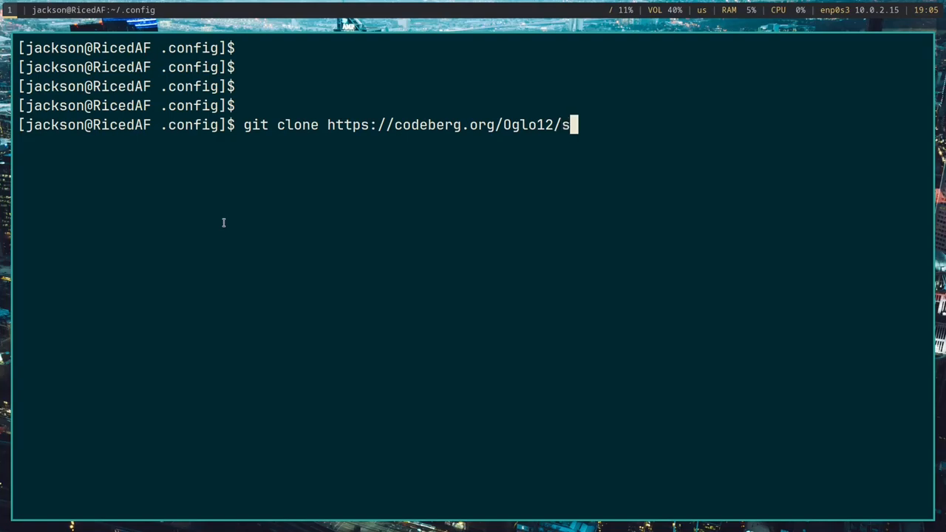
{"action": "type", "text": "tarship"}
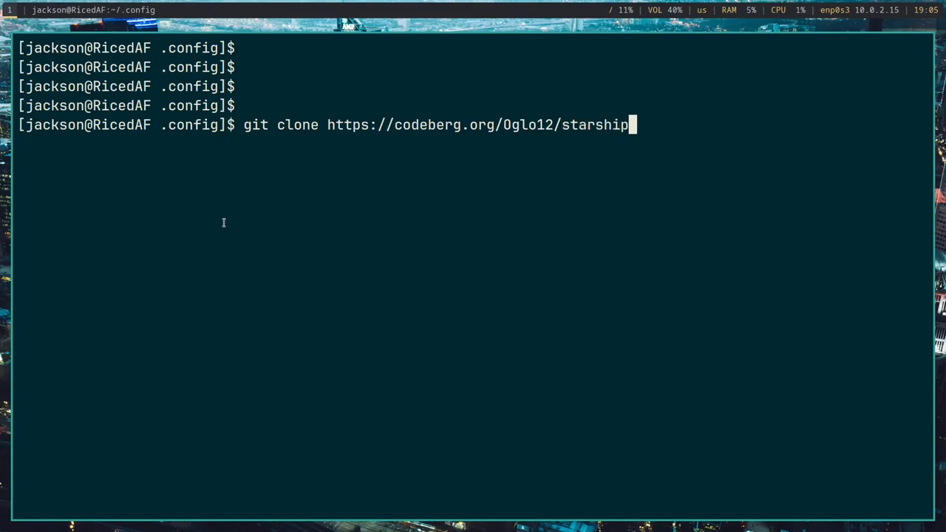
{"action": "type", "text": "-dotfi"}
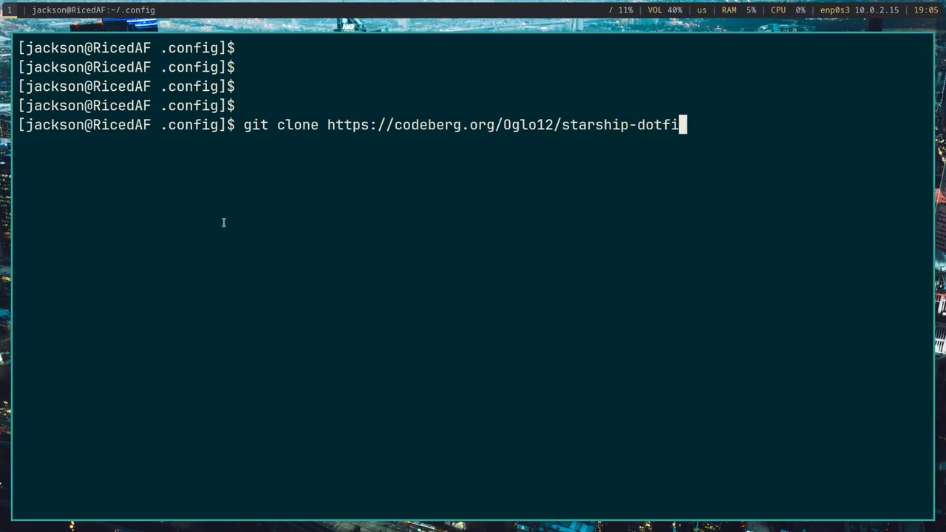
{"action": "type", "text": "les.git"}
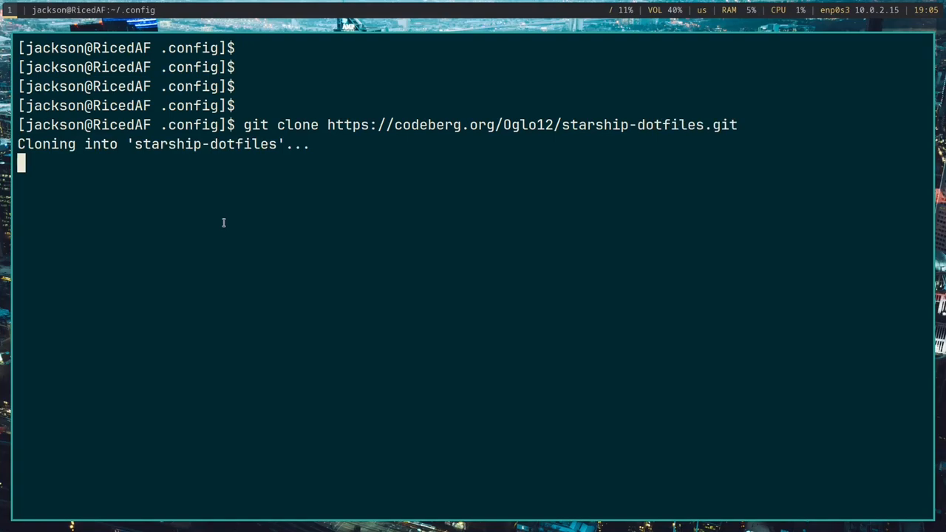
Step: Clear the screen and begin moving the cloned starship-dotfiles folder with mv
{"action": "type", "text": "clea"}
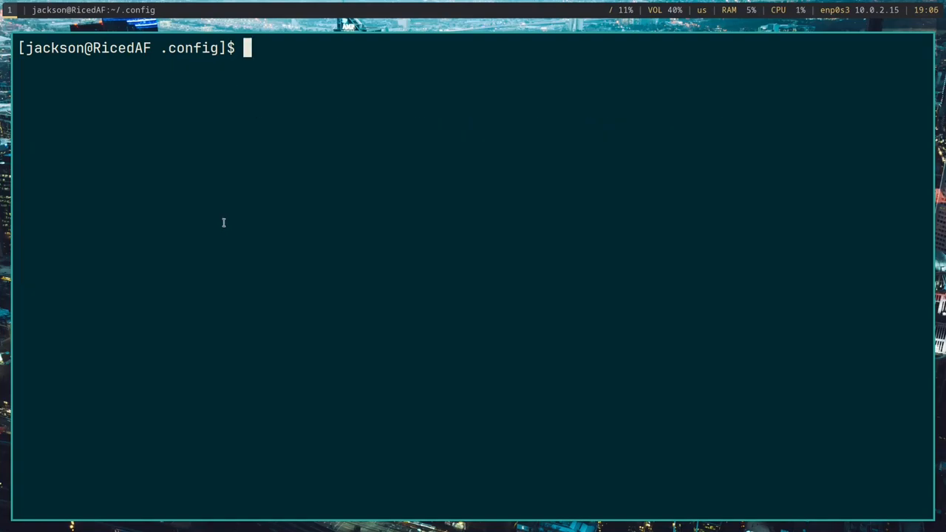
{"action": "type", "text": "cd starship-dotfiles/"}
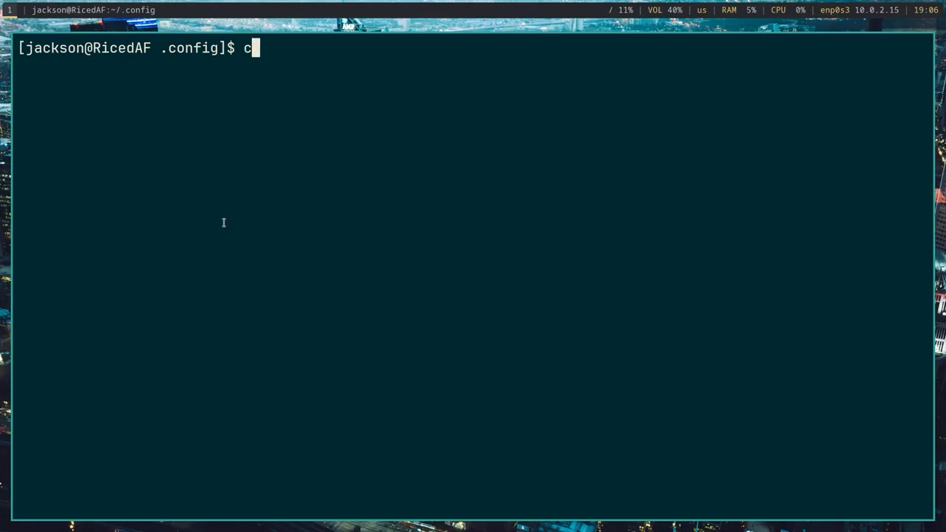
{"action": "type", "text": "mv starship-dotfiles/"}
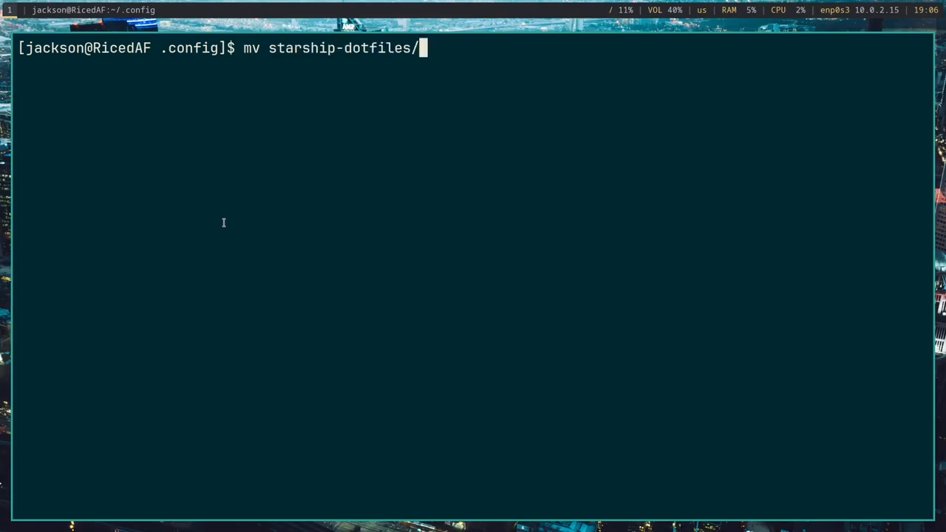
{"action": "type", "text": "starsh"}
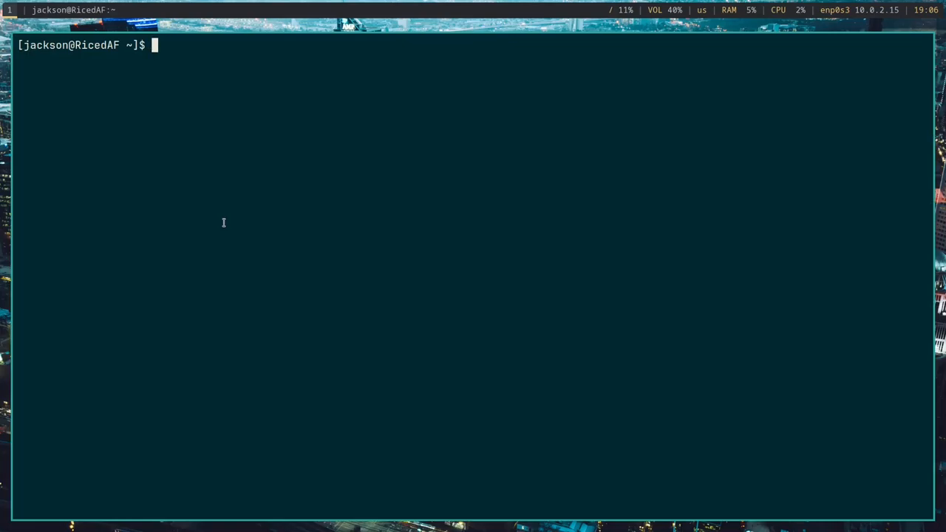
Step: Append a '# Starship' comment and an eval "$(starship ...)" line at the bottom of .bashrc
{"action": "type", "text": "vim ."}
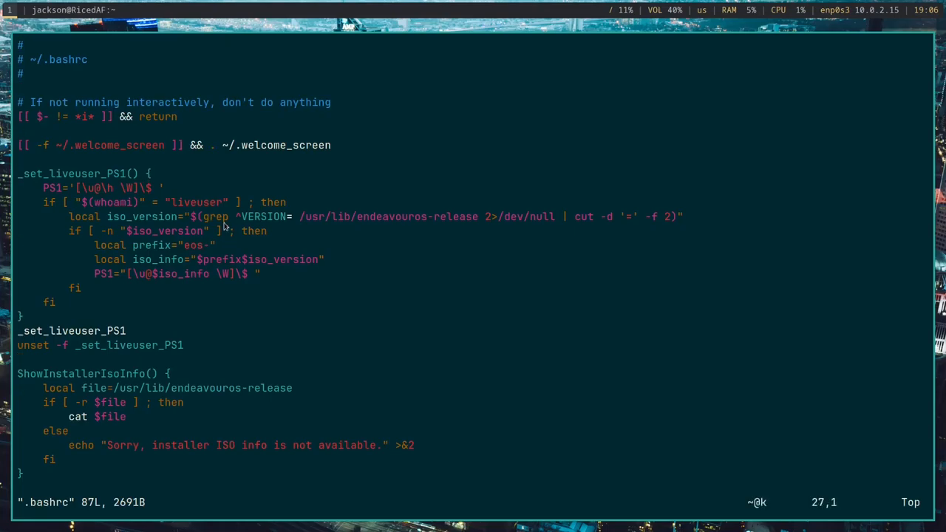
{"action": "scroll", "scroll_direction": "down", "scroll_amount": 3}
{"action": "type", "text": "#"}
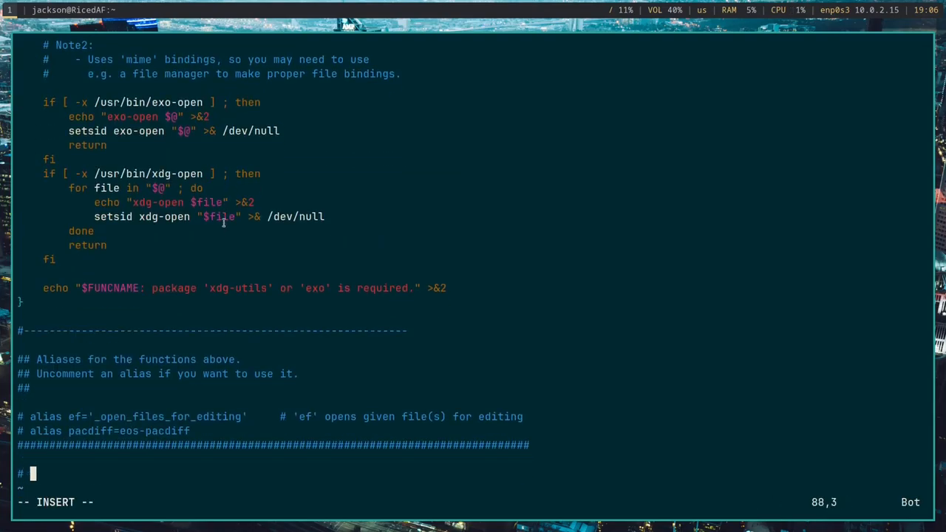
{"action": "type", "text": "Starship"}
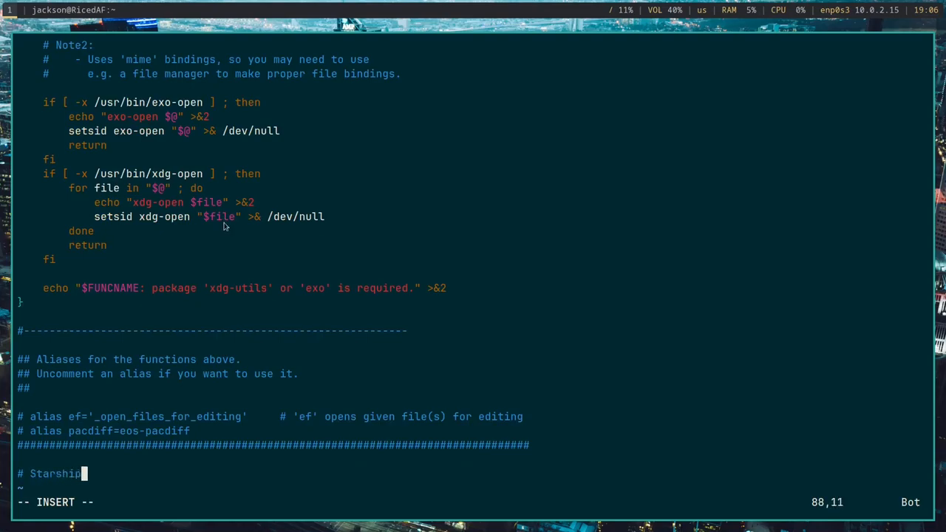
{"action": "type", "text": "e"}
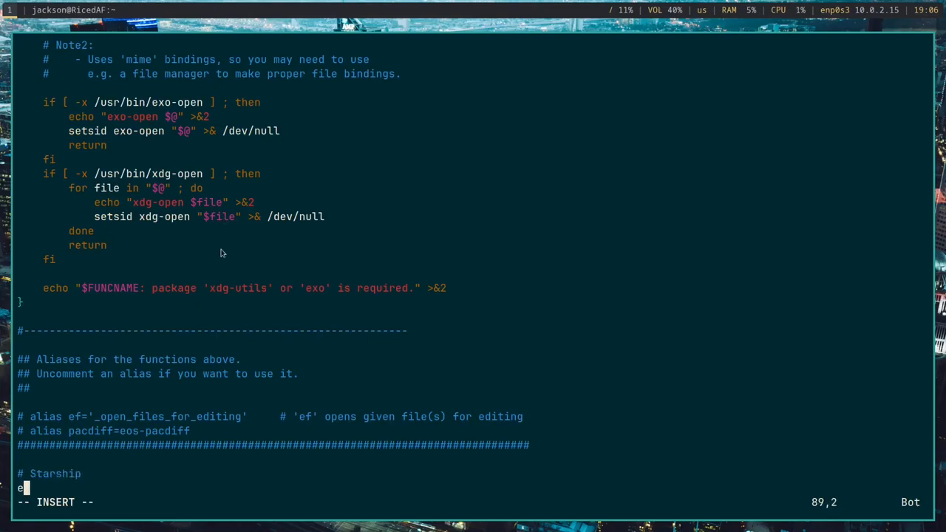
{"action": "type", "text": "val \"\""}
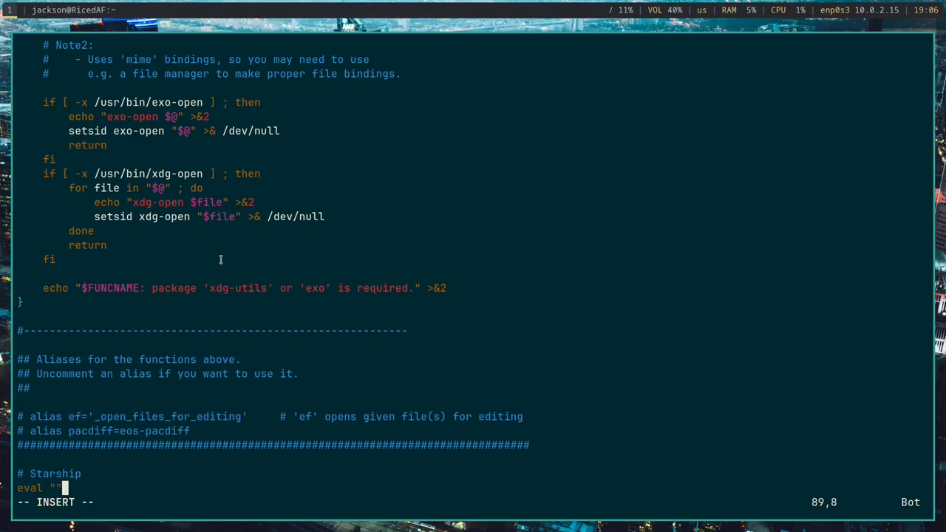
{"action": "type", "text": "$("}
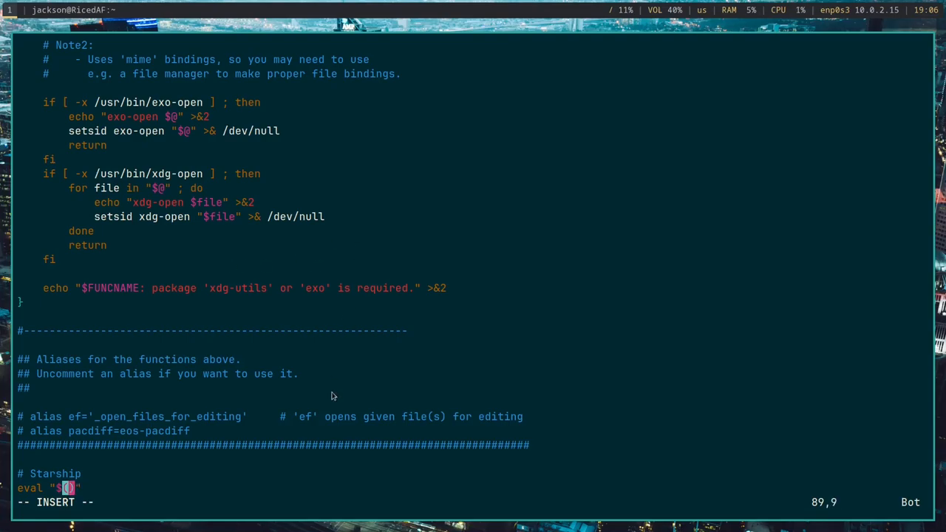
{"action": "type", "text": "st"}
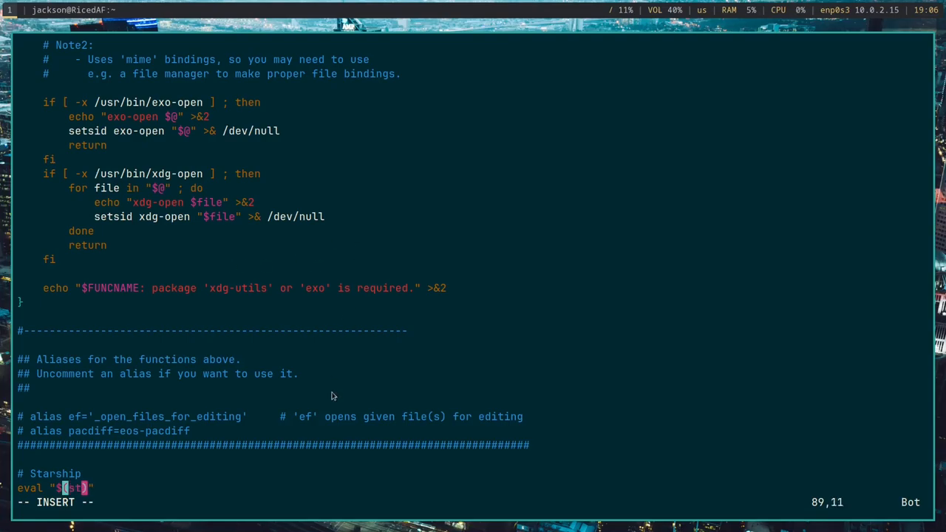
{"action": "type", "text": "arship"}
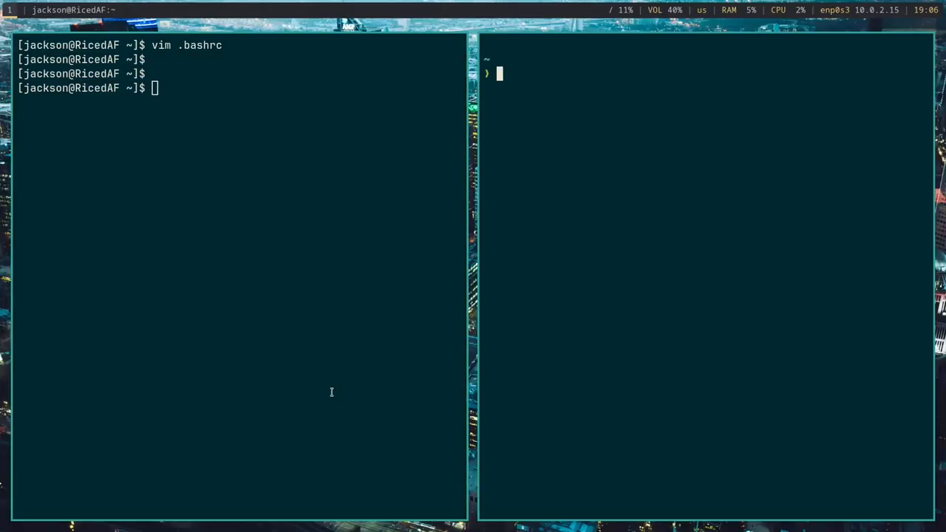
Step: Leave Vim and start a new terminal to check the Starship prompt
{"action": "type", "text": "eval \"$(starship init bash"}
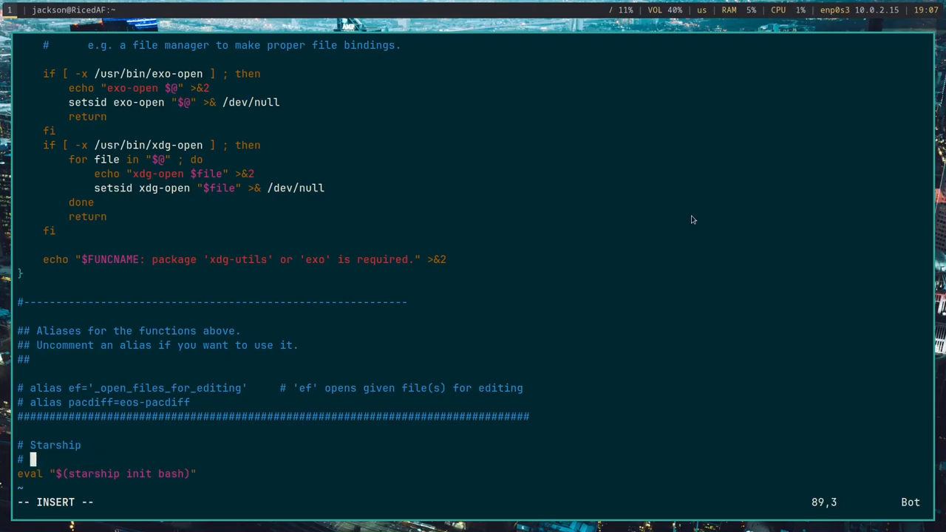
Step: Add 'export STARSHIP_CONFIG=$HOME/.config/starship/starship.toml' above the eval line and begin saving
{"action": "type", "text": "expo"}
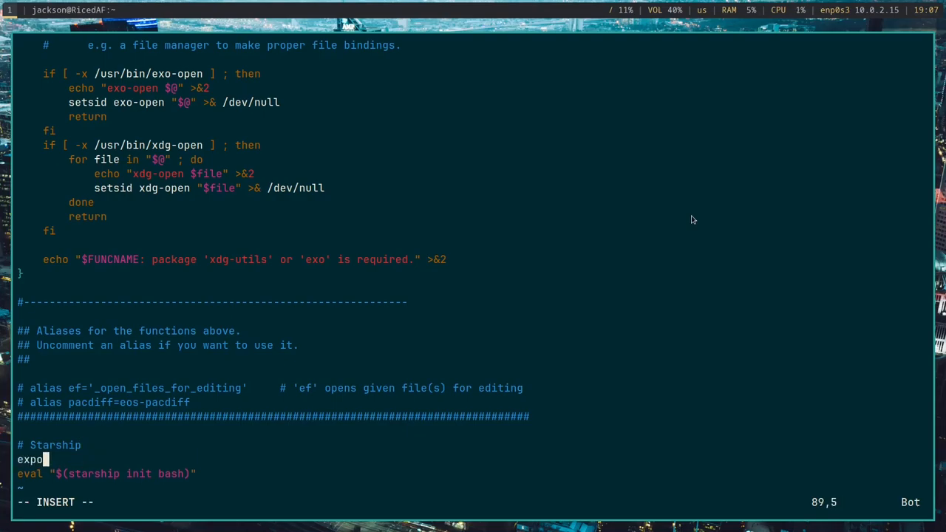
{"action": "type", "text": "rt"}
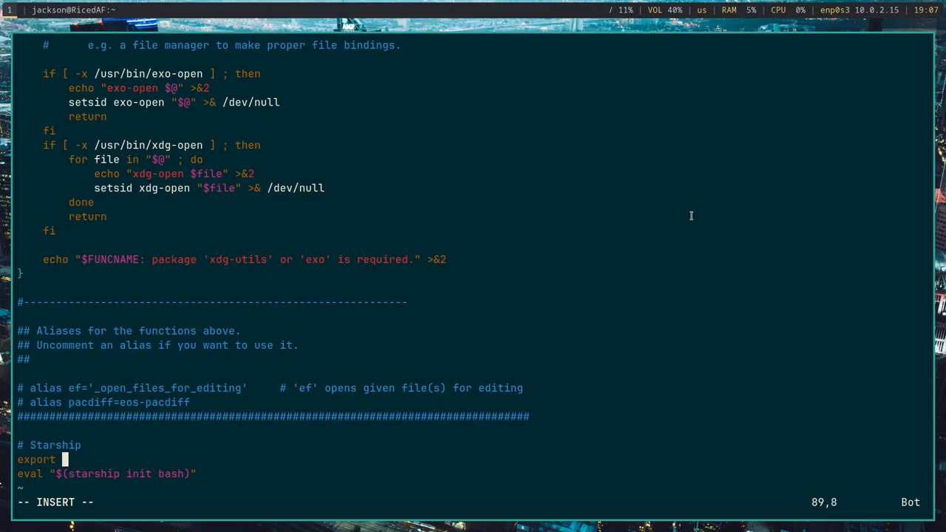
{"action": "type", "text": "STARS"}
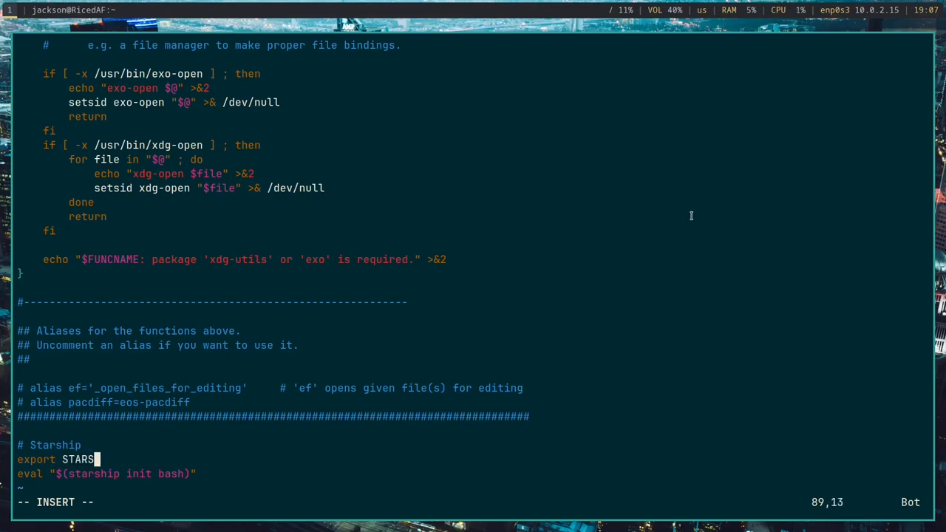
{"action": "type", "text": "HI"}
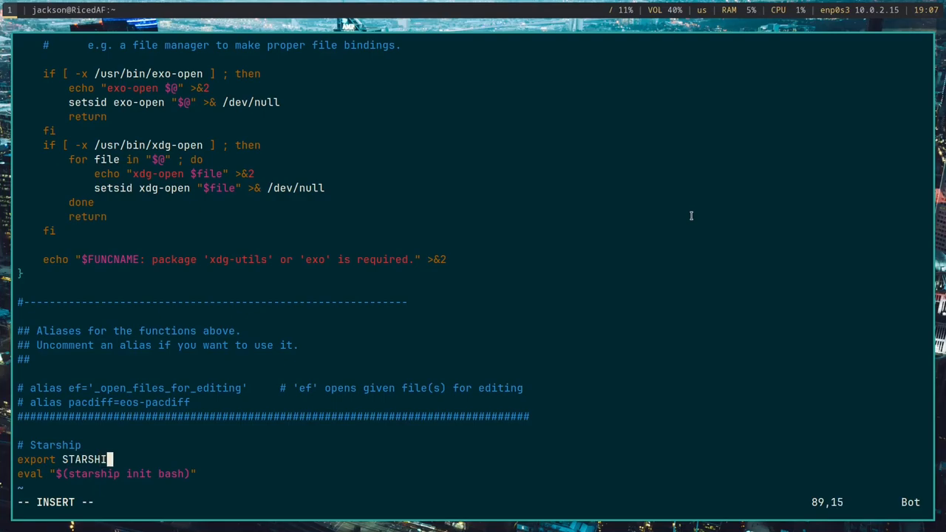
{"action": "type", "text": "P_C"}
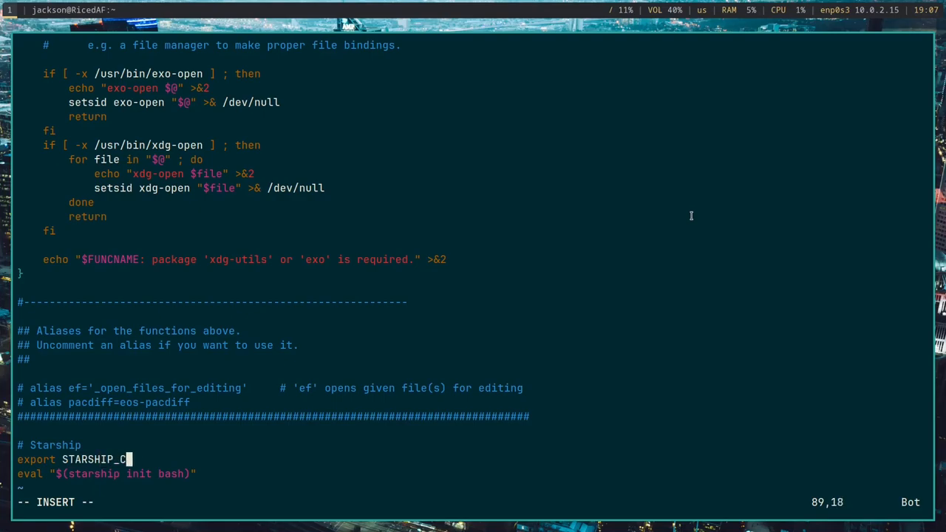
{"action": "type", "text": "ONFIG="}
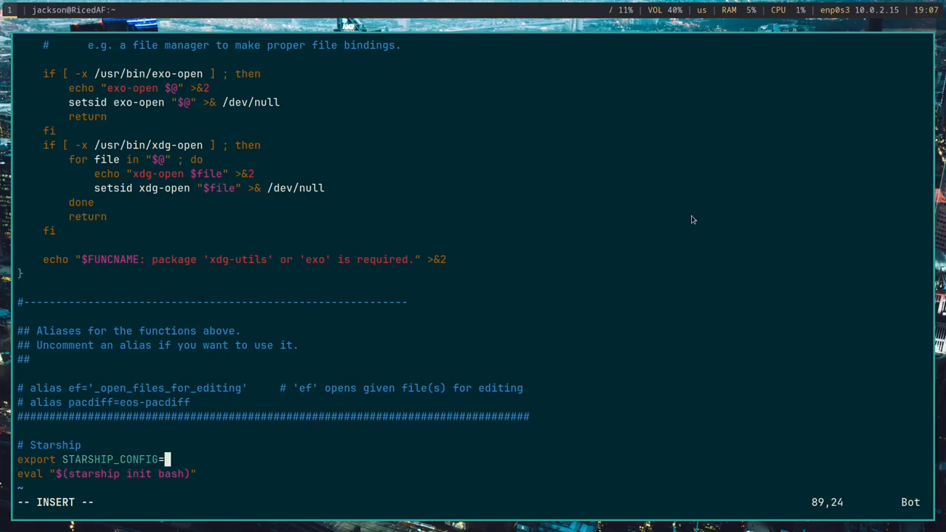
{"action": "type", "text": "$"}
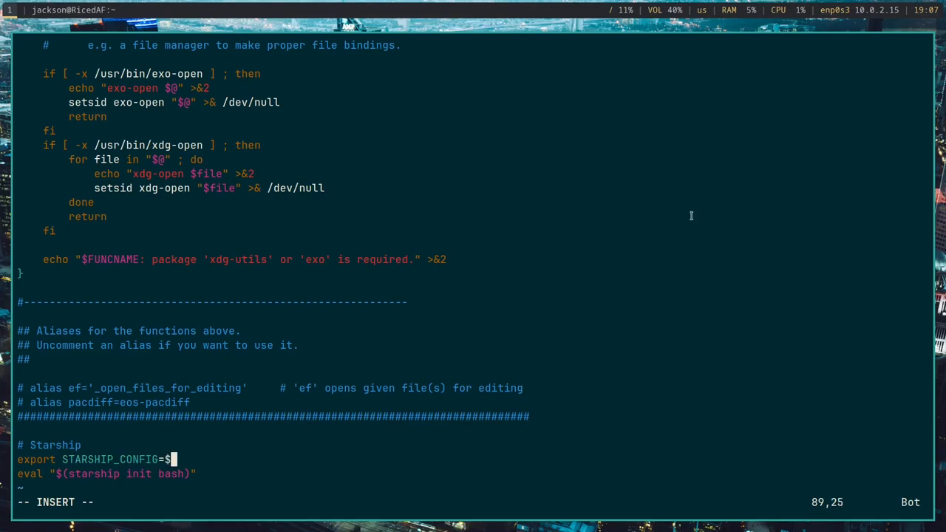
{"action": "type", "text": "HOME/."}
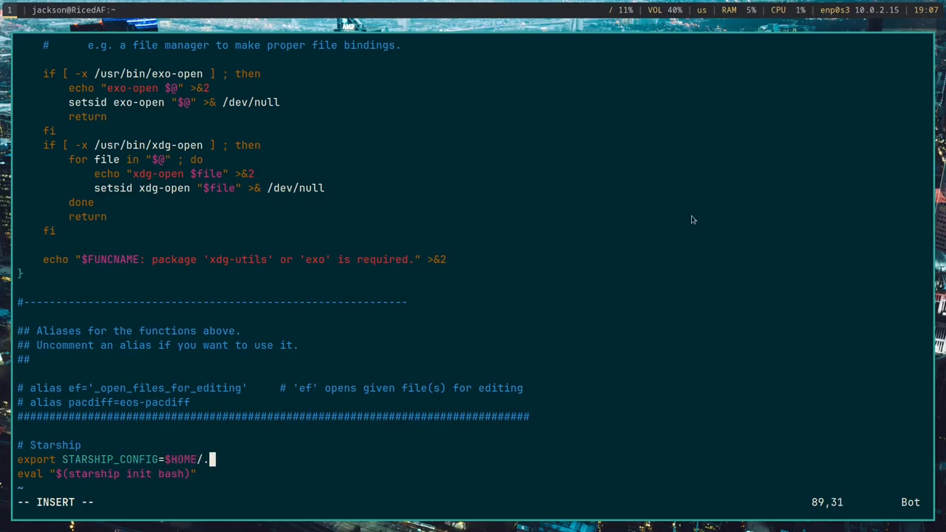
{"action": "type", "text": "config"}
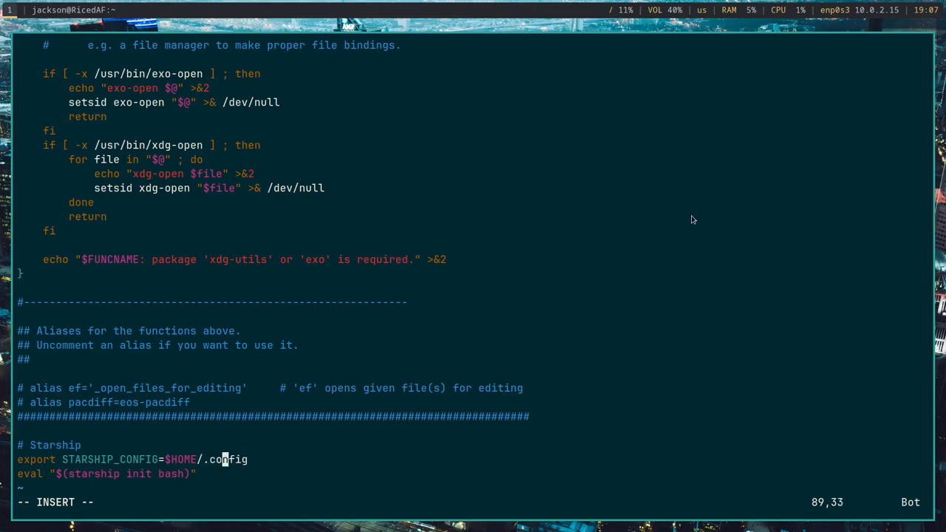
{"action": "type", "text": "/starsh"}
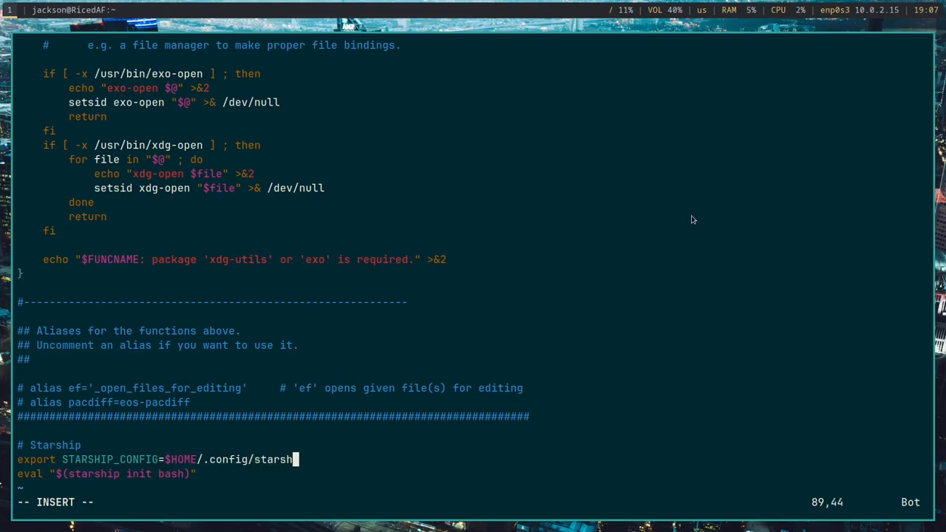
{"action": "type", "text": "ip/"}
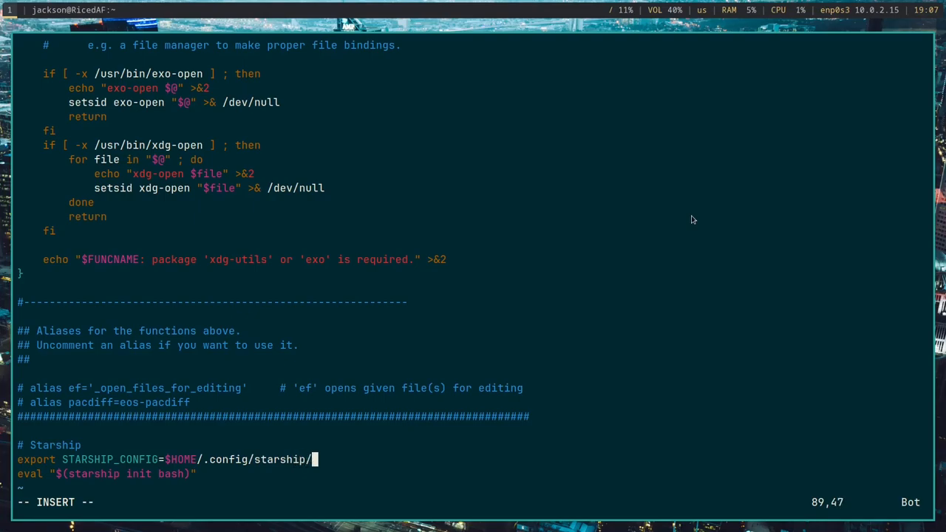
{"action": "type", "text": "sta"}
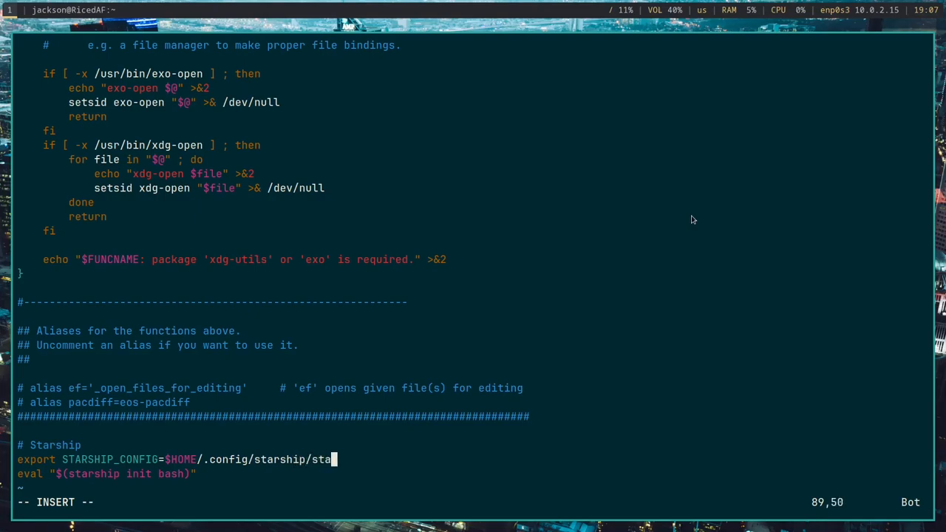
{"action": "type", "text": "rship.toml"}
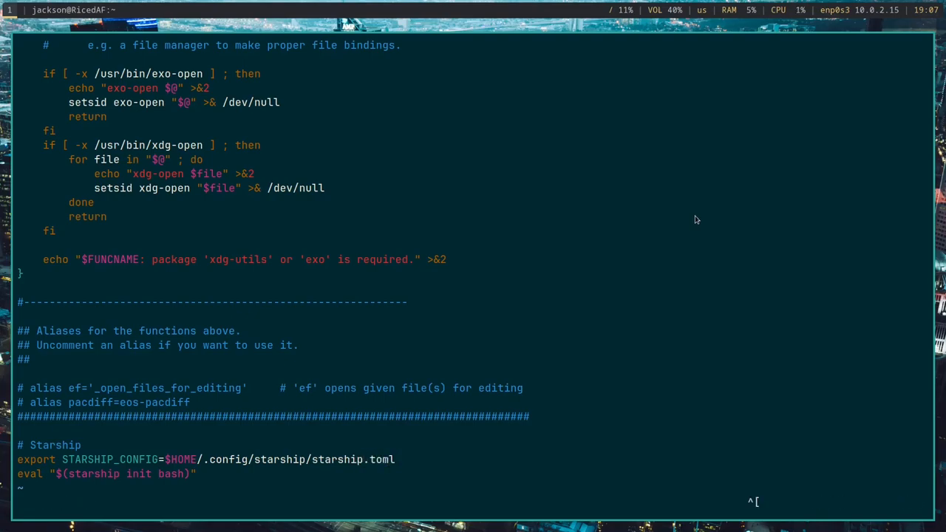
{"action": "type", "text": ":"}
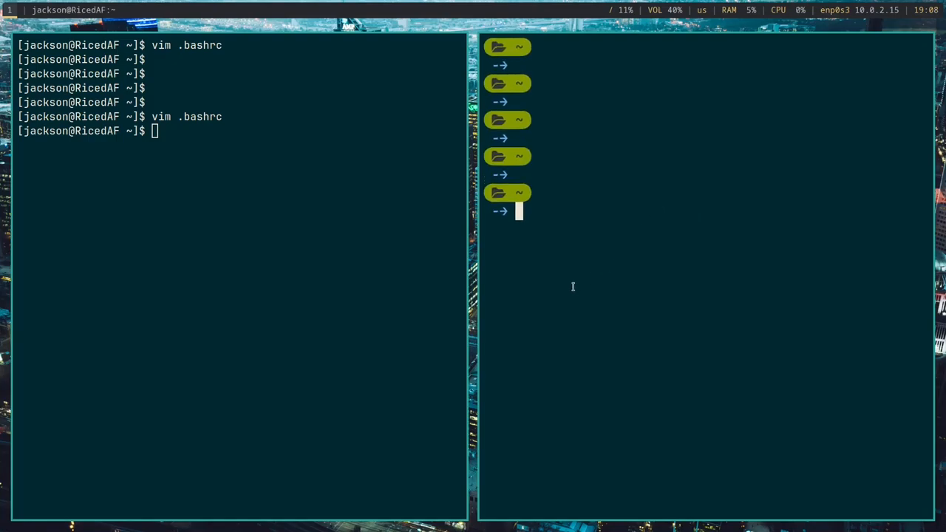
{"action": "mouse_move", "coordinate": [586, 139]}
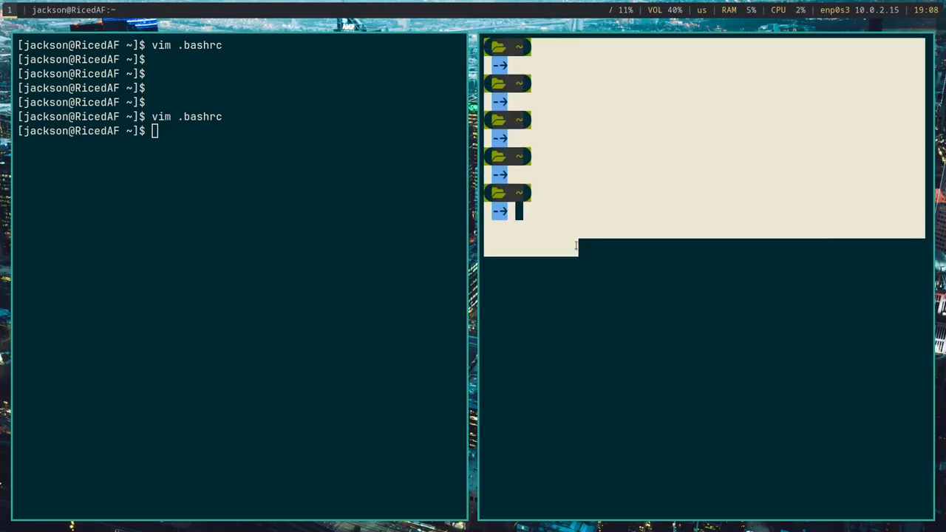
Step: Exit the right-hand terminal, leaving only the left shell
{"action": "type", "text": "exit"}
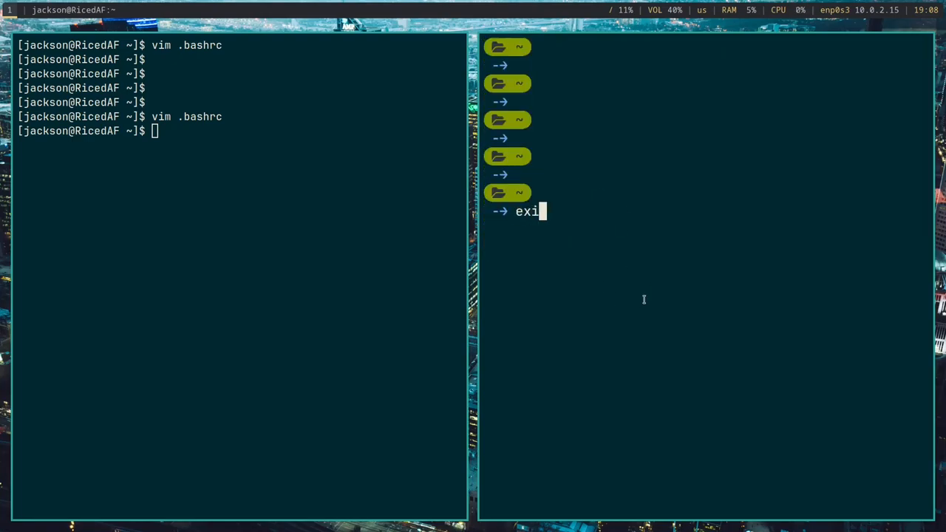
{"action": "type", "text": "t"}
{"action": "left_click", "coordinate": [239, 130]}
{"action": "type", "text": "cd"}
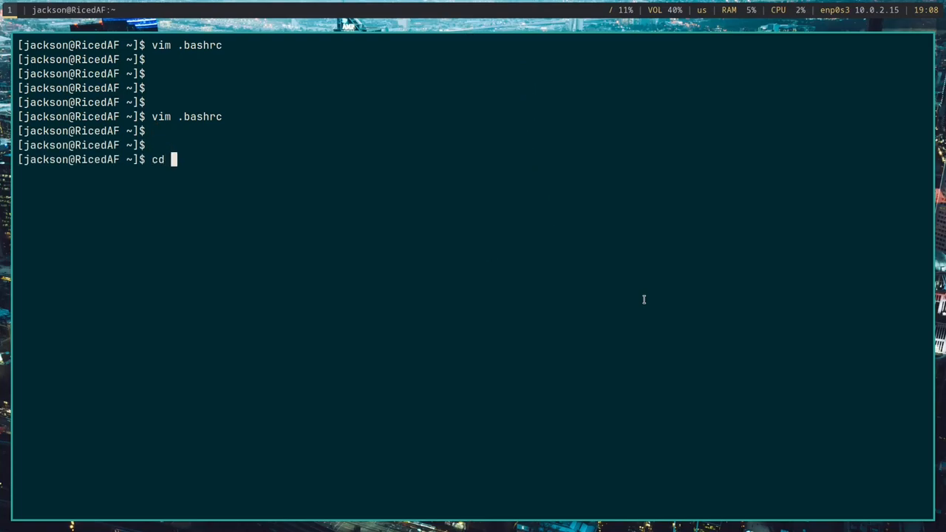
Step: Move into ~/.config/starship, clear the screen and open starship.toml in Vim
{"action": "type", "text": ".co"}
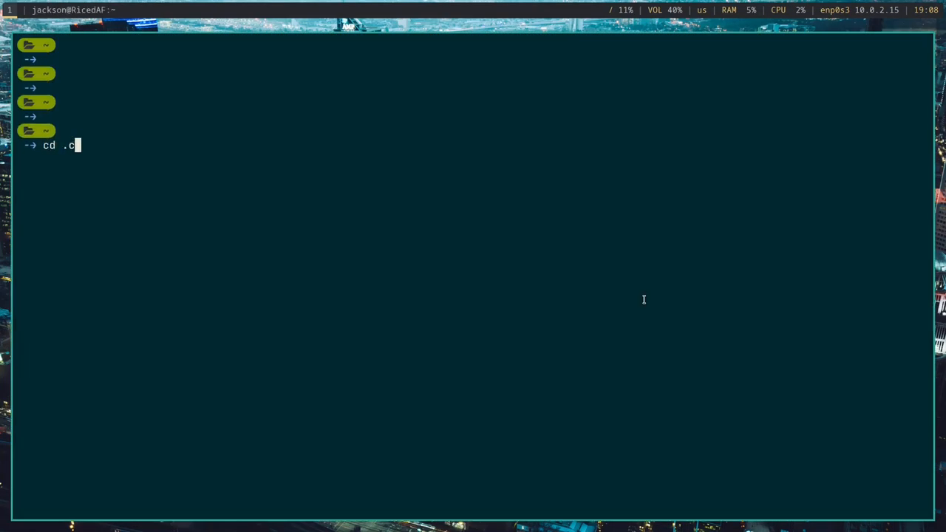
{"action": "type", "text": "onfig/star"}
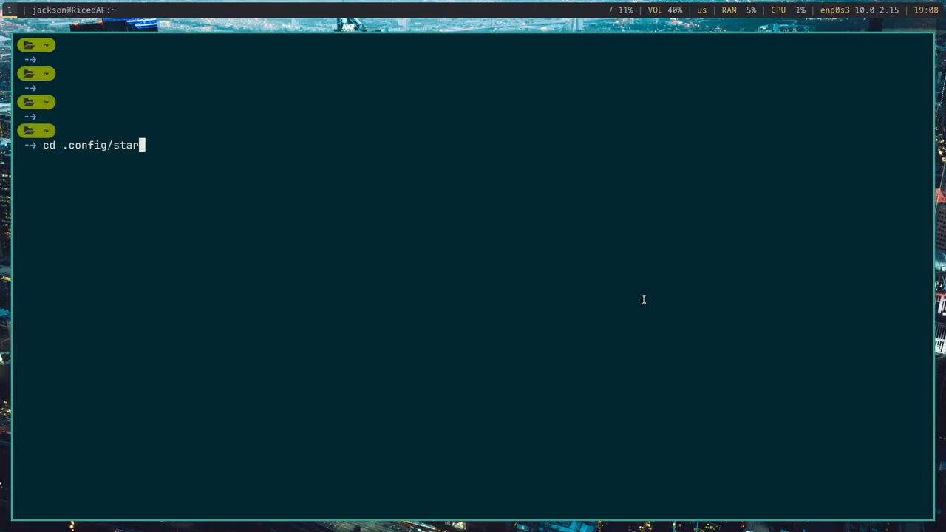
{"action": "key", "text": "Enter"}
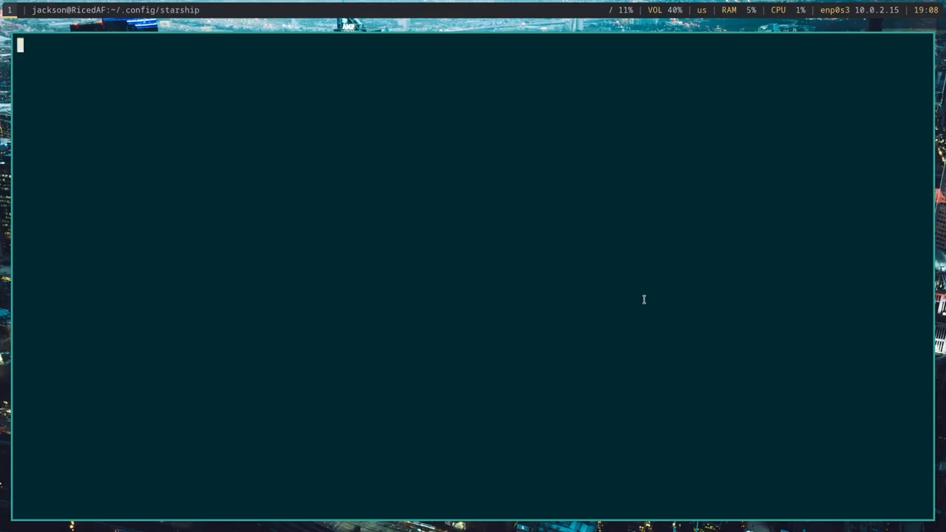
{"action": "type", "text": "rm"}
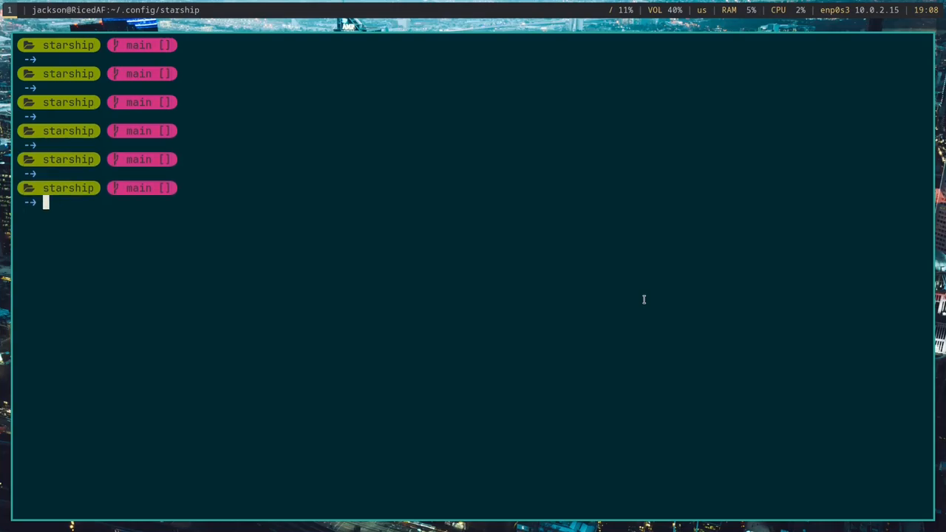
{"action": "mouse_move", "coordinate": [195, 160]}
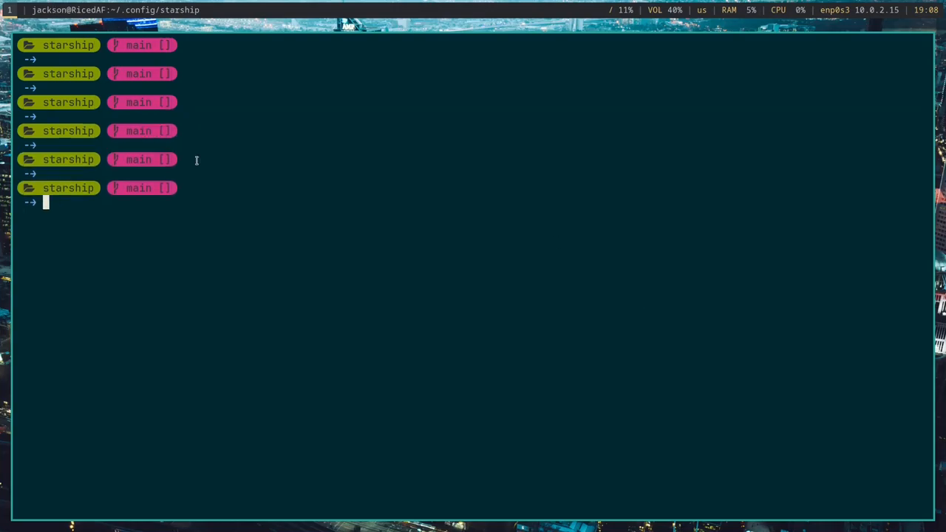
{"action": "type", "text": "vim starship.toml"}
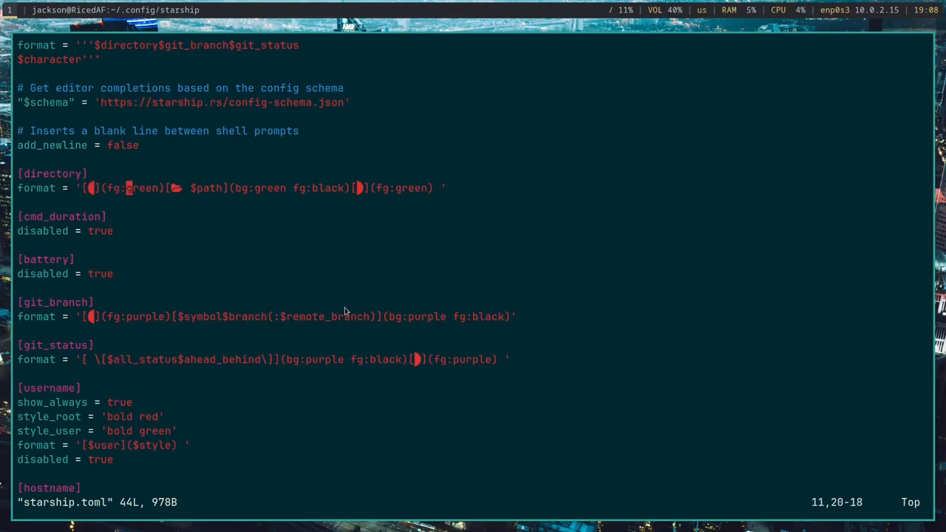
Step: Change the [directory] format's green fg/bg colours to the new colour and save the config
{"action": "key", "text": "i"}
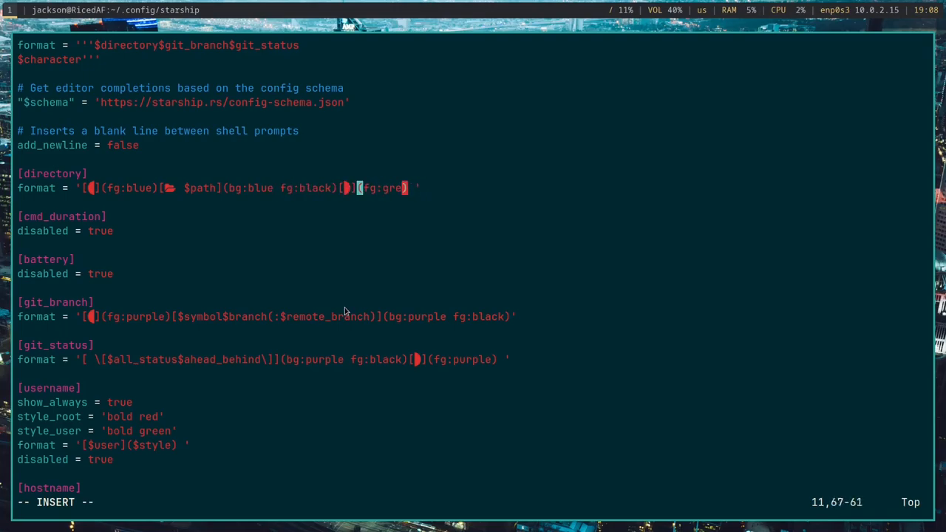
{"action": "key", "text": "BackSpace"}
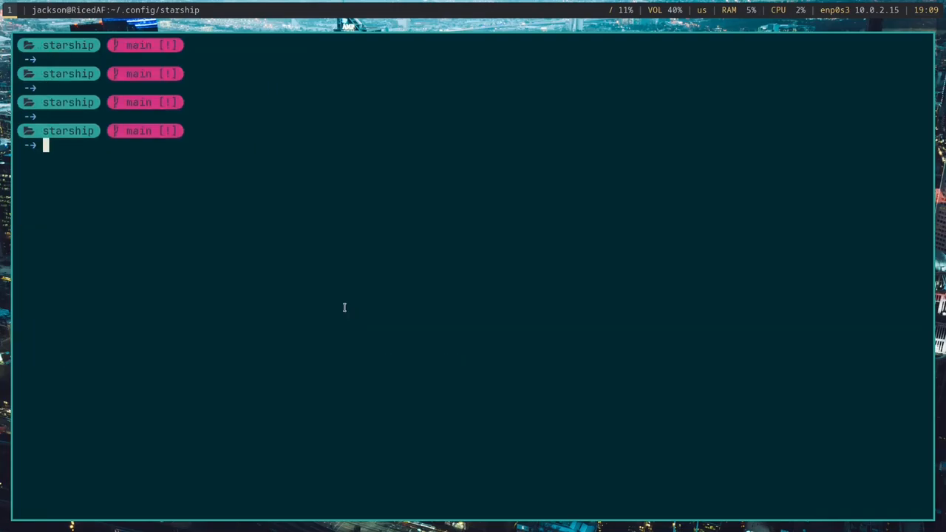
Step: Reopen starship.toml to verify the directory colour, then rm -rf the target and return home
{"action": "type", "text": "vim starship.toml"}
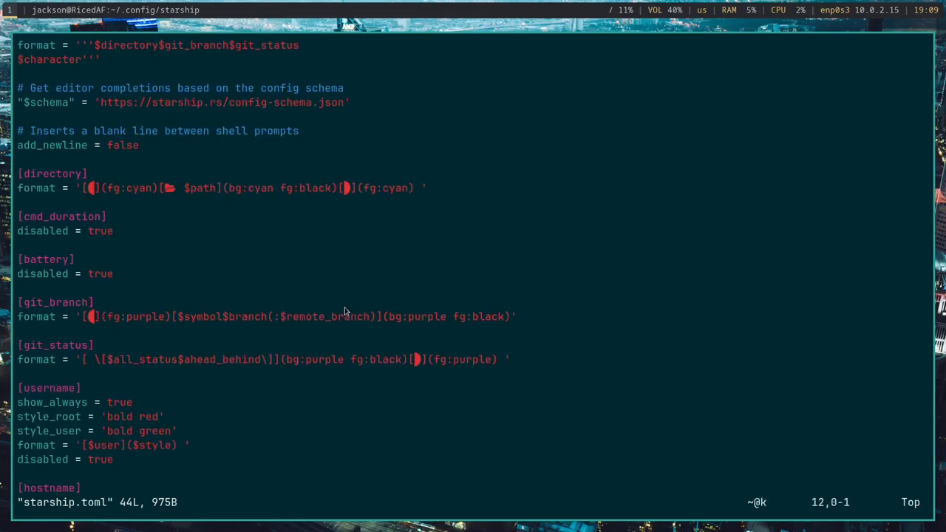
{"action": "scroll", "scroll_direction": "down", "scroll_amount": 3}
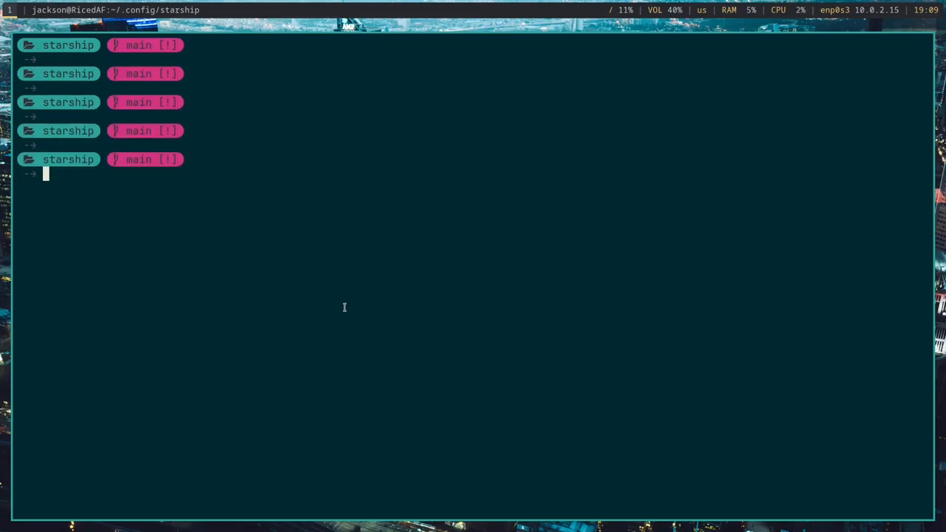
{"action": "type", "text": "rm -rf ."}
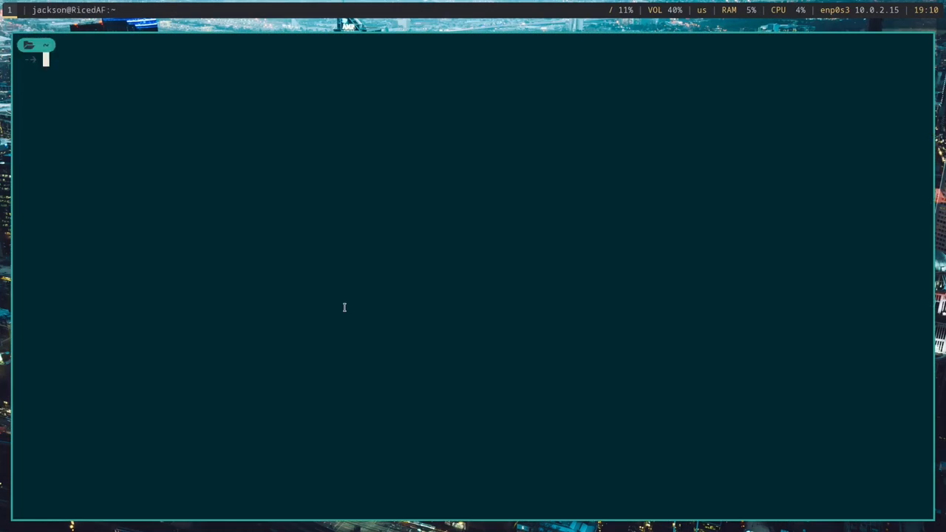
Step: Clear the shell, move into ~/.config and make a polybar folder
{"action": "type", "text": "clear"}
{"action": "type", "text": "cd ."}
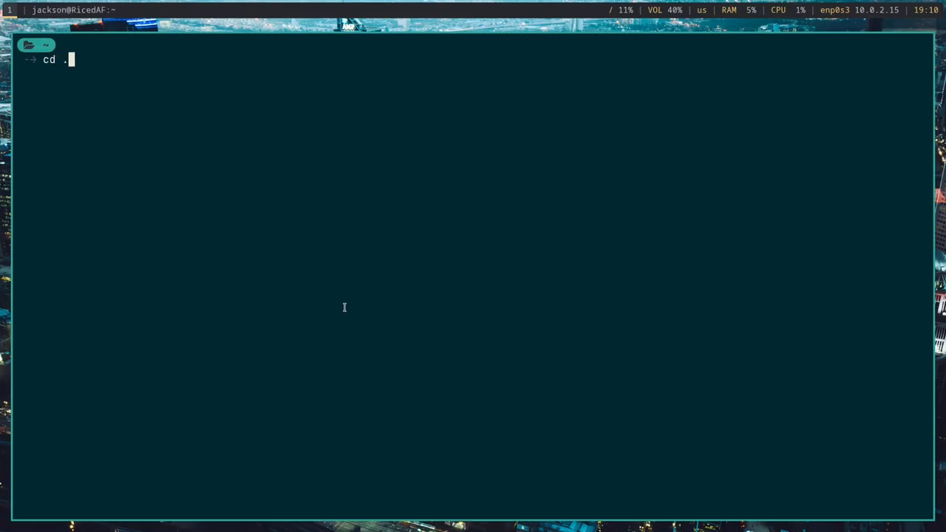
{"action": "type", "text": "config"}
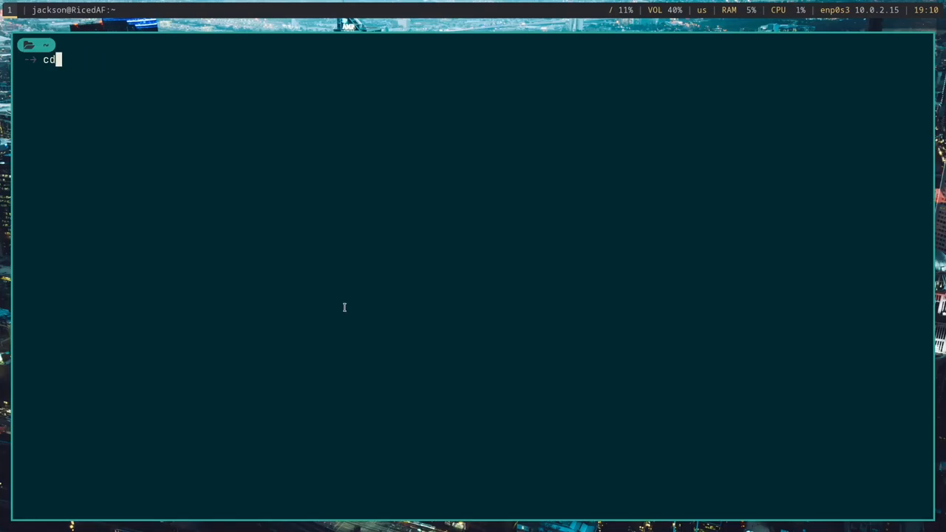
{"action": "type", "text": ".conf"}
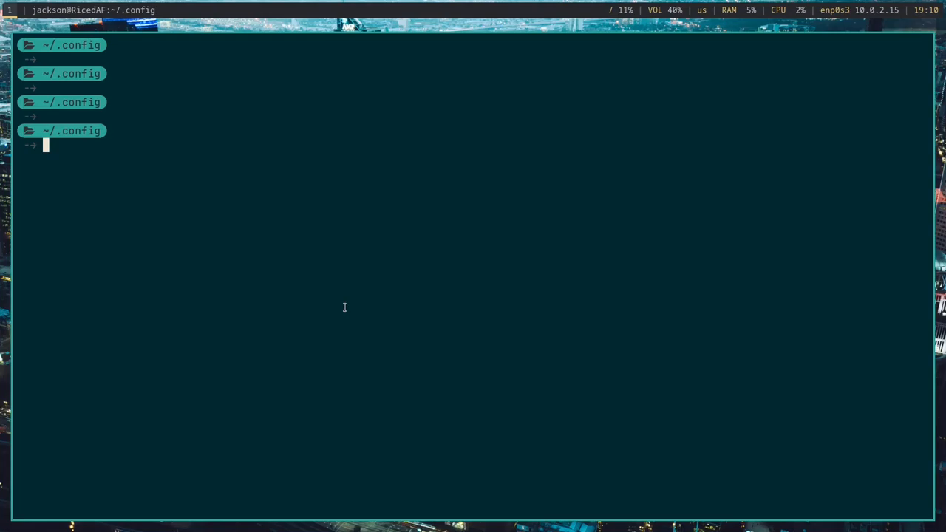
{"action": "type", "text": "mkdir po"}
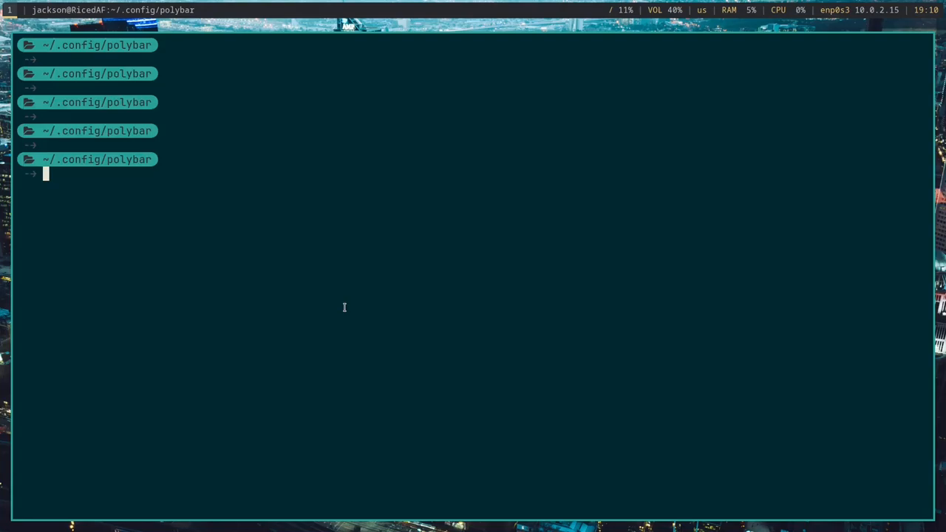
Step: Copy /usr/share/doc/polybar/examples/config.ini into the folder as config.ini with cat
{"action": "type", "text": "cat /usr/"}
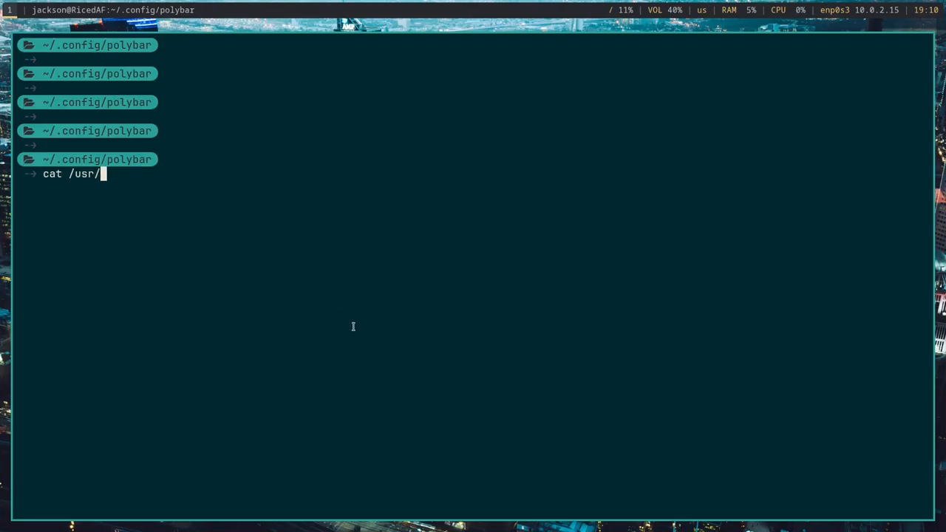
{"action": "type", "text": "share/"}
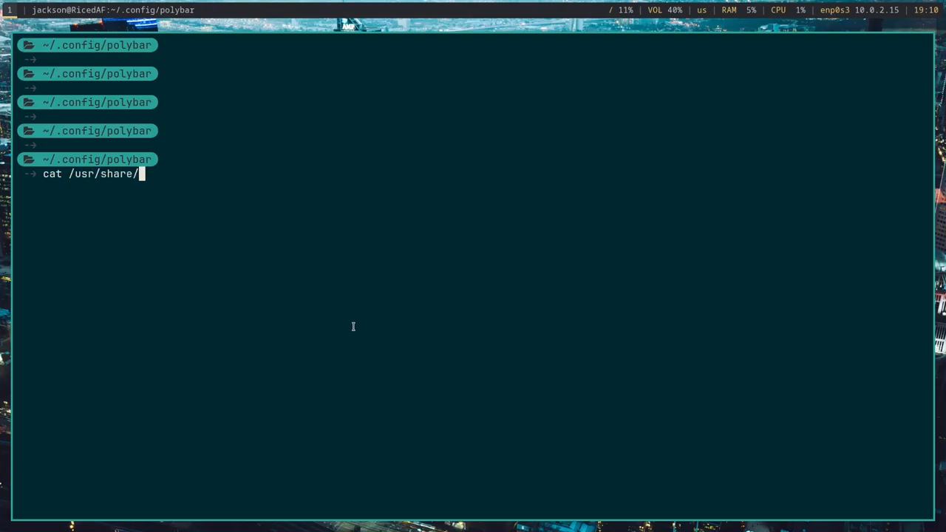
{"action": "type", "text": "doc/polybar/"}
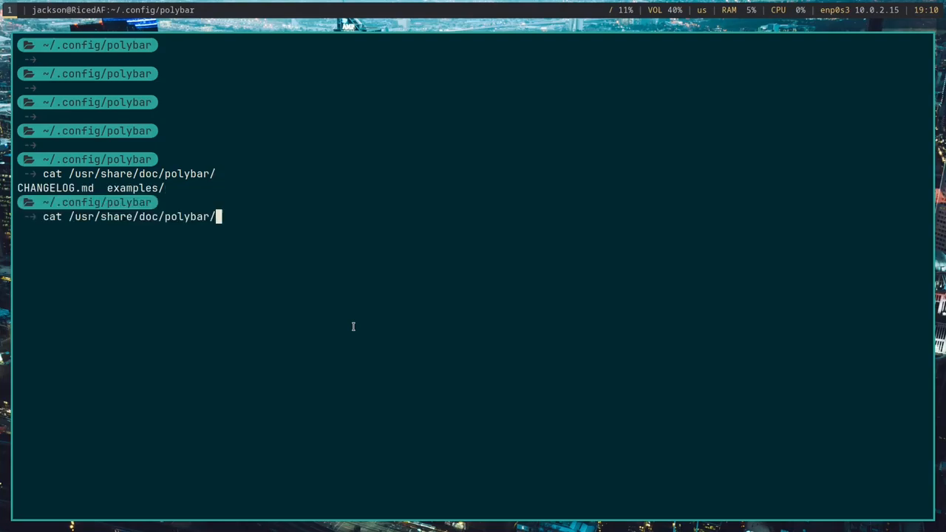
{"action": "type", "text": "examples/config.ini"}
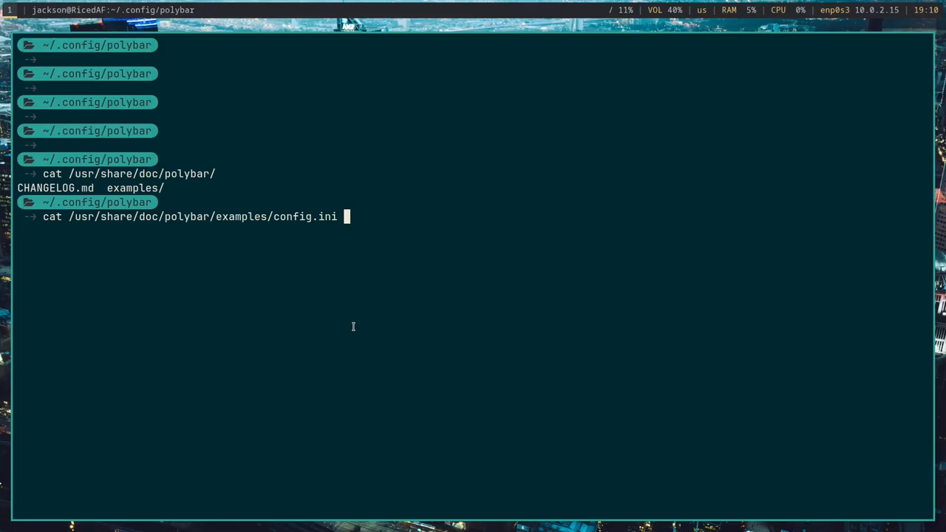
{"action": "type", "text": ">"}
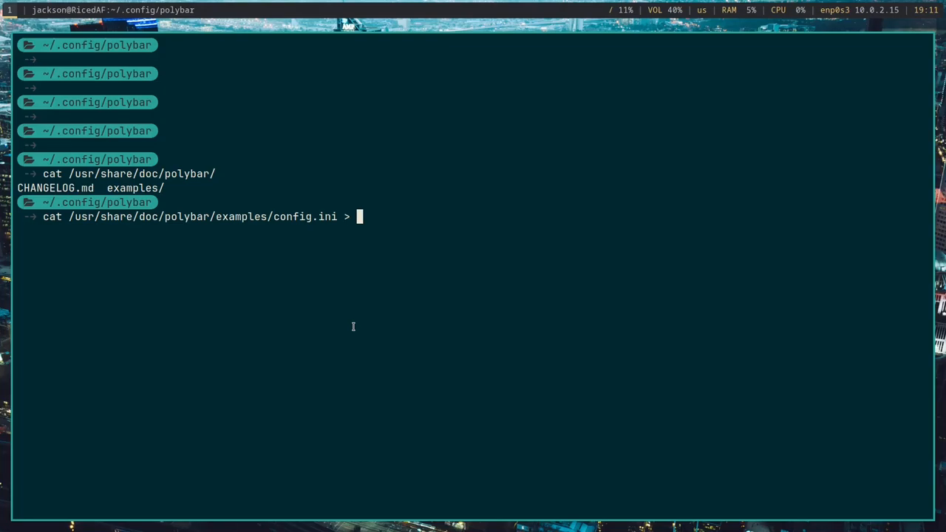
{"action": "type", "text": "config.ini"}
{"action": "type", "text": "ls"}
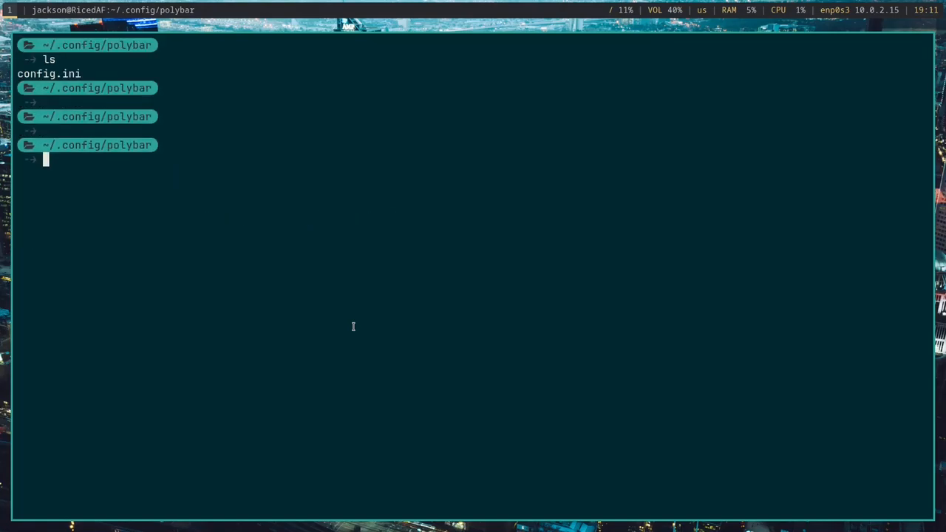
Step: Move the polybar folder into ~/.config/i3 and open autostart.sh in Vim
{"action": "type", "text": "vim config.ini"}
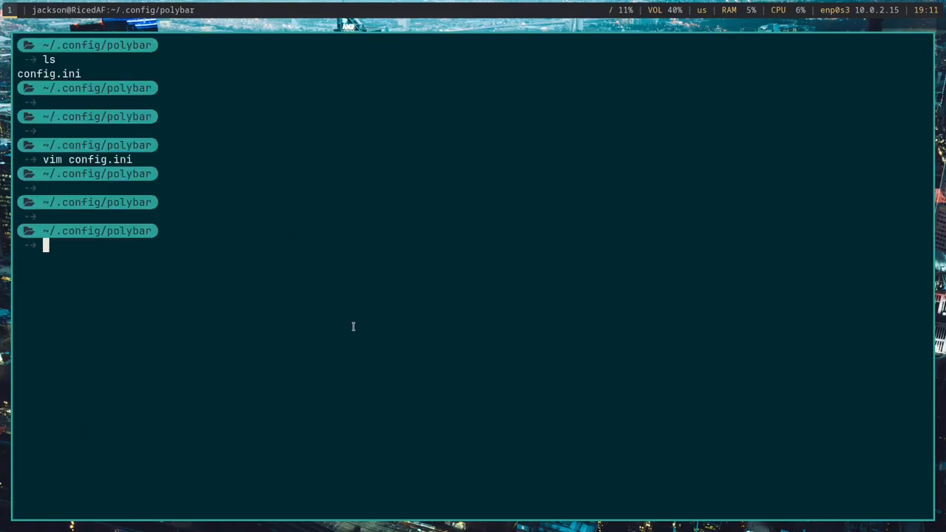
{"action": "type", "text": "cd .."}
{"action": "type", "text": "mv p"}
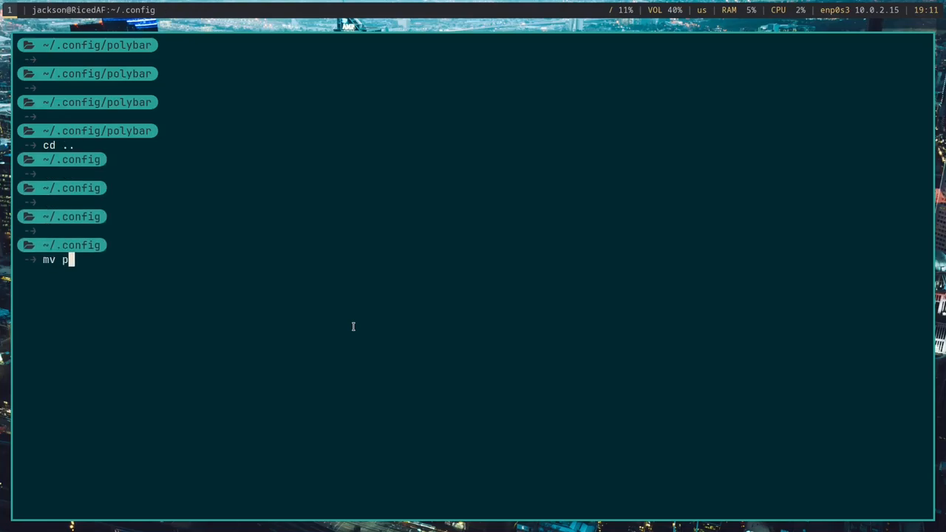
{"action": "type", "text": "olybar/"}
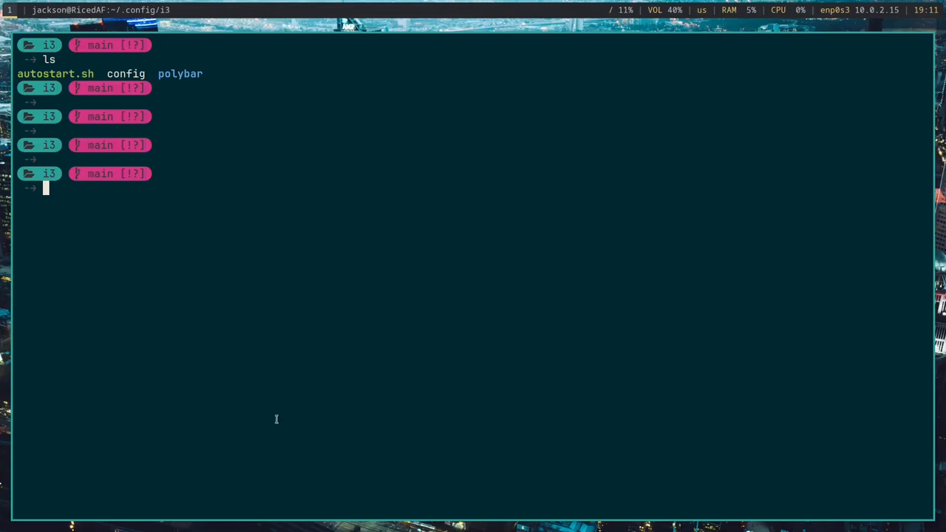
{"action": "mouse_move", "coordinate": [339, 338]}
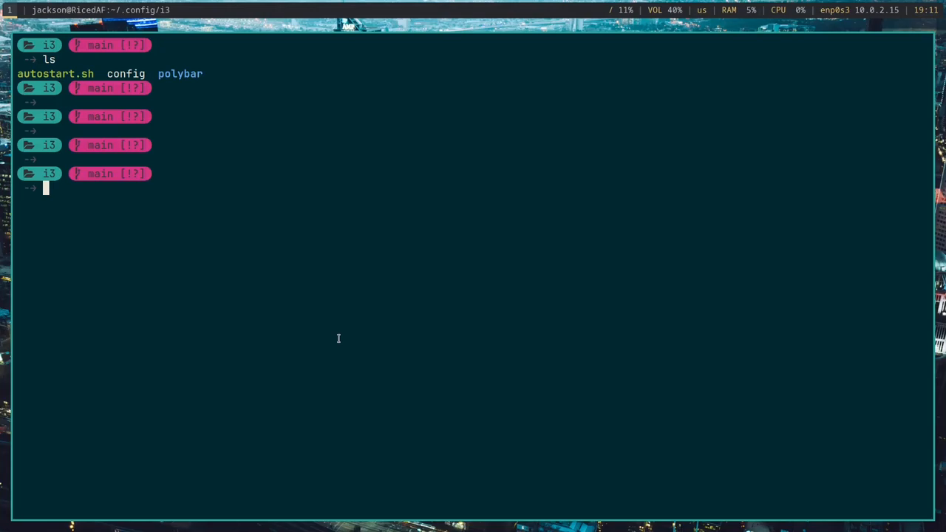
{"action": "type", "text": "vim autostart.sh"}
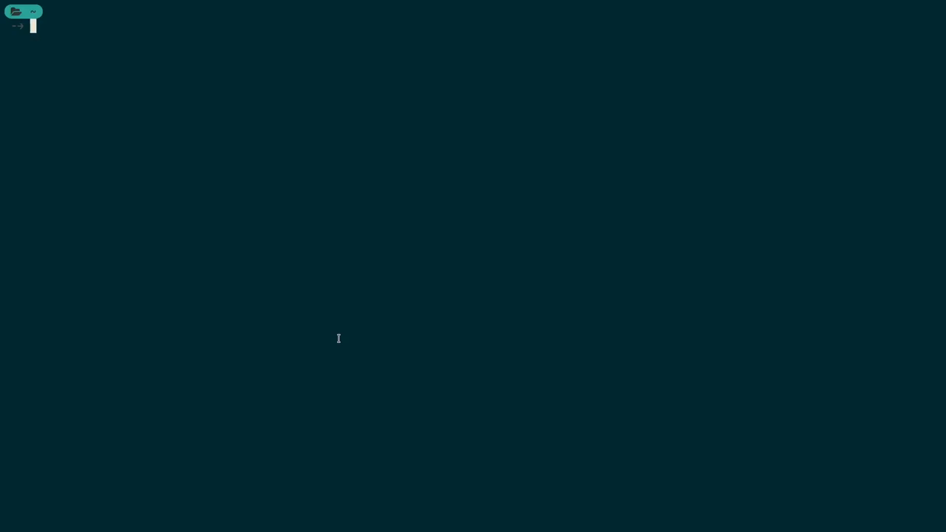
Step: Make autostart.sh run 'polybar -c ~/.config/i3/polybar/config.ini &' and save it
{"action": "type", "text": "polyab"}
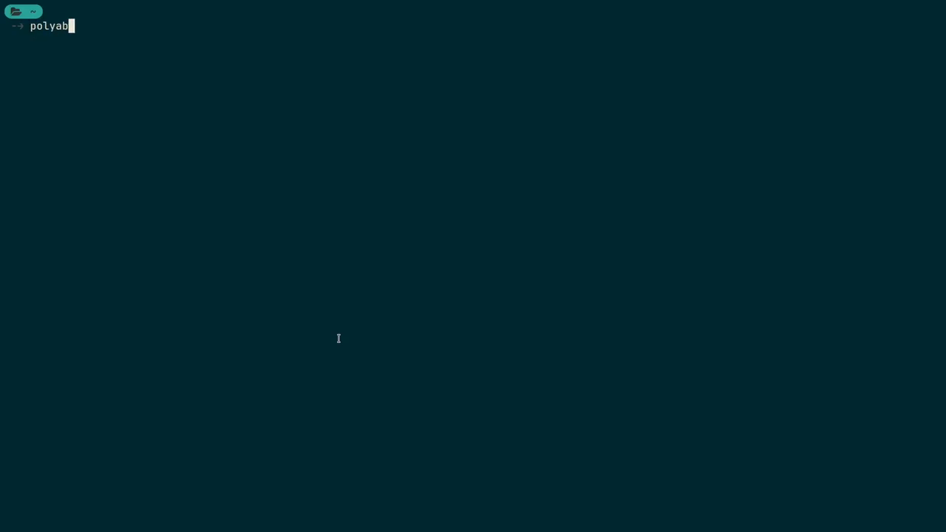
{"action": "type", "text": "ar --help"}
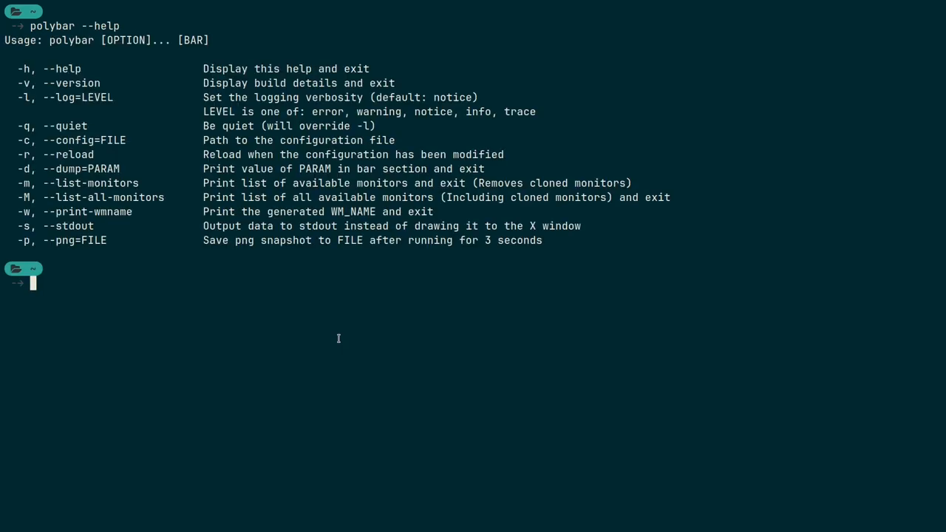
{"action": "mouse_move", "coordinate": [45, 146]}
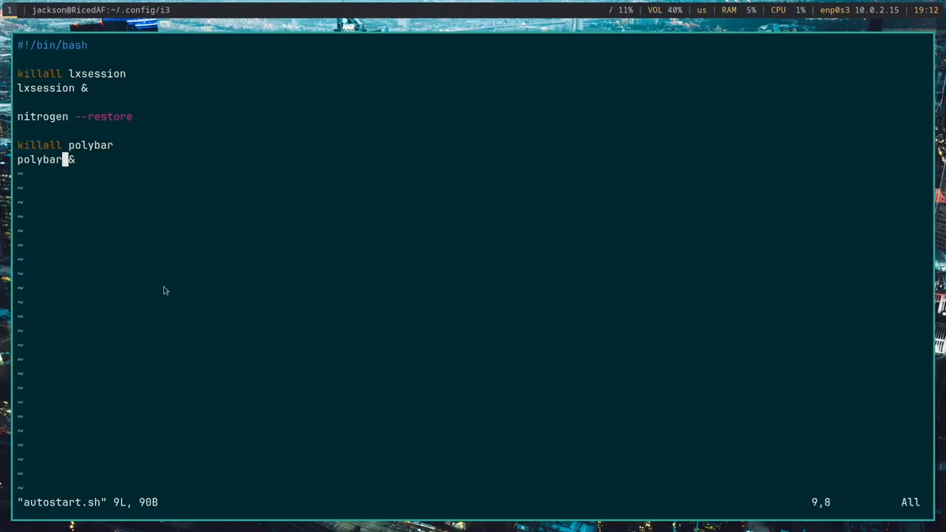
{"action": "type", "text": "-c"}
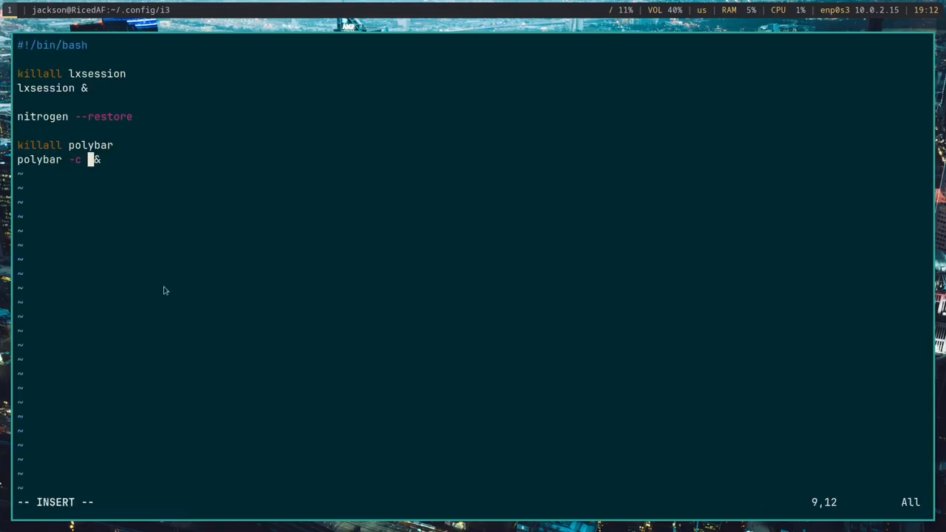
{"action": "type", "text": "~/"}
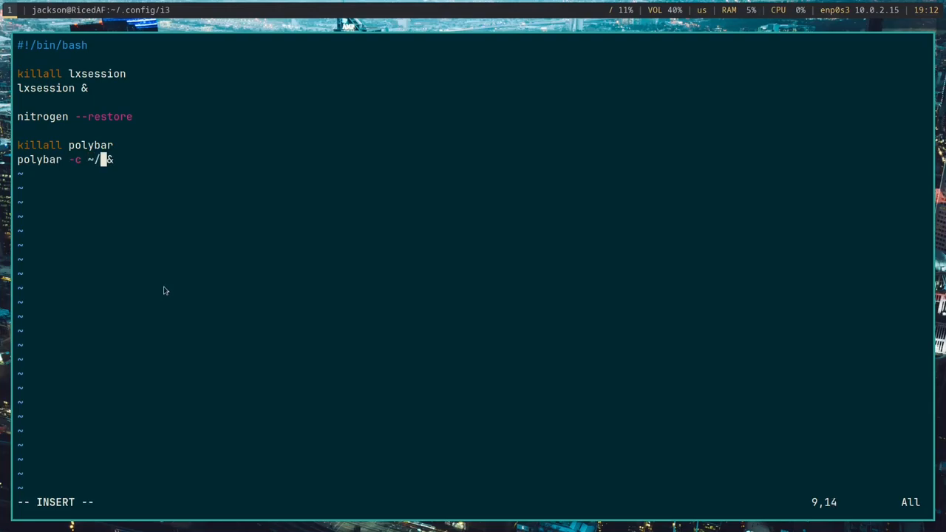
{"action": "type", "text": ".config"}
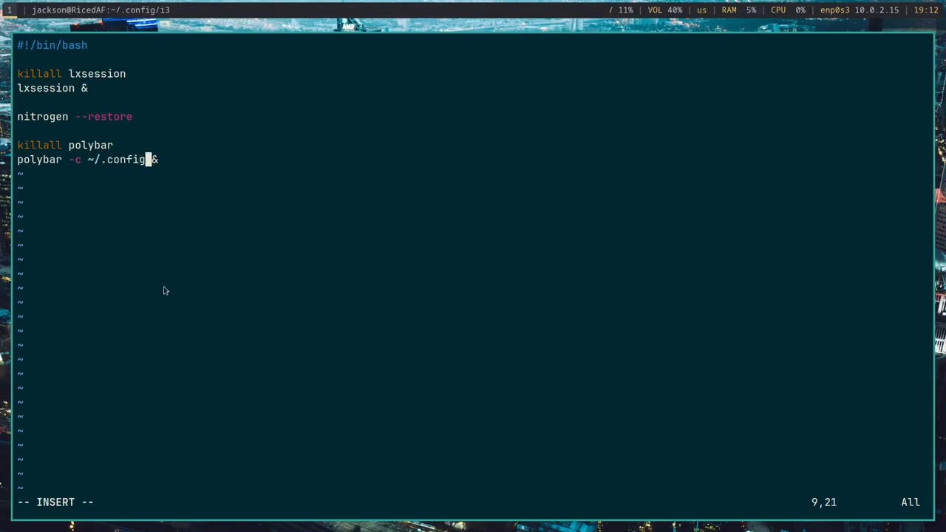
{"action": "type", "text": "i3/"}
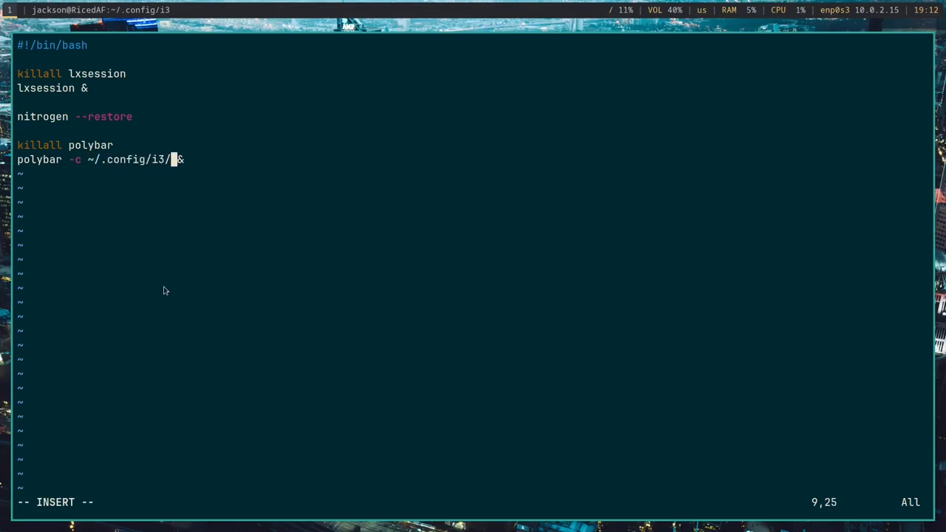
{"action": "type", "text": "polybar/"}
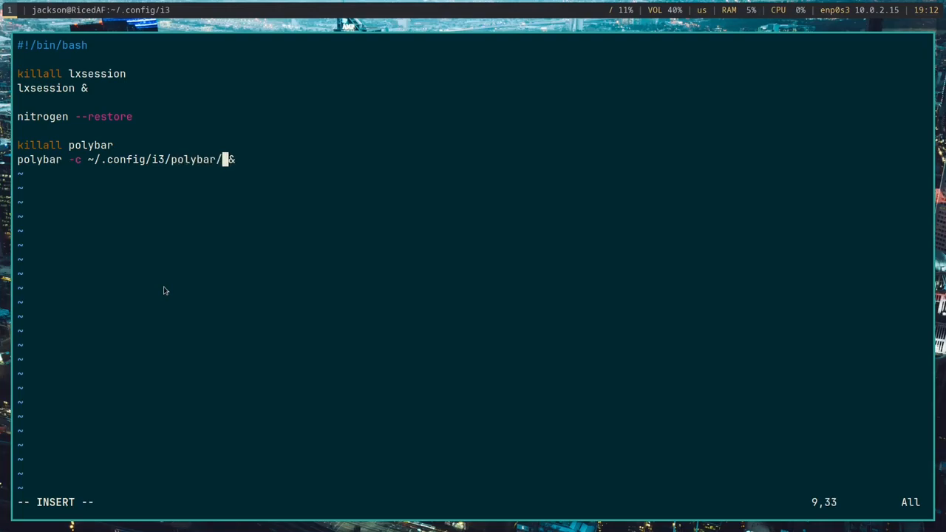
{"action": "type", "text": "c"}
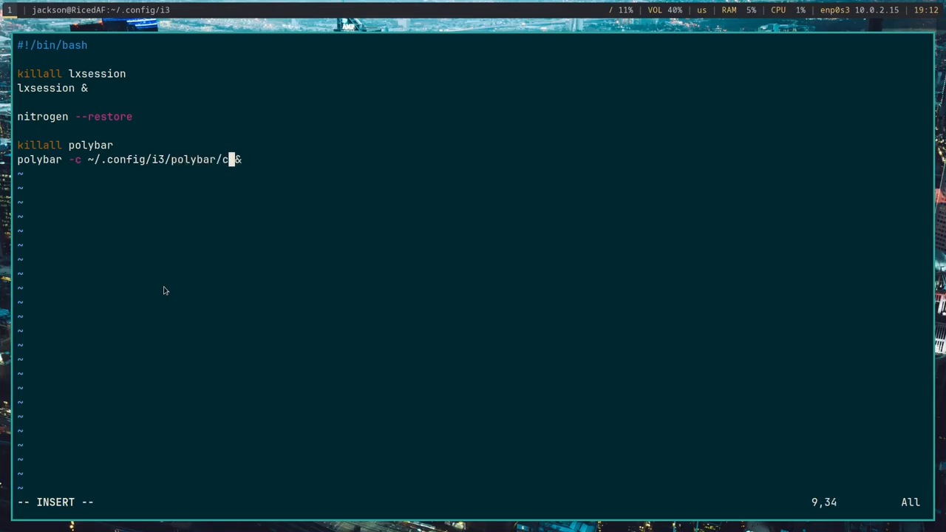
{"action": "type", "text": "onfig.init"}
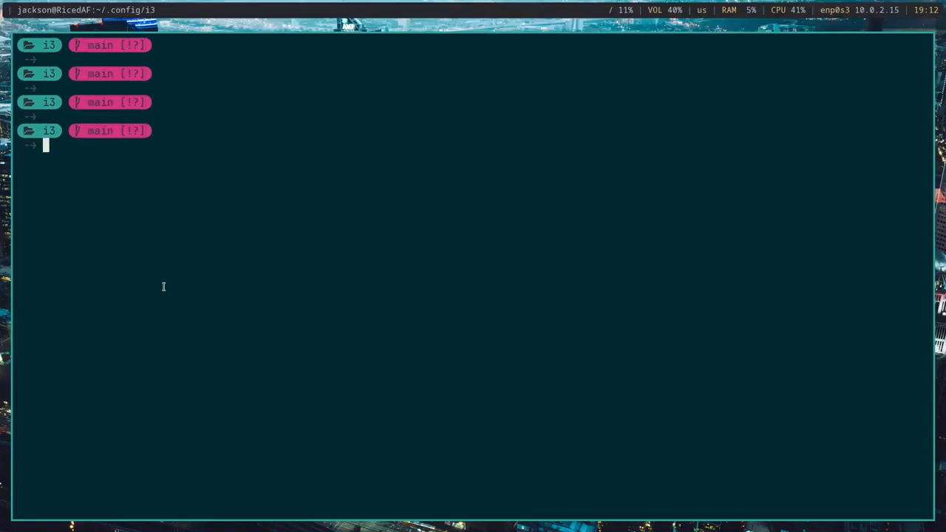
Step: Edit config.ini in the polybar folder, setting the workspaces type to internal/i3 and enabling wm-restack = i3
{"action": "type", "text": "cd polu"}
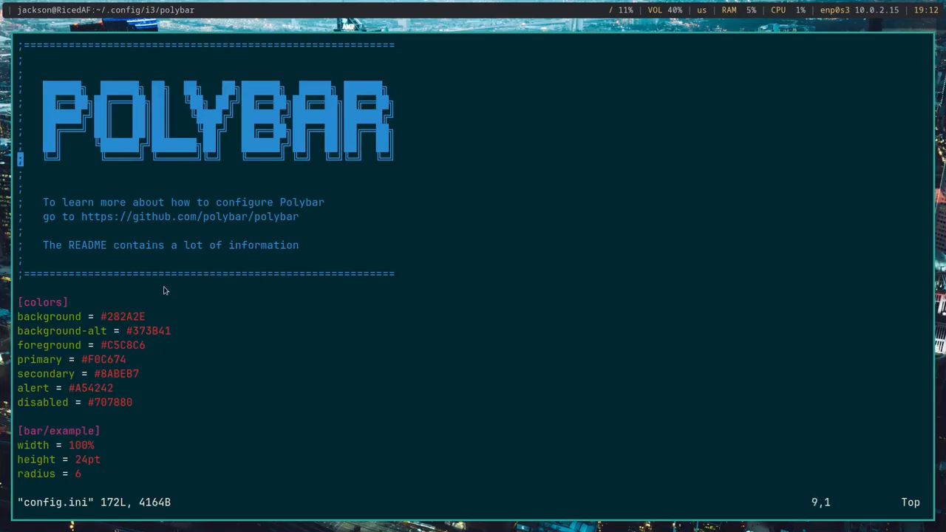
{"action": "scroll", "scroll_direction": "down", "scroll_amount": 3}
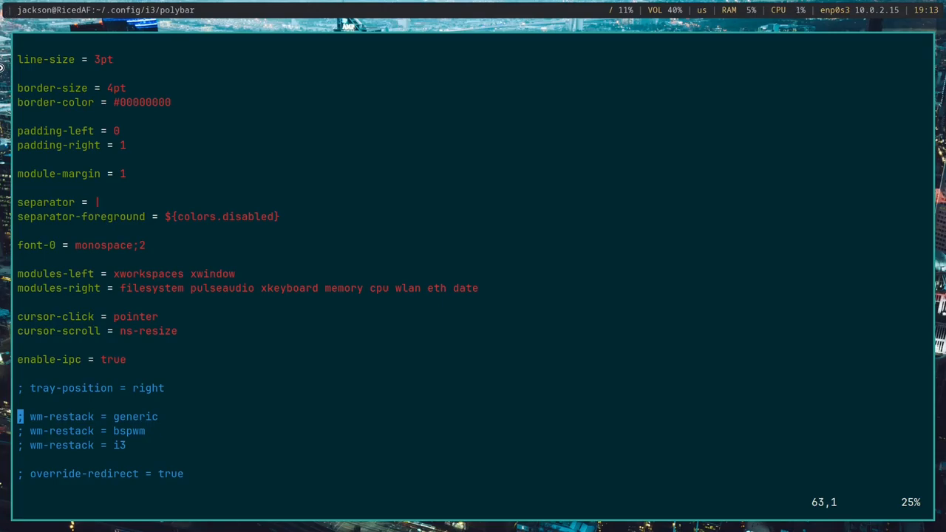
{"action": "scroll", "scroll_direction": "down", "scroll_amount": 3}
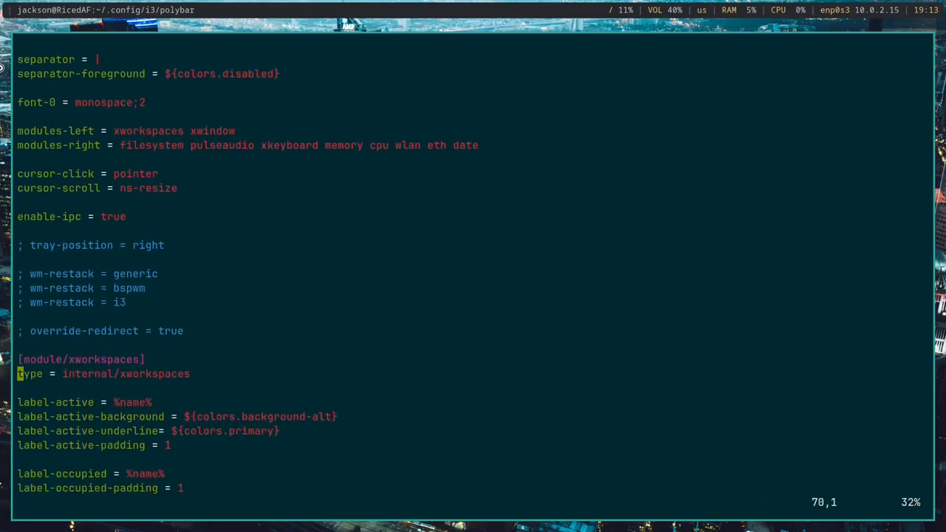
{"action": "scroll", "scroll_direction": "down", "scroll_amount": 3}
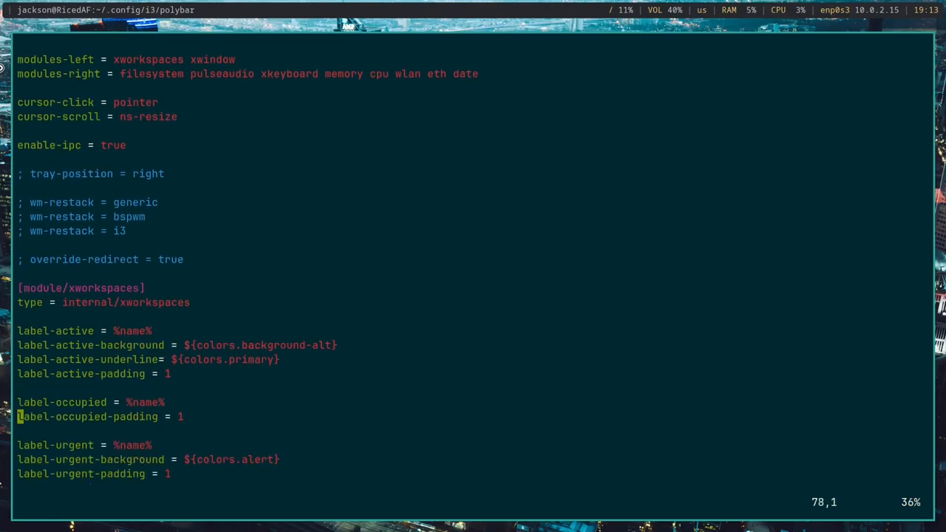
{"action": "scroll", "scroll_direction": "down", "scroll_amount": 3}
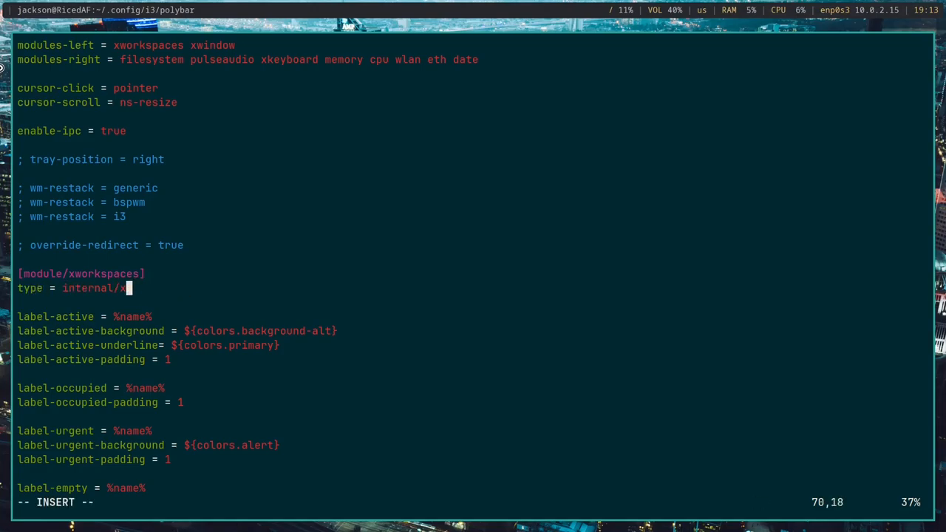
{"action": "type", "text": "3"}
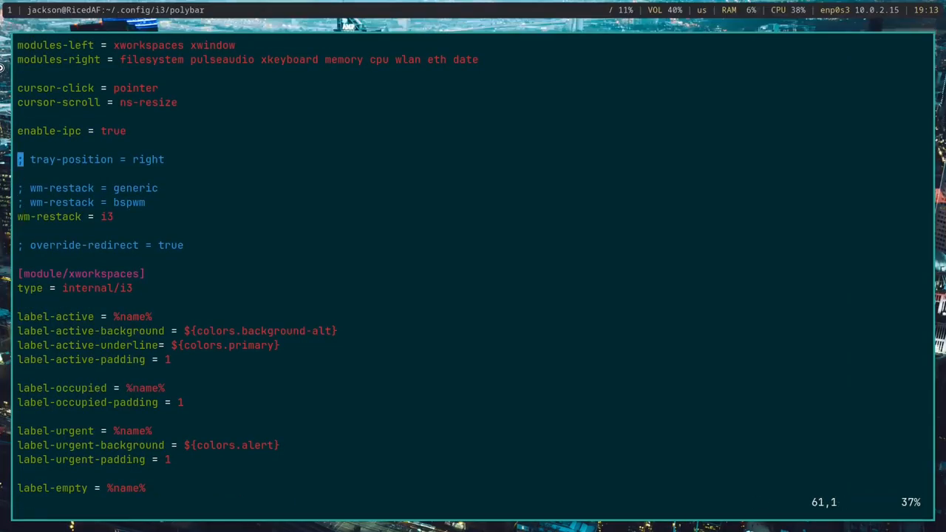
{"action": "scroll", "scroll_direction": "up", "scroll_amount": 3}
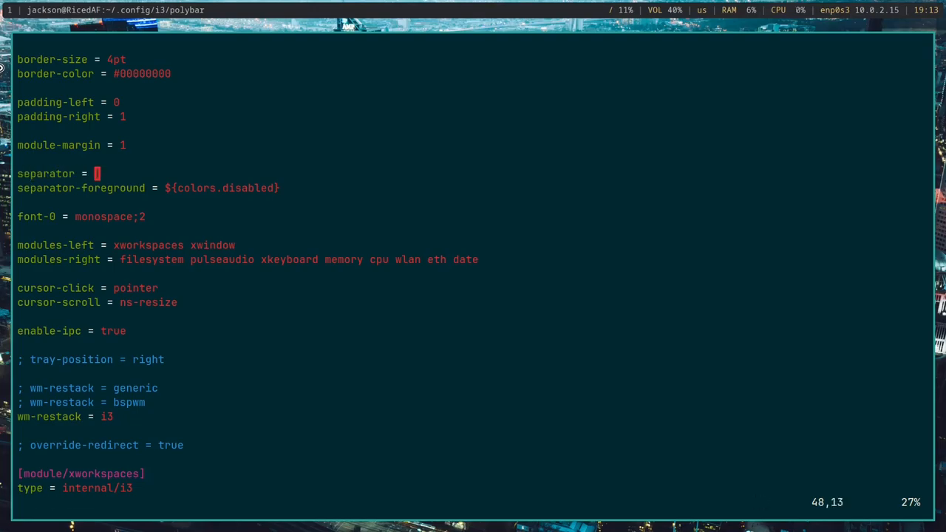
Step: Replace the module separator character, then set border-size to 0pt and radius to 0
{"action": "key", "text": "i"}
{"action": "type", "text": "0"}
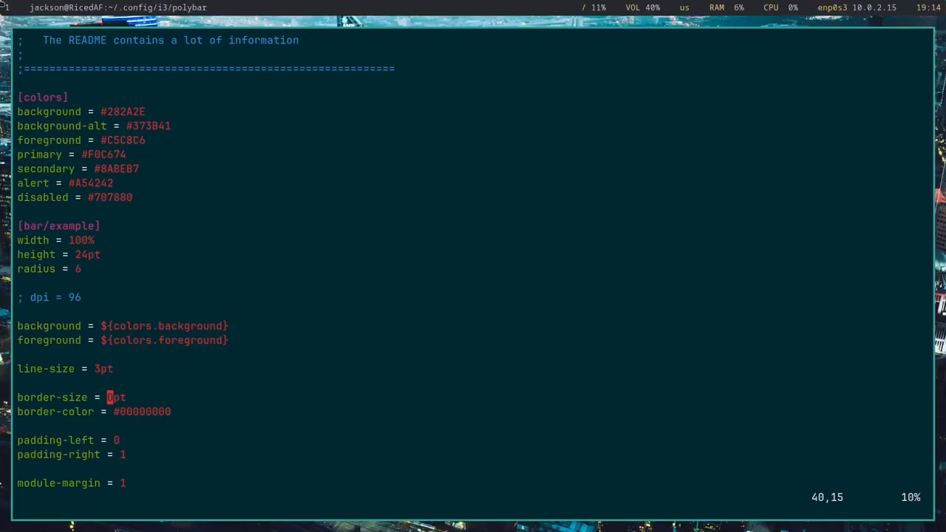
{"action": "mouse_move", "coordinate": [151, 121]}
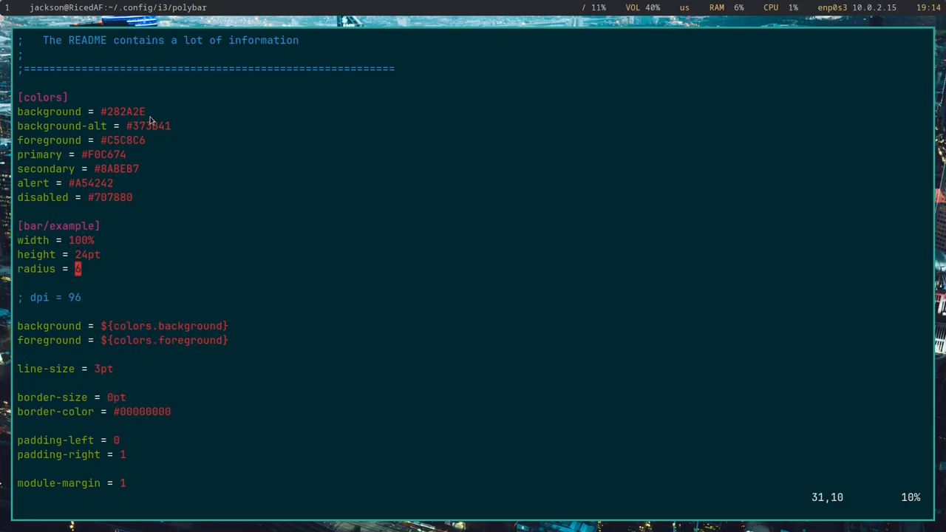
{"action": "key", "text": "R"}
{"action": "type", "text": "8"}
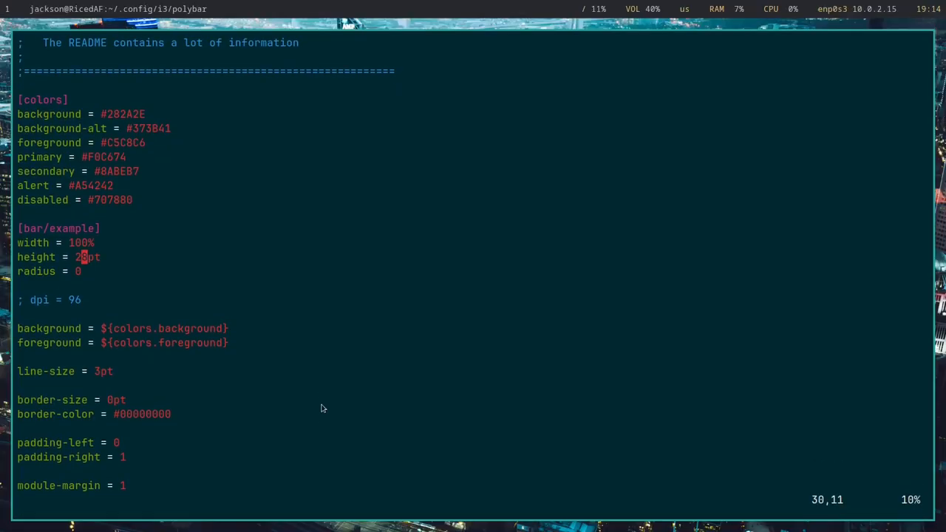
{"action": "mouse_move", "coordinate": [404, 292]}
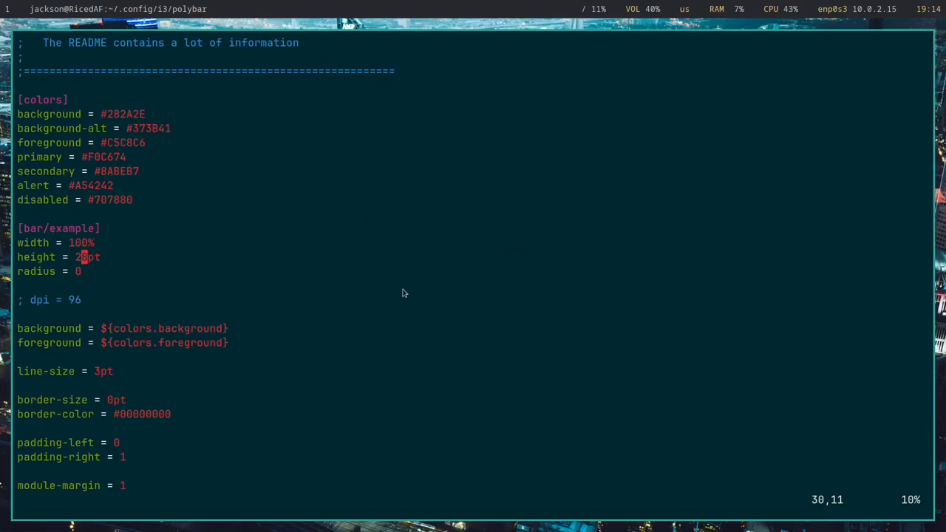
{"action": "mouse_move", "coordinate": [329, 392]}
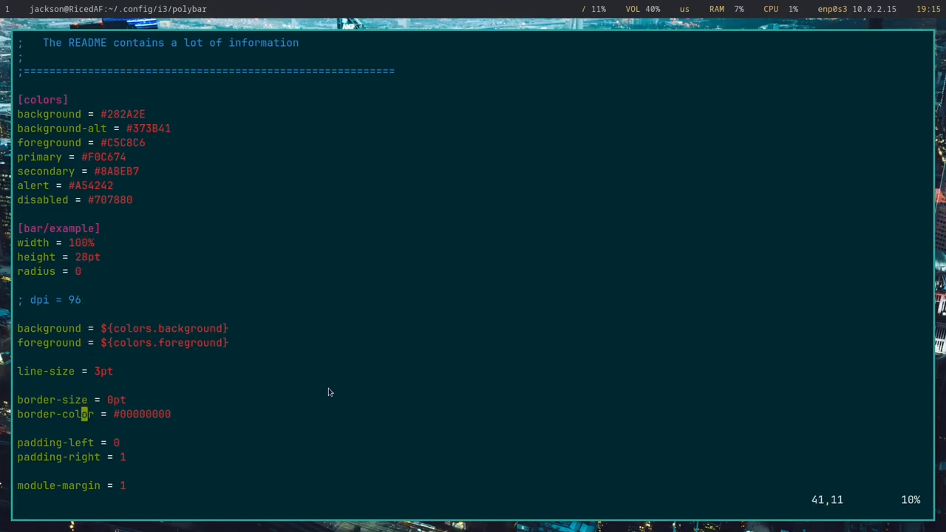
Step: Set the bar height to 28pt and padding-left to 10, then move to padding-right
{"action": "scroll", "scroll_direction": "down", "scroll_amount": 3}
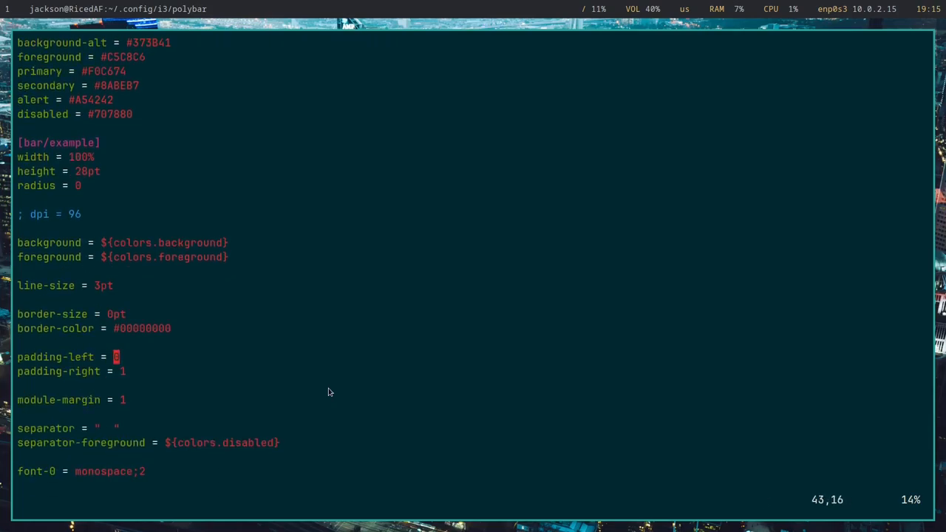
{"action": "key", "text": "i"}
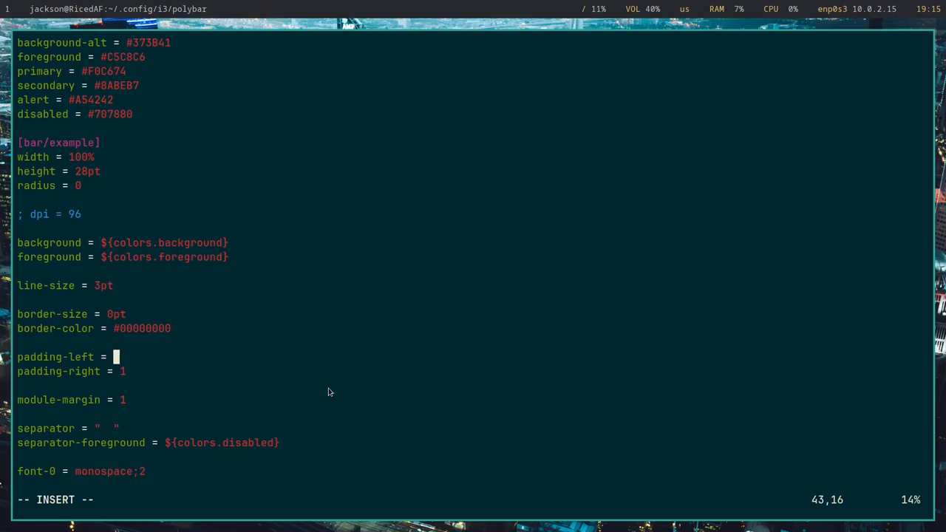
{"action": "type", "text": "10"}
{"action": "left_click", "coordinate": [73, 371]}
{"action": "type", "text": "0"}
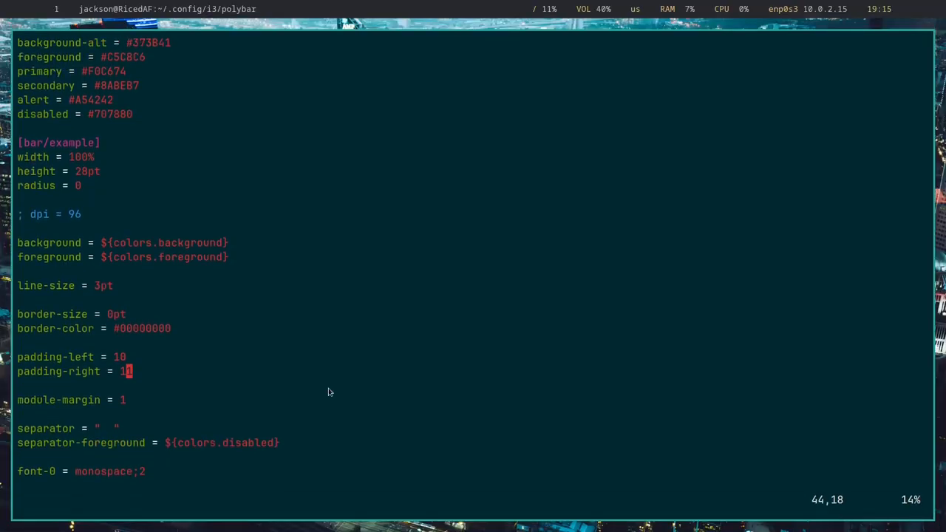
{"action": "key", "text": "i"}
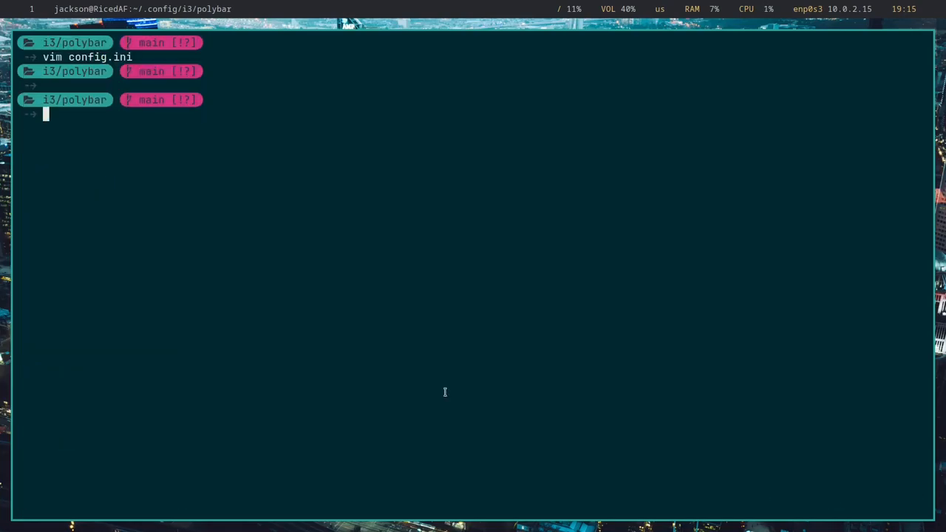
Step: Review autostart.sh for the renamed [bar/main] section and reopen the Polybar config.ini in Vim
{"action": "type", "text": "vim"}
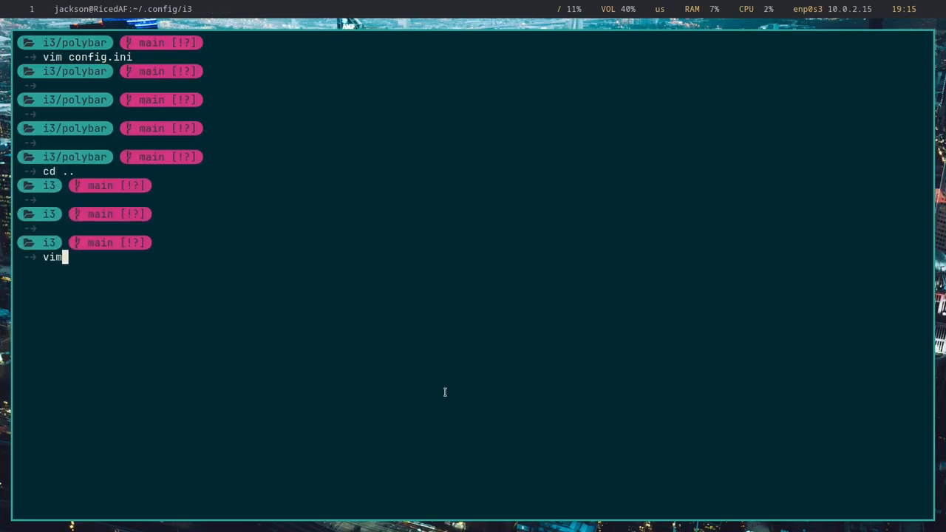
{"action": "type", "text": "autostart.sh"}
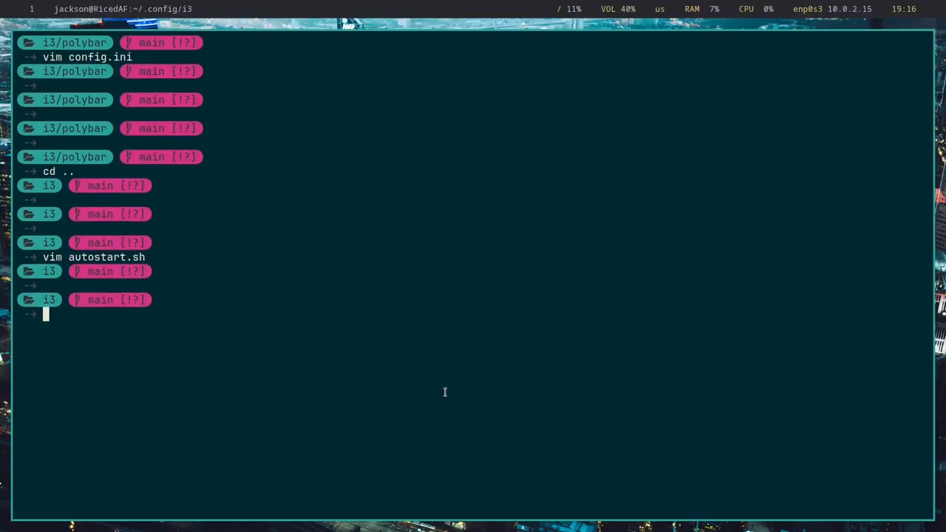
{"action": "type", "text": "cd pp"}
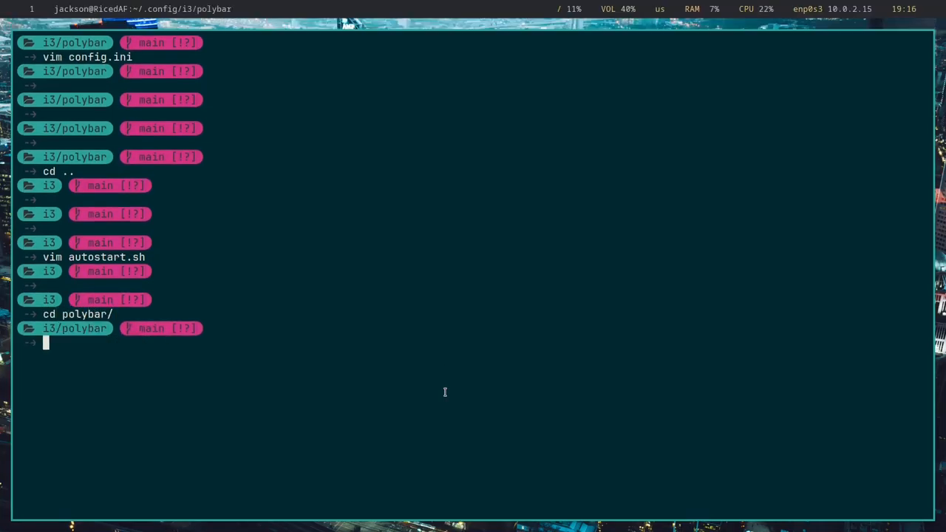
{"action": "type", "text": "vim"}
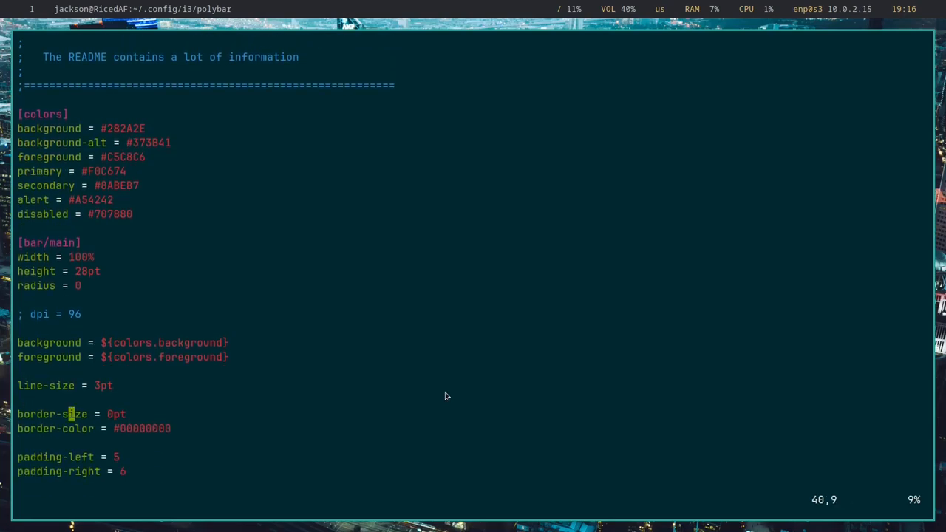
Step: Rewrite the font-0 line as JetBrainsMono Nerd Font and adjust its ;N vertical offset
{"action": "scroll", "scroll_direction": "down", "scroll_amount": 3}
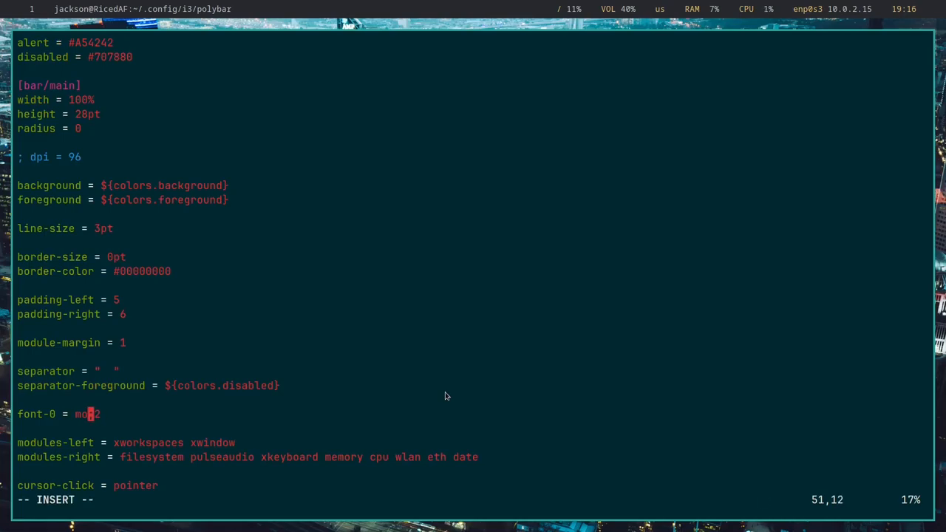
{"action": "type", "text": "Jet"}
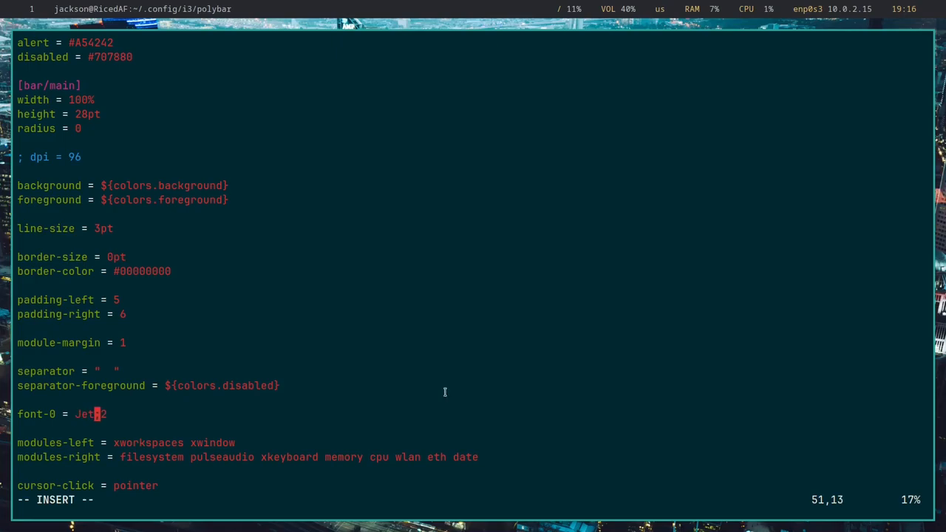
{"action": "type", "text": "BrainsMono Nerd Font"}
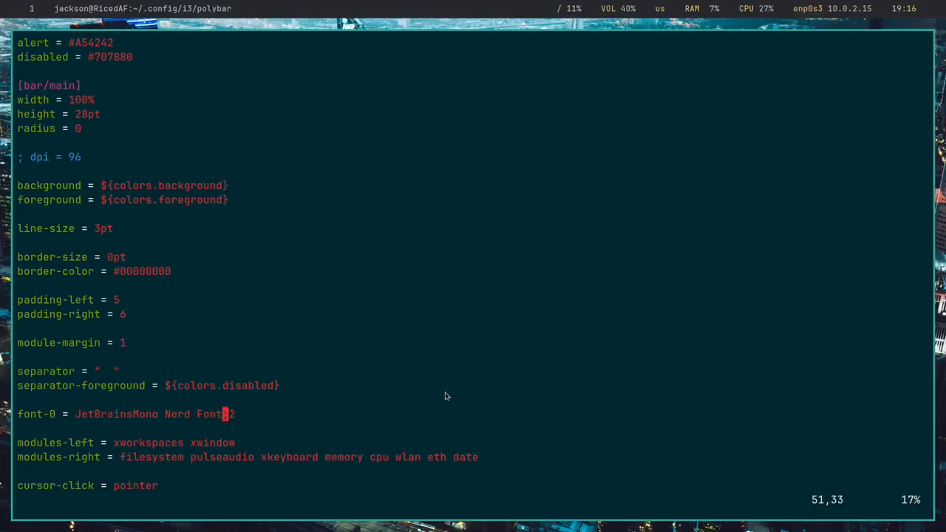
{"action": "type", "text": ";"}
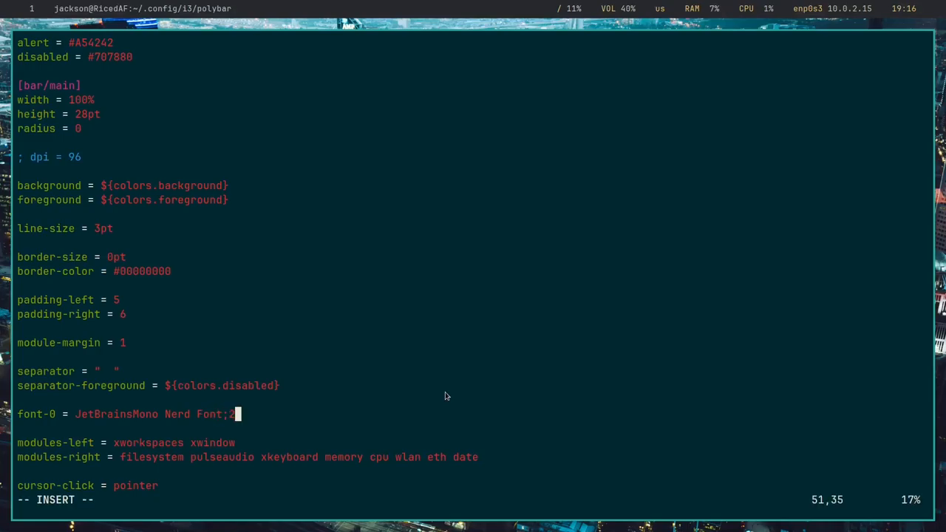
{"action": "type", "text": "4"}
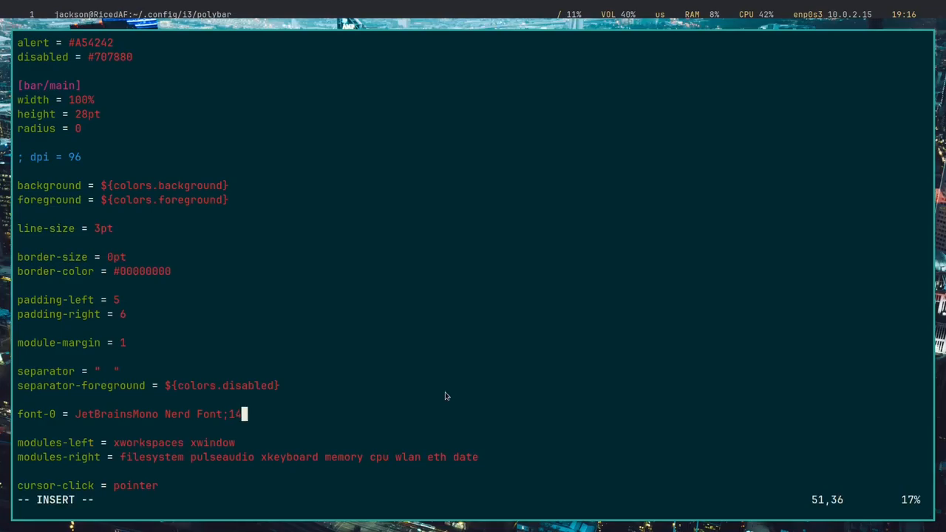
{"action": "key", "text": "BackSpace"}
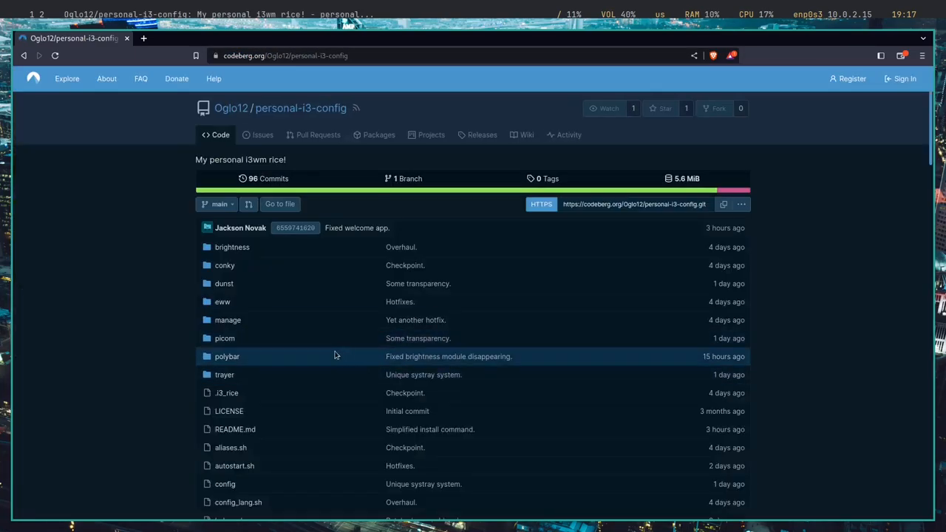
Step: Browse the reference polybar/config.ini on Codeberg down to its font-0 to font-5 lines
{"action": "left_click", "coordinate": [228, 356]}
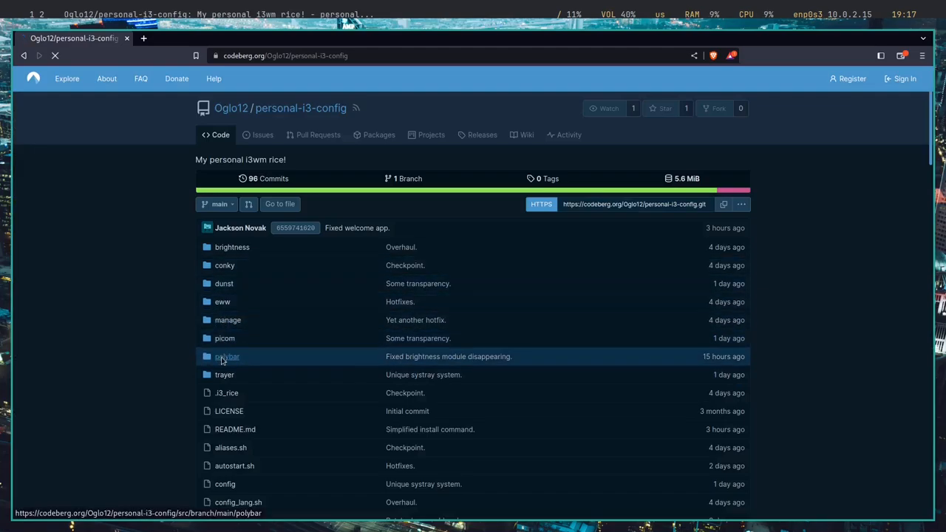
{"action": "left_click", "coordinate": [228, 356]}
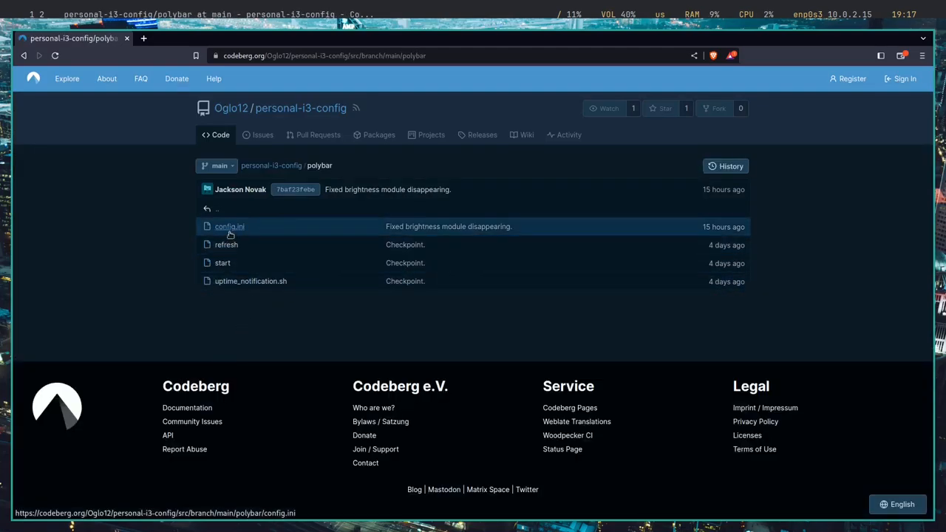
{"action": "left_click", "coordinate": [229, 227]}
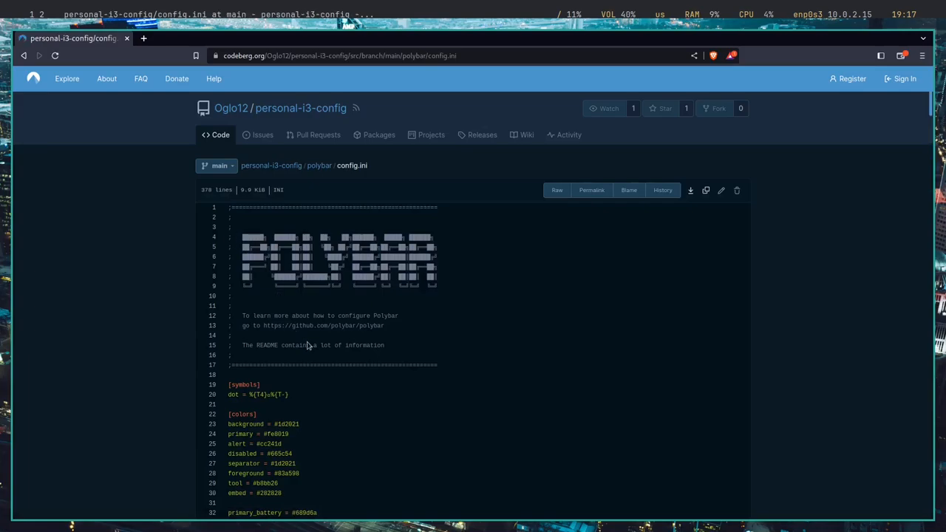
{"action": "scroll", "scroll_direction": "down", "scroll_amount": 3}
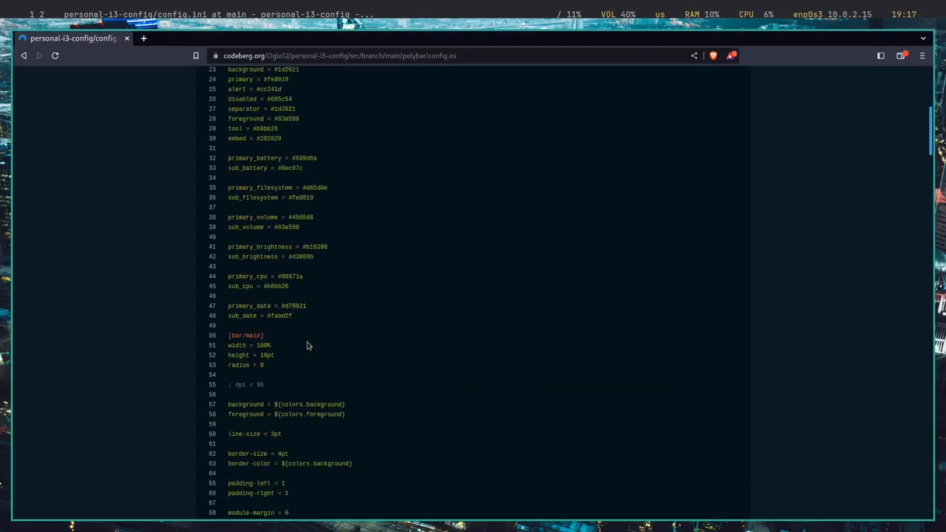
{"action": "scroll", "scroll_direction": "down", "scroll_amount": 3}
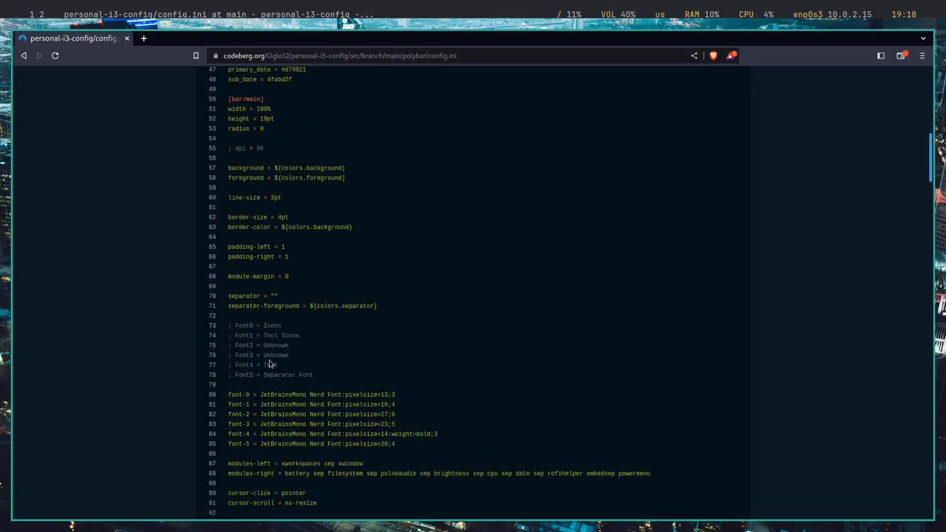
{"action": "scroll", "scroll_direction": "down", "scroll_amount": 3}
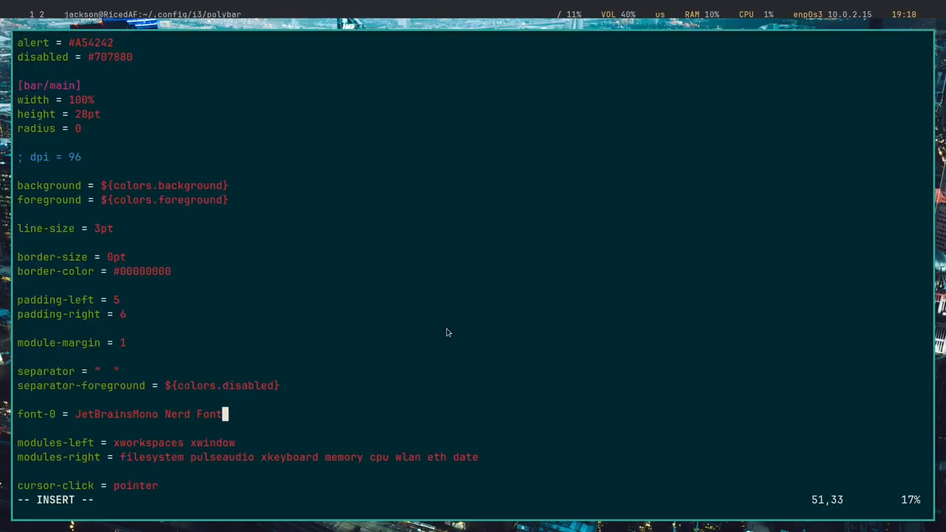
Step: Append :pixelsize=14:weight=bold;3 to the font-0 line and move down to the date module
{"action": "type", "text": ":pixelsize=14:weight=bold;3"}
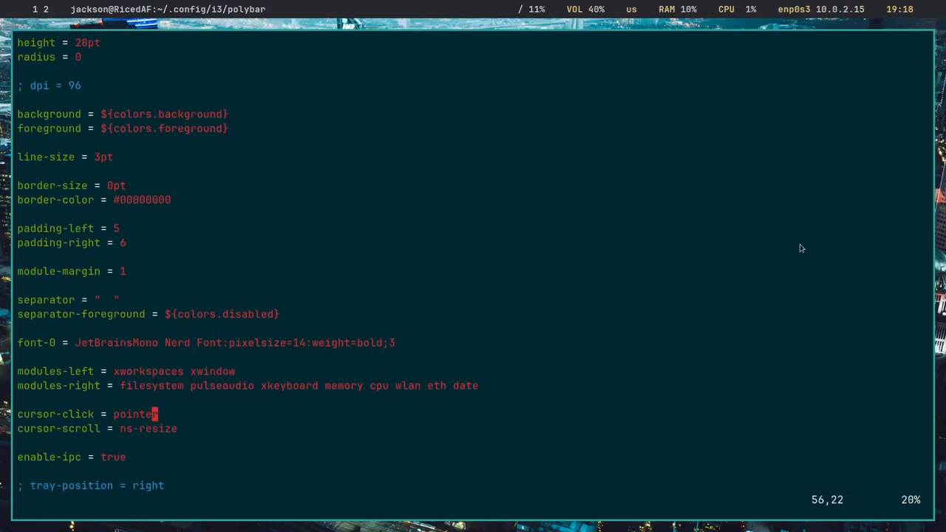
{"action": "scroll", "scroll_direction": "down", "scroll_amount": 3}
{"action": "type", "text": "/[module/date"}
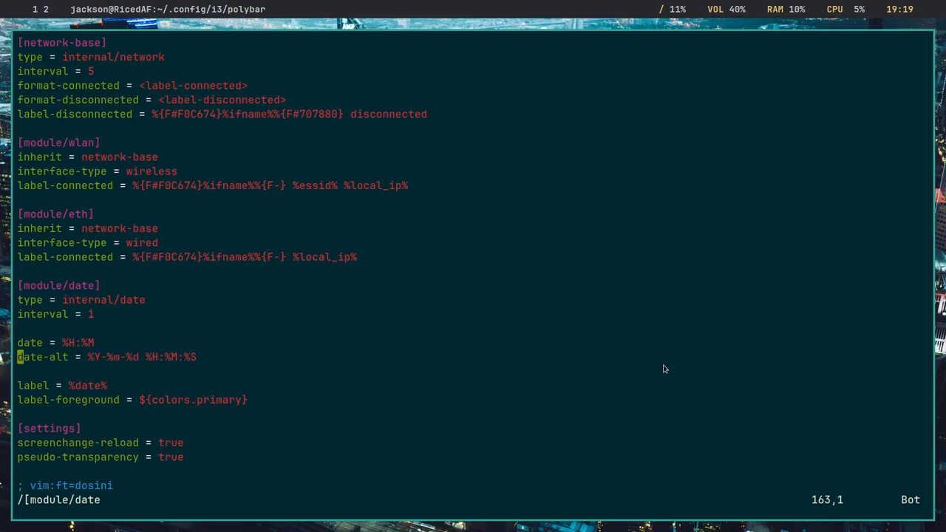
Step: Write the config with :w and jump to the [module/date] section
{"action": "type", "text": ":w"}
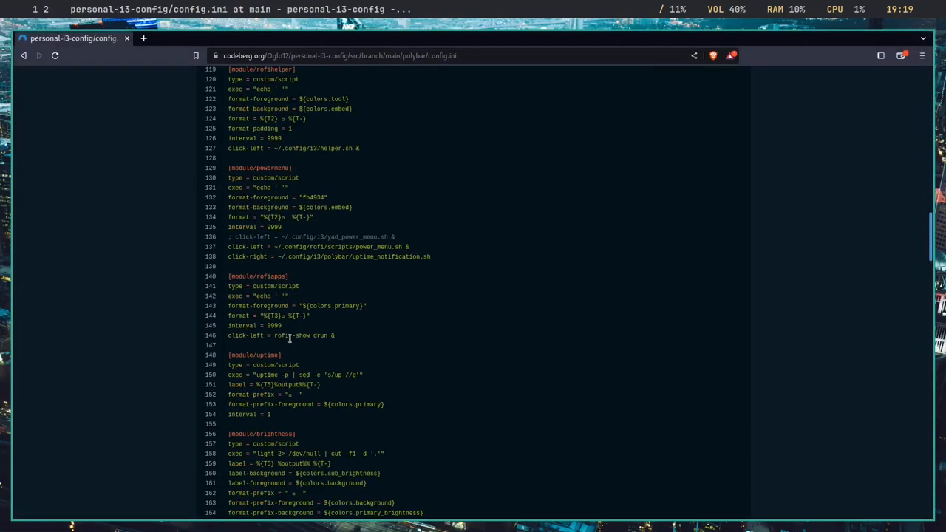
Step: Scroll the reference config's module sections down to the cpu and network modules
{"action": "scroll", "scroll_direction": "down", "scroll_amount": 3}
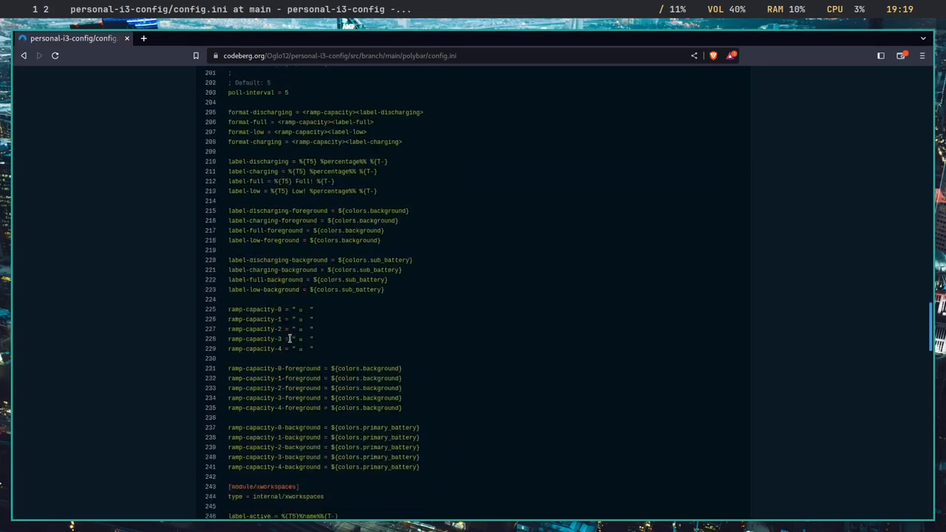
{"action": "scroll", "scroll_direction": "down", "scroll_amount": 3}
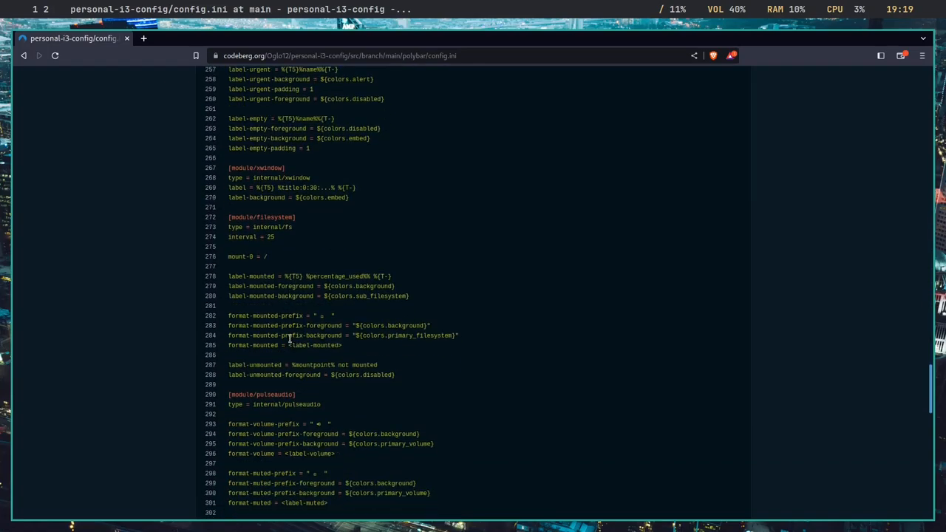
{"action": "scroll", "scroll_direction": "down", "scroll_amount": 3}
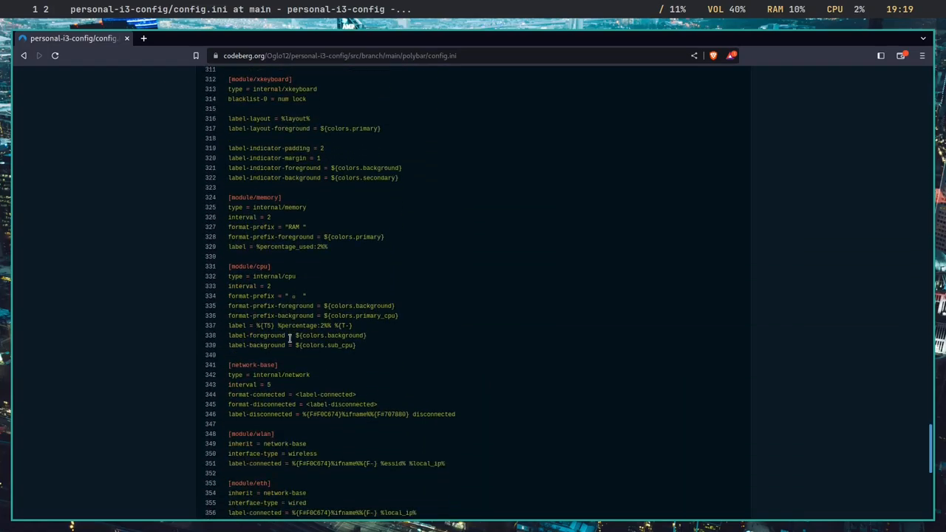
{"action": "scroll", "scroll_direction": "down", "scroll_amount": 3}
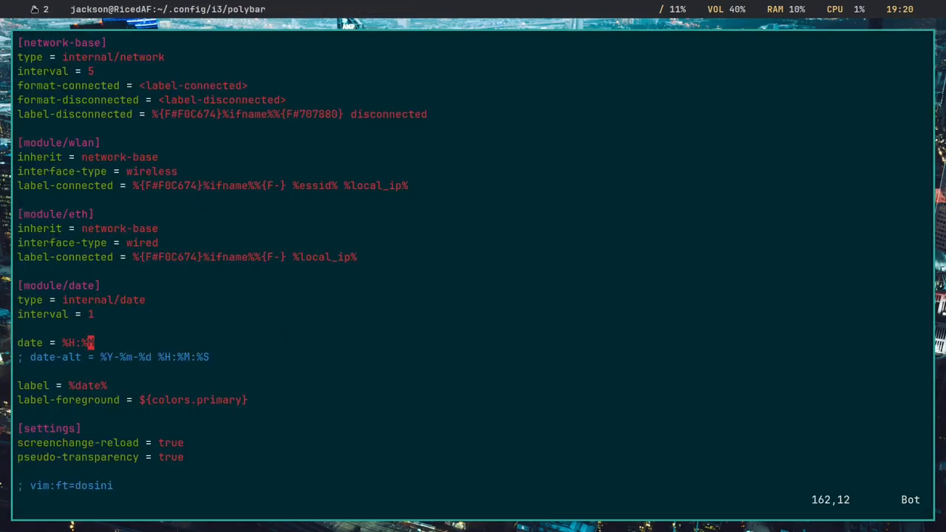
Step: Change date to %I:%M %p and start rewriting the uncommented date-alt as %H:%M
{"action": "key", "text": "i"}
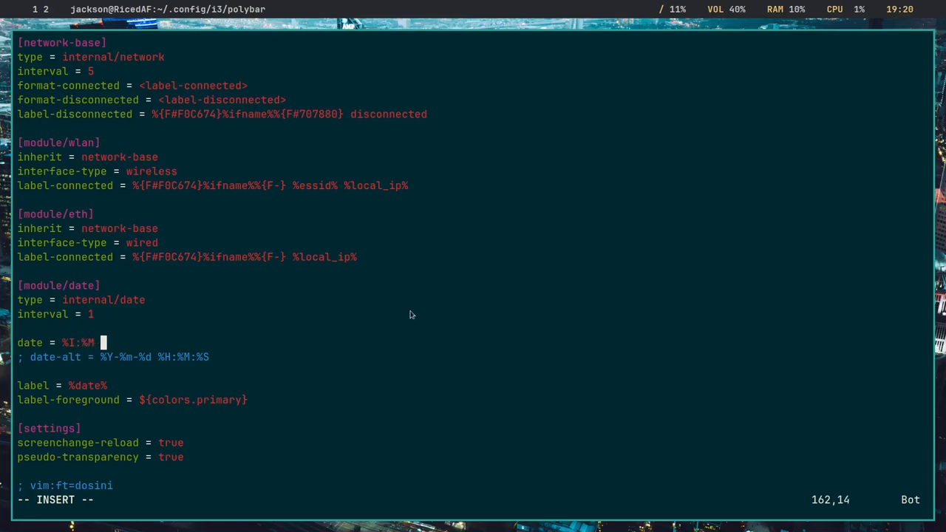
{"action": "type", "text": "%p"}
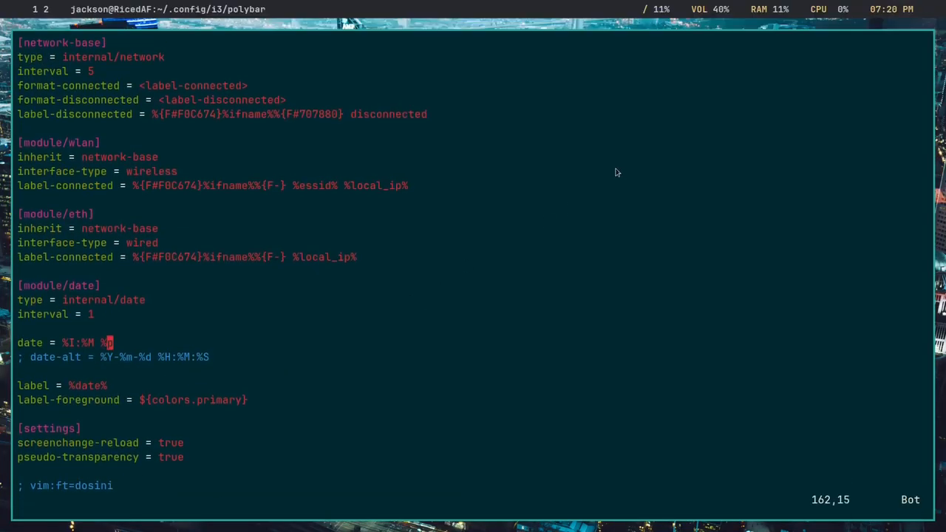
{"action": "mouse_move", "coordinate": [891, 17]}
{"action": "type", "text": "date-alt = %Y"}
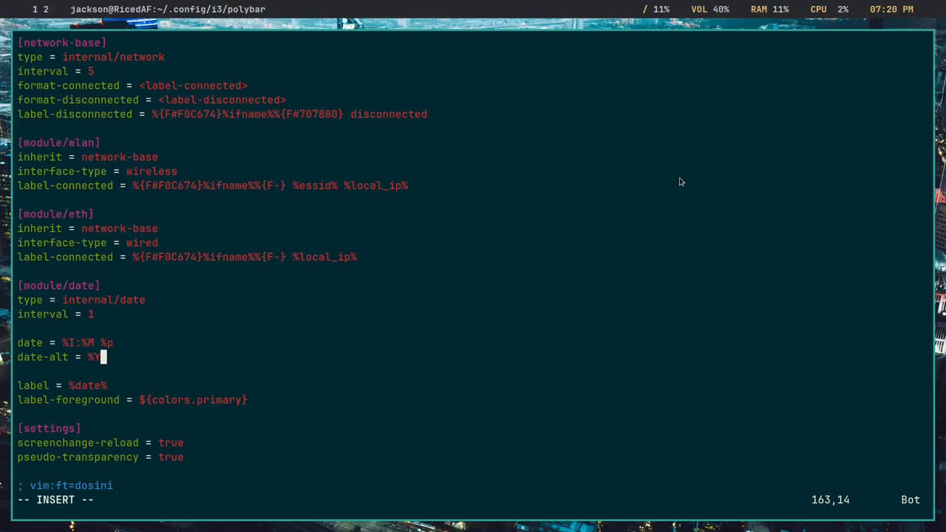
{"action": "type", "text": "H:"}
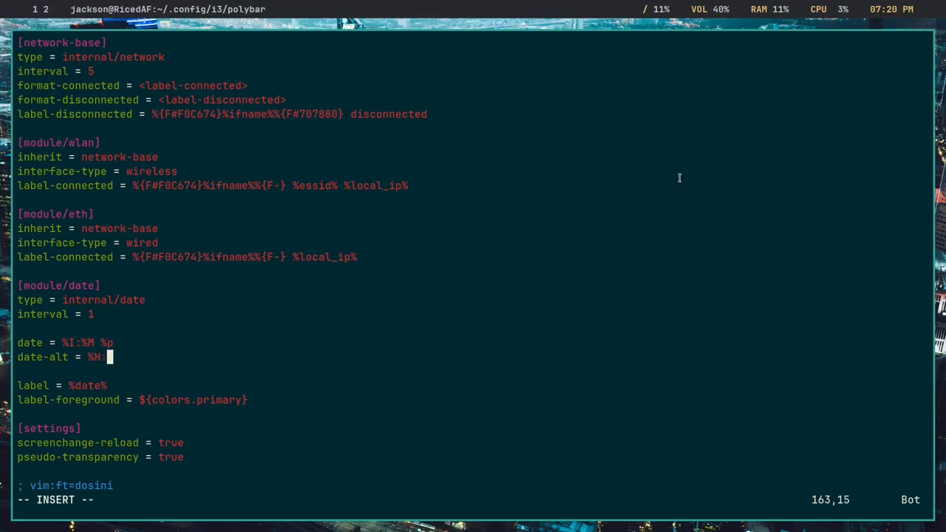
{"action": "type", "text": "%"}
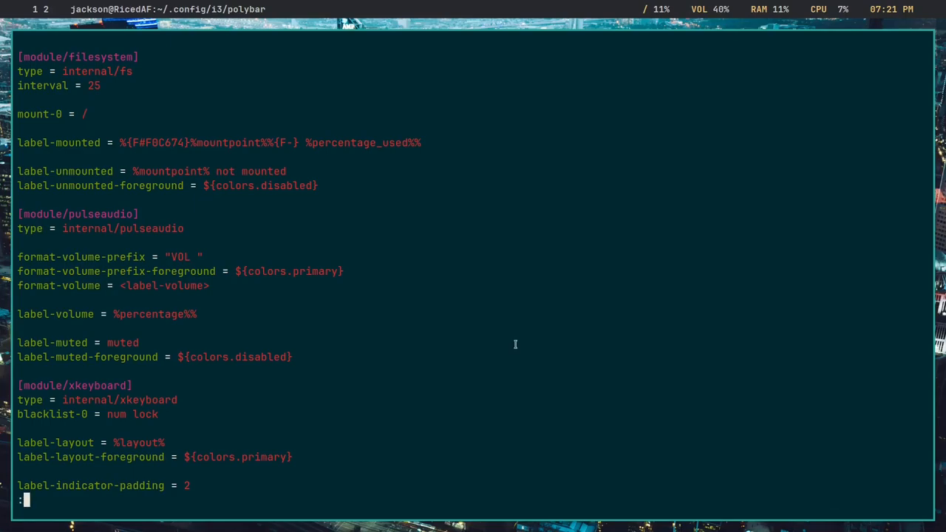
Step: Write the finished Polybar config.ini and quit Vim with :wq
{"action": "type", "text": "wq"}
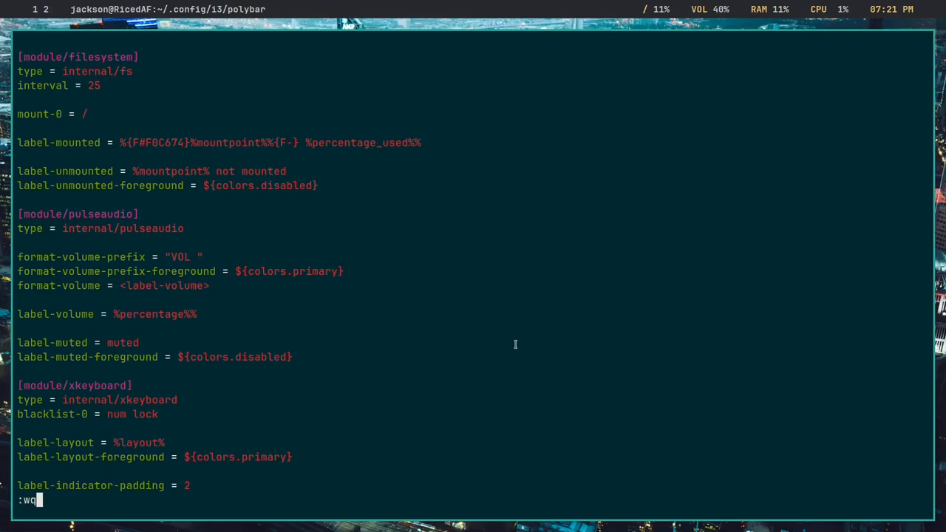